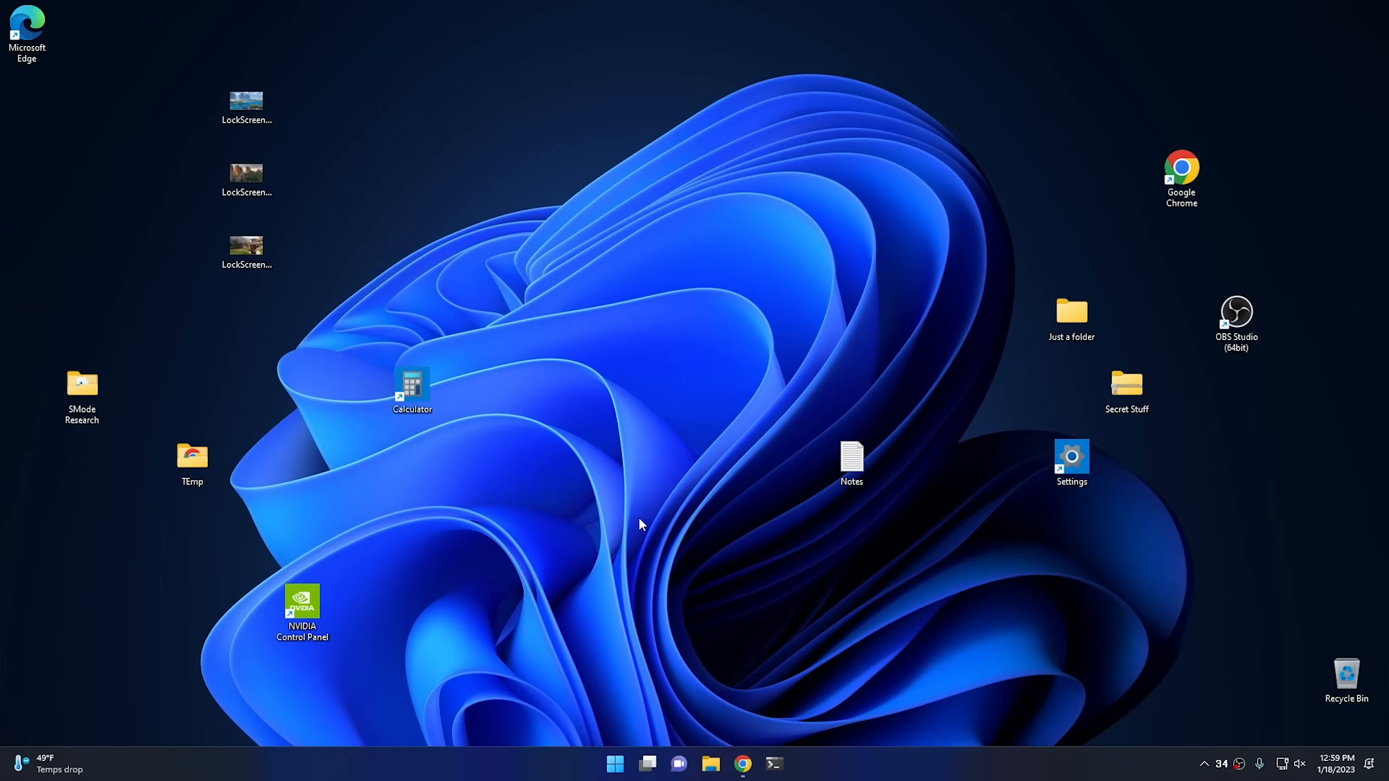
- Peek at the Start menu, then hide the desktop icons and show them again from the desktop menu
left_click(615, 764)
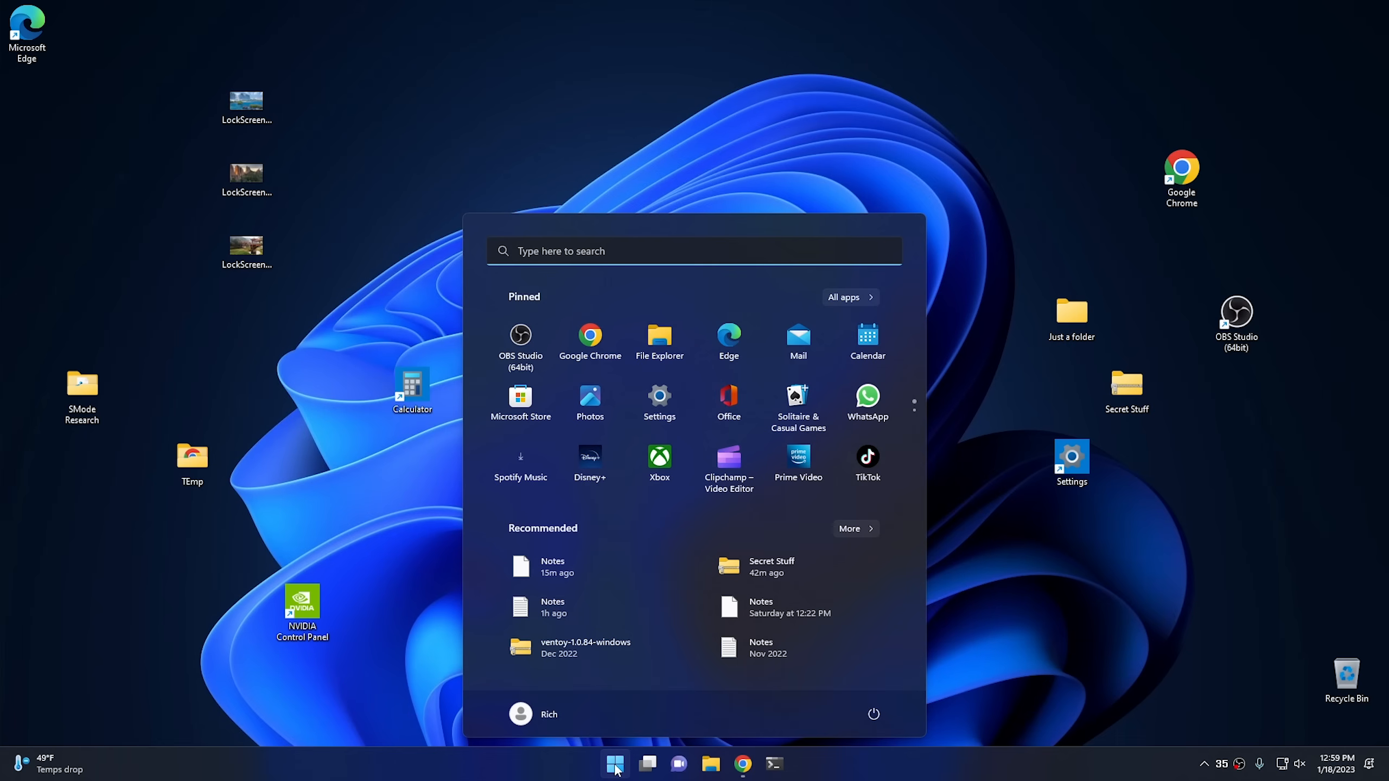
left_click(614, 764)
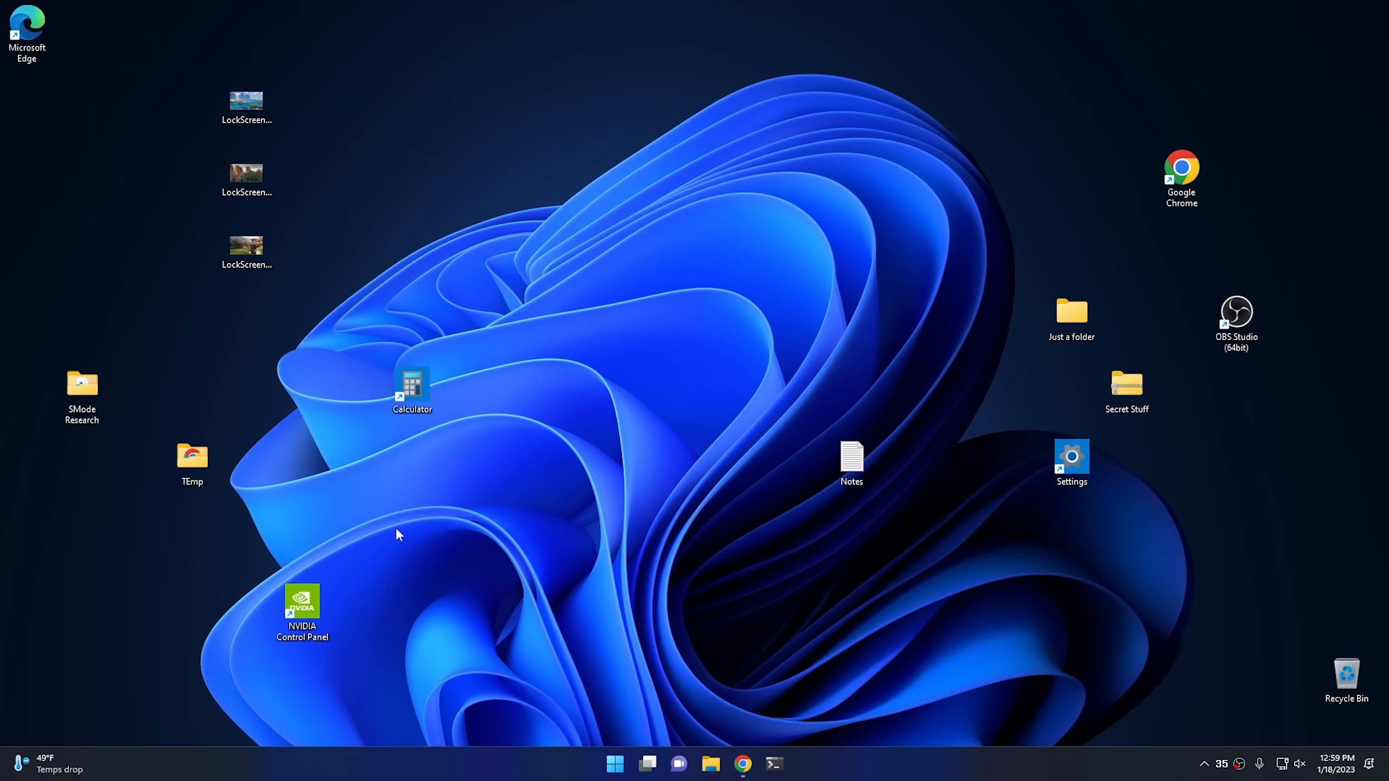
mouse_move(560, 223)
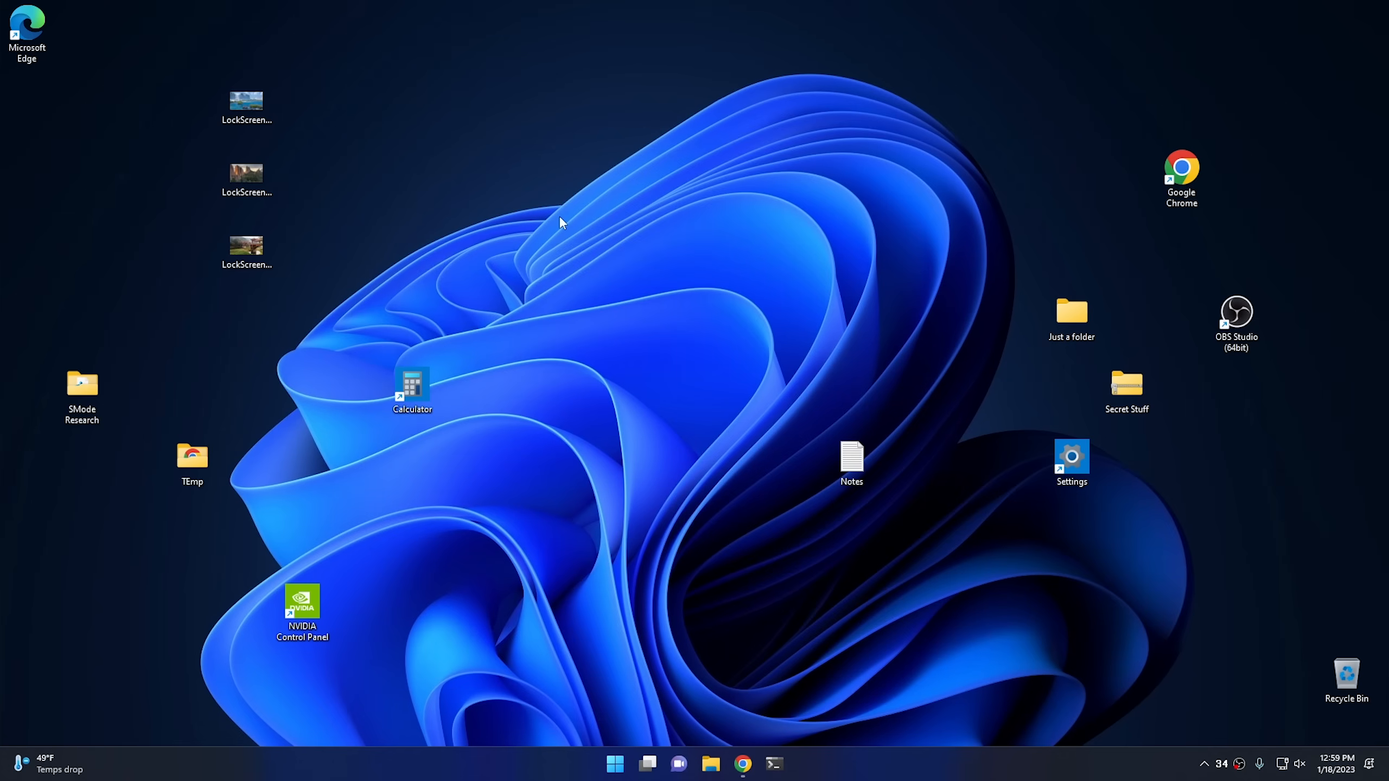
right_click(560, 222)
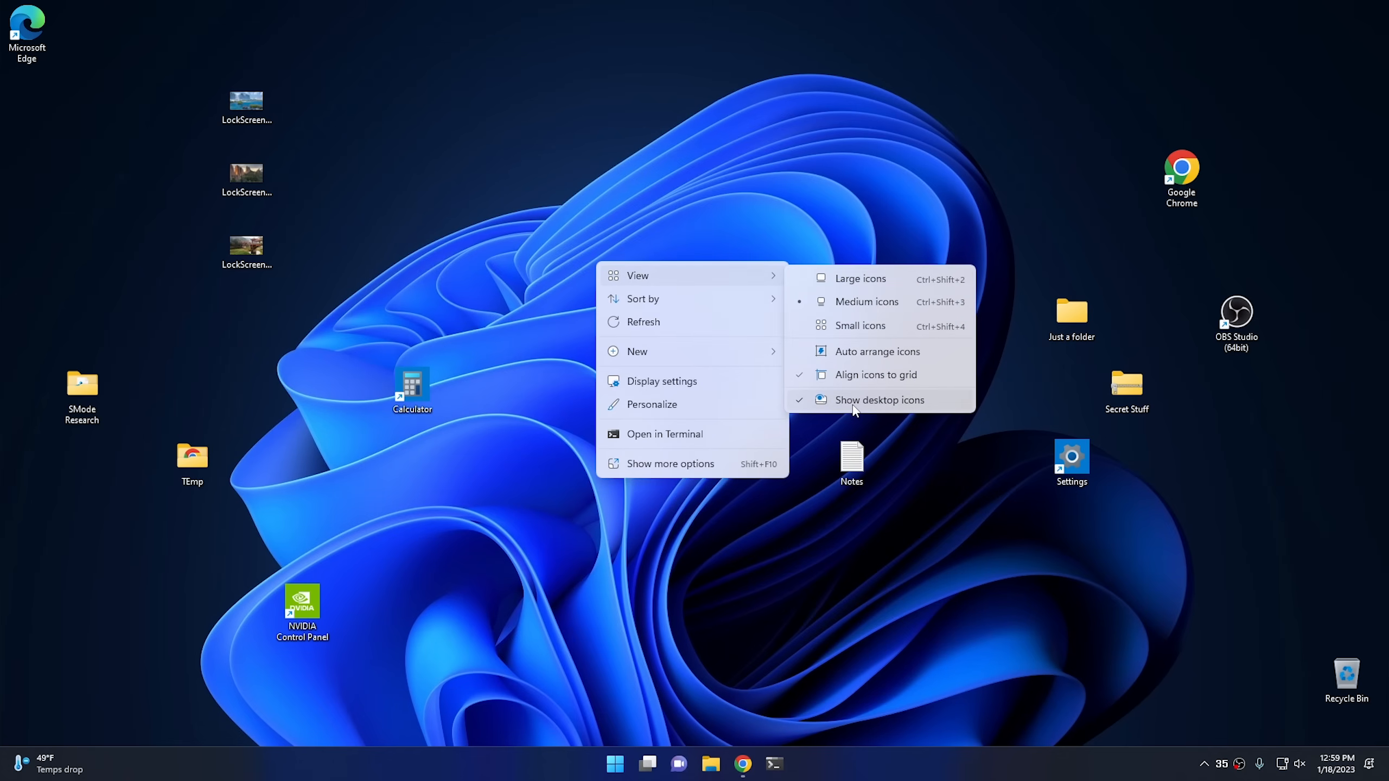
left_click(879, 399)
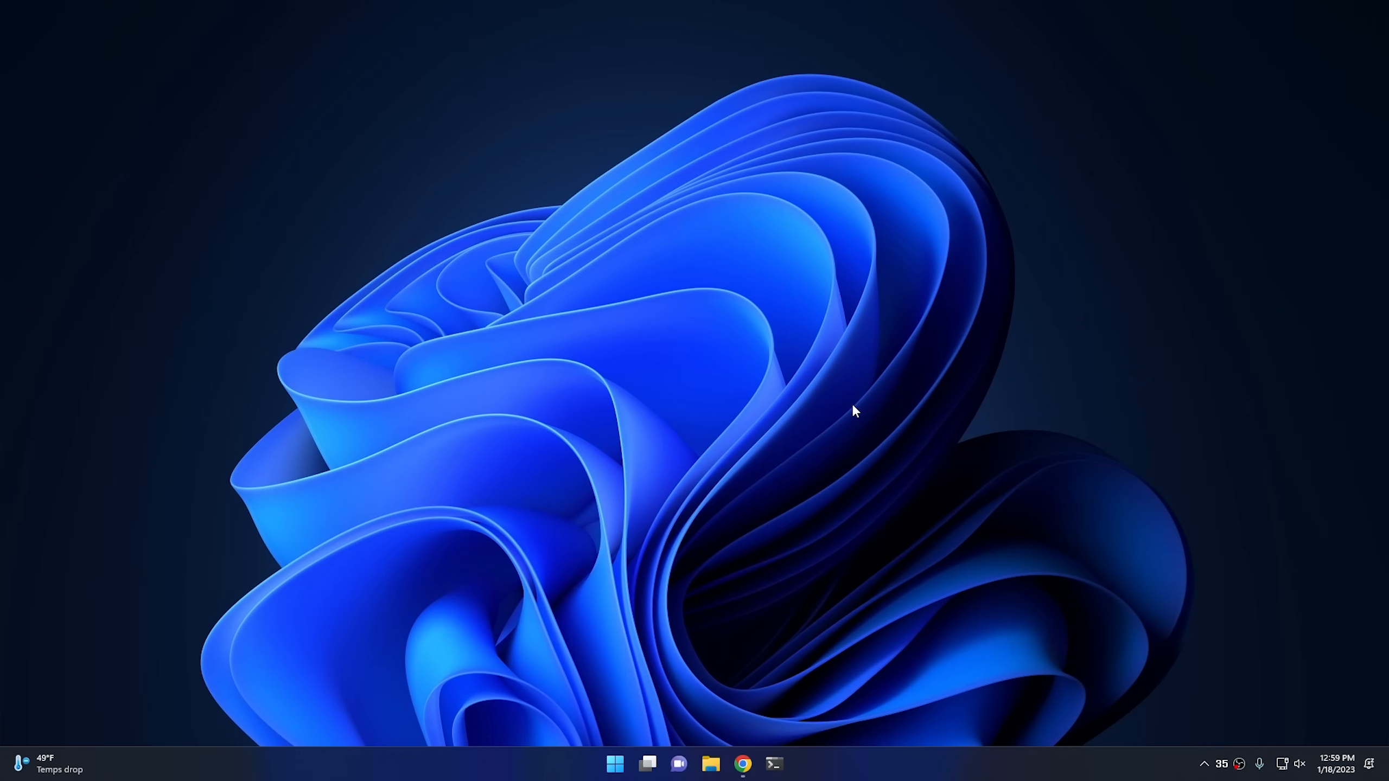
mouse_move(614, 289)
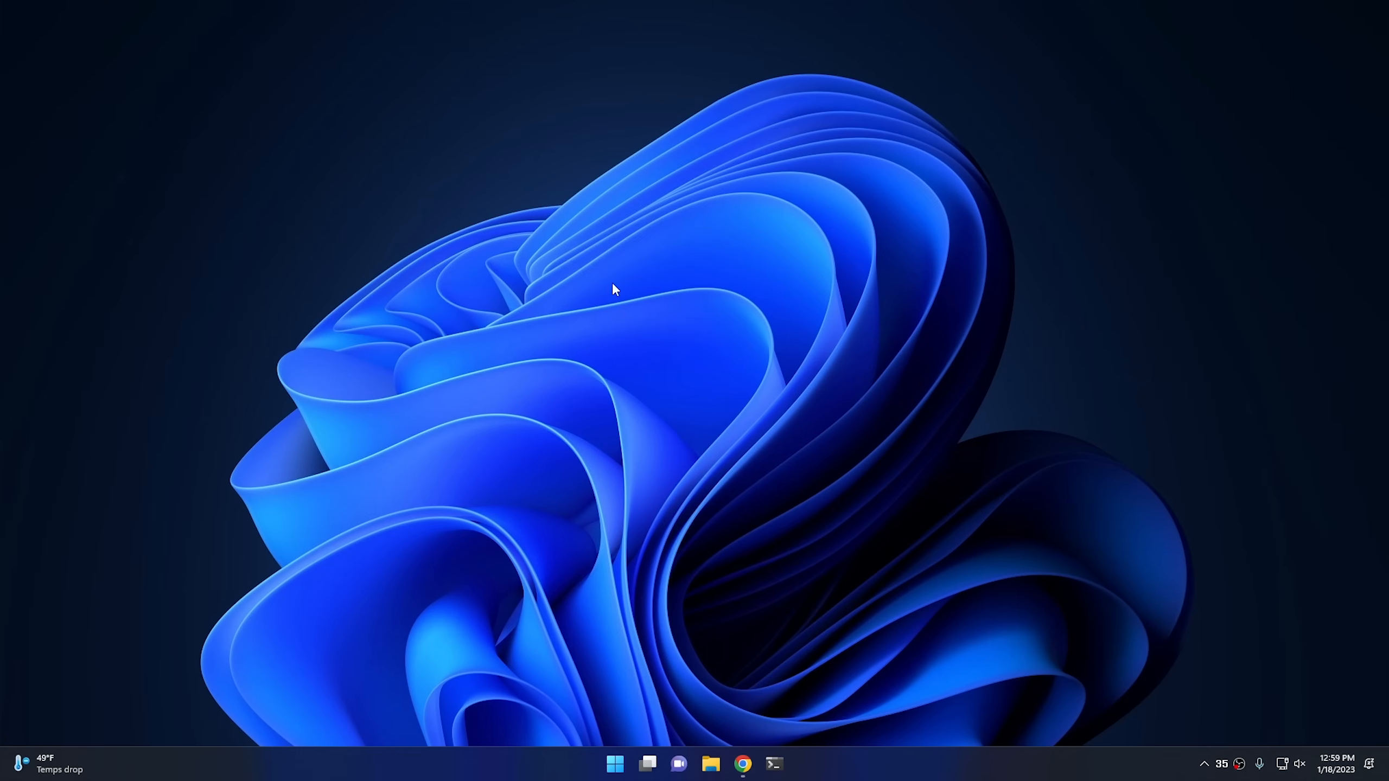
right_click(649, 266)
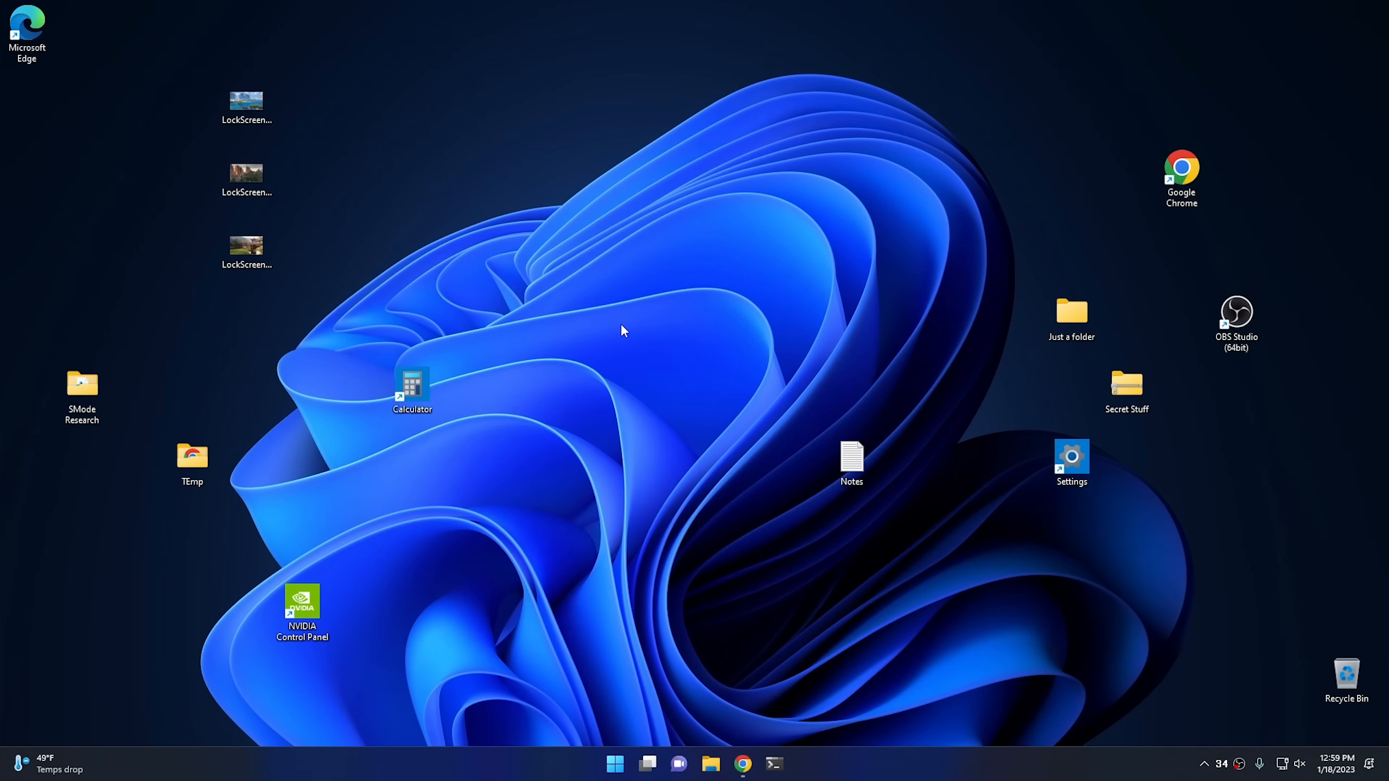
mouse_move(634, 329)
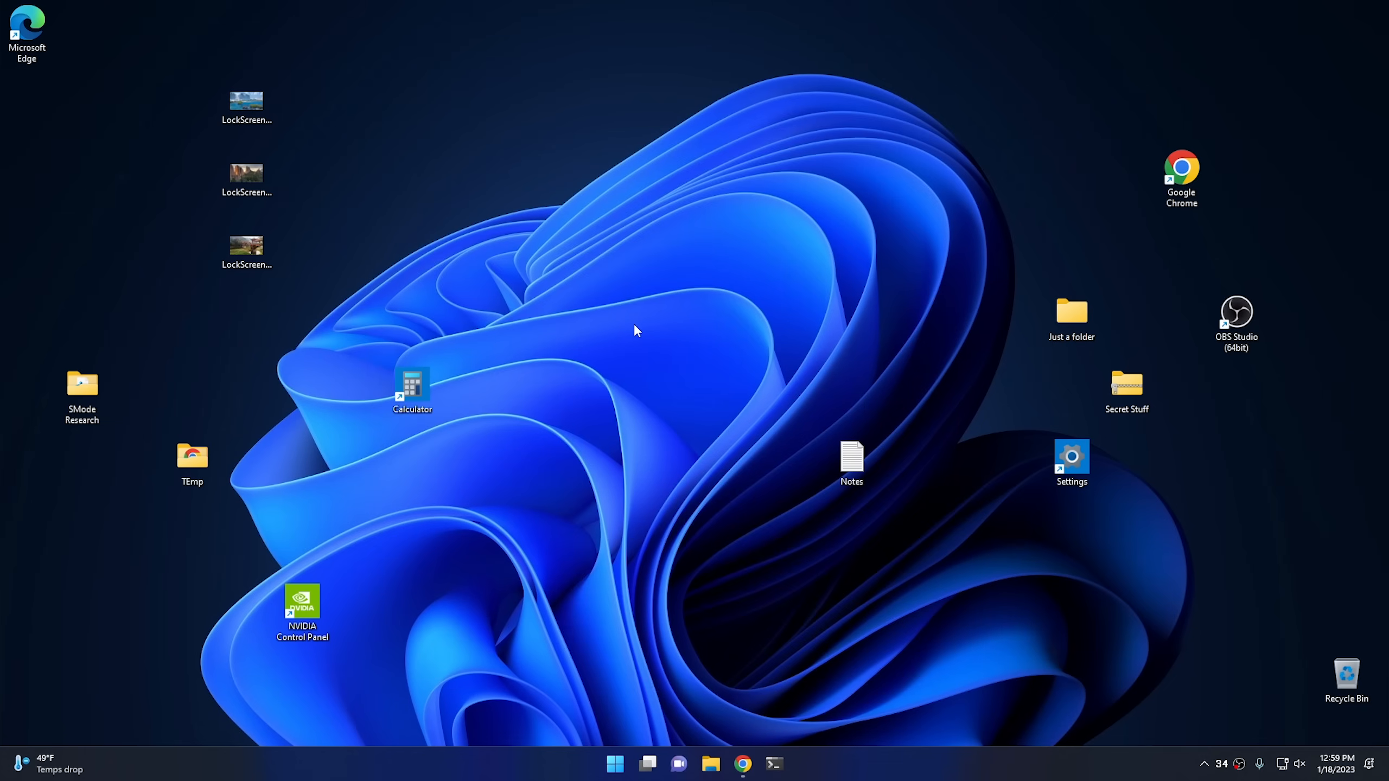
mouse_move(647, 334)
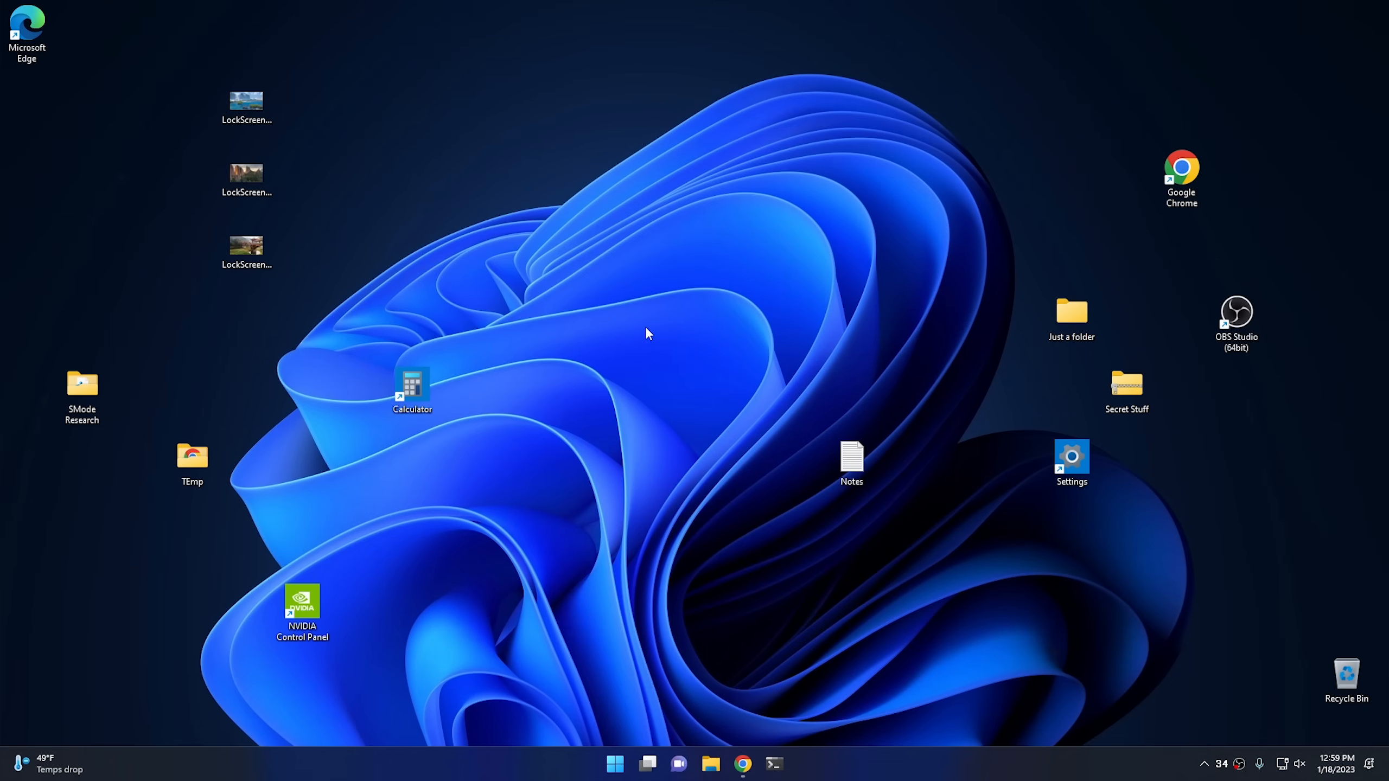
mouse_move(698, 334)
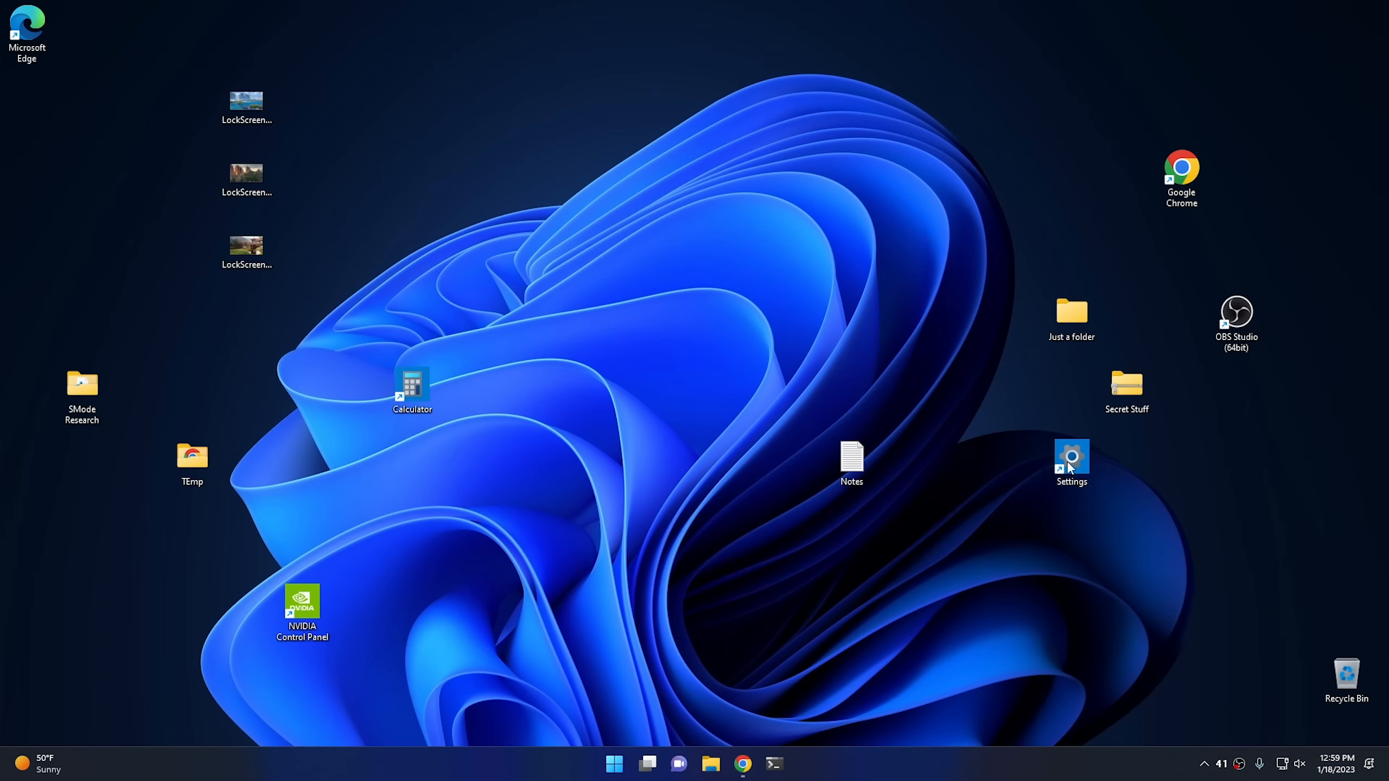
- Glance at Settings, then find Control Panel by searching 'con' and view the device specifications
double_click(1072, 456)
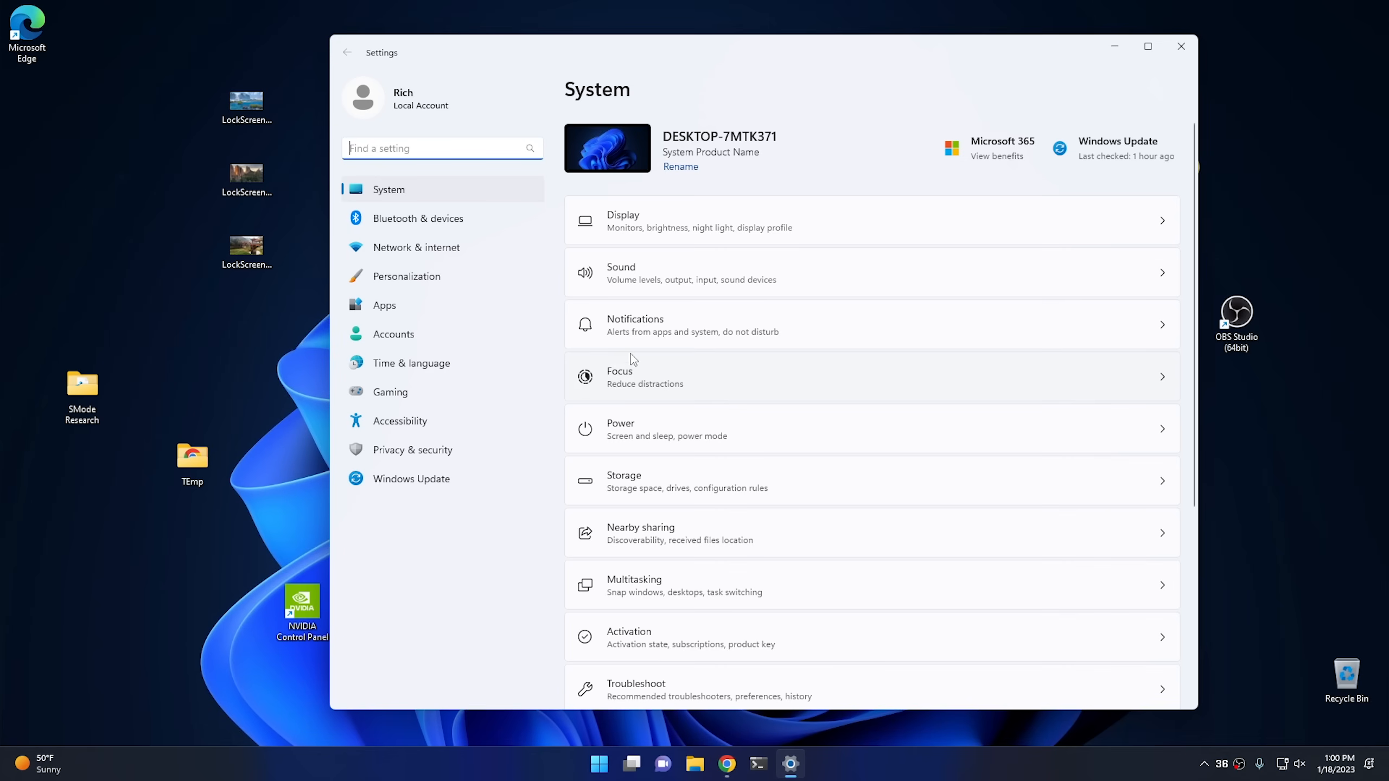
mouse_move(1181, 45)
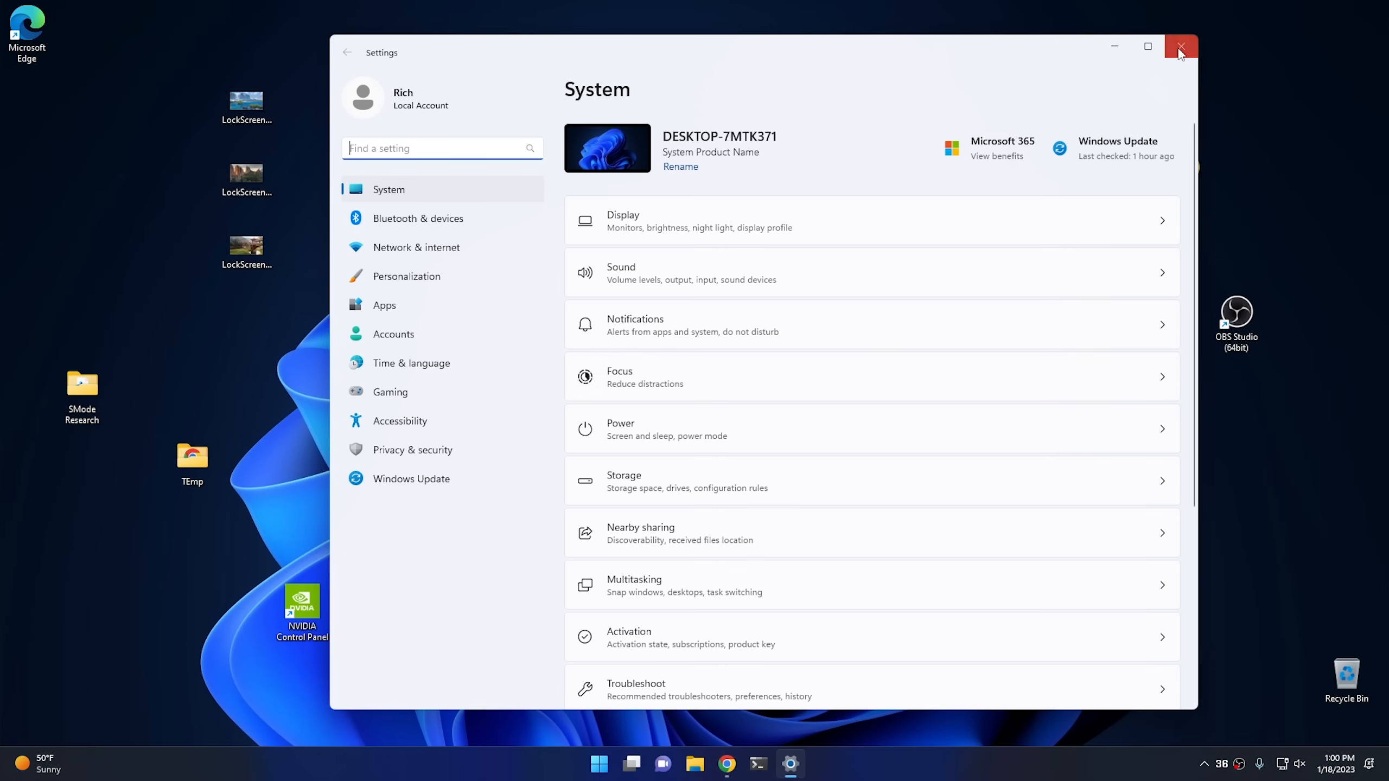
left_click(1180, 45)
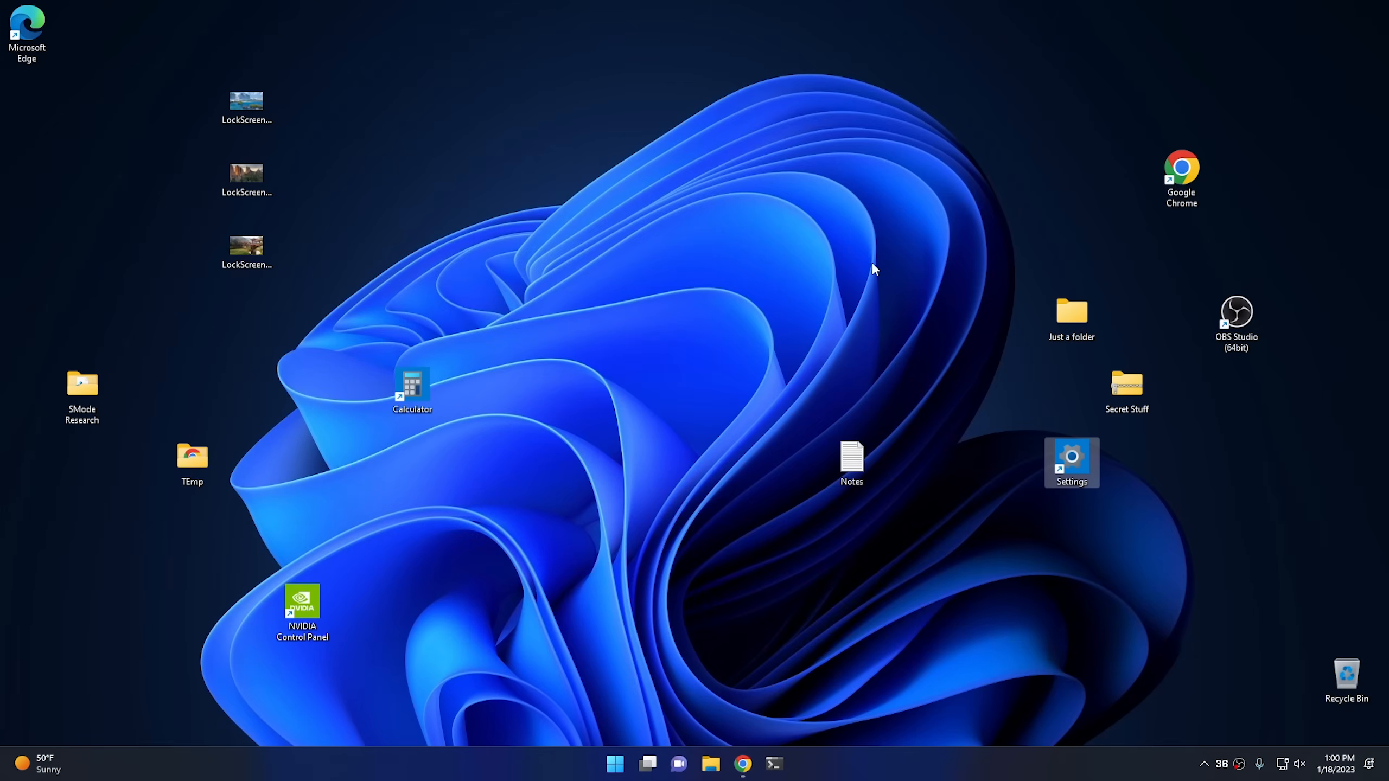
left_click(615, 764)
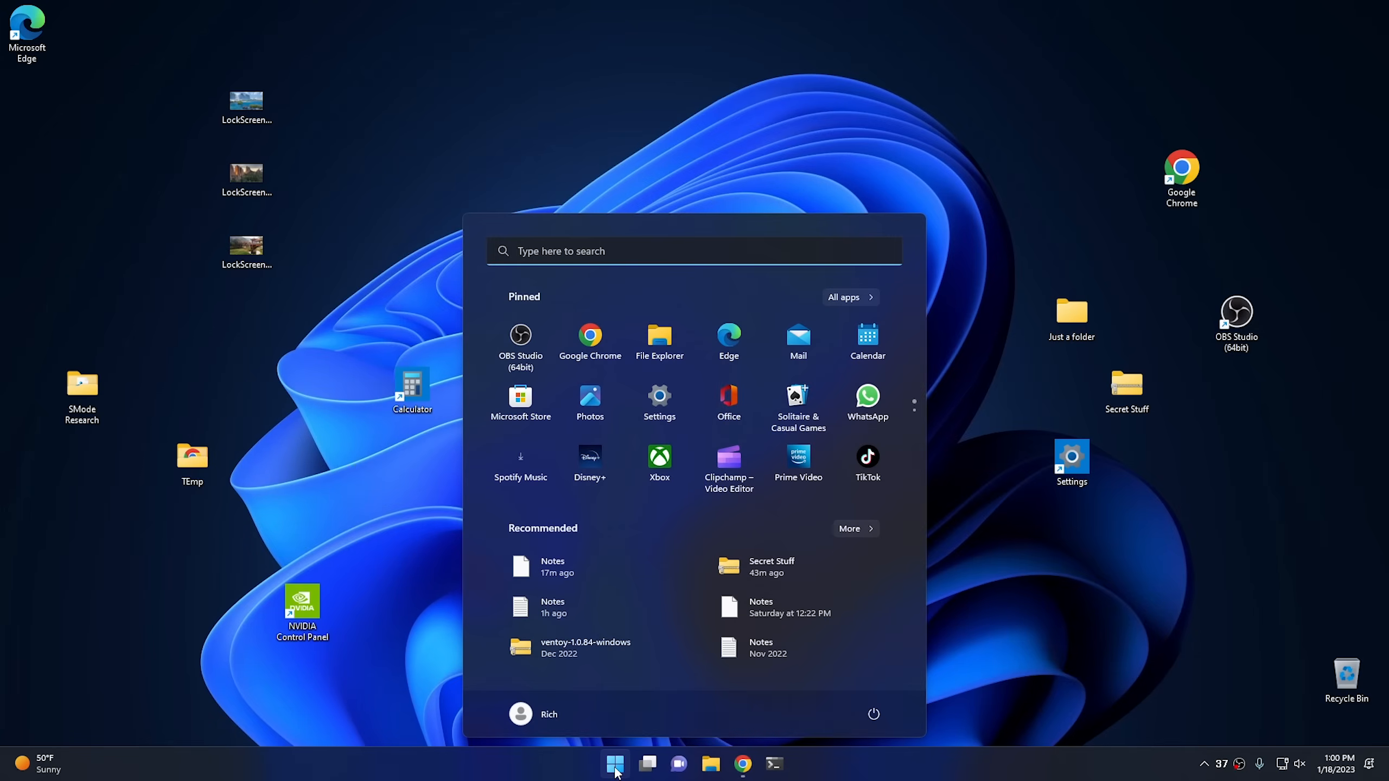
type("con")
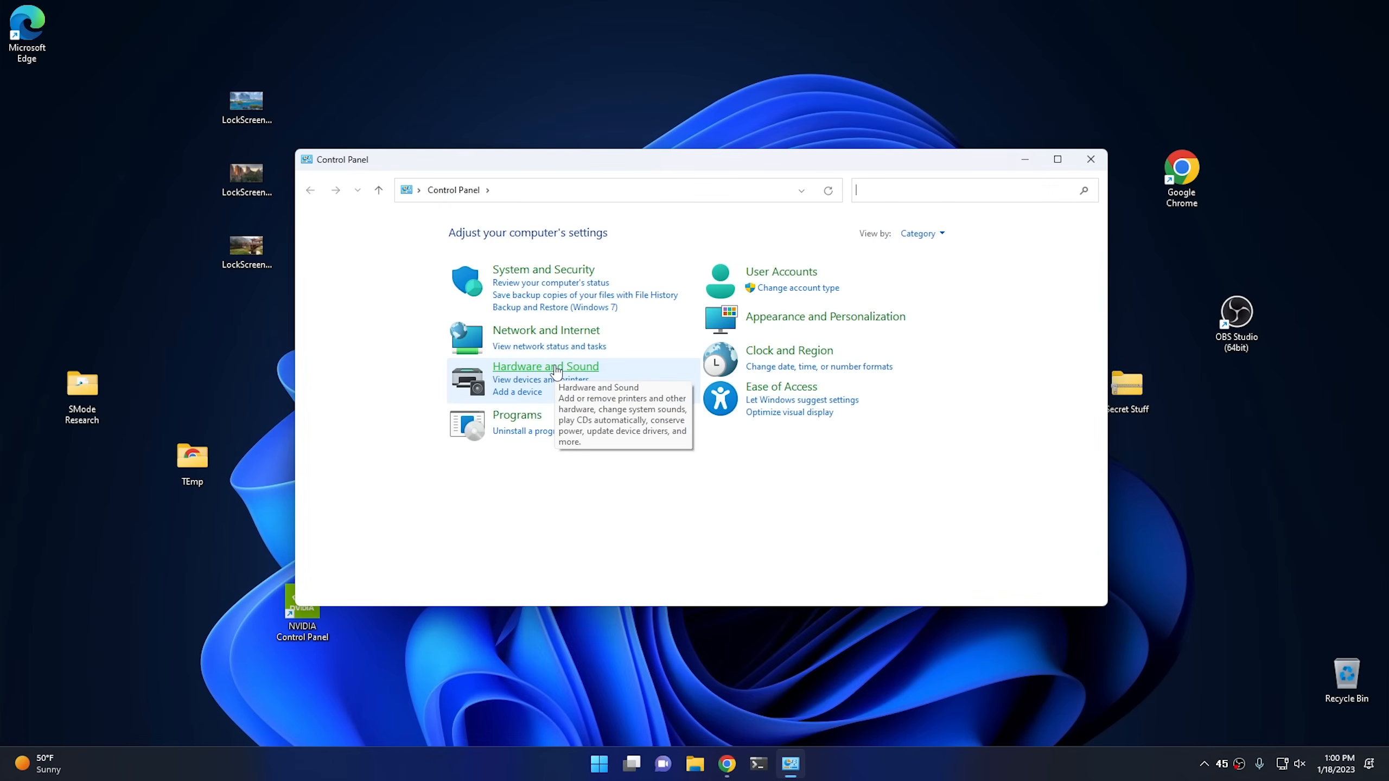
mouse_move(730, 509)
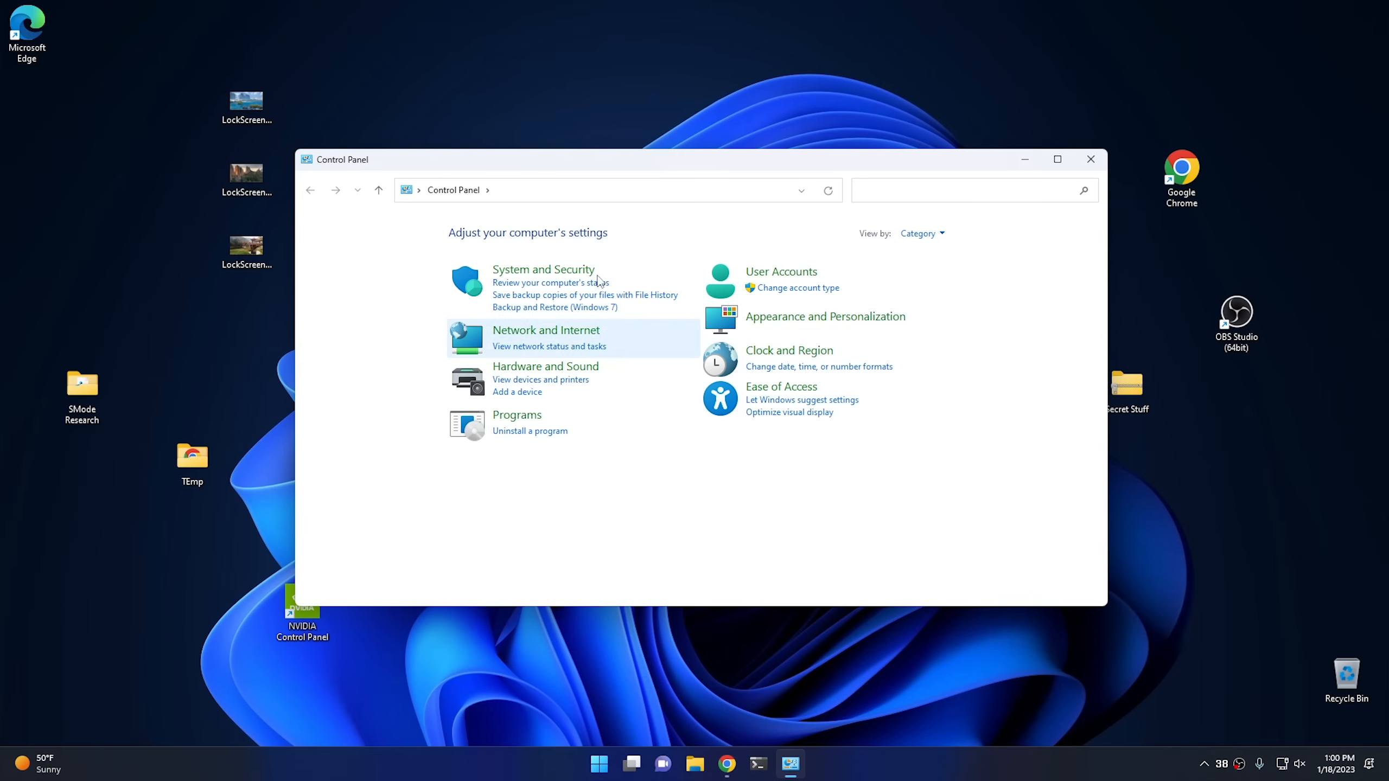
left_click(543, 269)
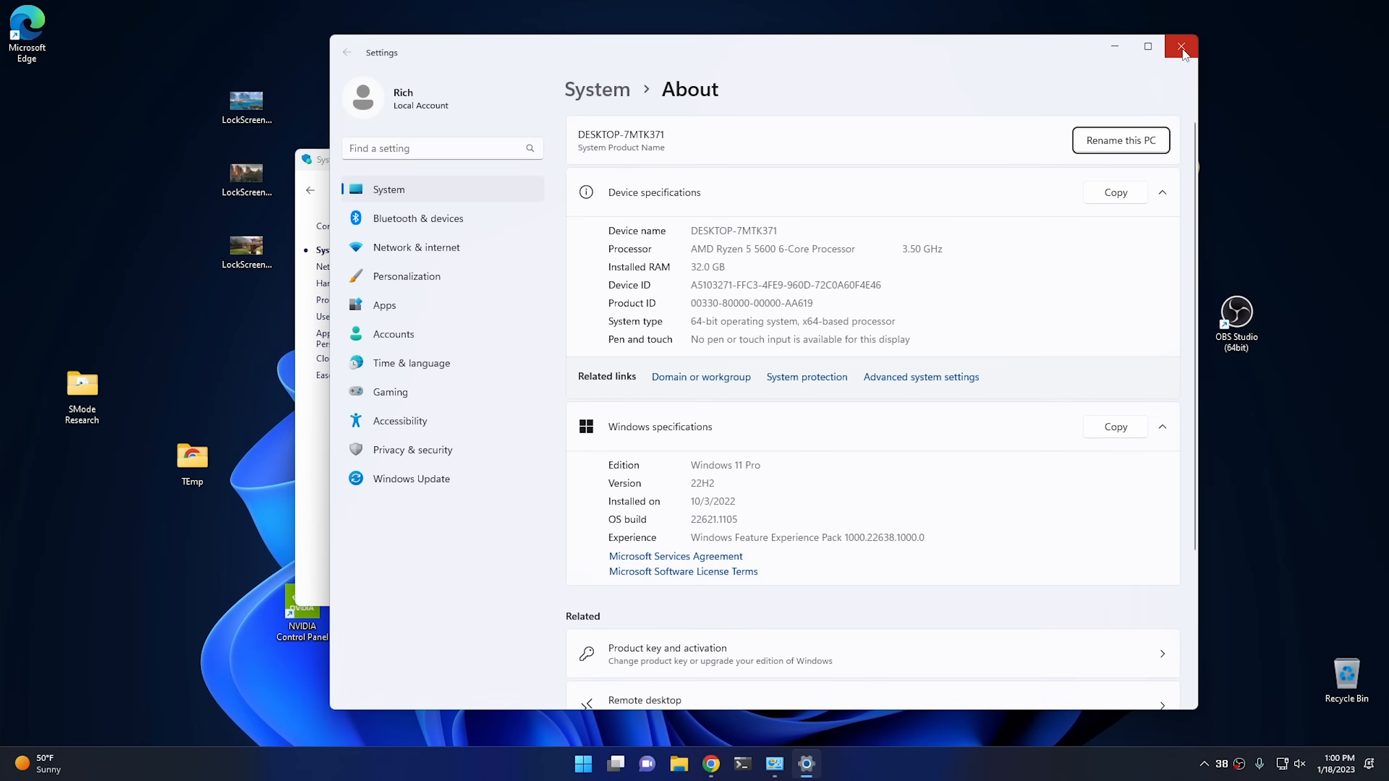
left_click(1180, 45)
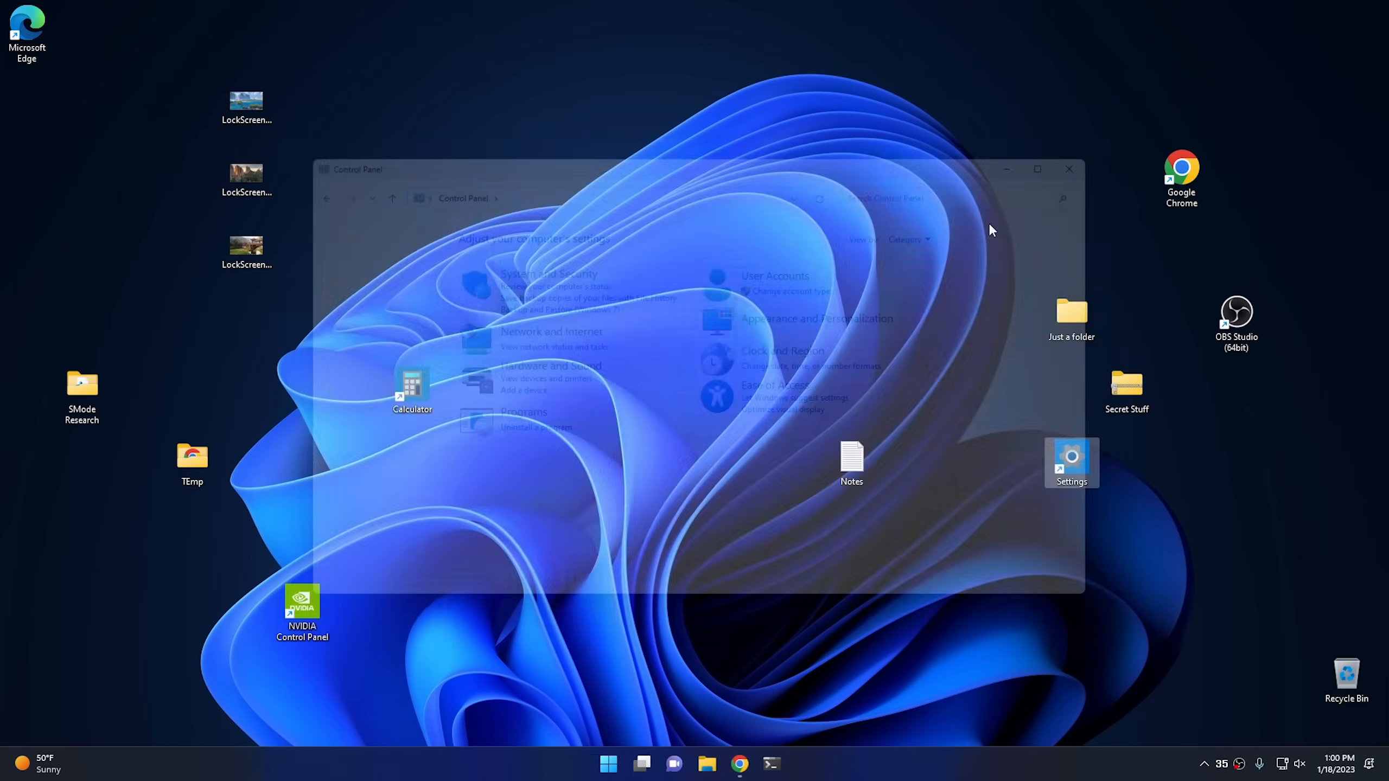
left_click(1068, 169)
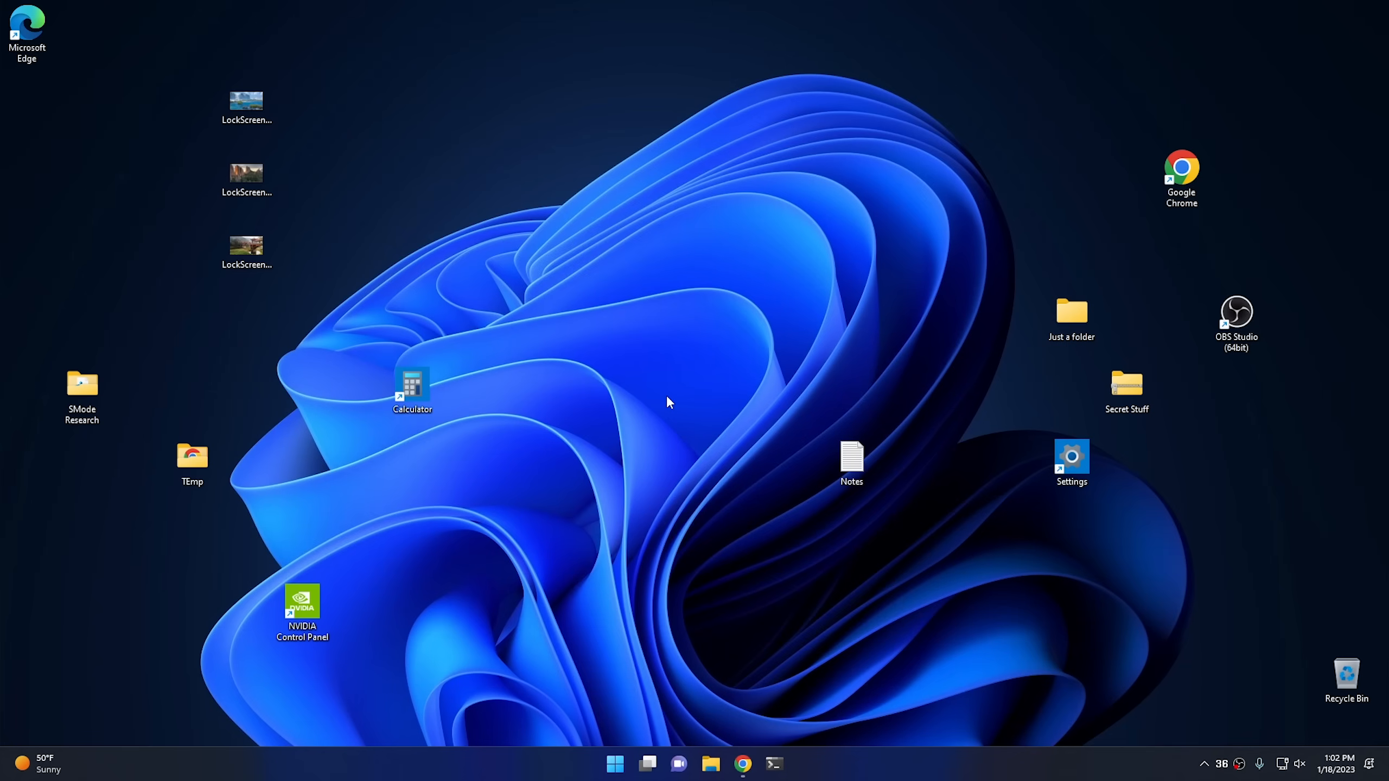
mouse_move(616, 764)
type("c")
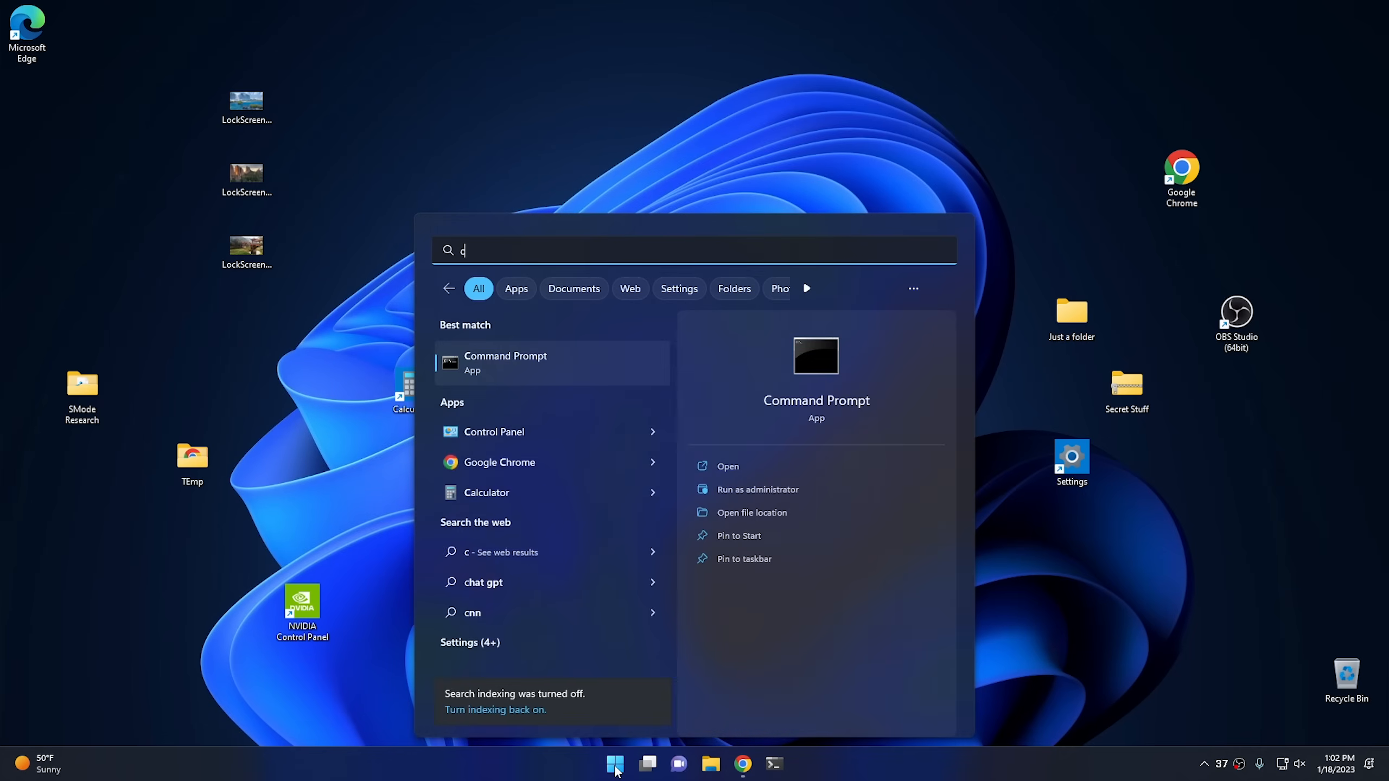
- Launch a command prompt, reposition it, open the browser and run 'dir' in the prompt
left_click(727, 465)
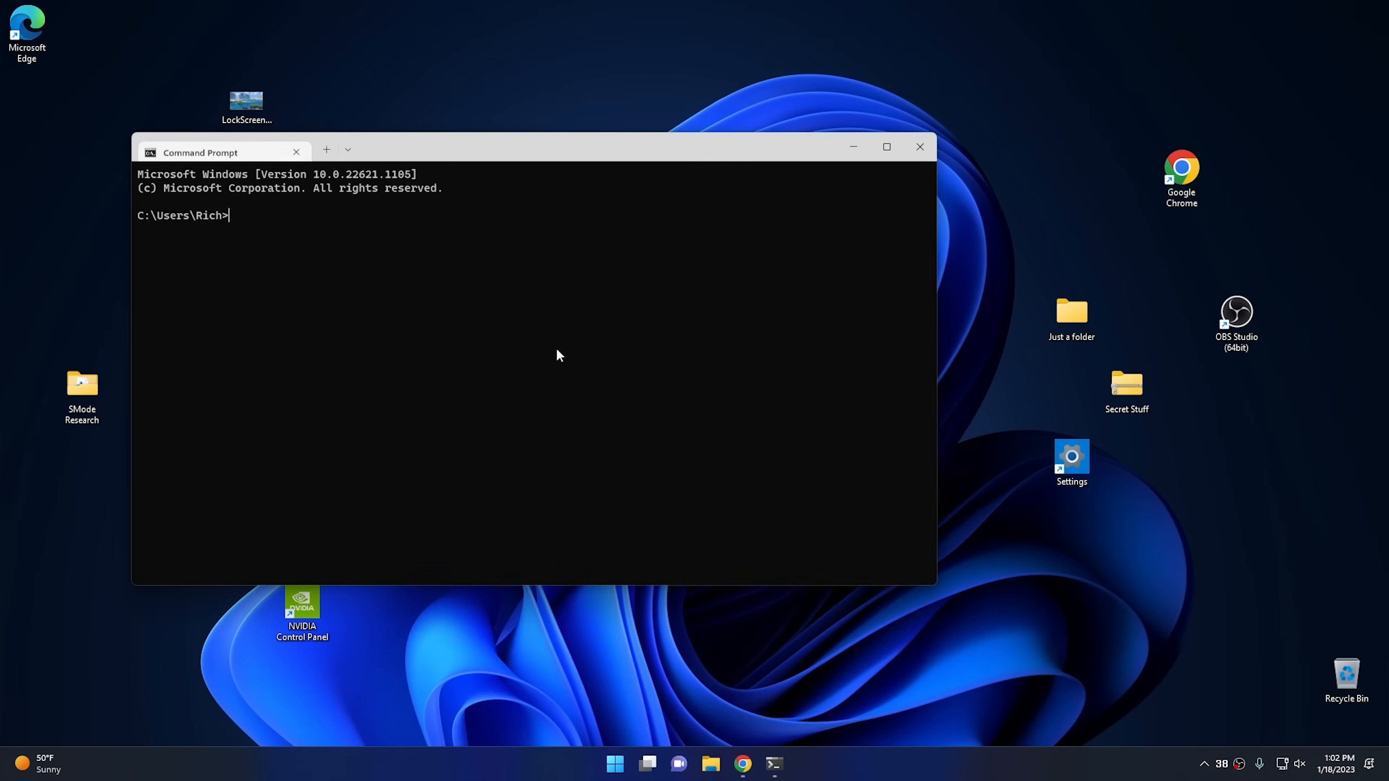
left_click_drag(531, 152, 549, 129)
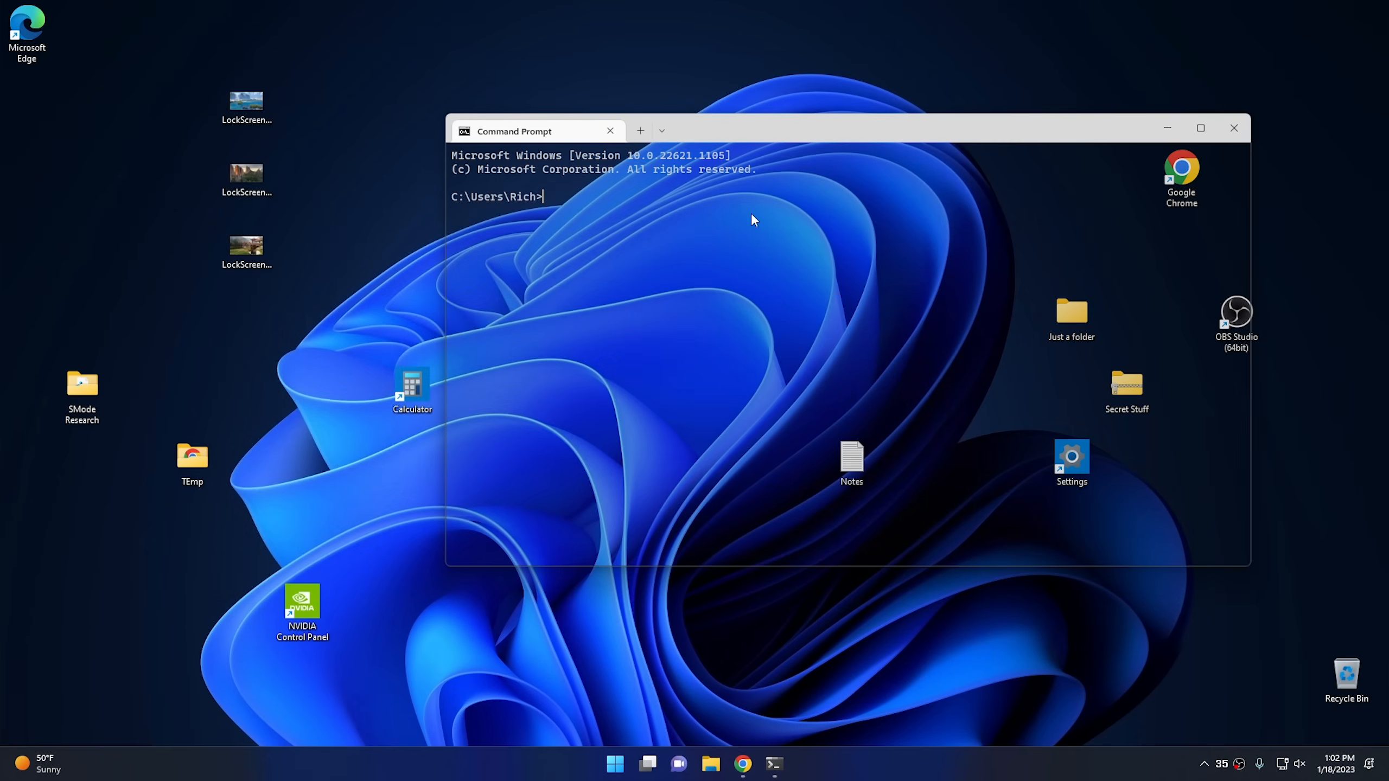
mouse_move(732, 738)
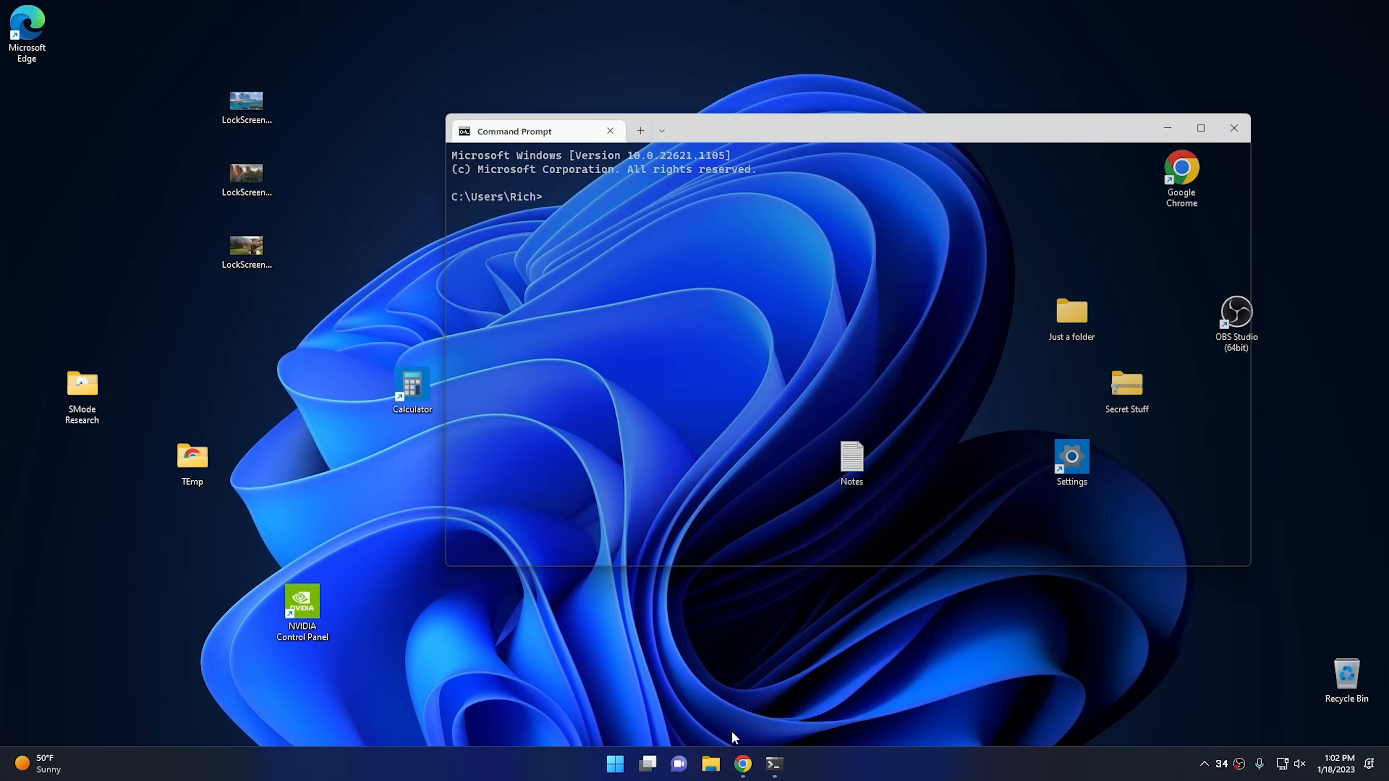
left_click(742, 764)
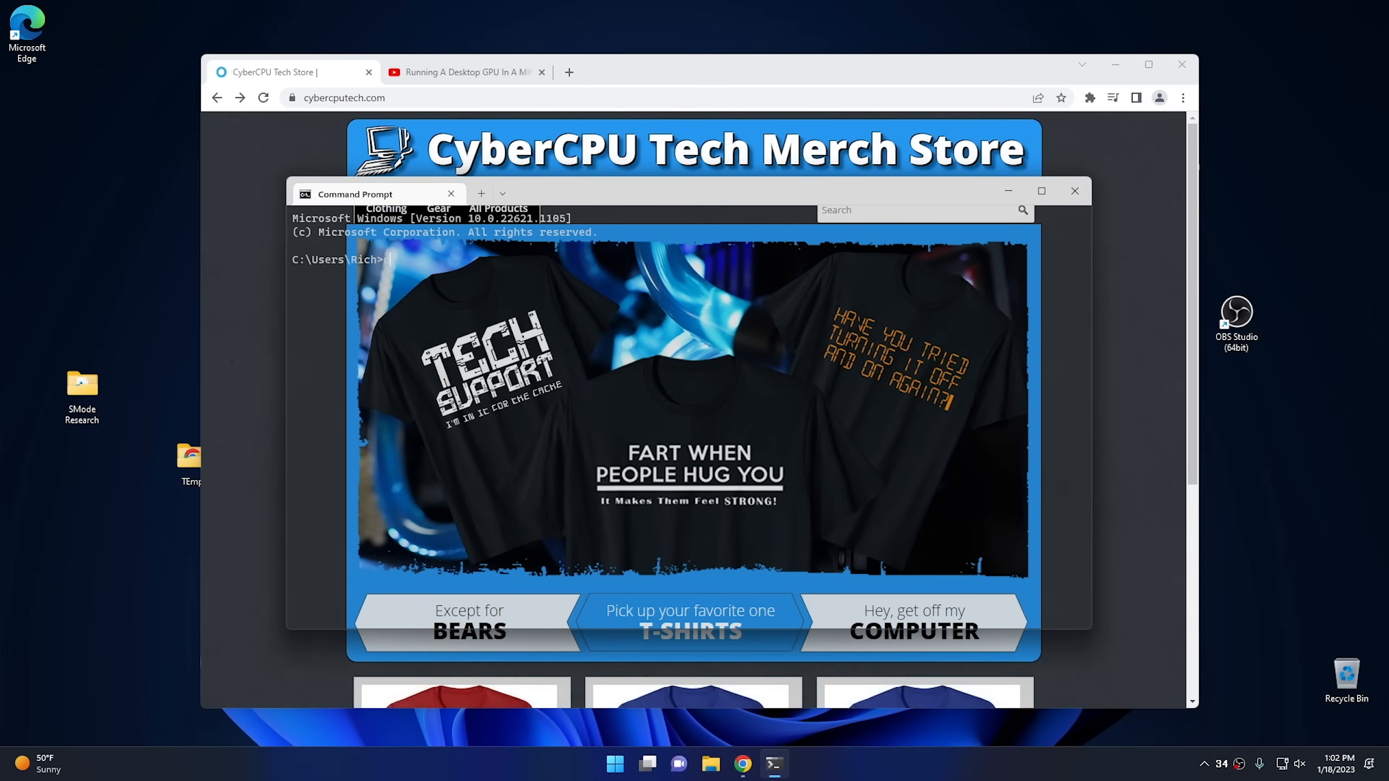
type("dir")
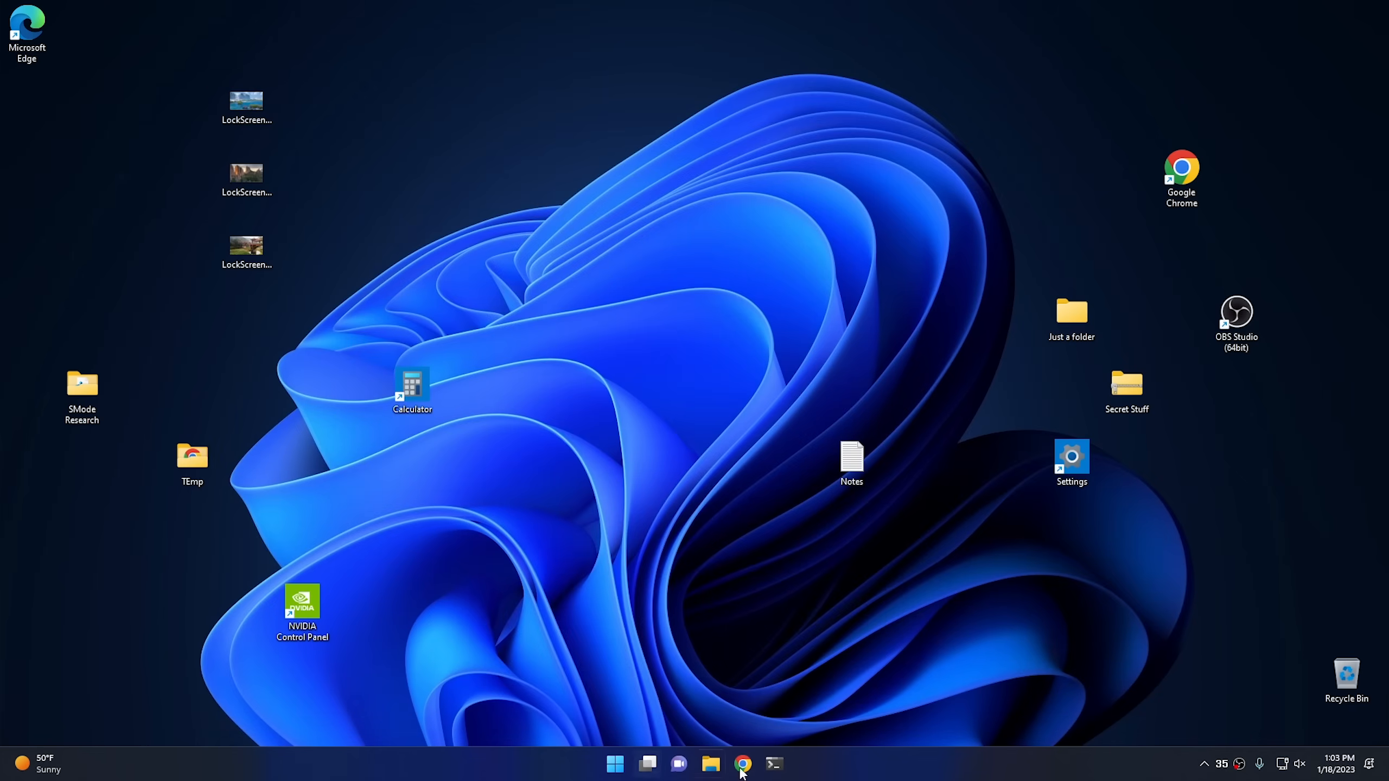
- View the taskbar jump lists for File Explorer, Chrome and Terminal, leaving Terminal's shell list open
left_click(648, 764)
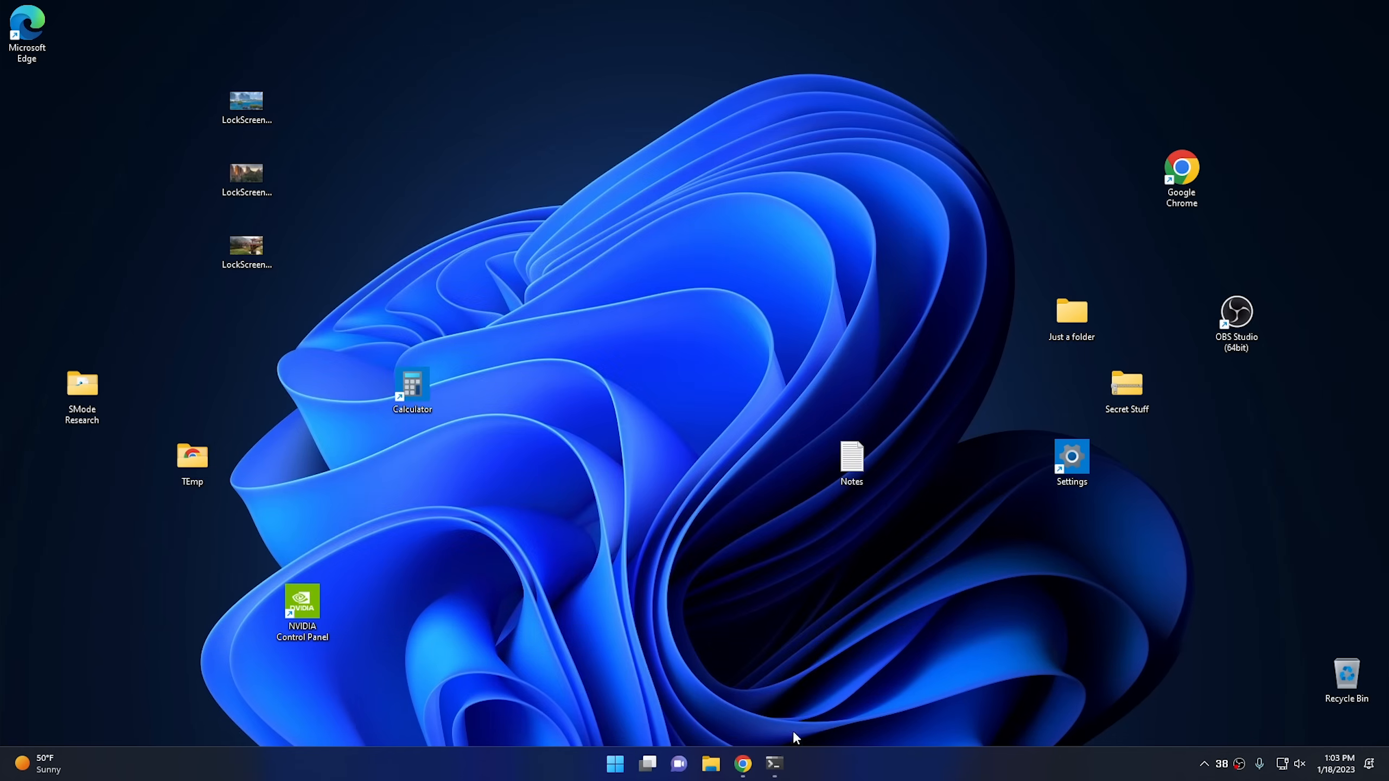
mouse_move(799, 702)
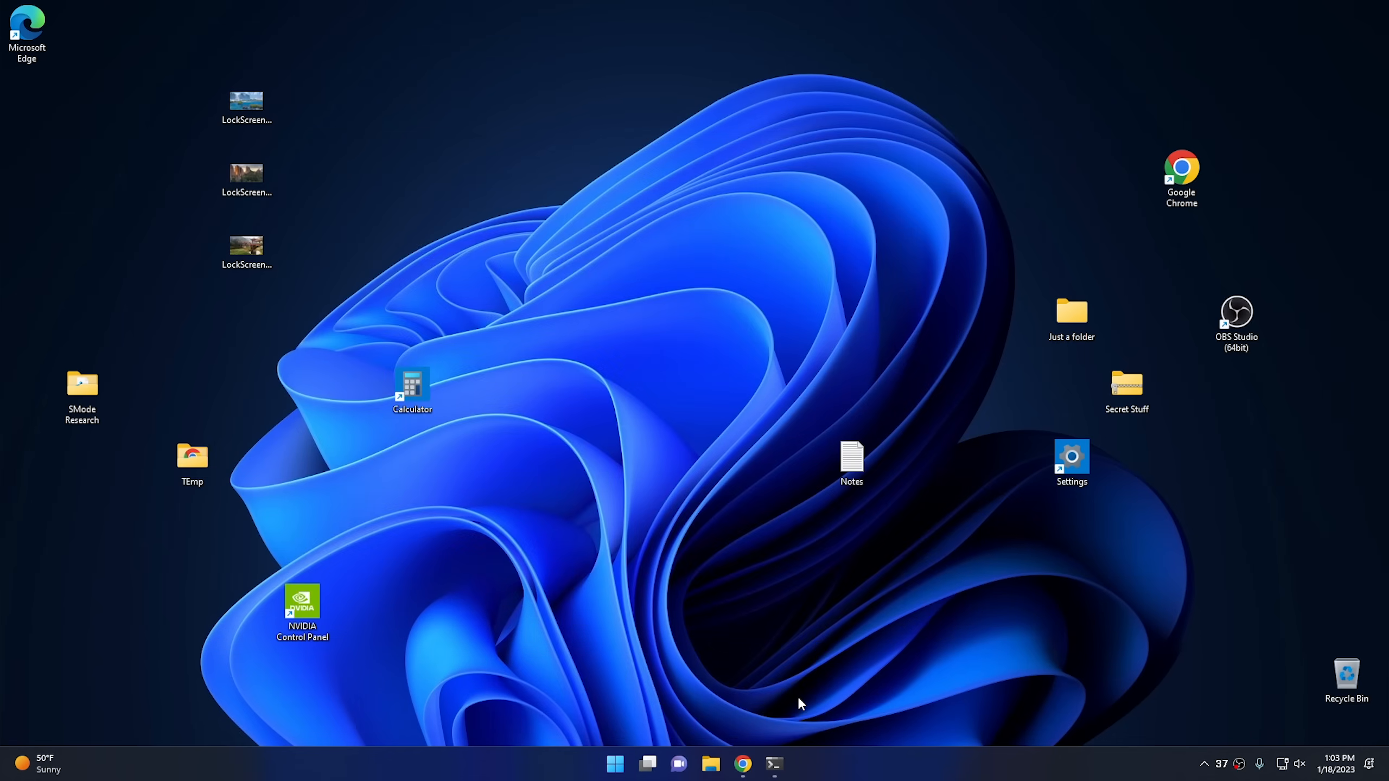
mouse_move(711, 764)
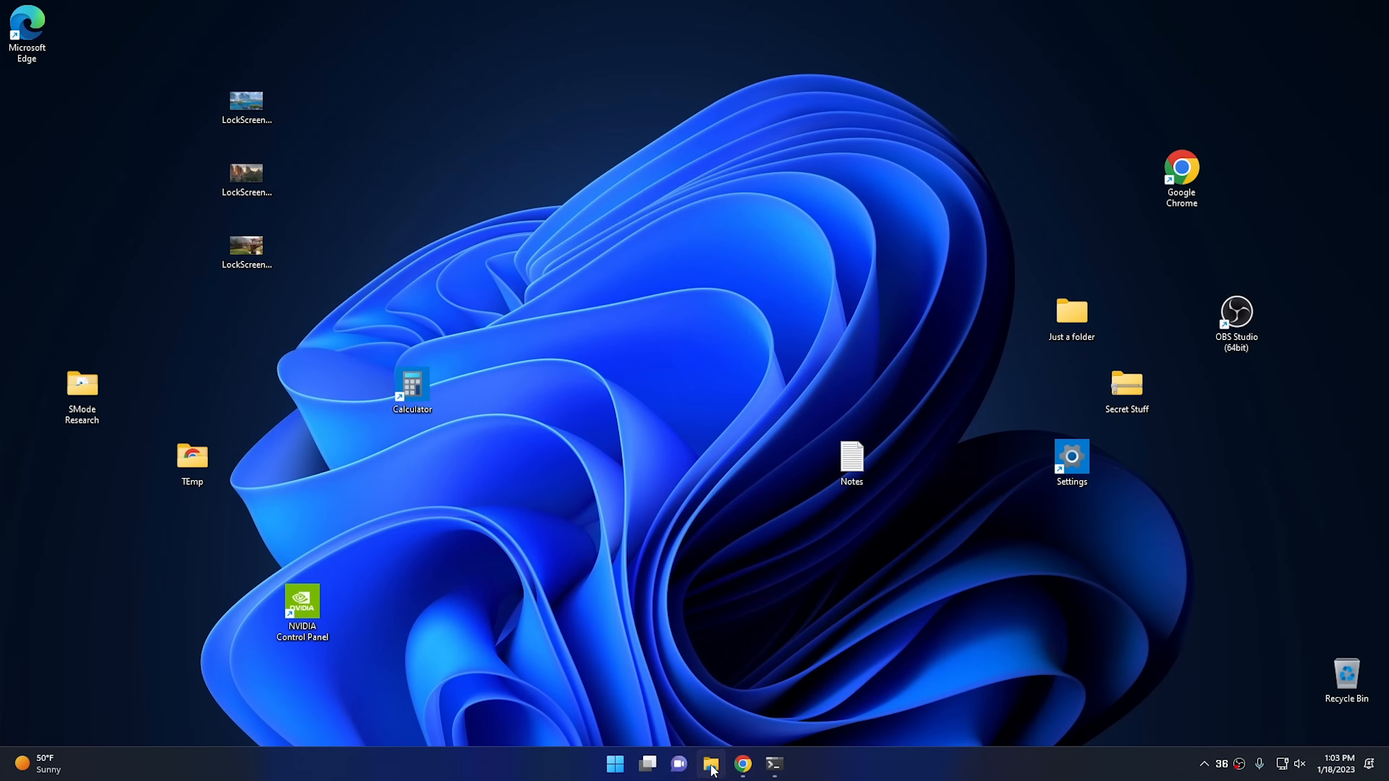
right_click(712, 764)
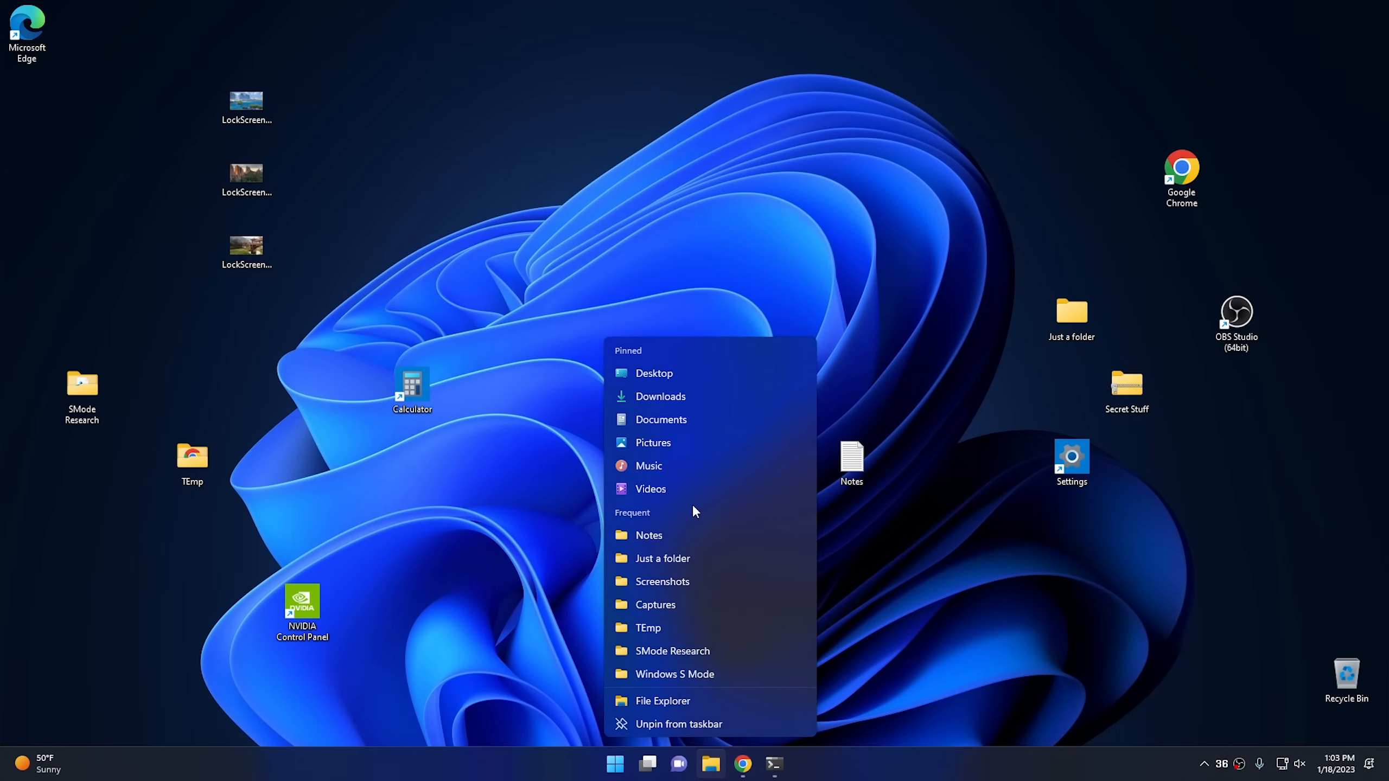
mouse_move(689, 373)
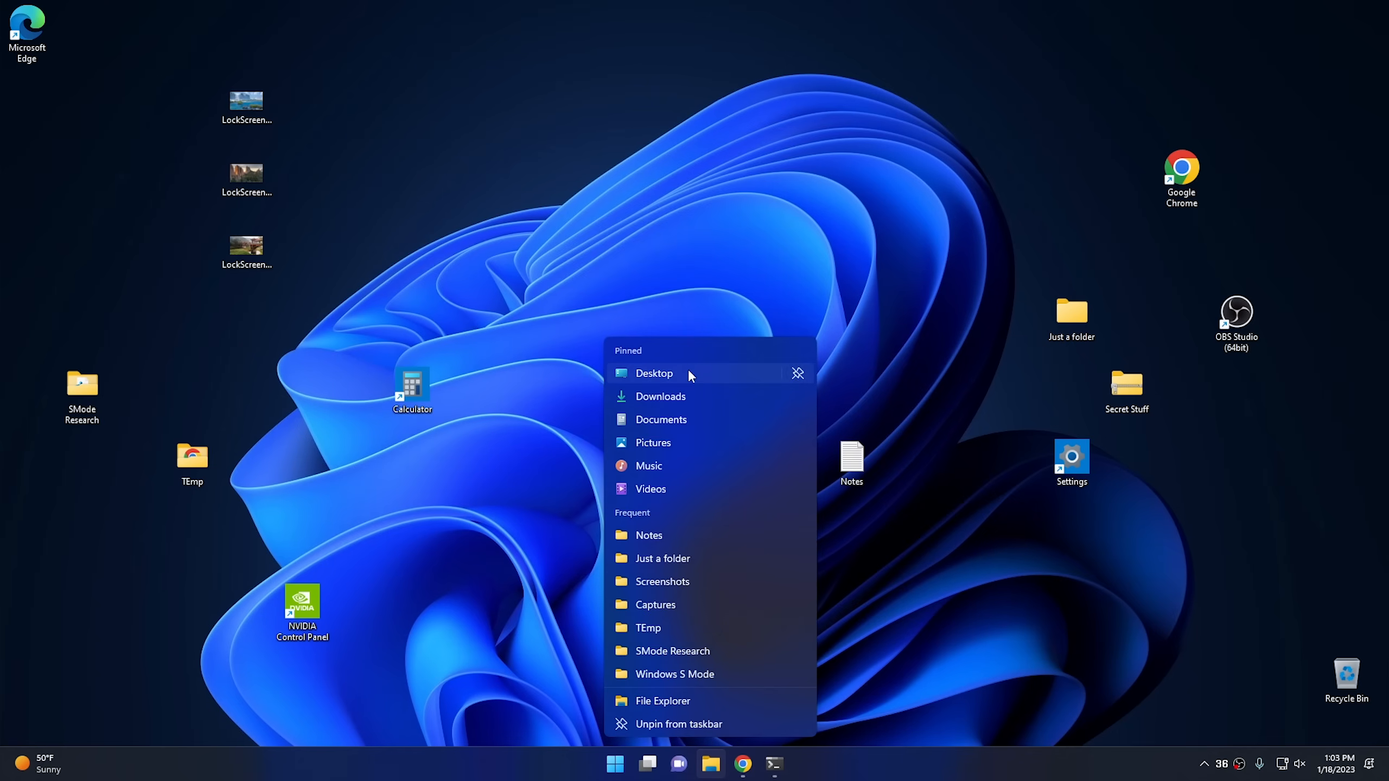
mouse_move(650, 488)
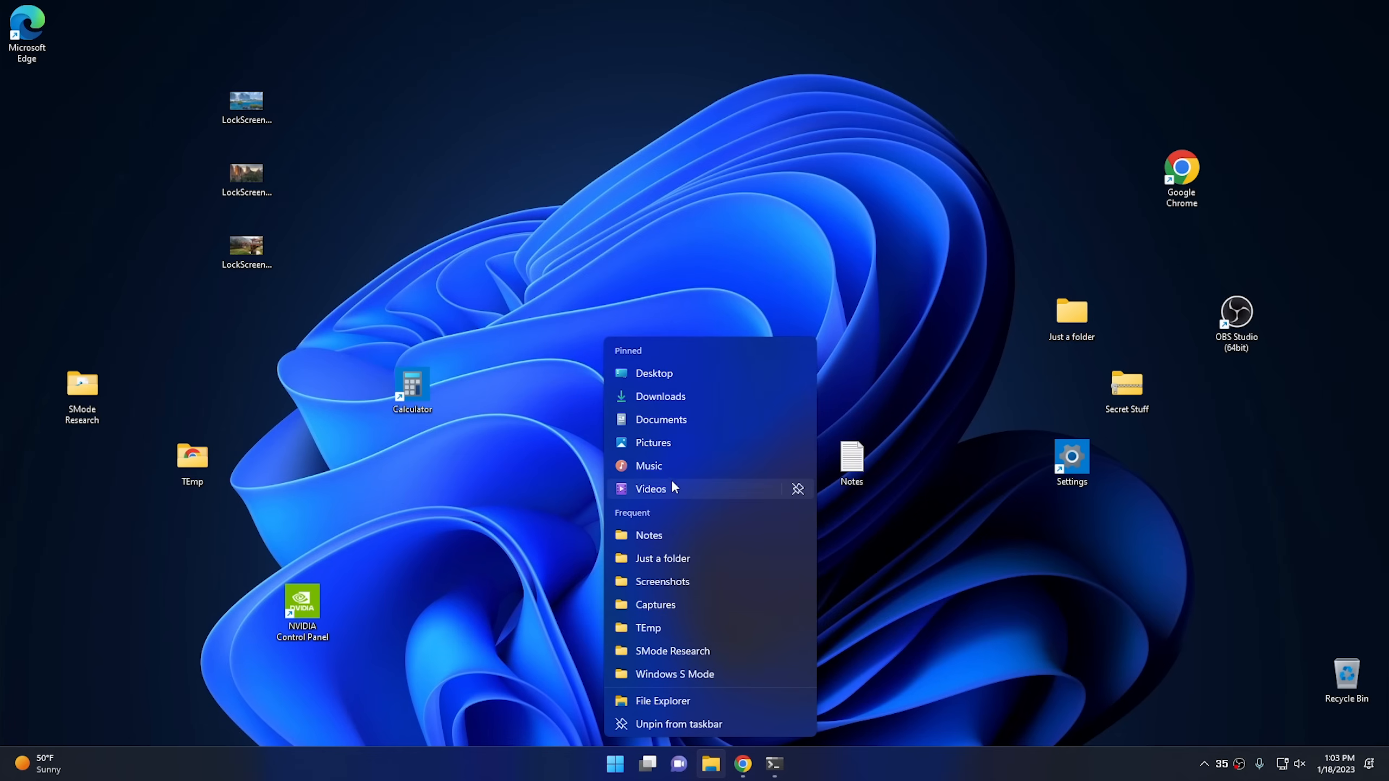
mouse_move(663, 582)
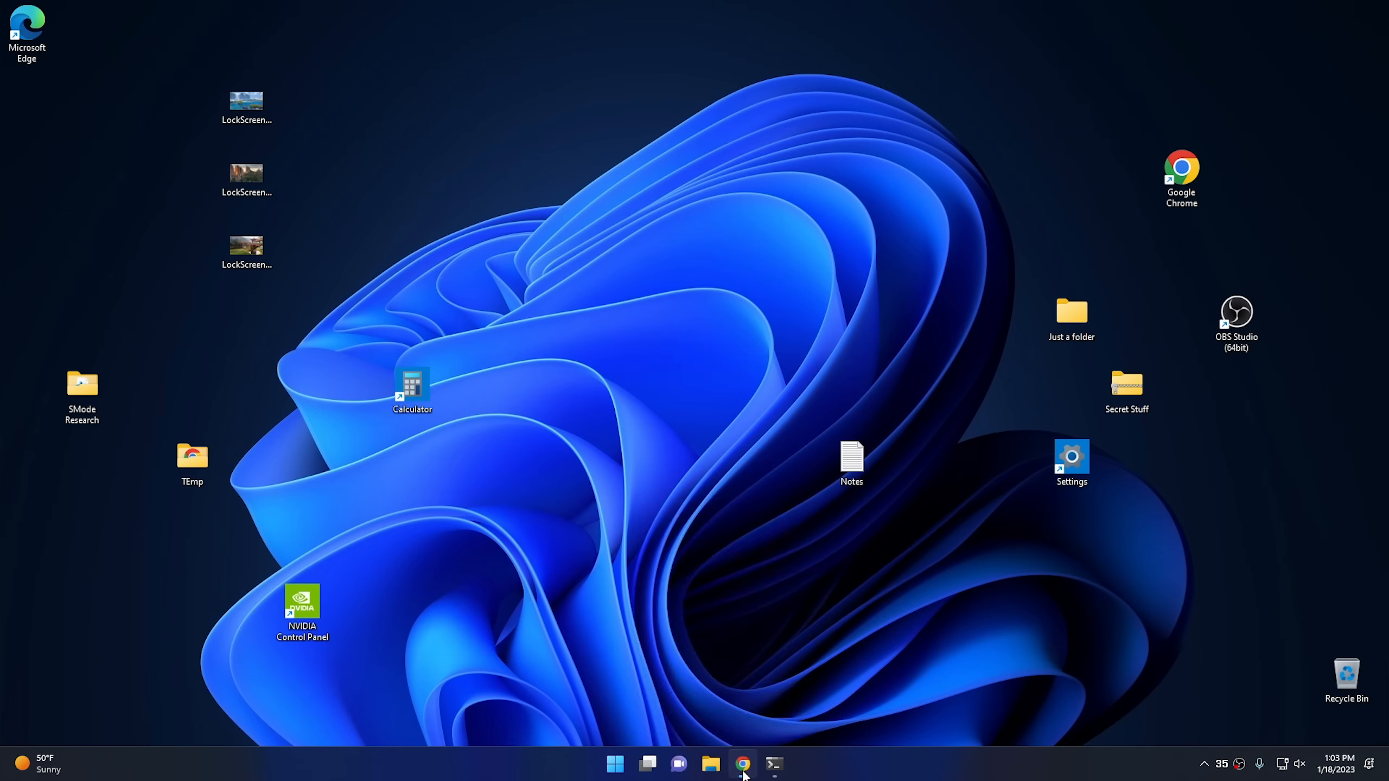
right_click(742, 764)
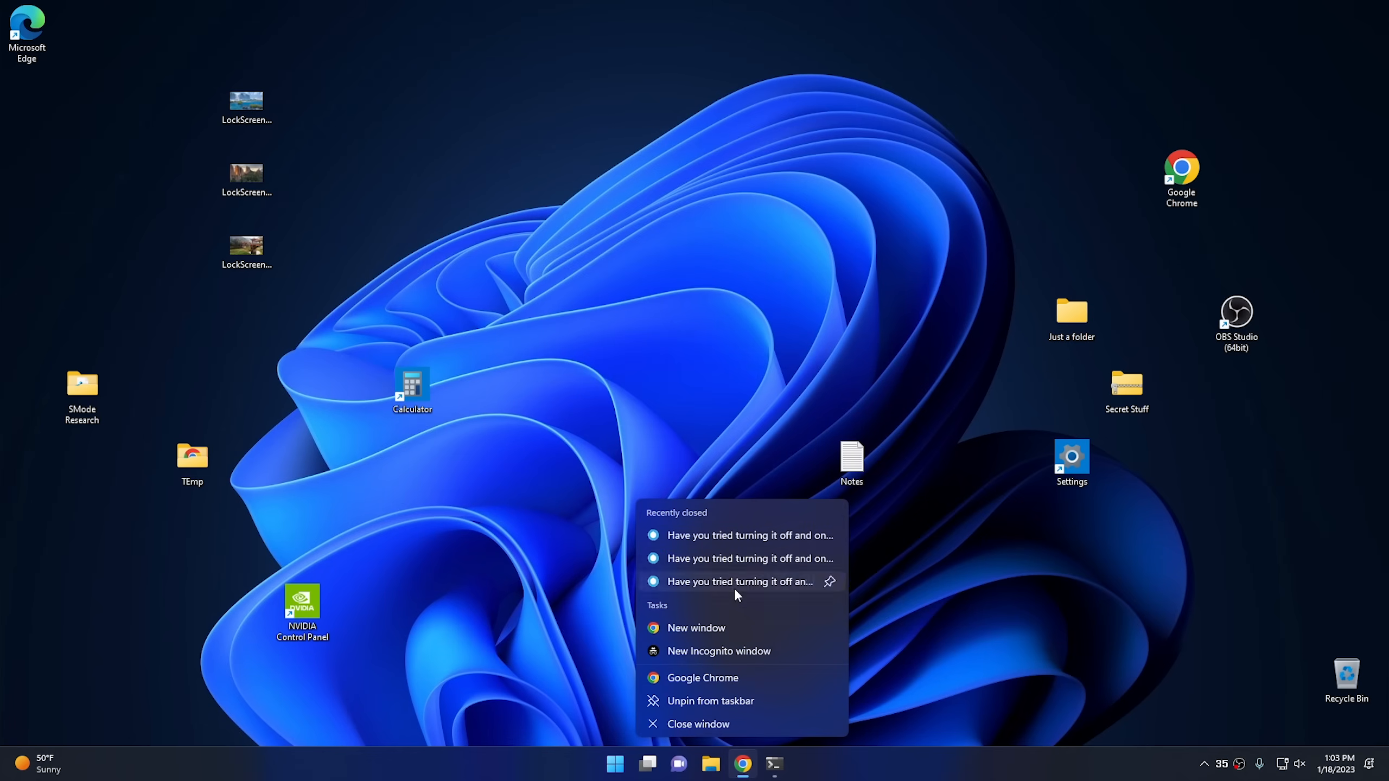
mouse_move(715, 517)
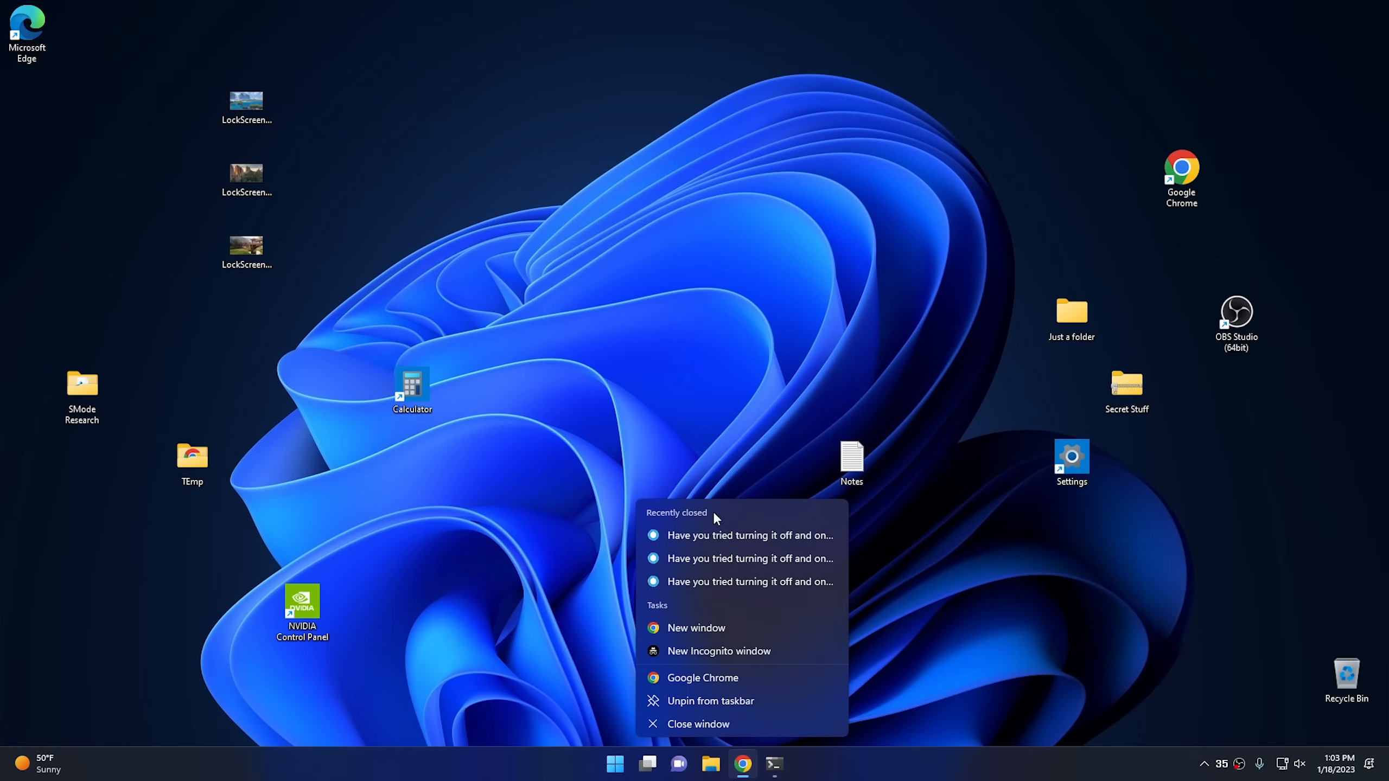
mouse_move(719, 652)
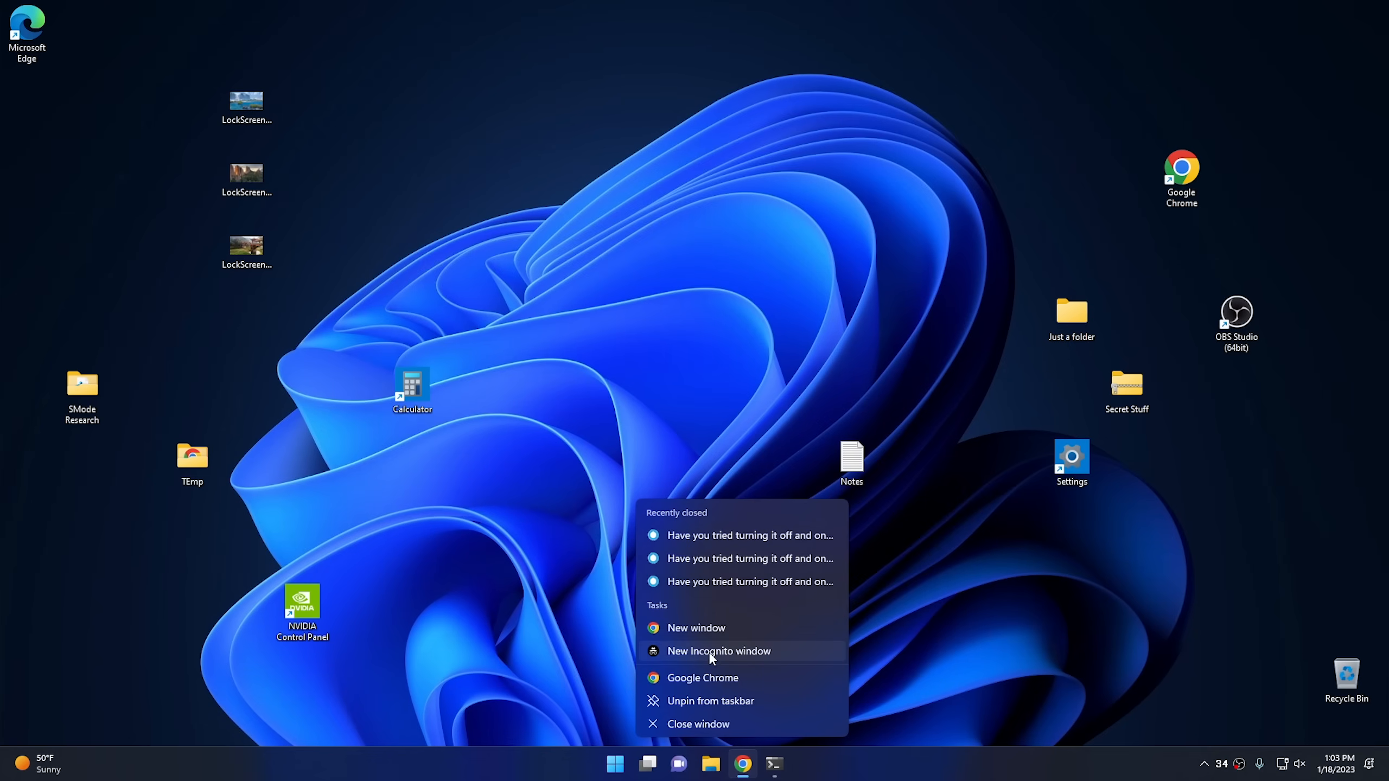
mouse_move(704, 660)
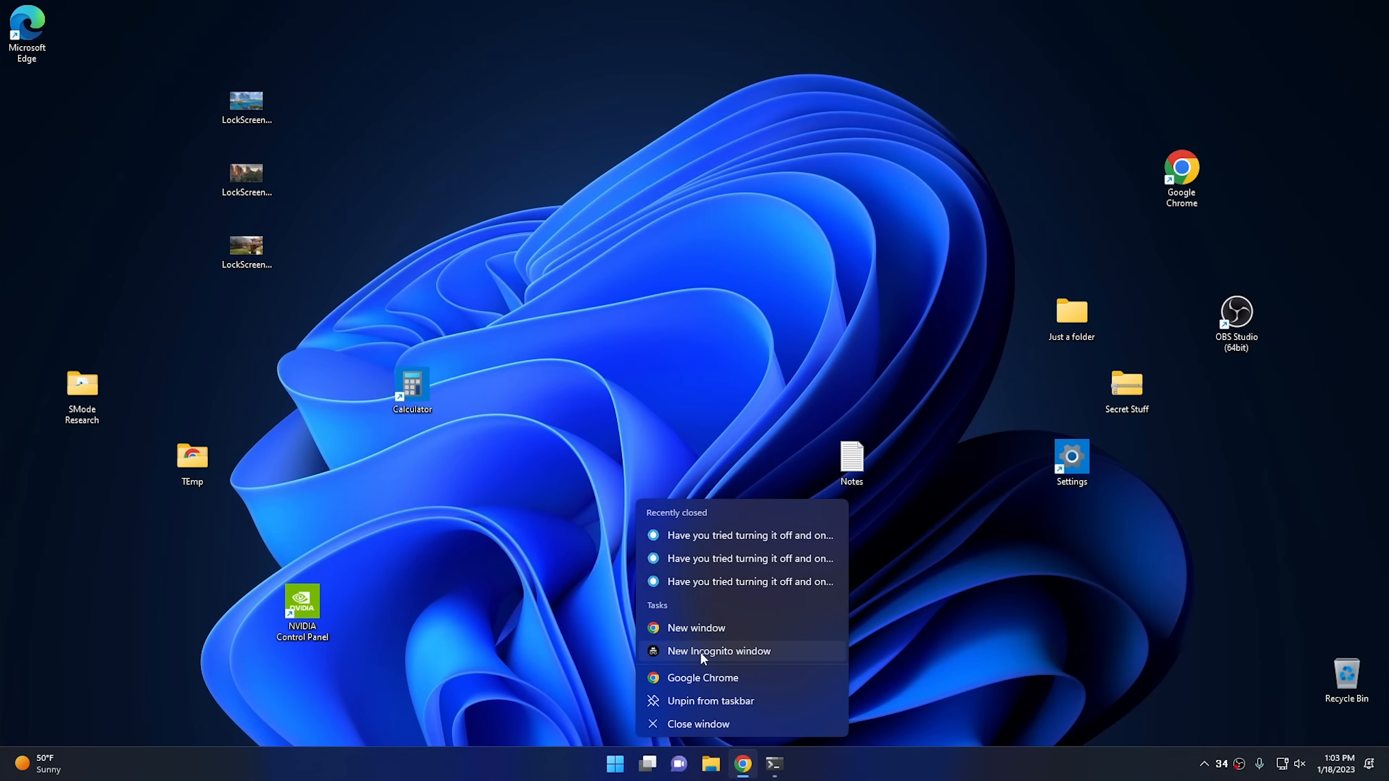
right_click(773, 764)
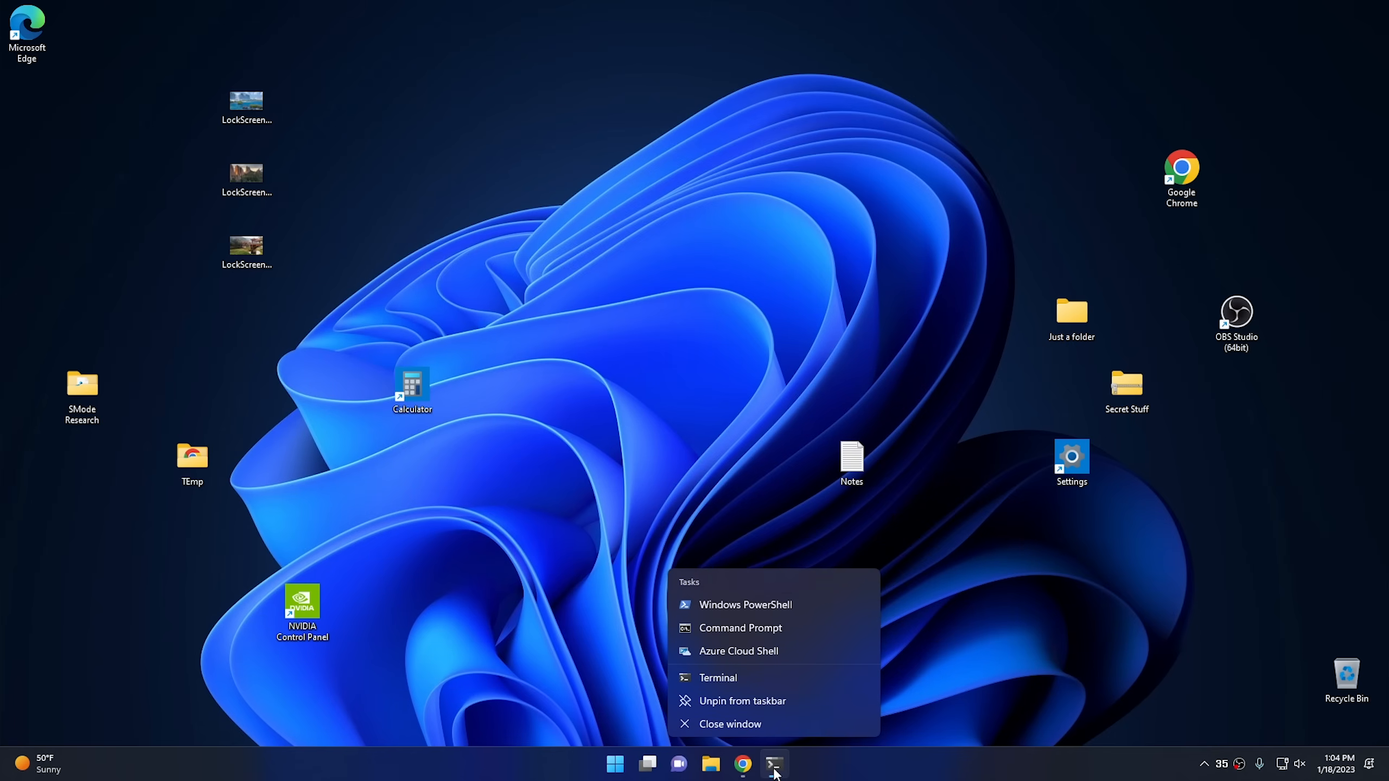
mouse_move(783, 618)
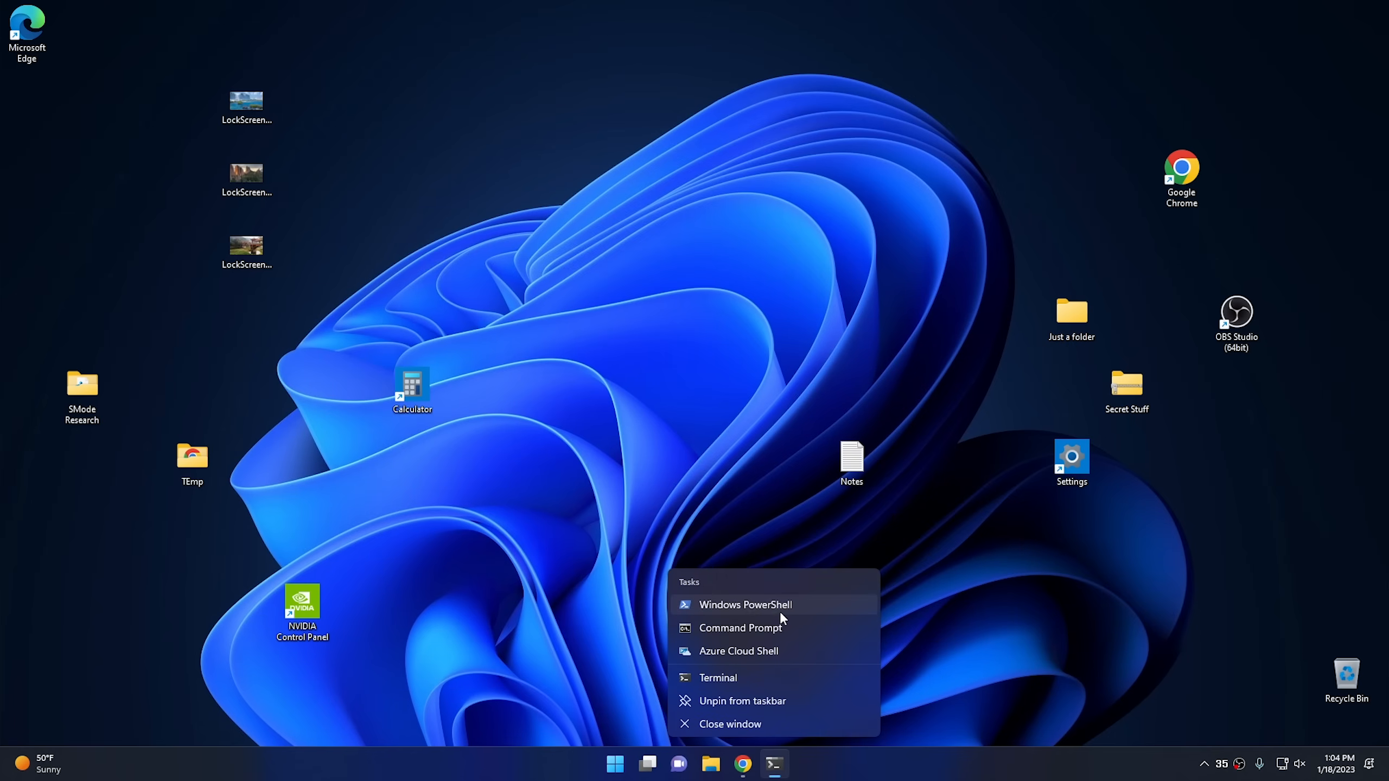
mouse_move(760, 651)
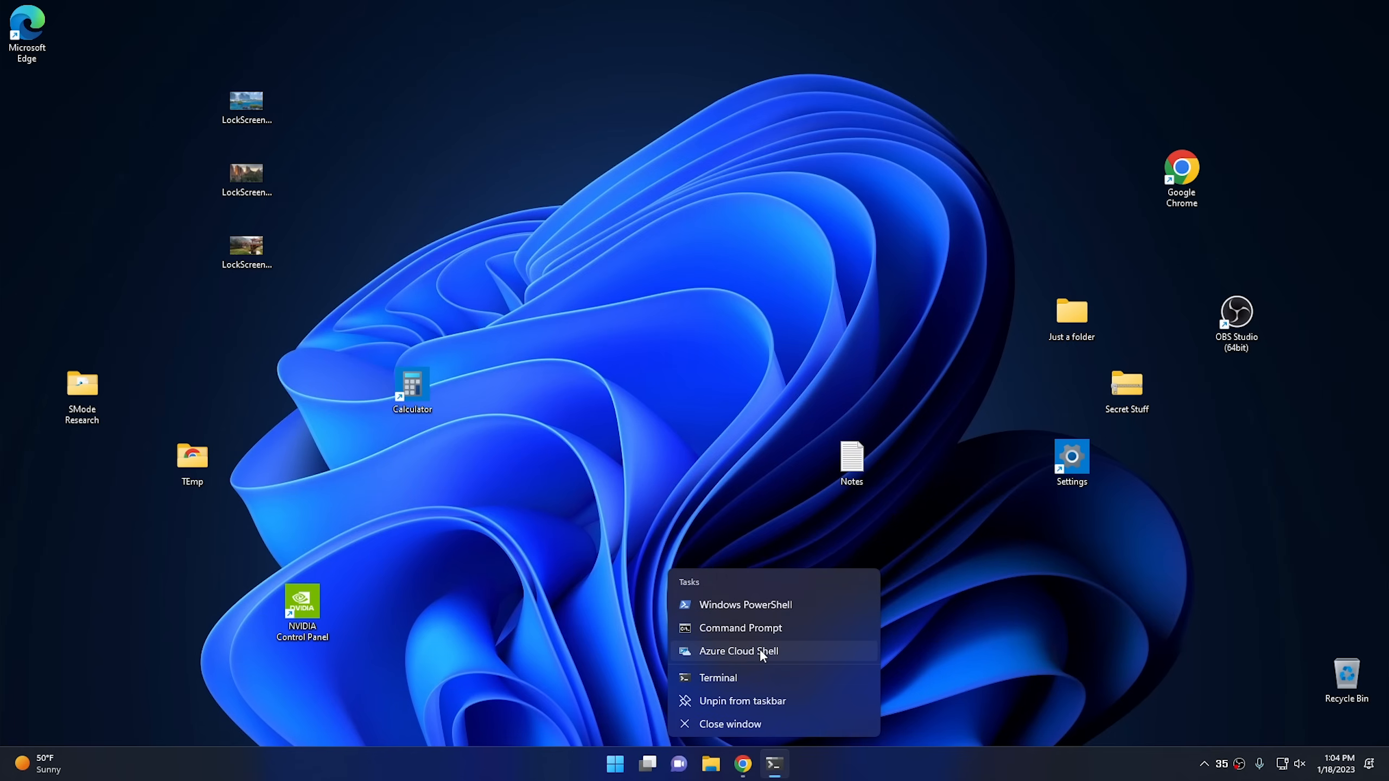
mouse_move(741, 677)
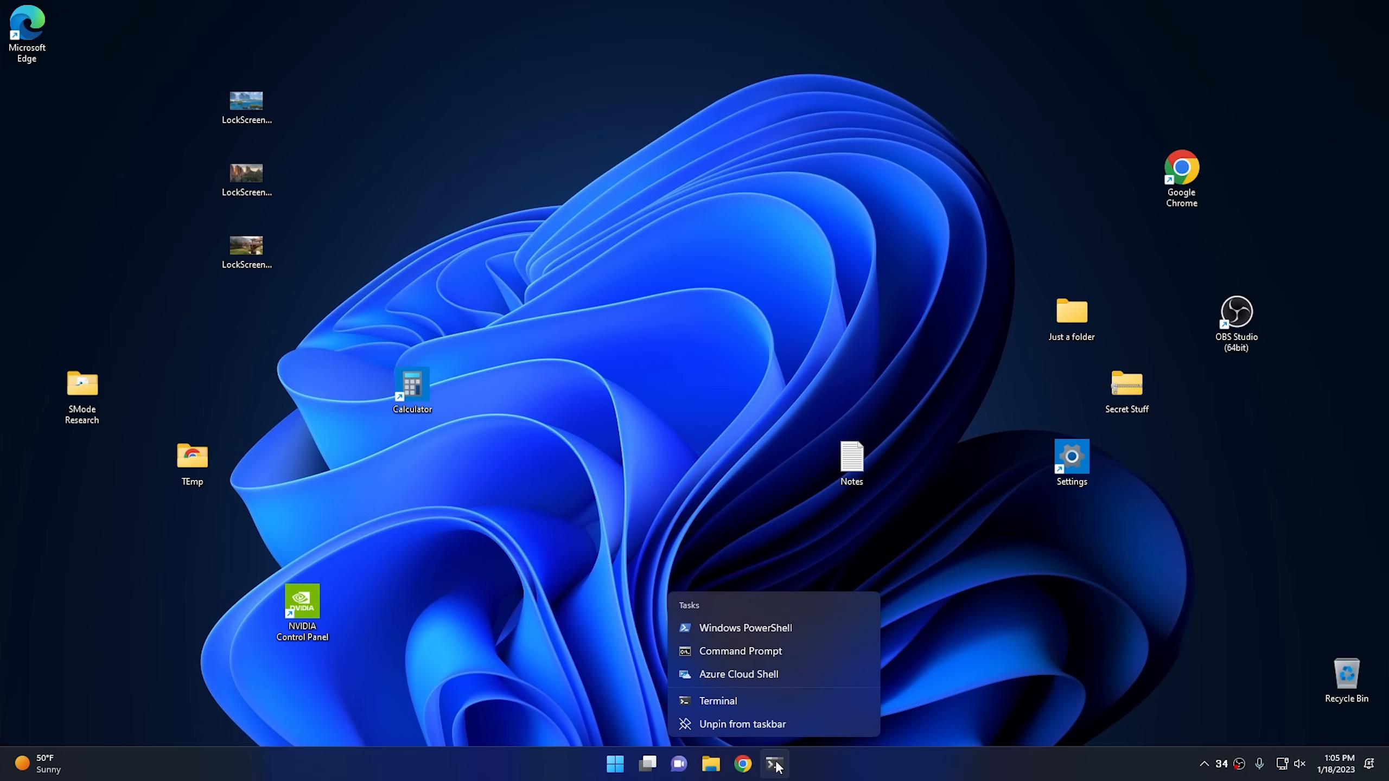
- Launch Chrome and load the CyberCPU Tech merch store from its shortcut
left_click(743, 764)
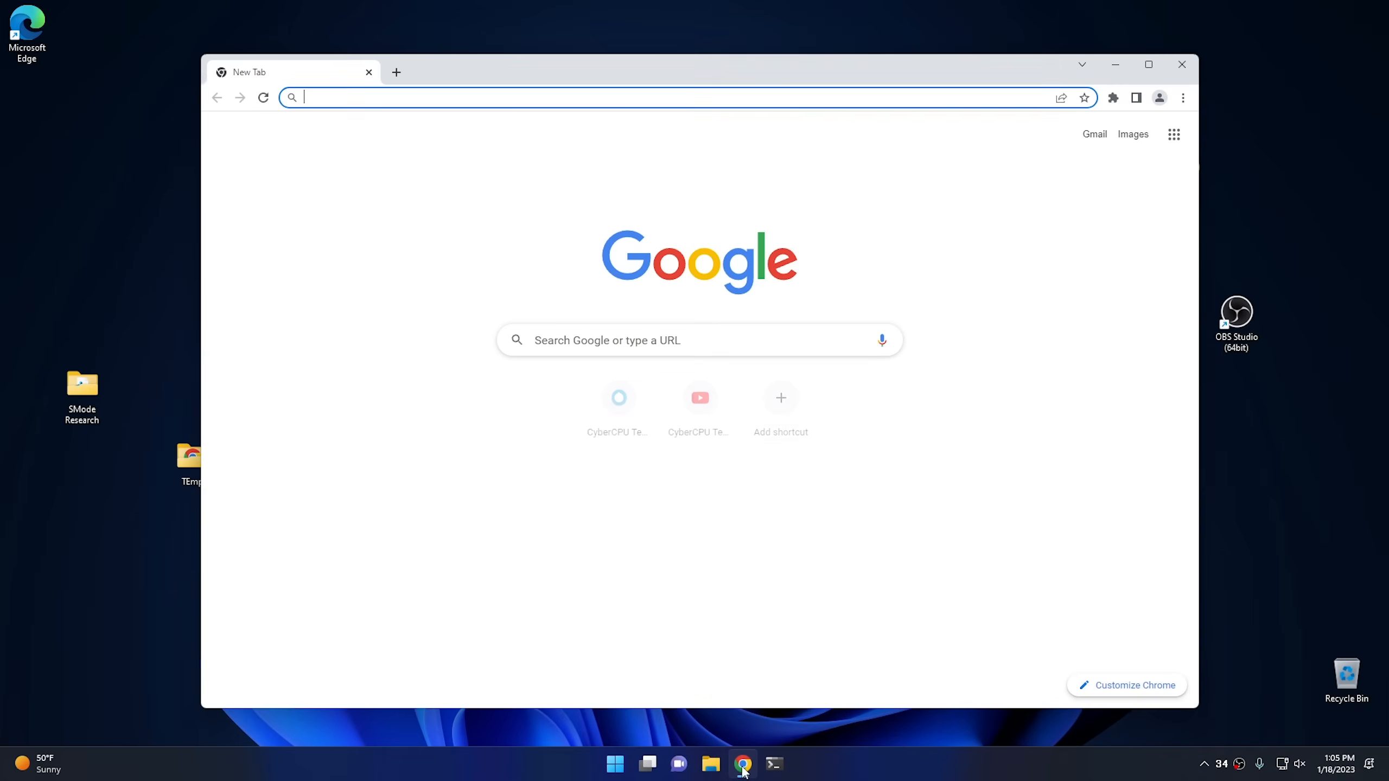
left_click(618, 398)
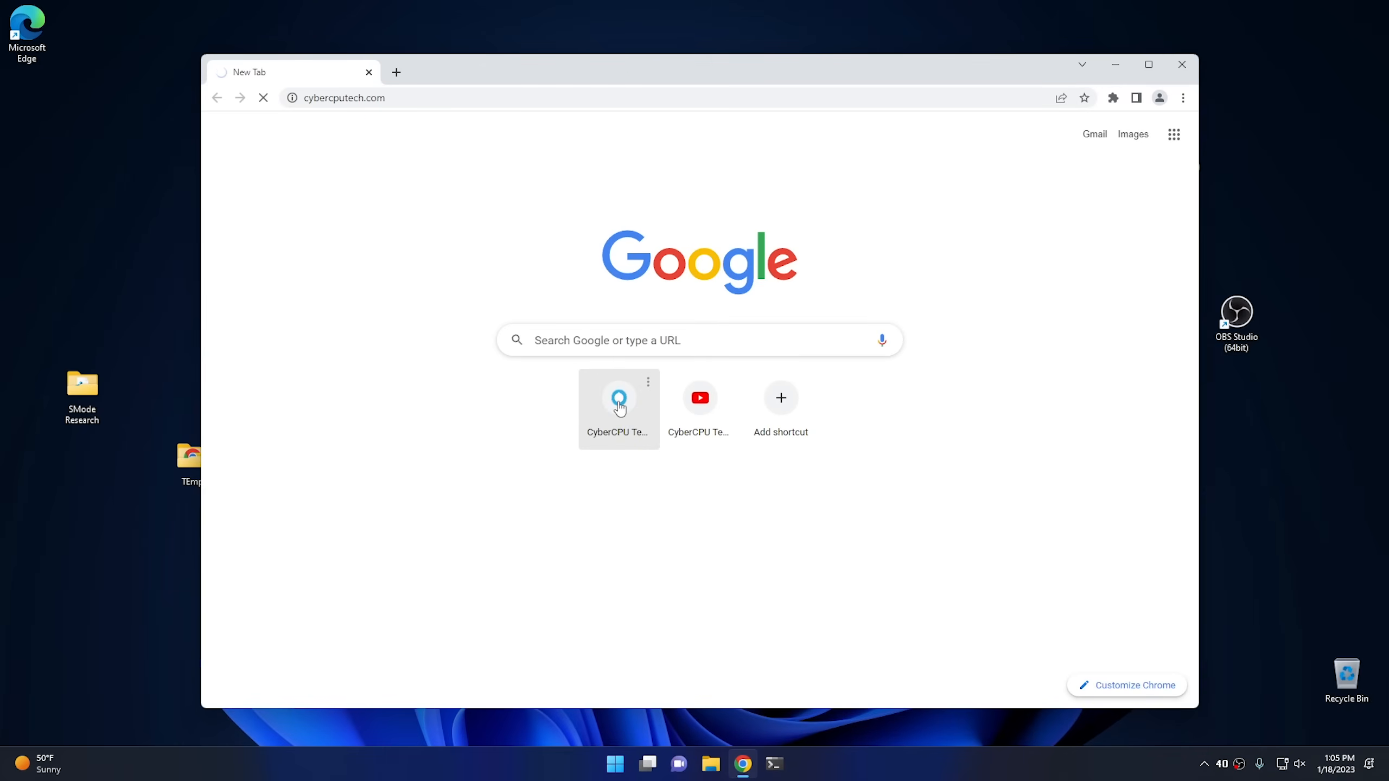
left_click(618, 397)
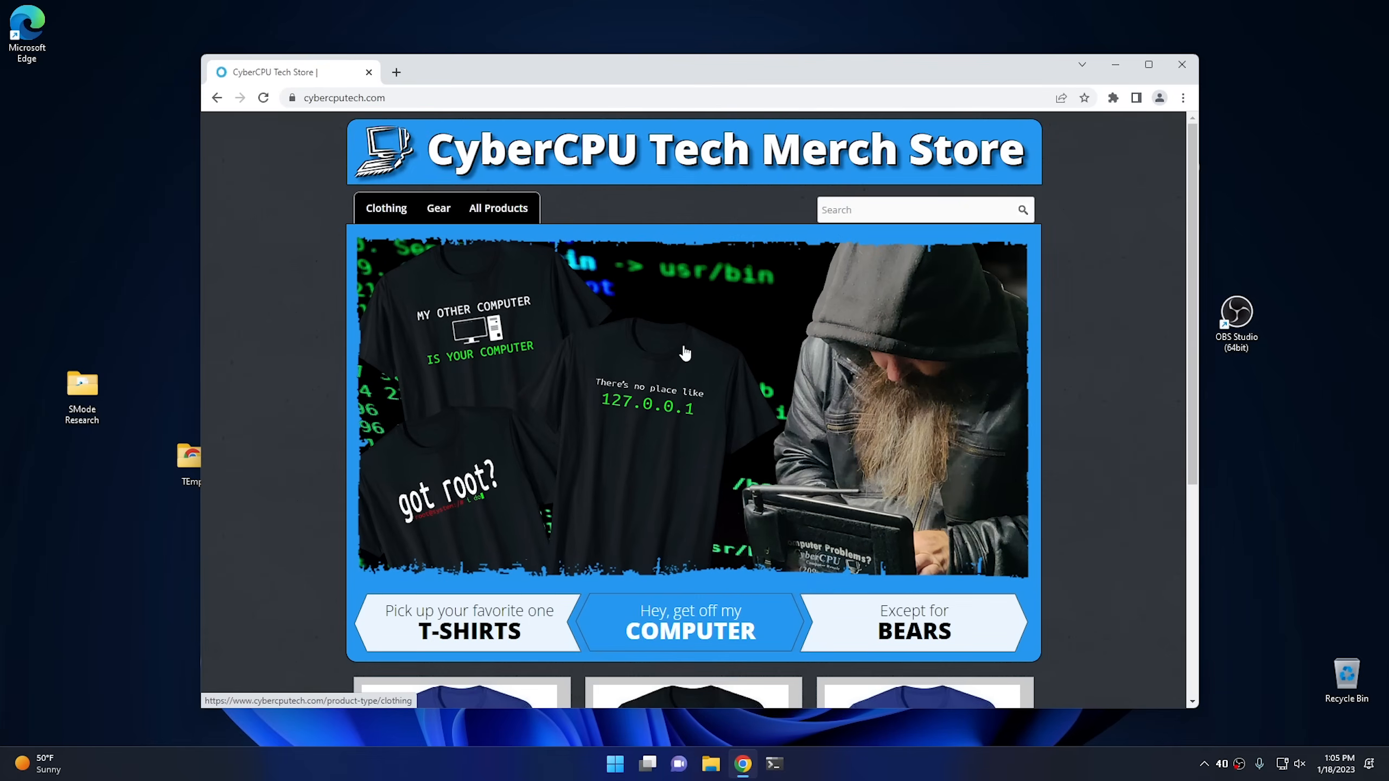
mouse_move(259, 370)
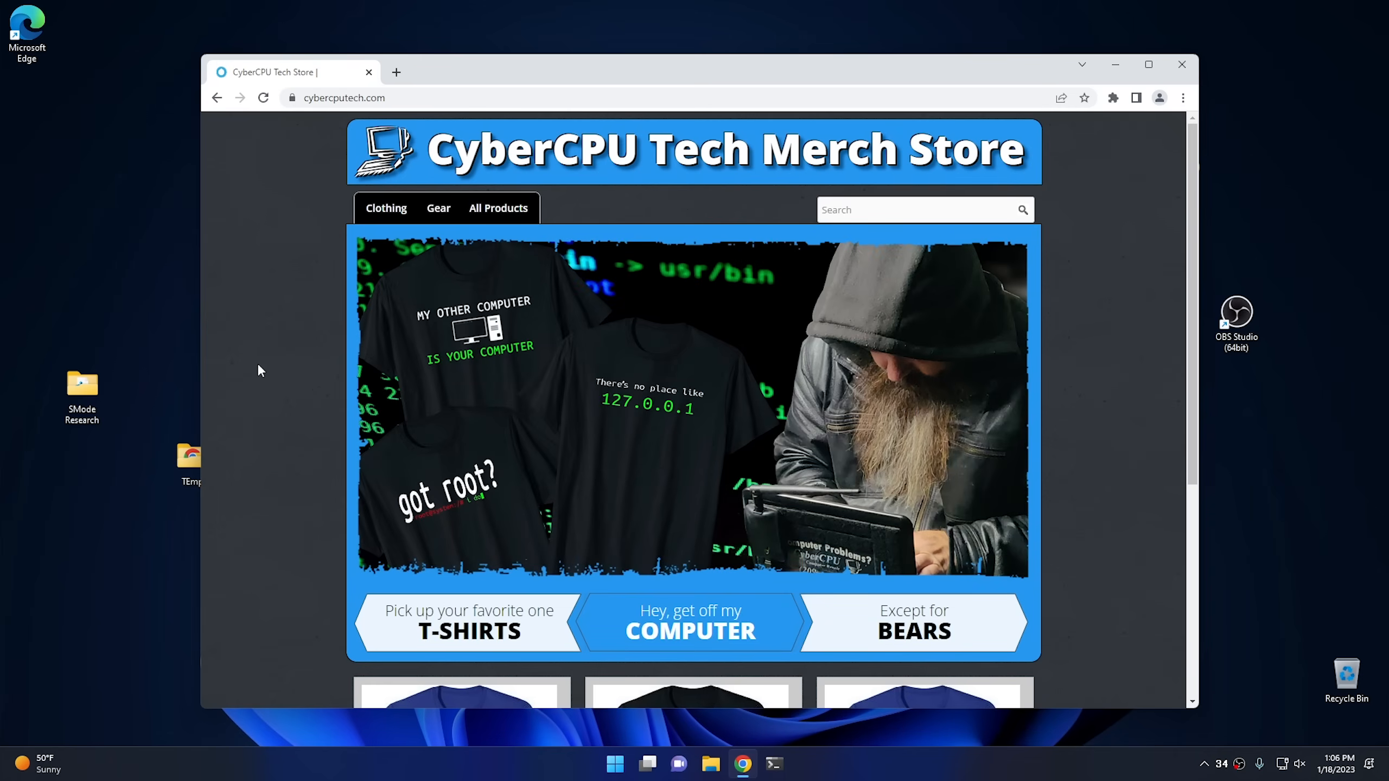
left_click(914, 621)
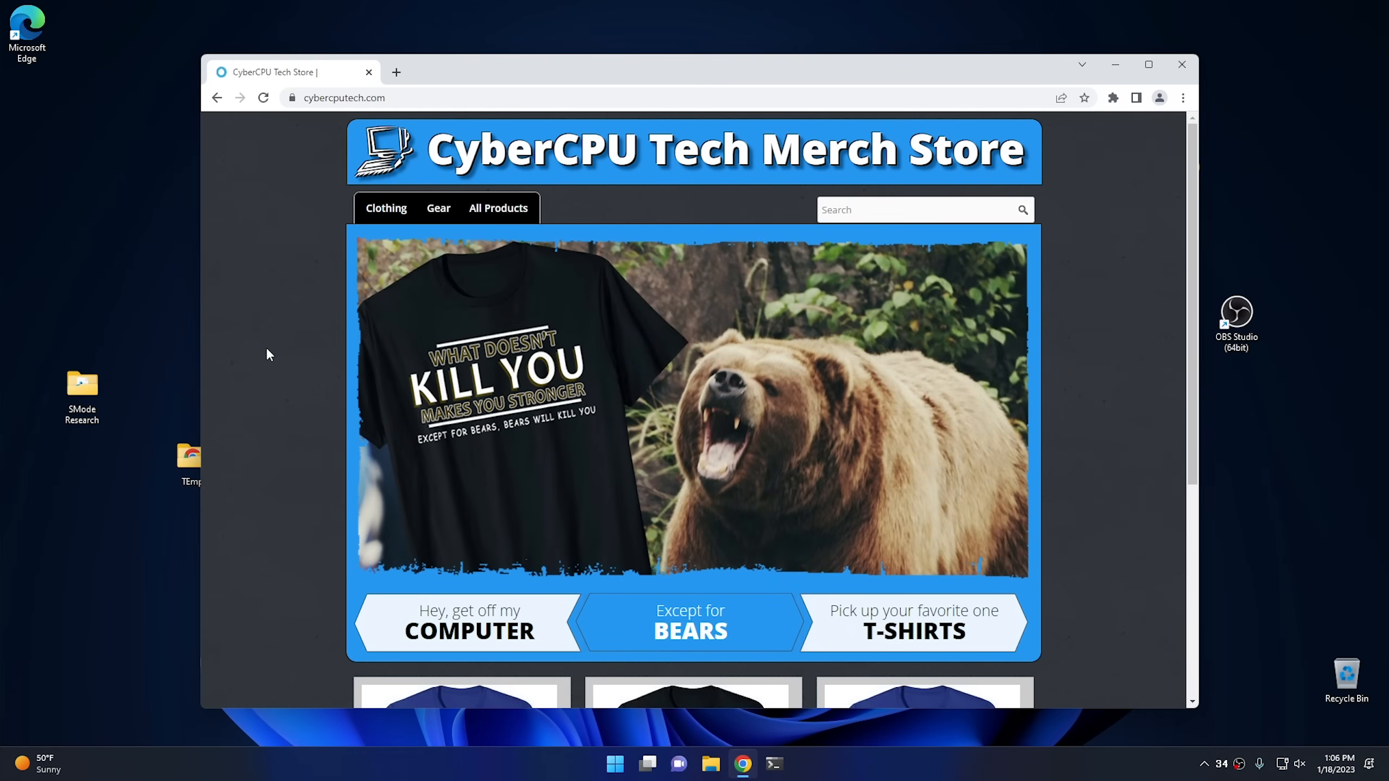
- Go to the Clothing section and open the 'turning it off and on again' shirt in a new tab
left_click(385, 209)
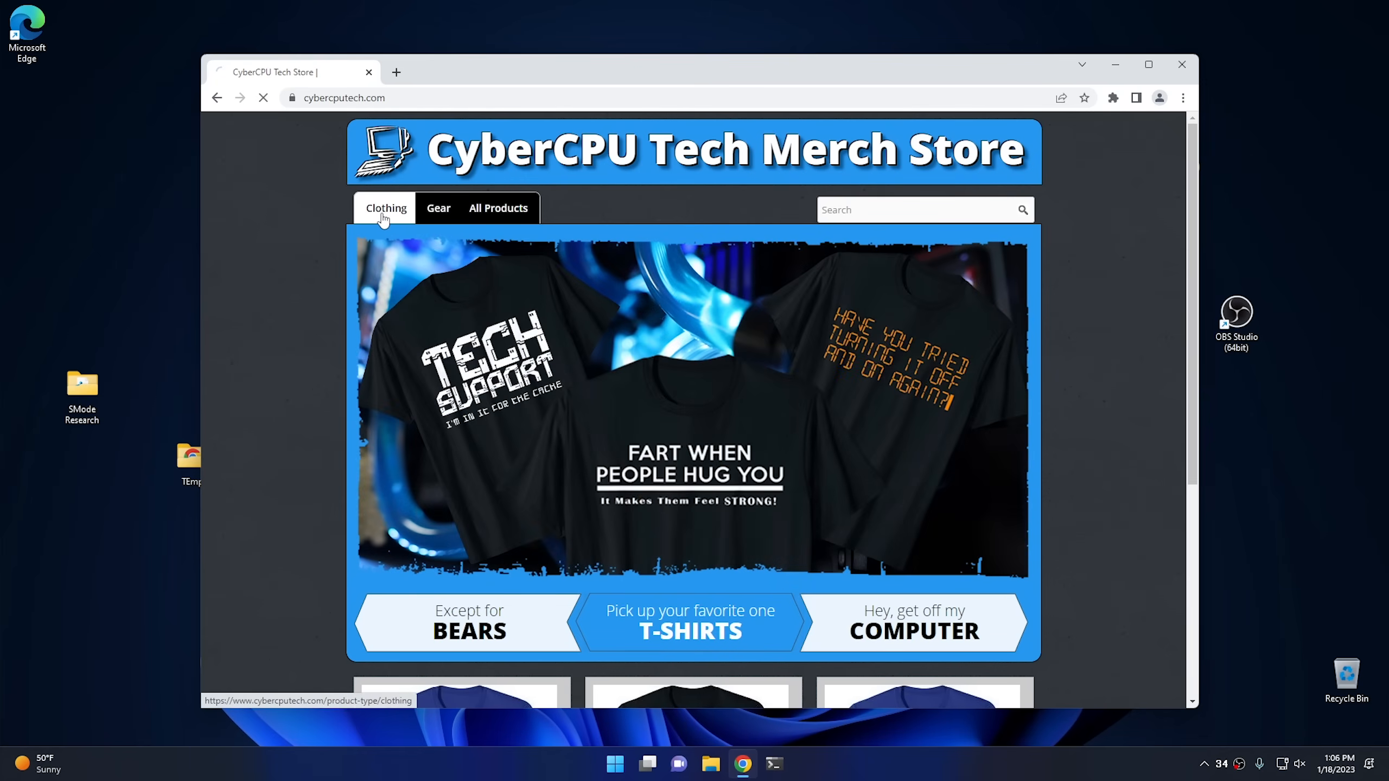
left_click(386, 208)
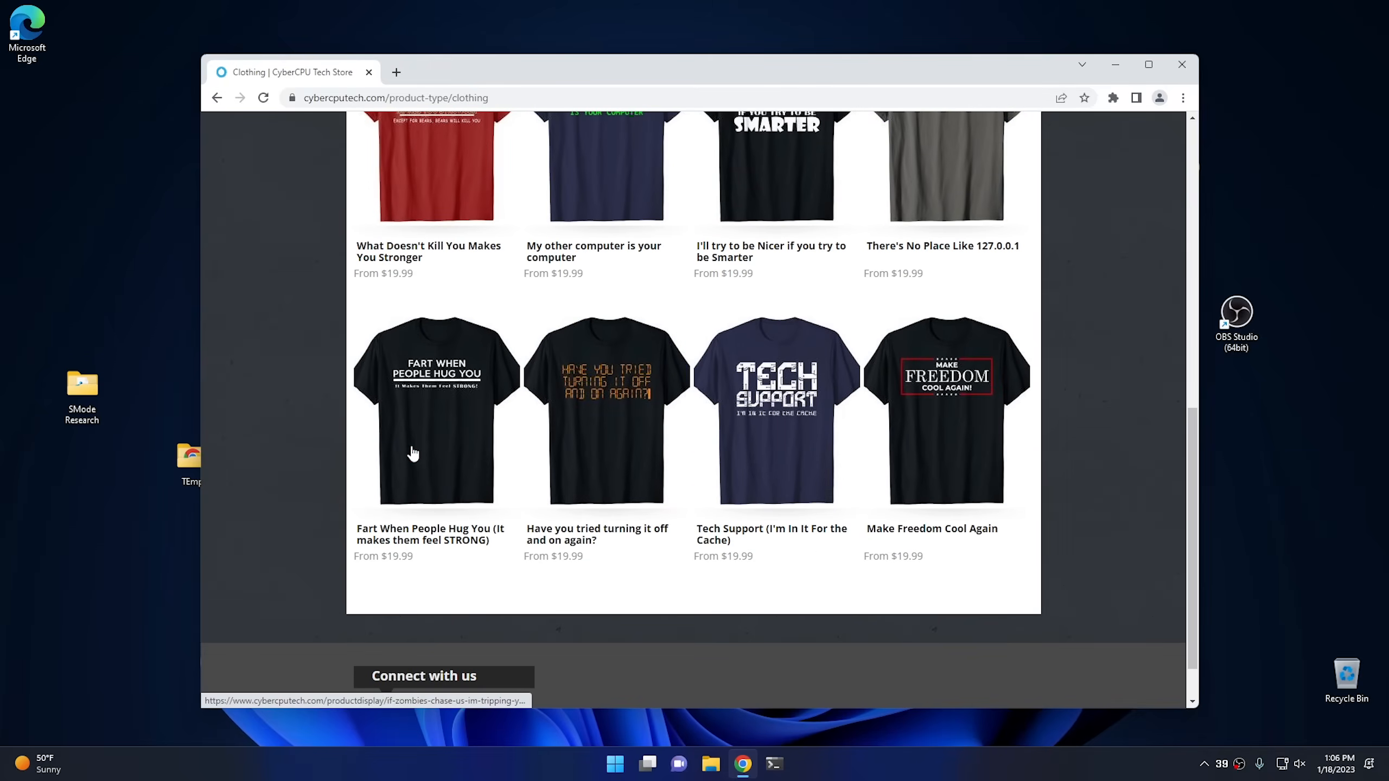
mouse_move(533, 340)
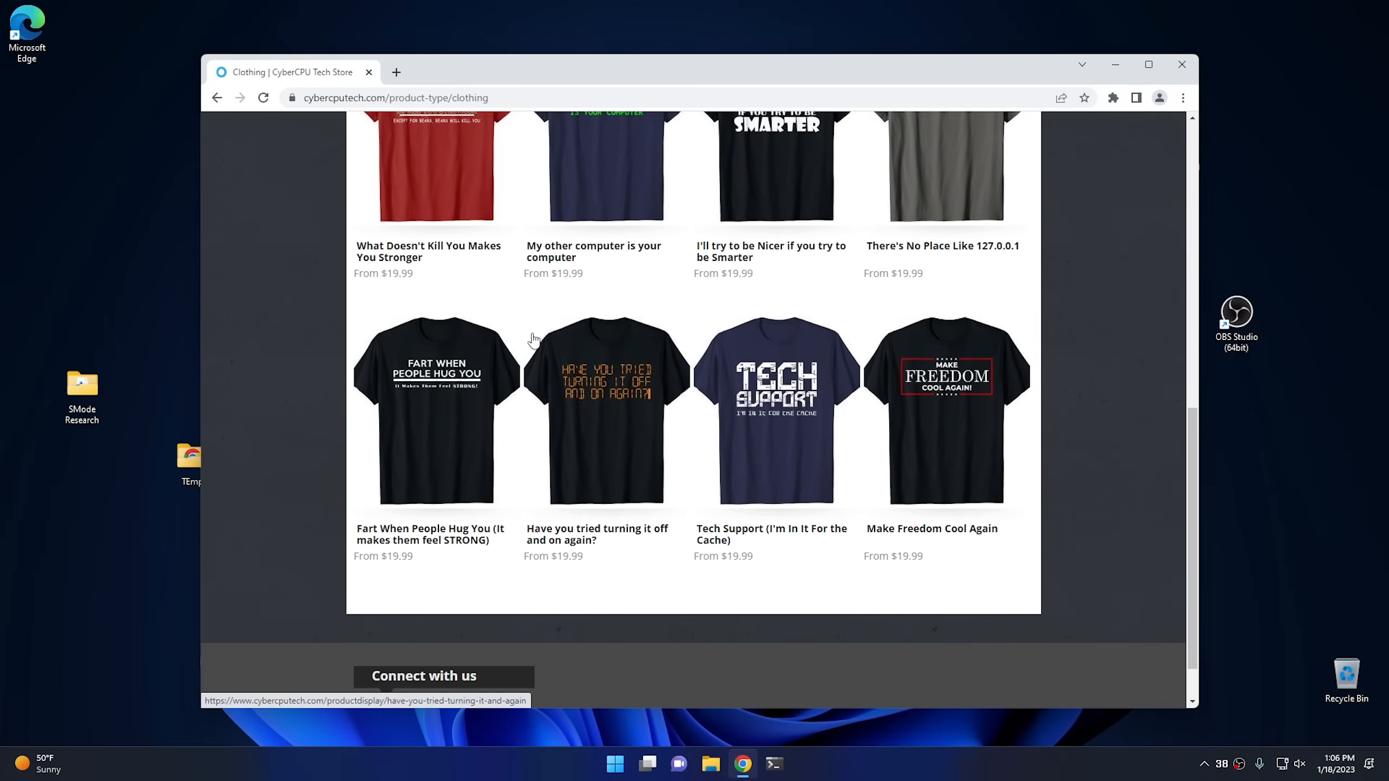
mouse_move(561, 359)
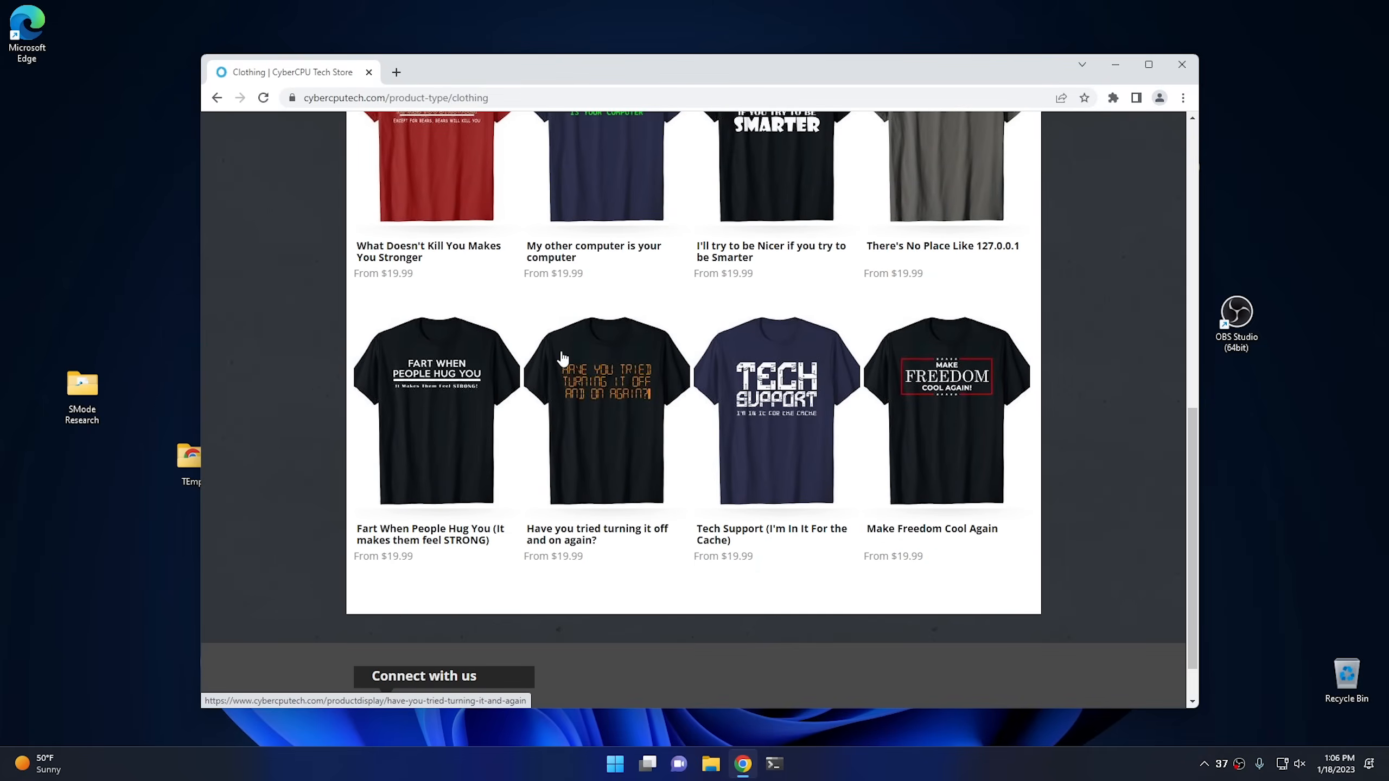
mouse_move(586, 390)
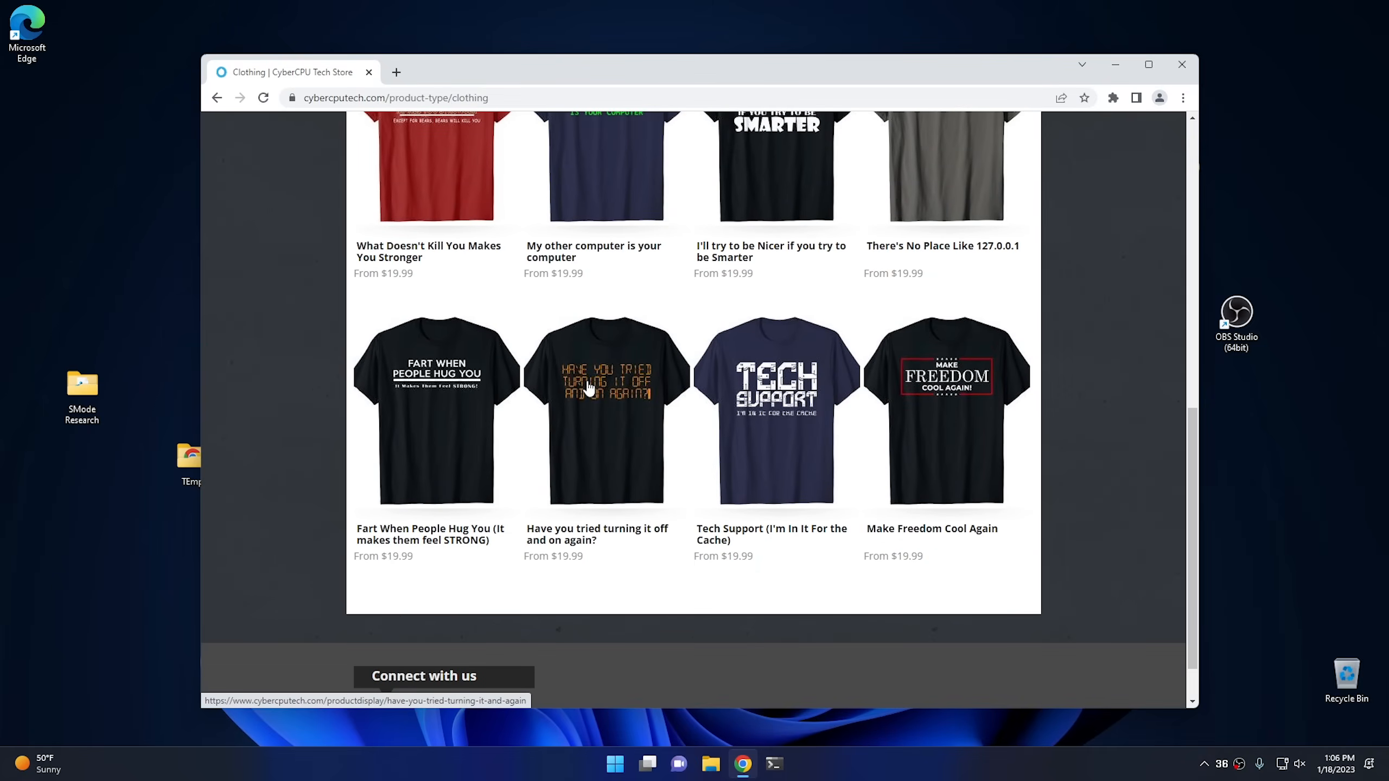
right_click(589, 389)
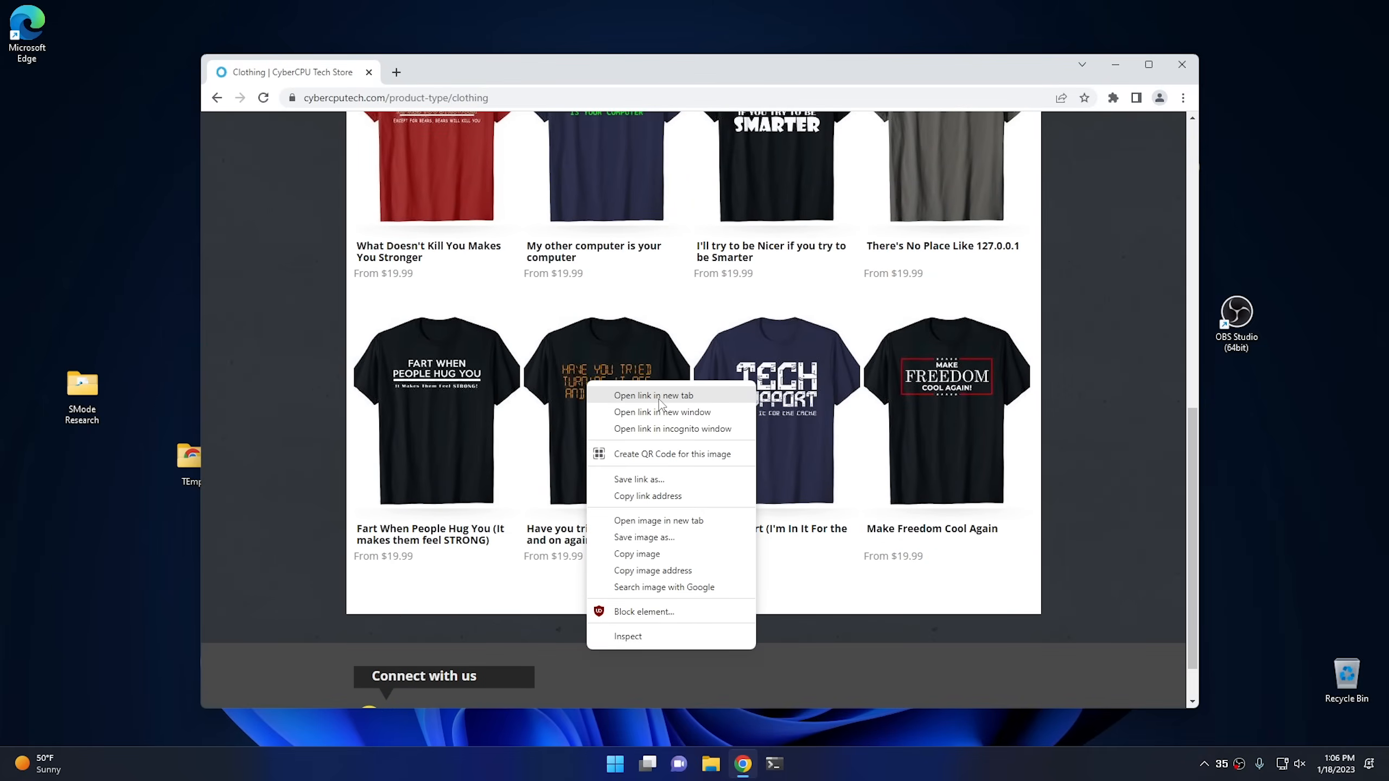
left_click(350, 298)
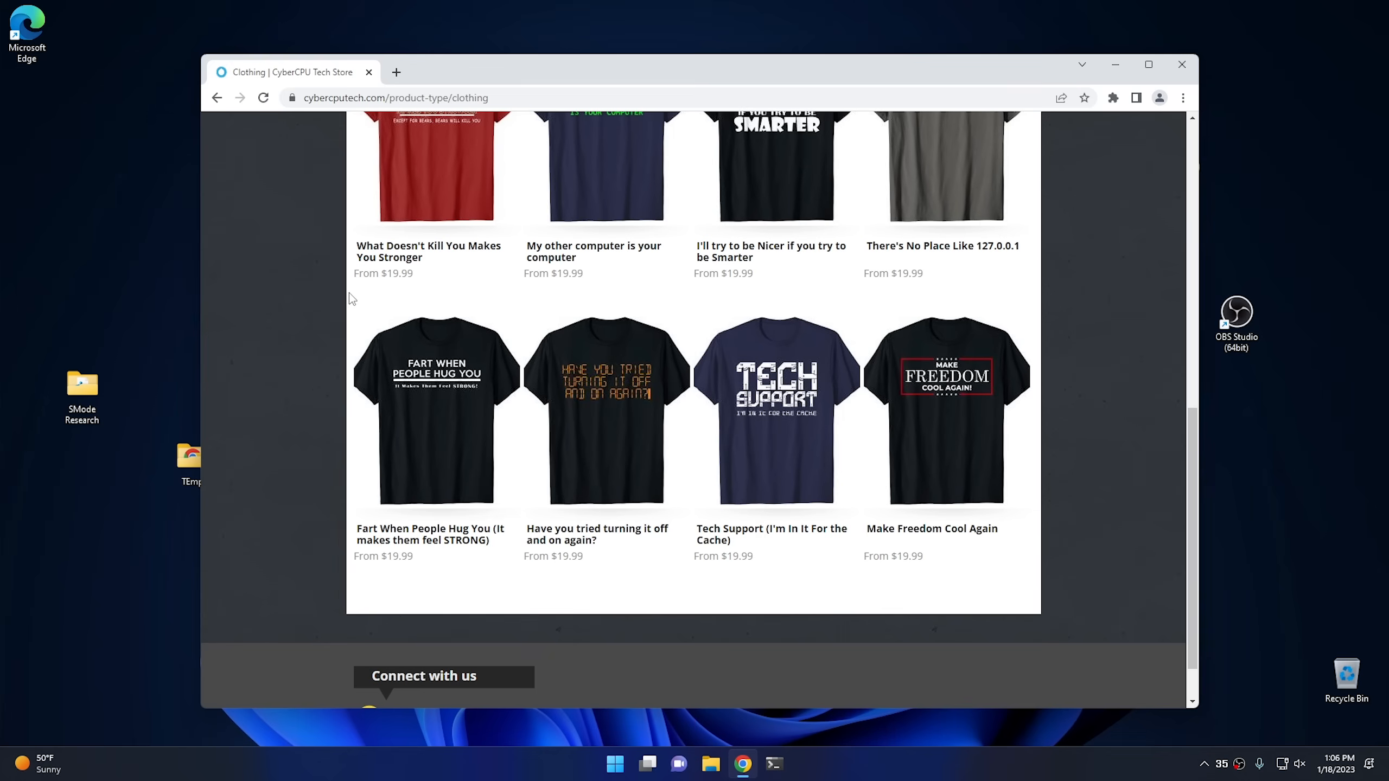
mouse_move(568, 376)
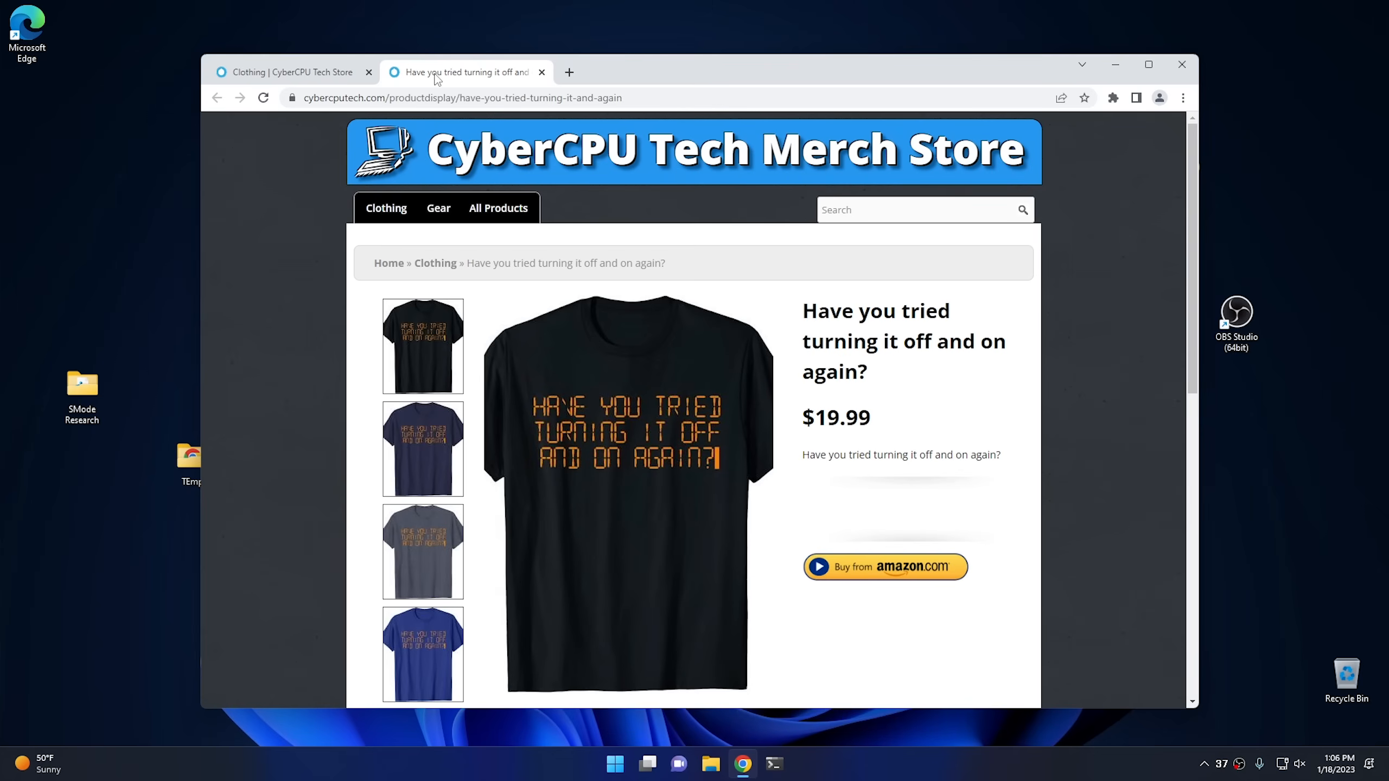
mouse_move(477, 81)
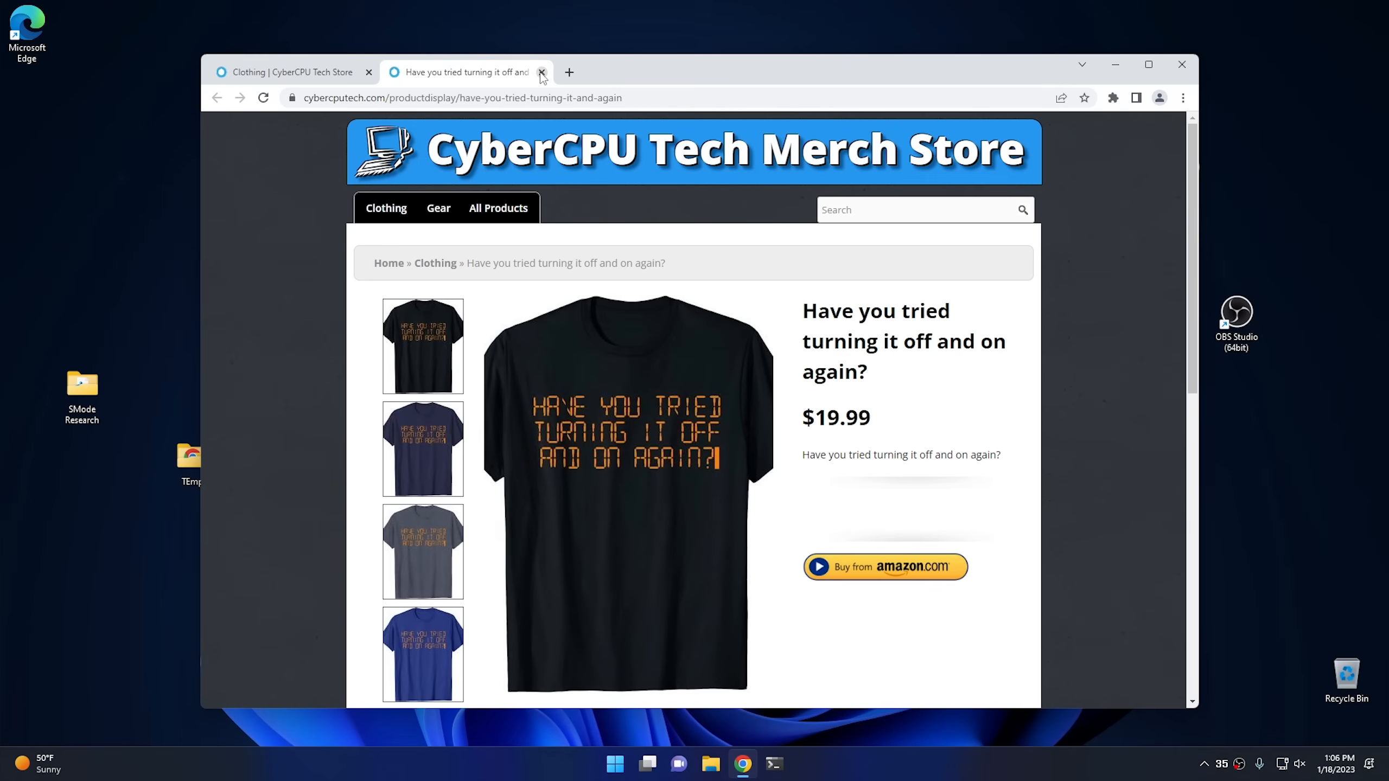
- Close the shirt tab, spawn extra File Explorer windows, view Downloads, then close them all
left_click(540, 71)
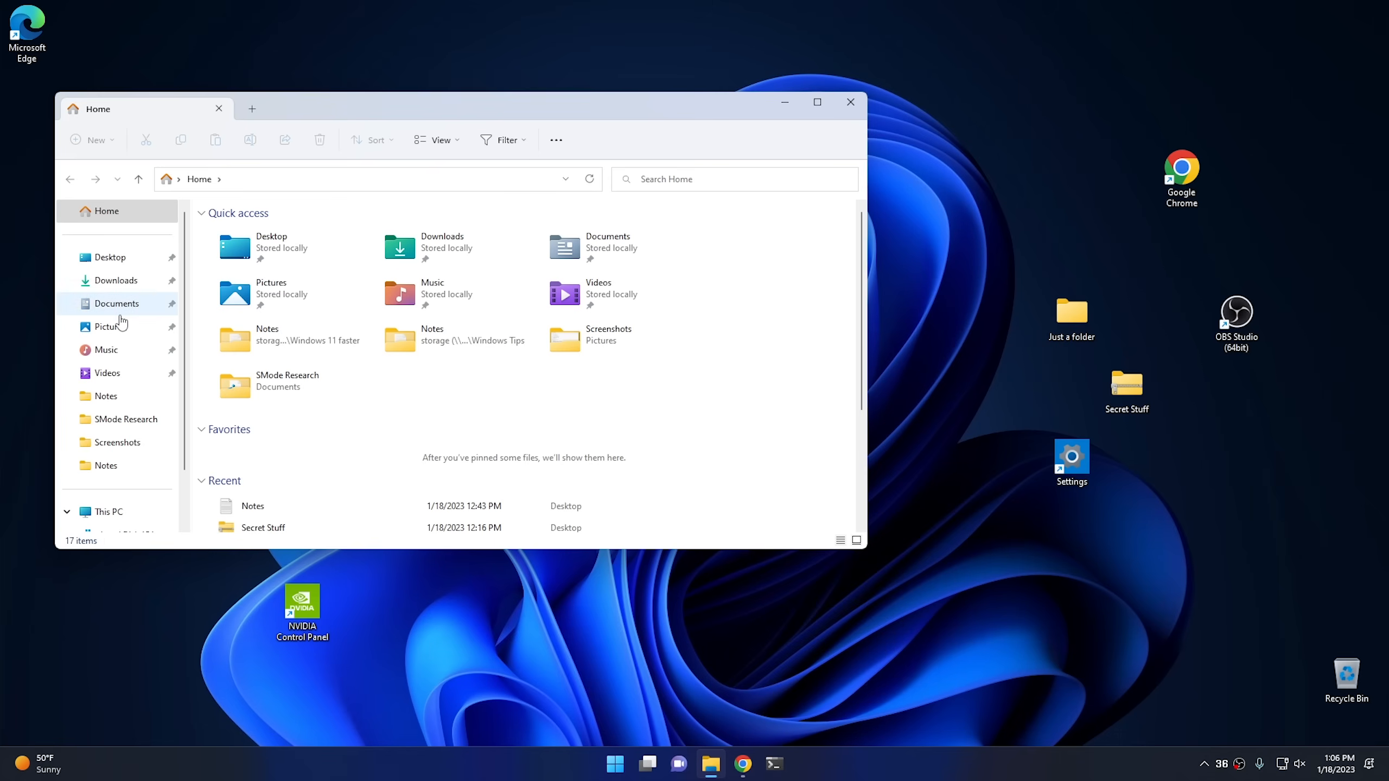
left_click(116, 280)
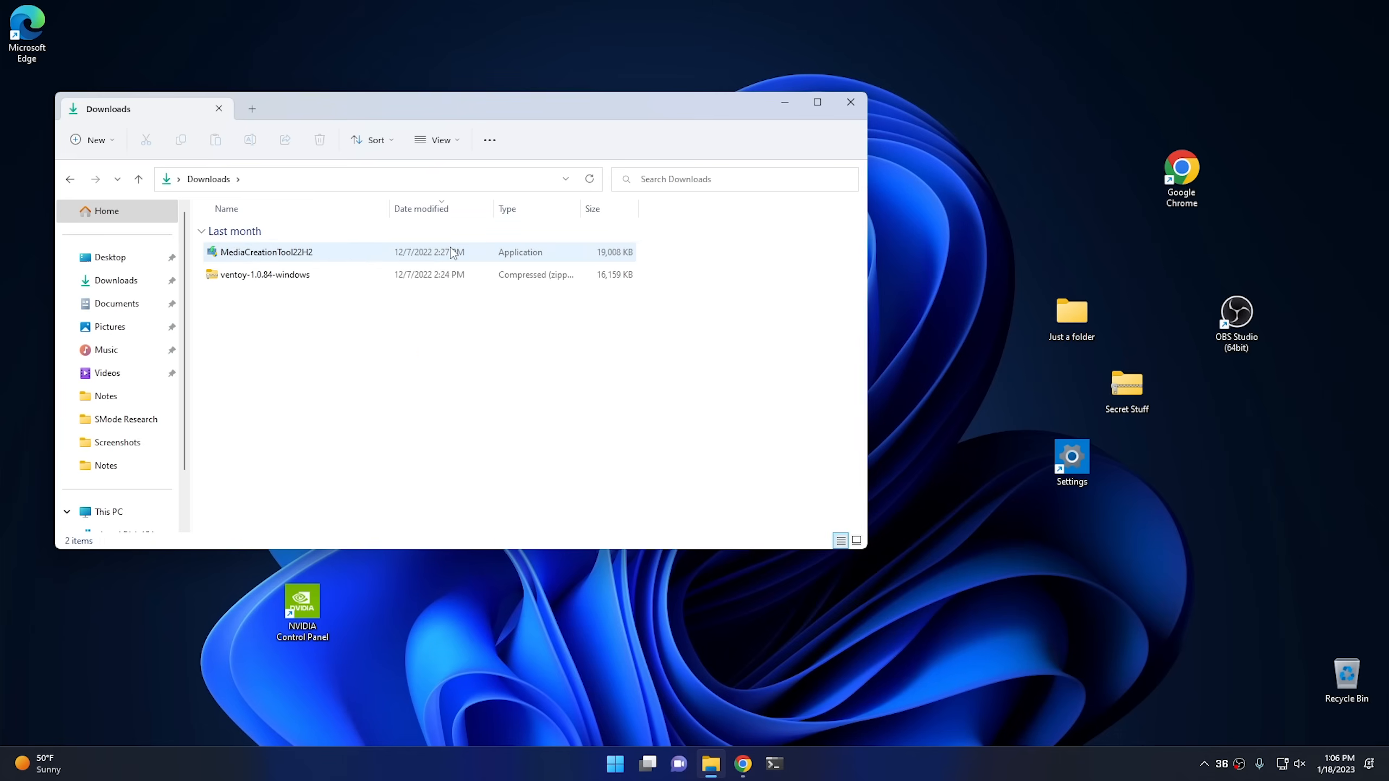
left_click(369, 326)
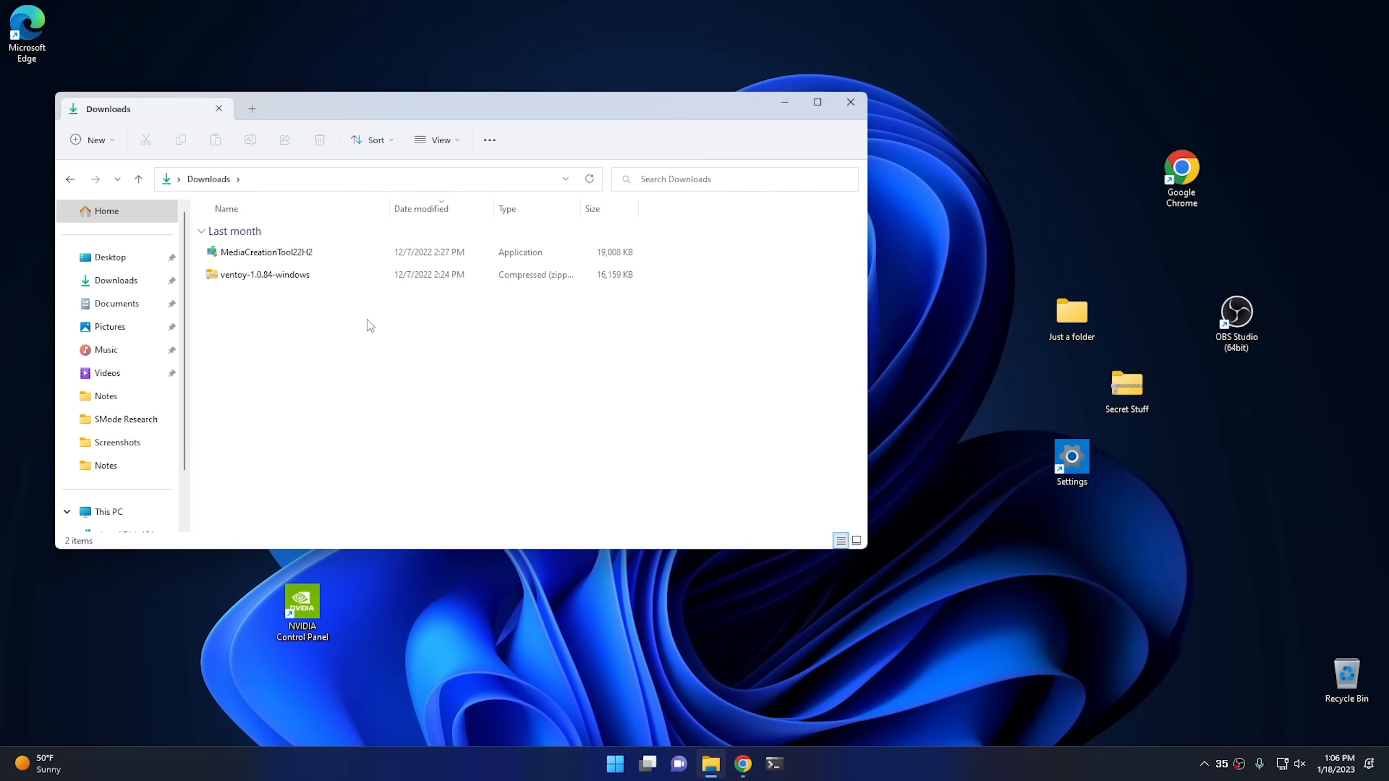
mouse_move(712, 764)
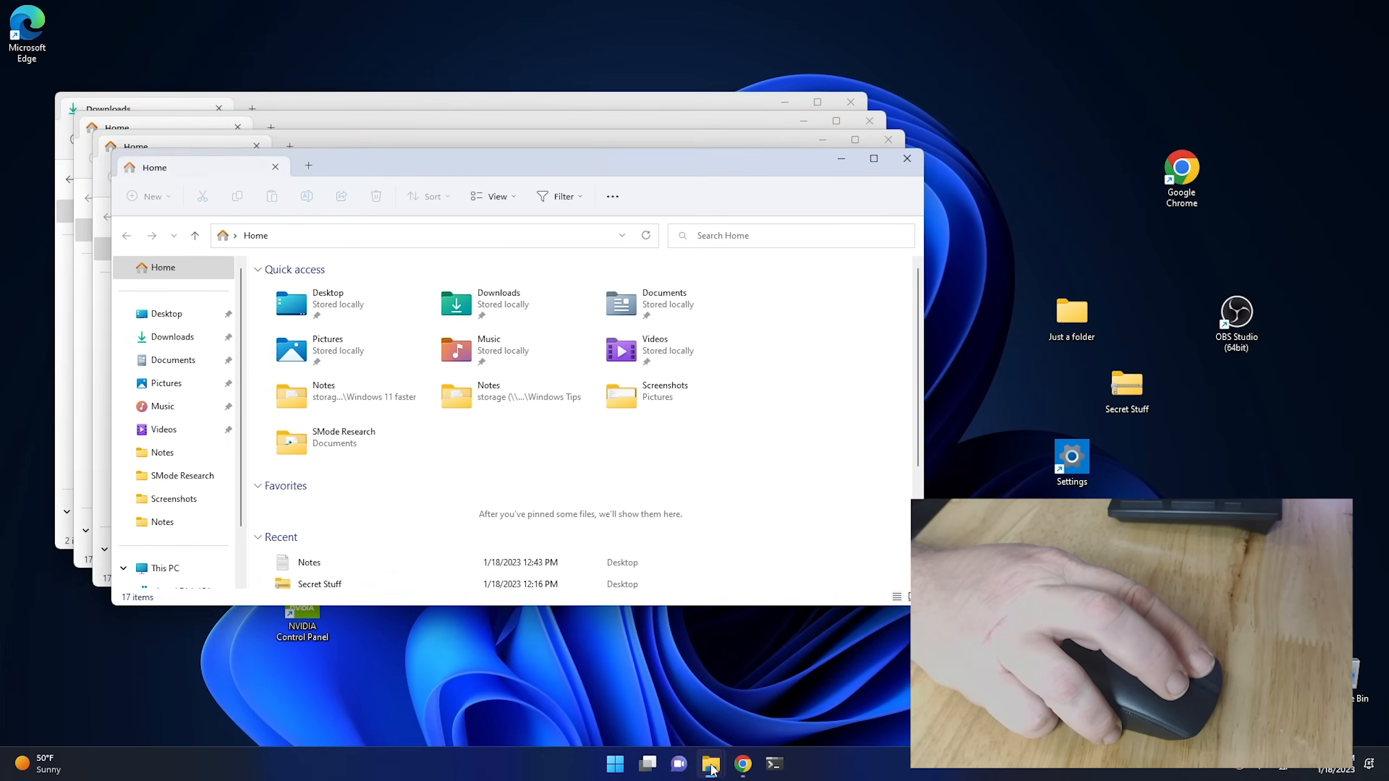
left_click(712, 764)
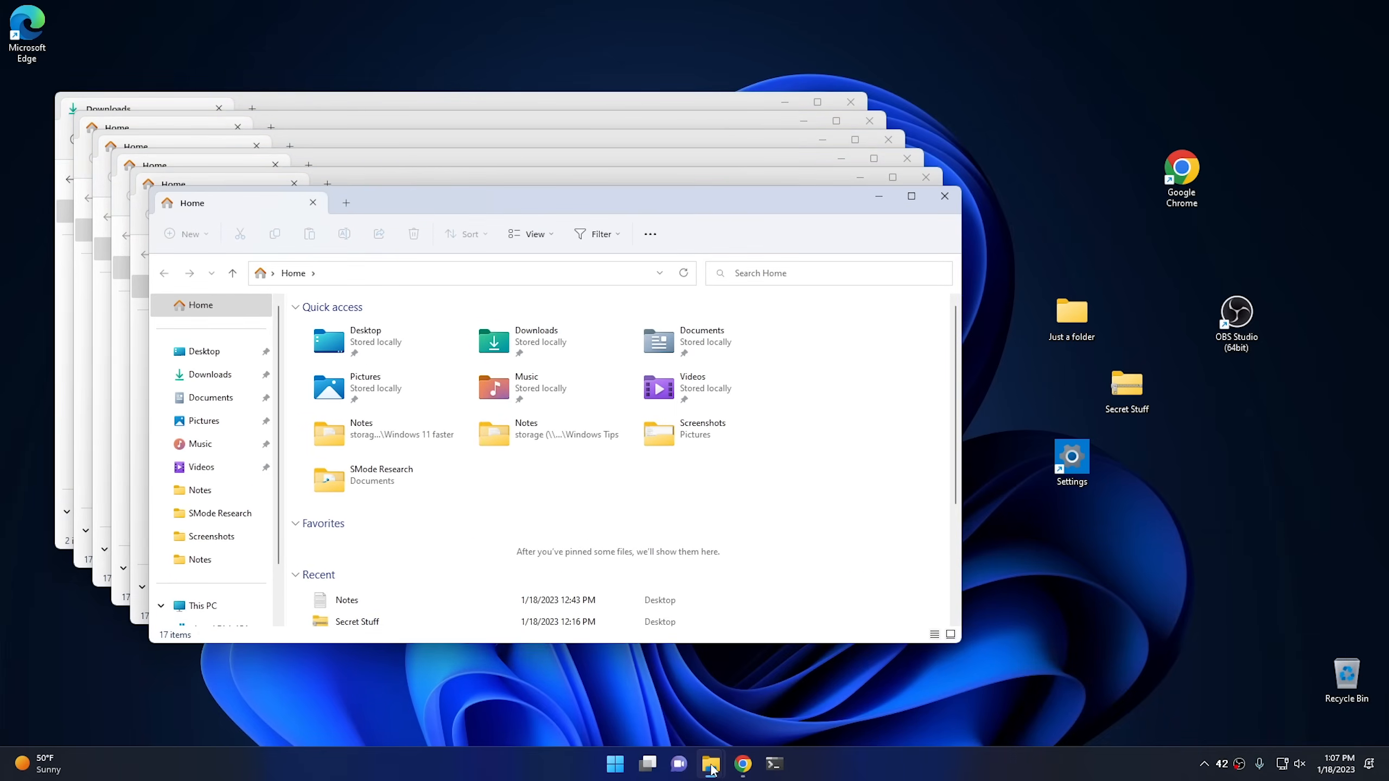
mouse_move(866, 365)
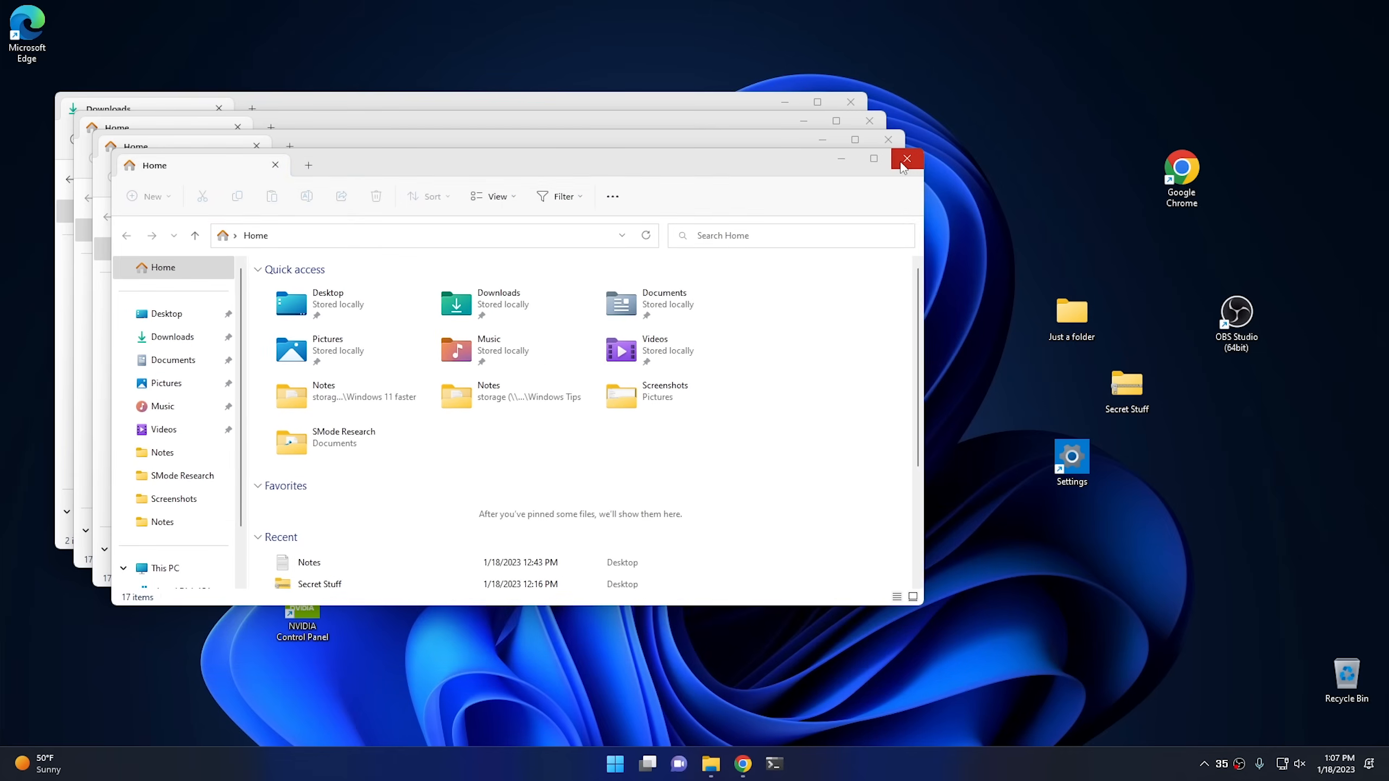
left_click(905, 159)
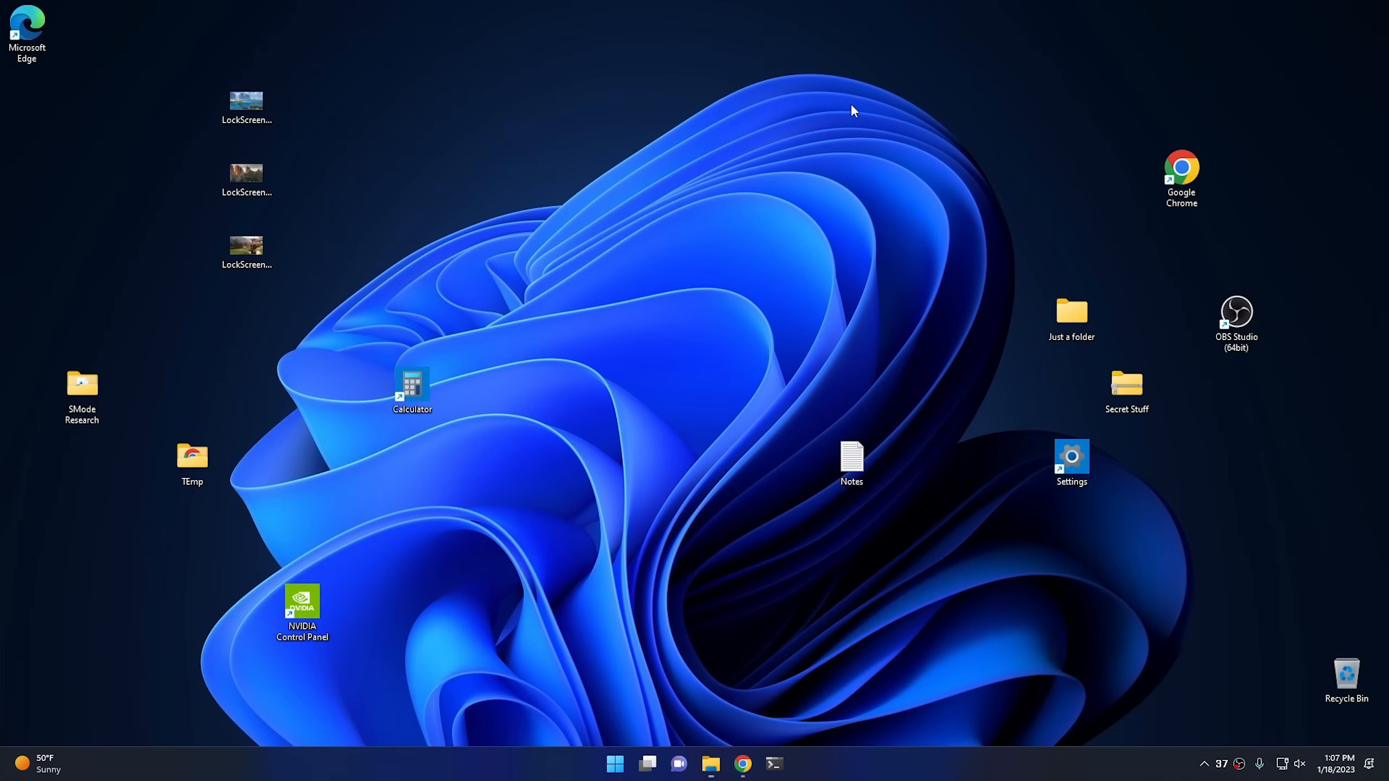
mouse_move(881, 282)
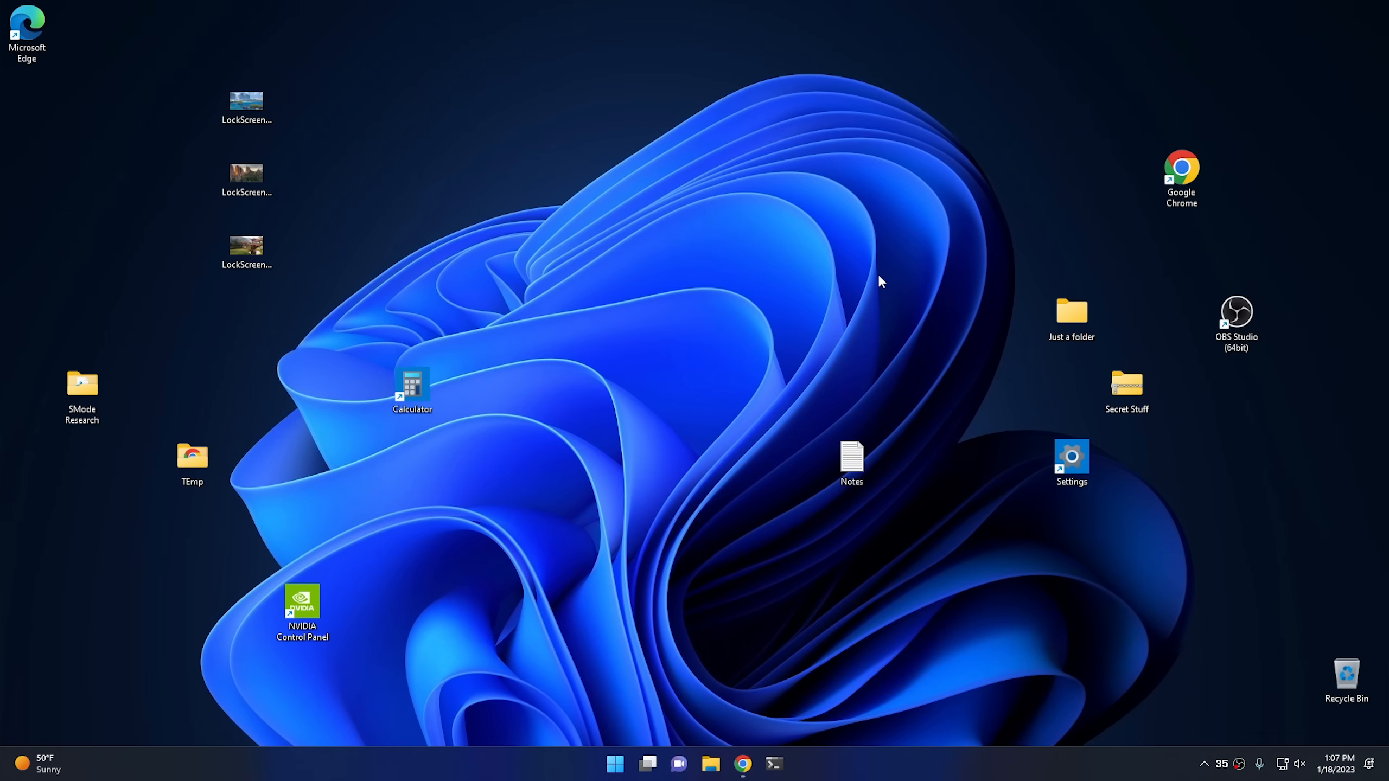
mouse_move(1104, 402)
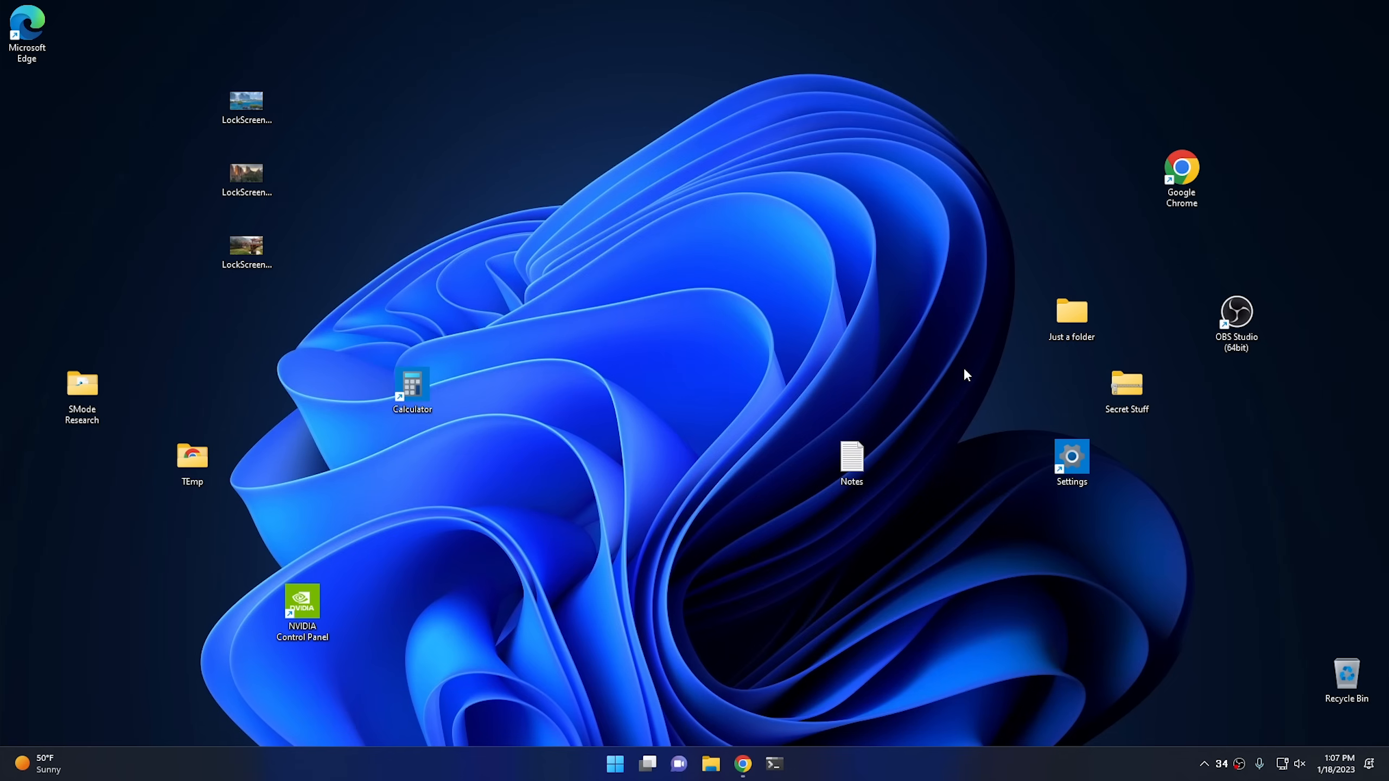
mouse_move(973, 389)
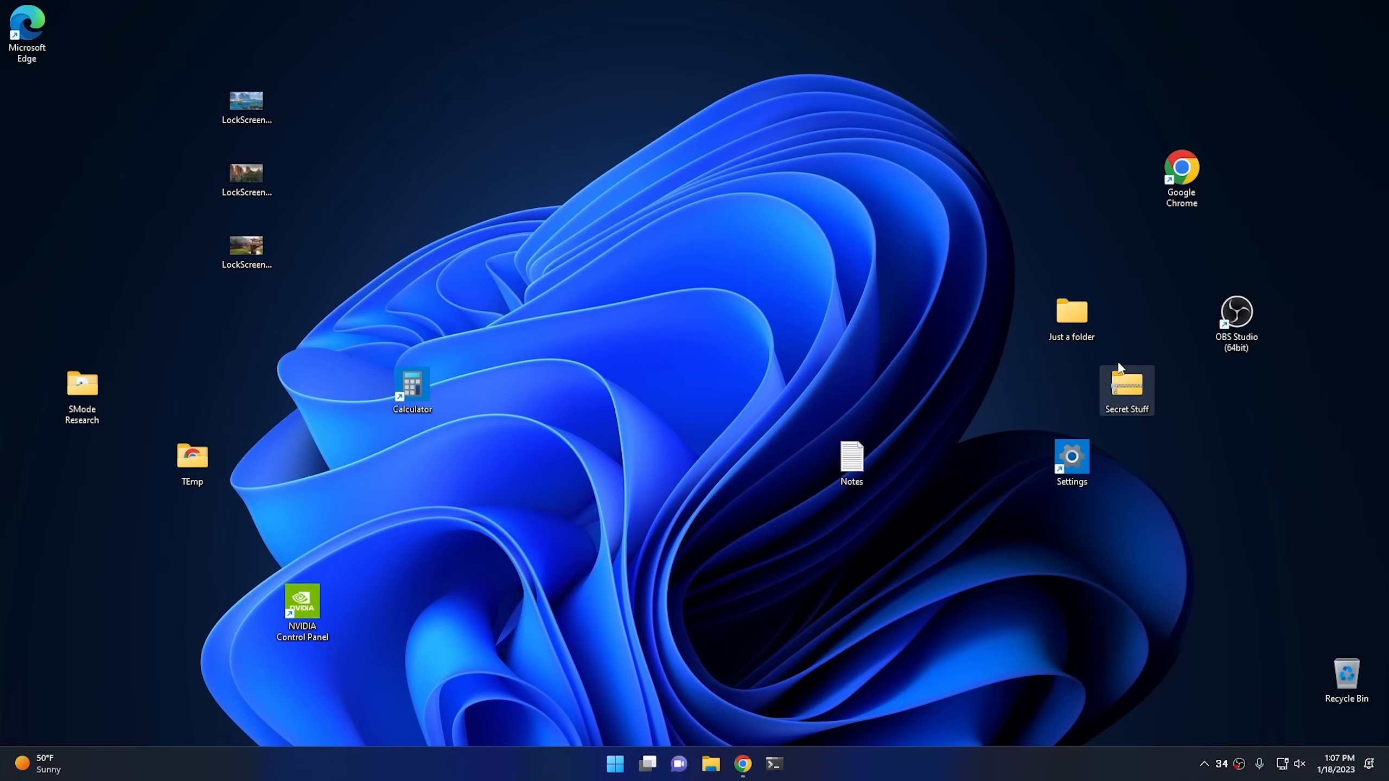
mouse_move(1131, 401)
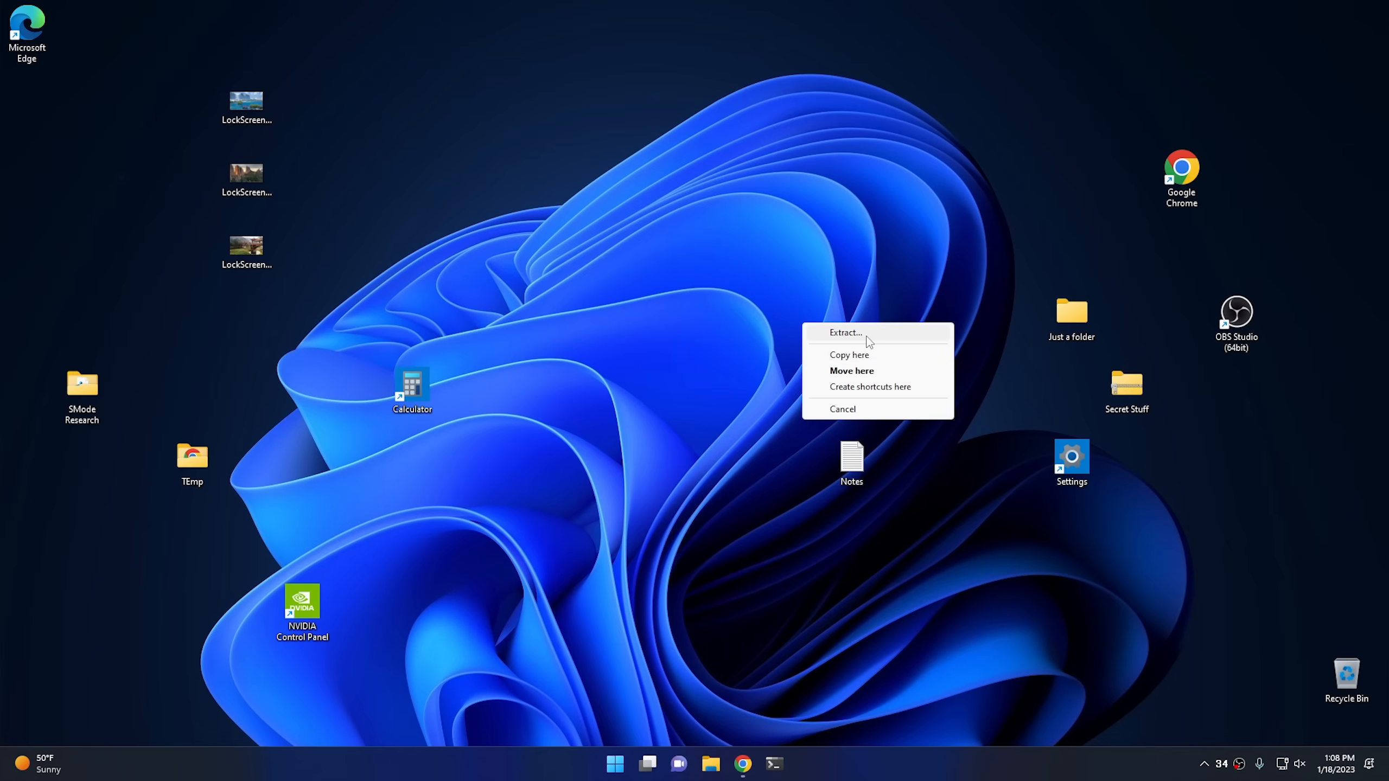
- Extract the zipped folder into Secret Stuff, then close the folder window that opens
left_click(844, 332)
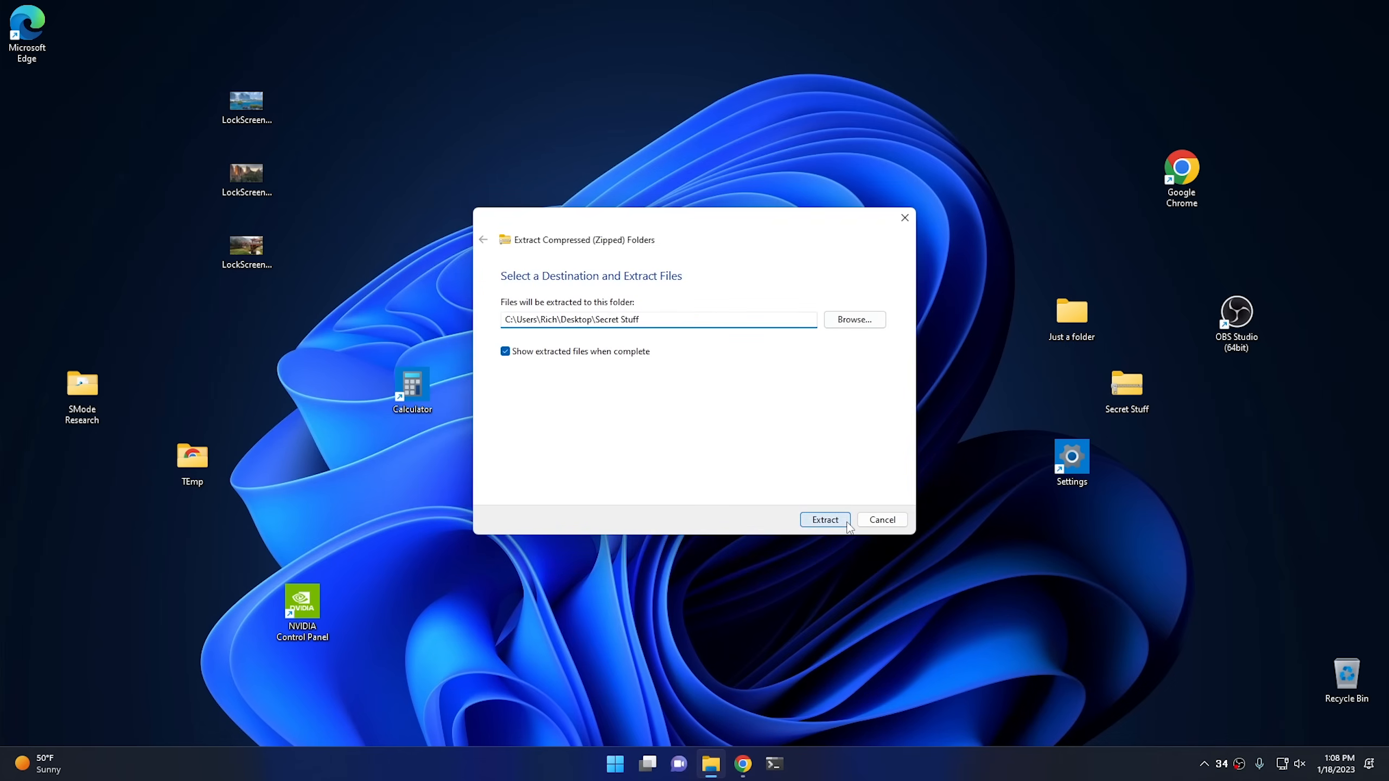
left_click(822, 520)
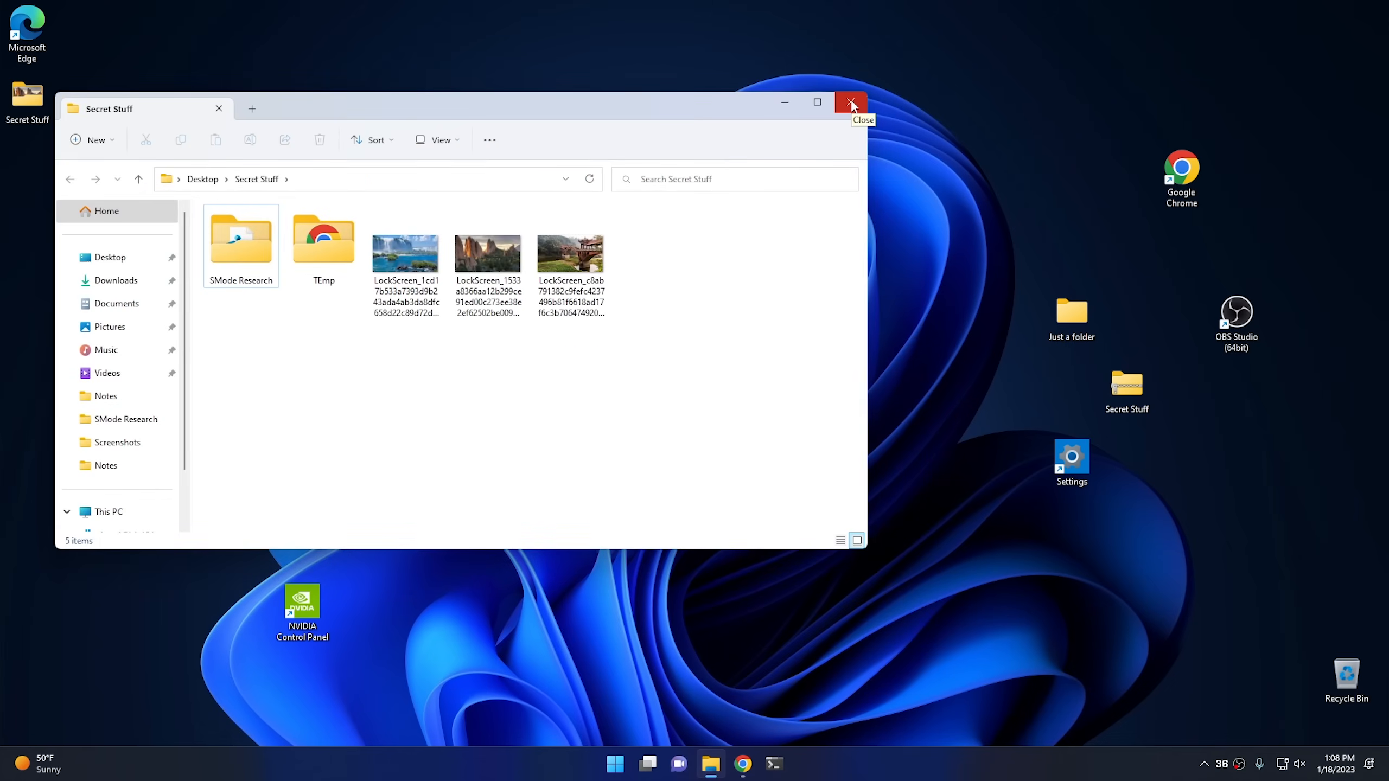
left_click(850, 103)
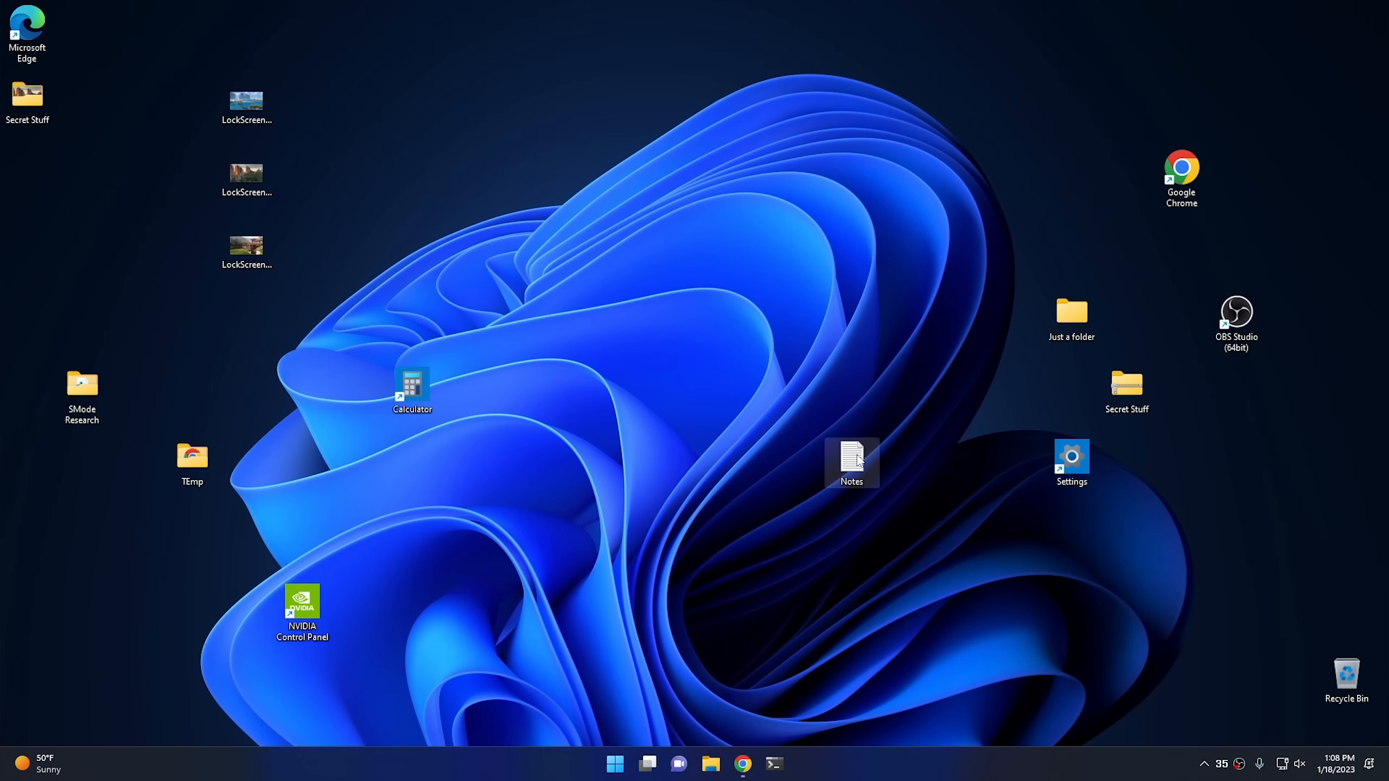
- Open Secret Stuff, copy the desktop Notes file into it, and close the folder
left_click(27, 97)
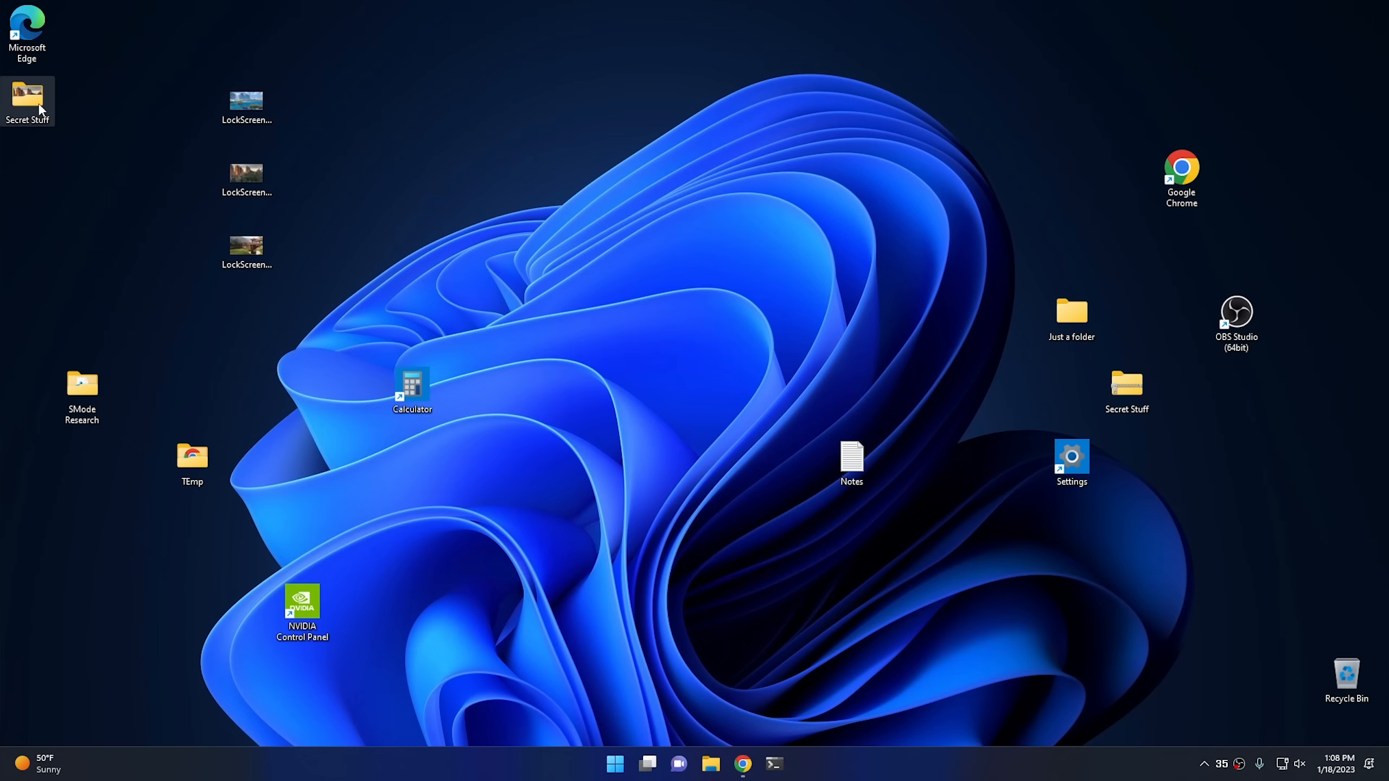
double_click(26, 98)
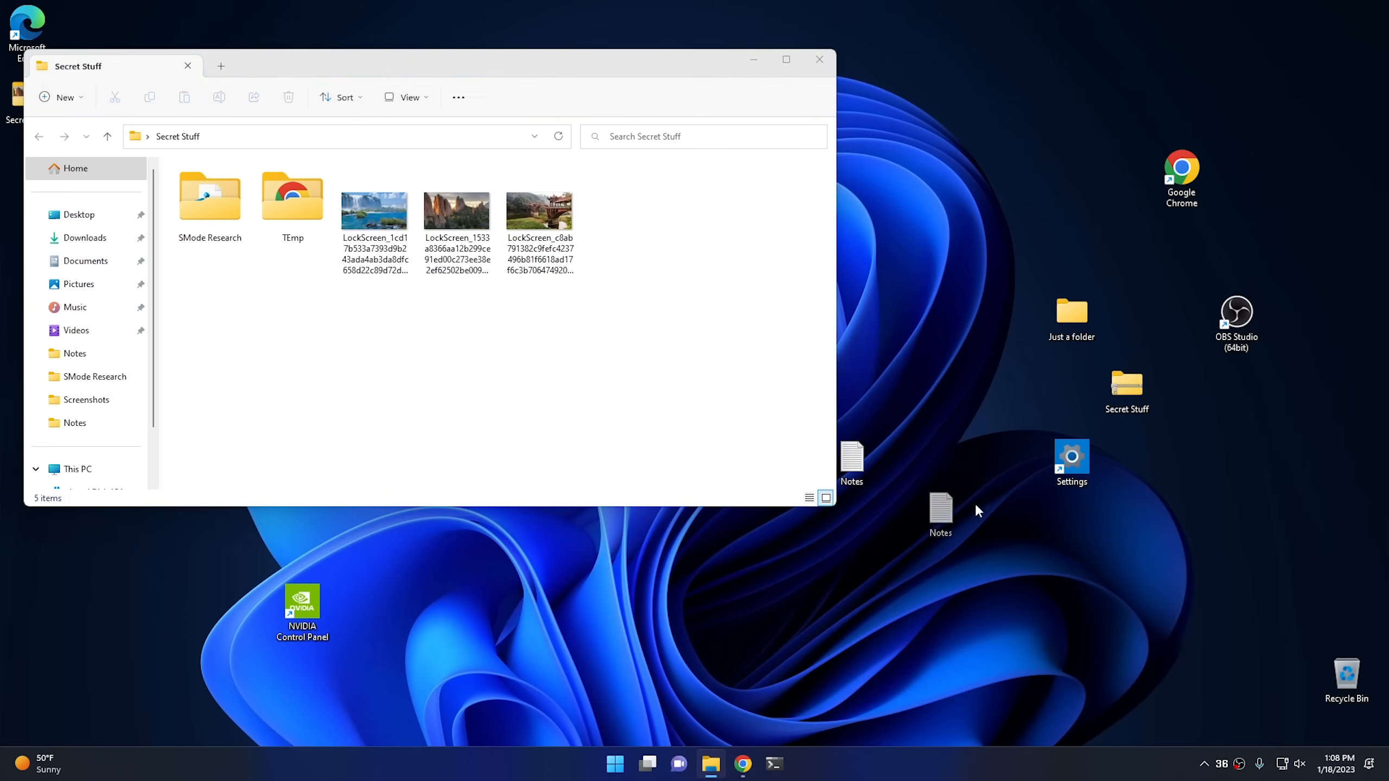
mouse_move(1016, 466)
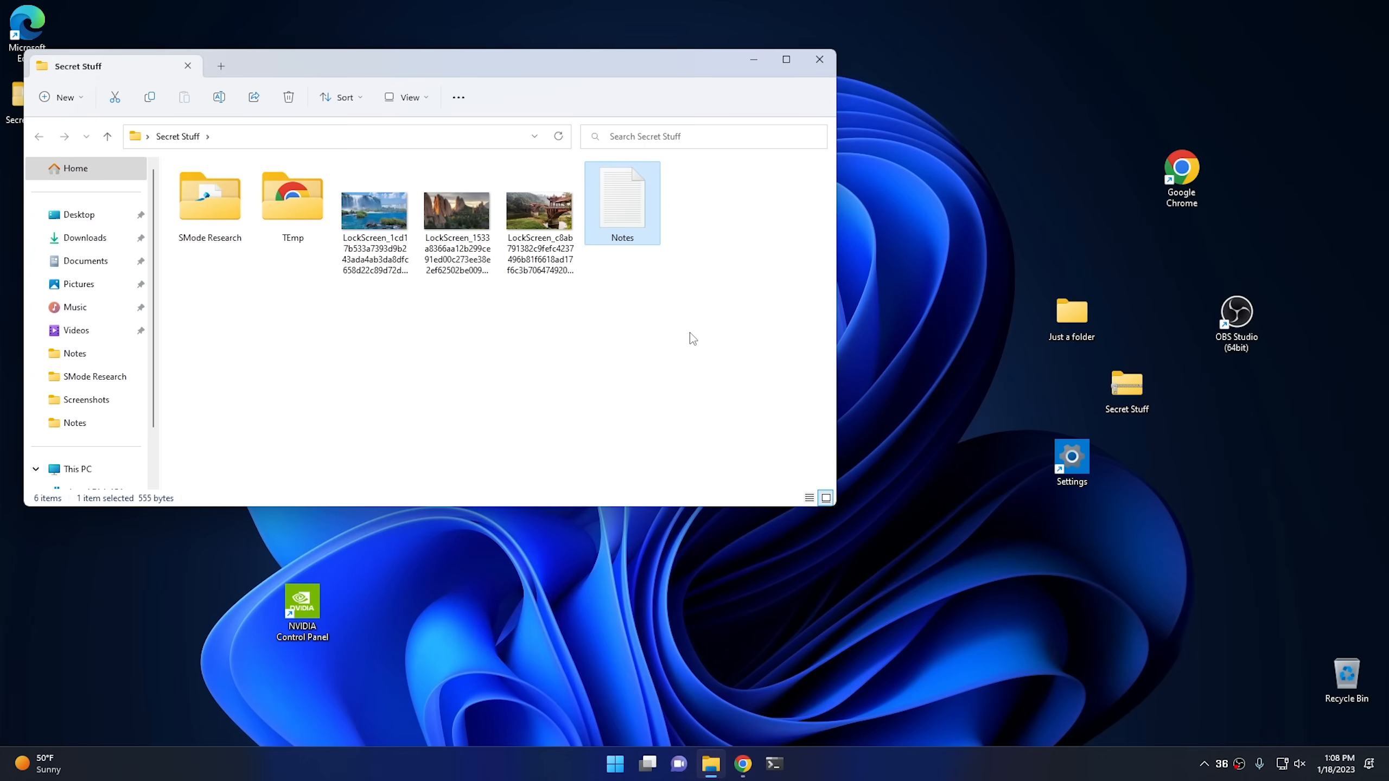
mouse_move(623, 208)
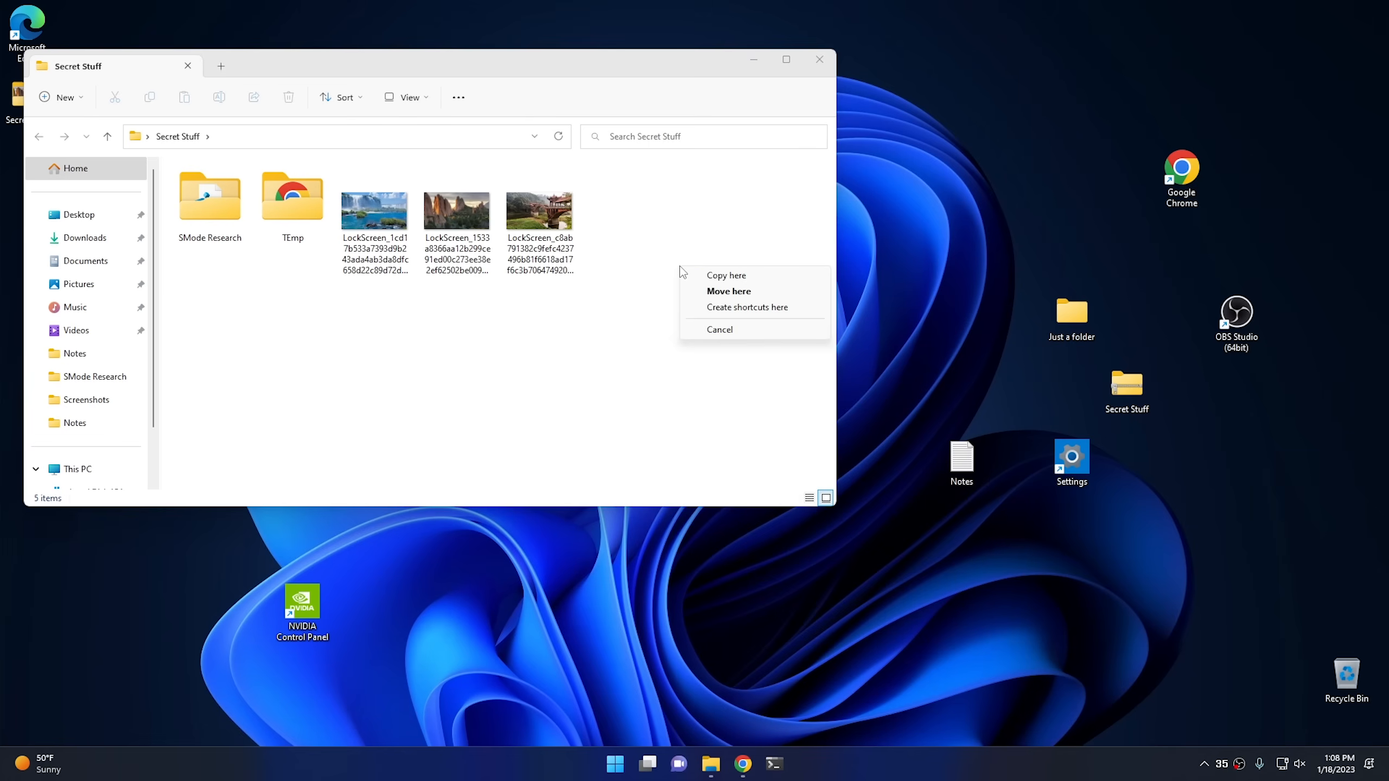
left_click(726, 275)
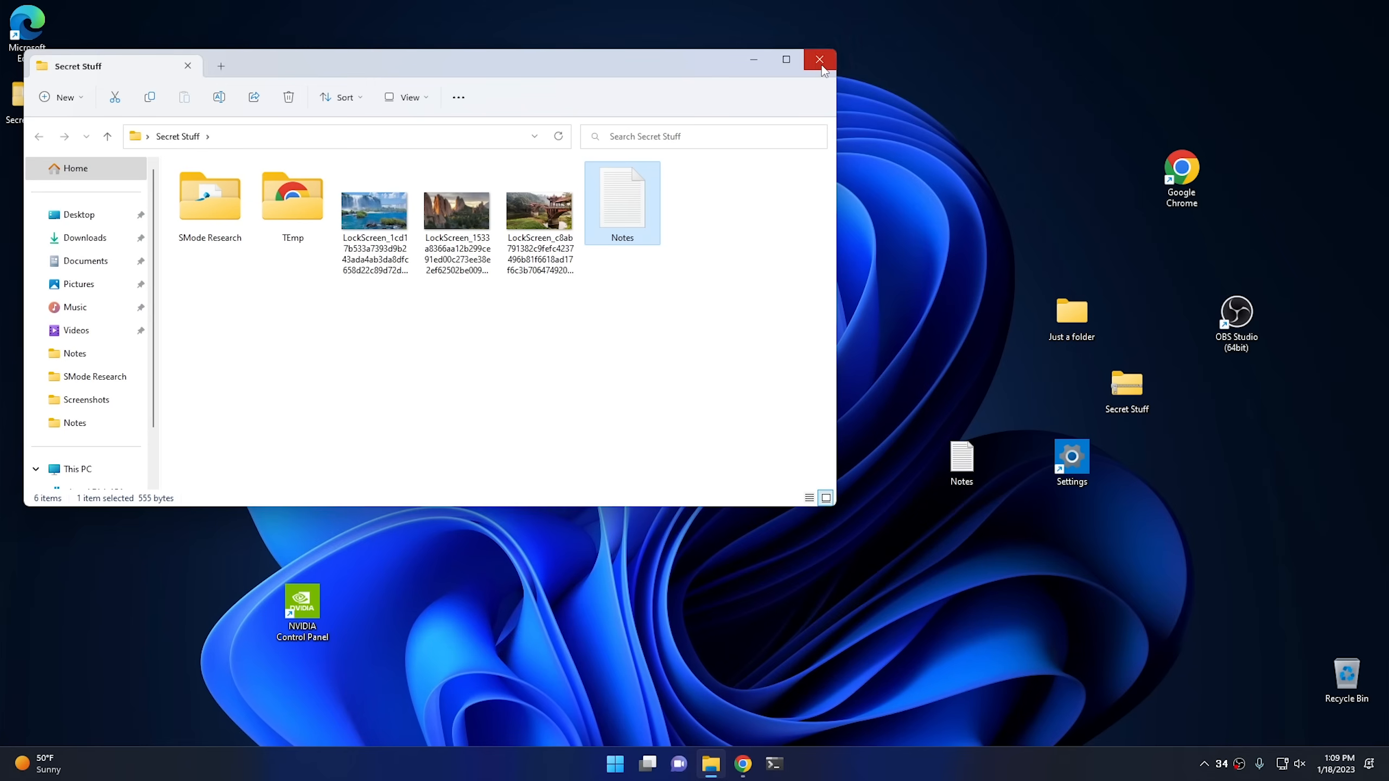
left_click(819, 60)
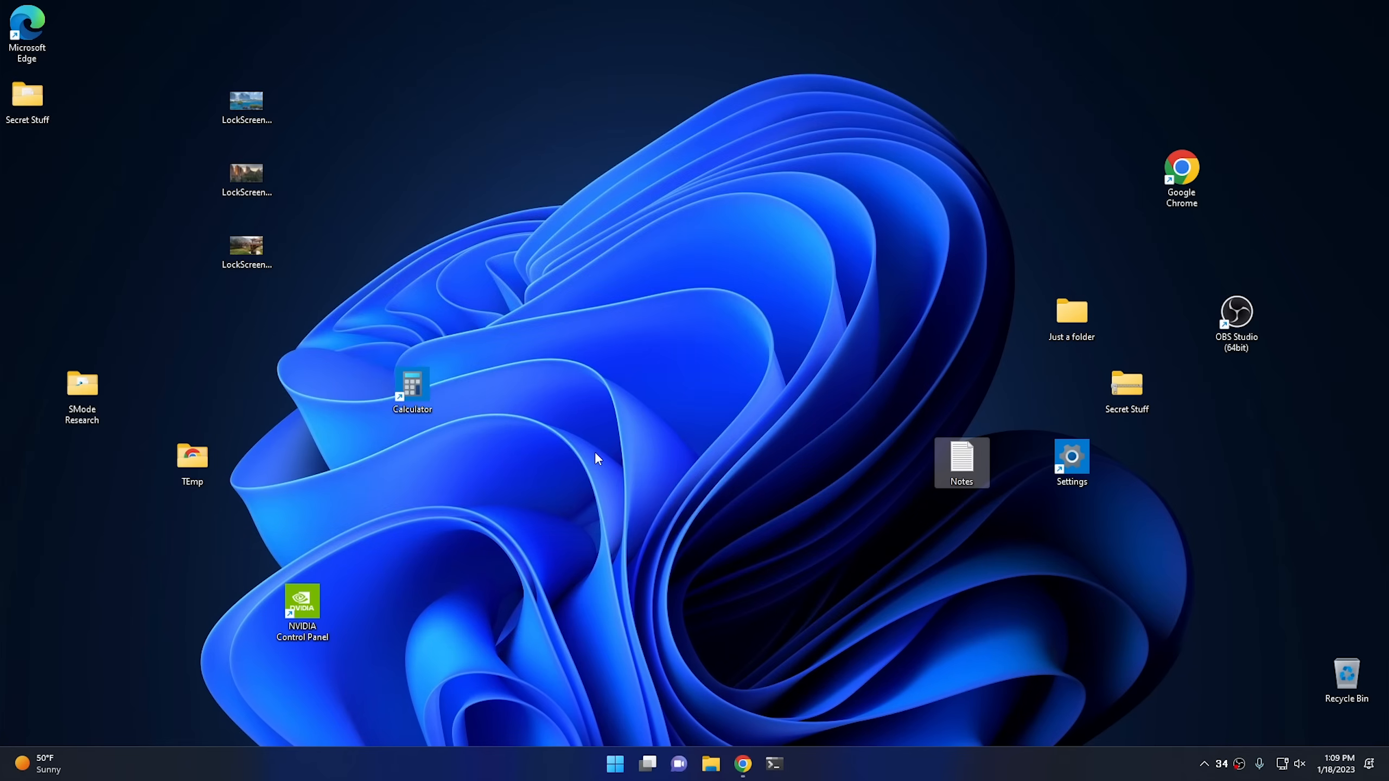
mouse_move(626, 629)
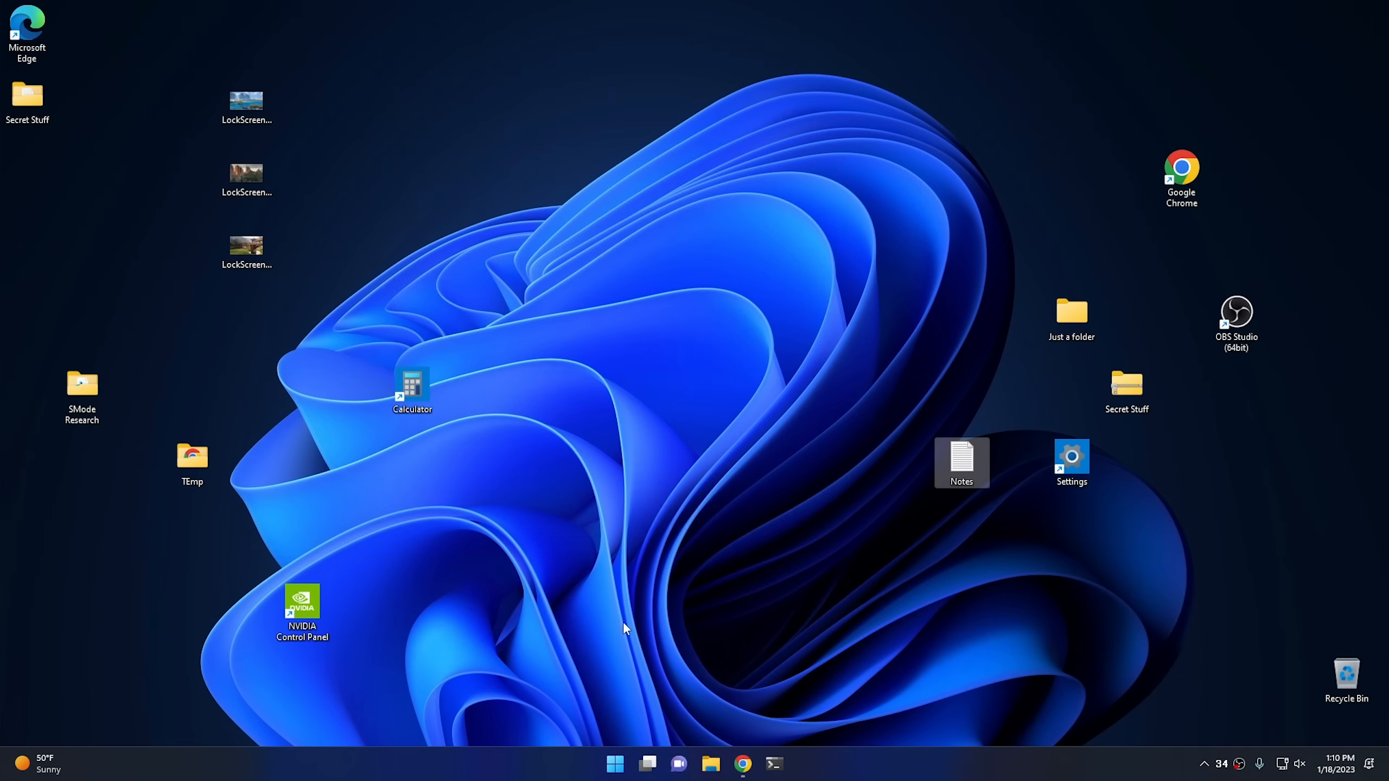
mouse_move(620, 634)
type("note")
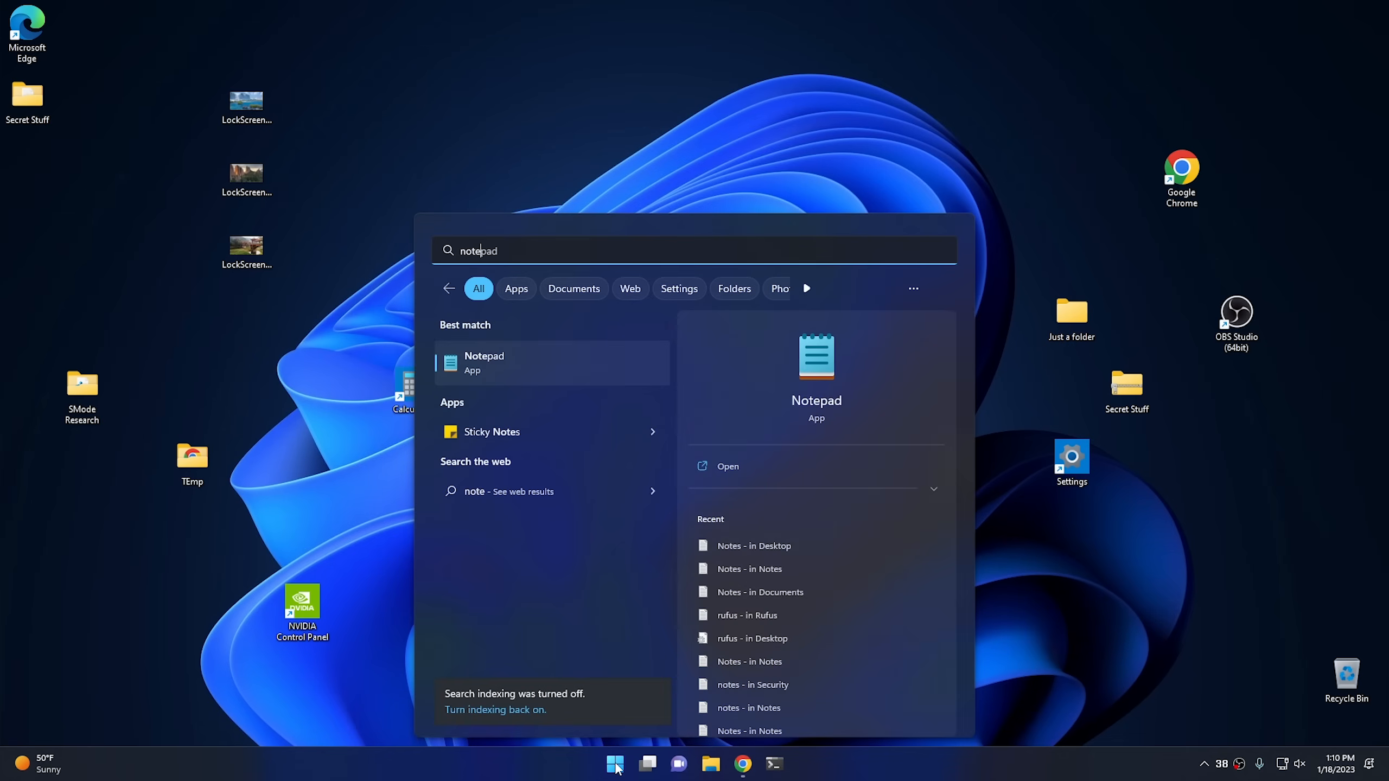
- Launch Notepad and type the words 'Copy' and 'Paste' into a new note
left_click(727, 465)
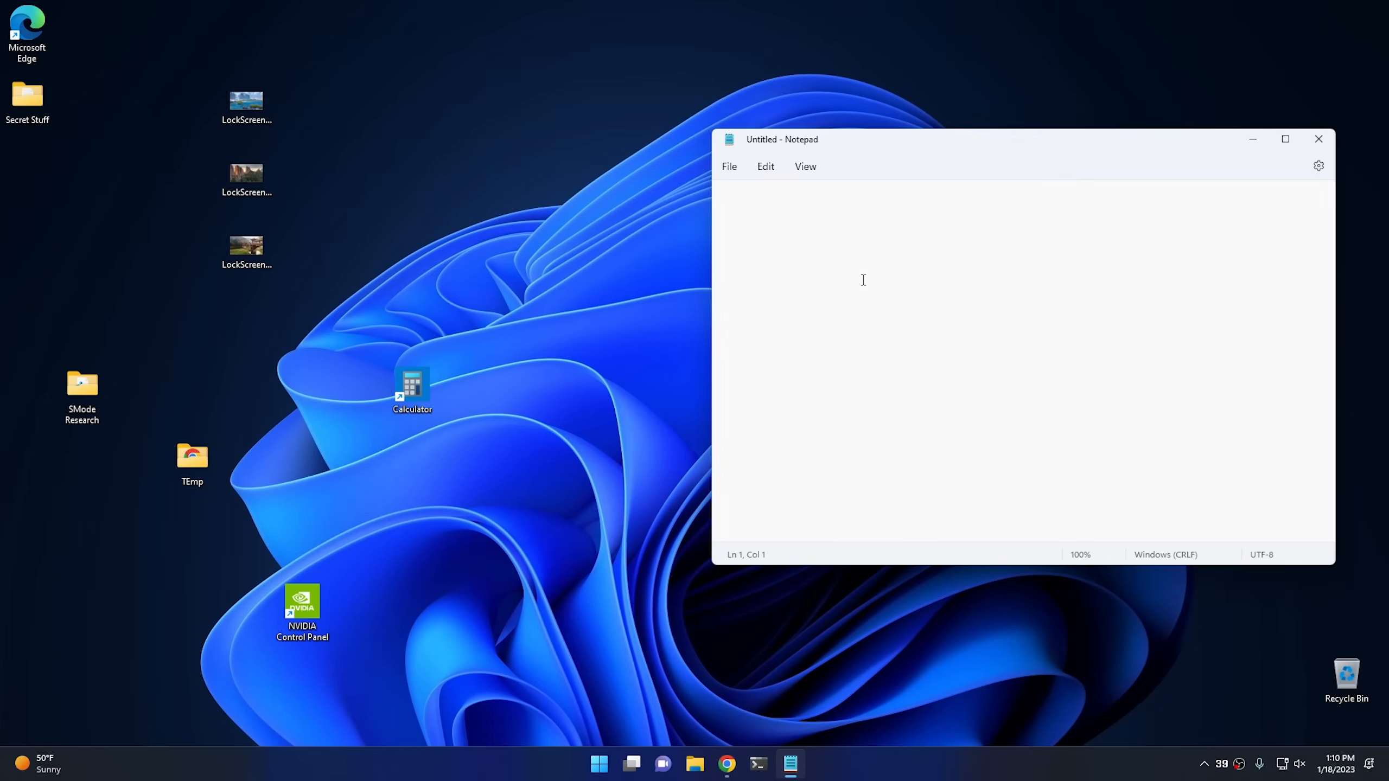
type("c")
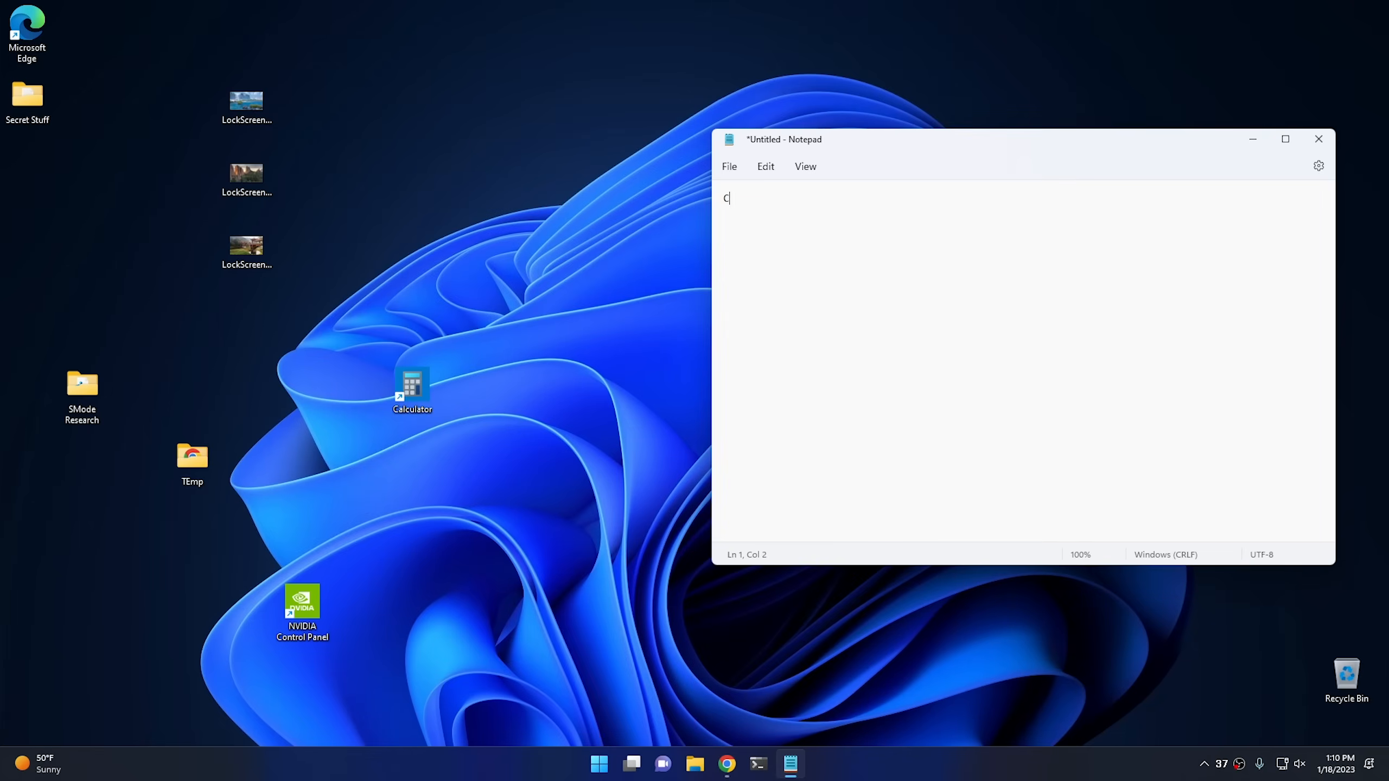
type("opy")
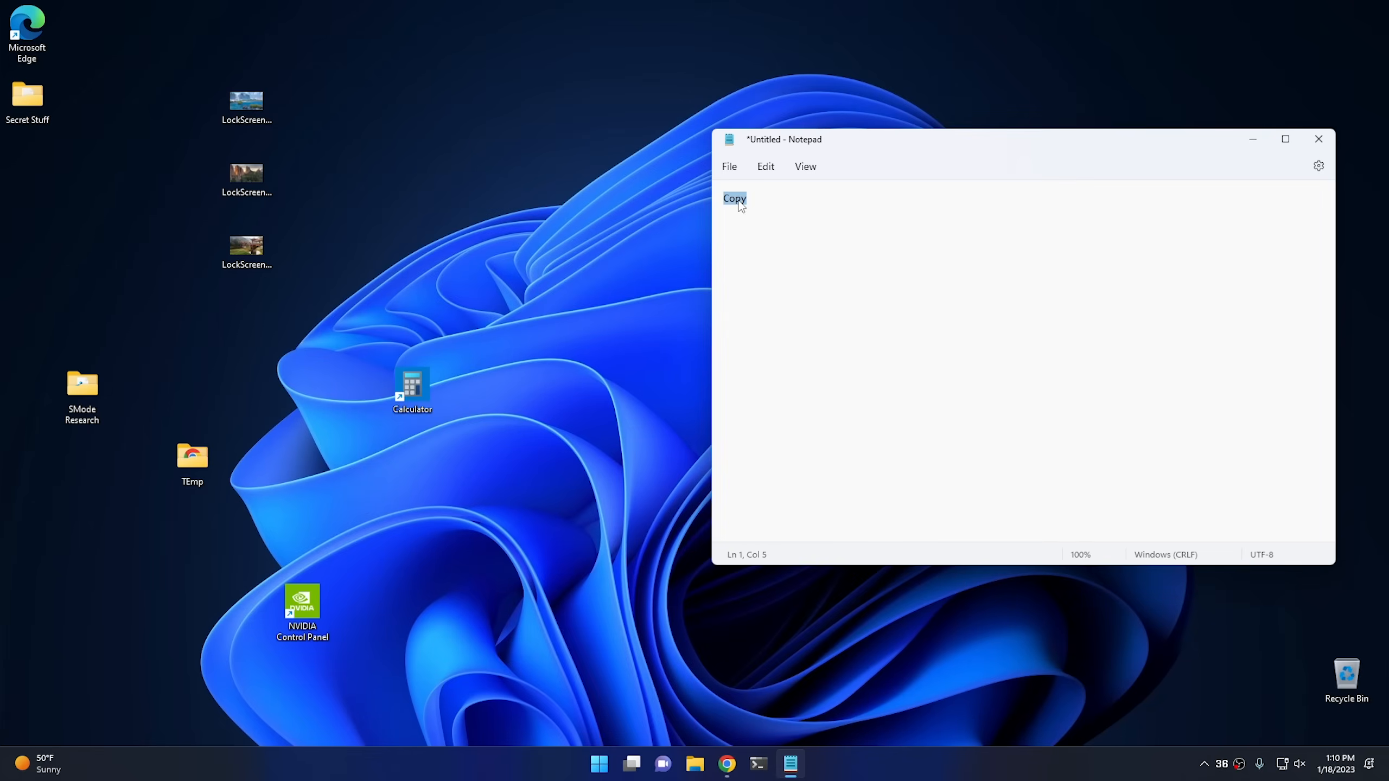
mouse_move(796, 281)
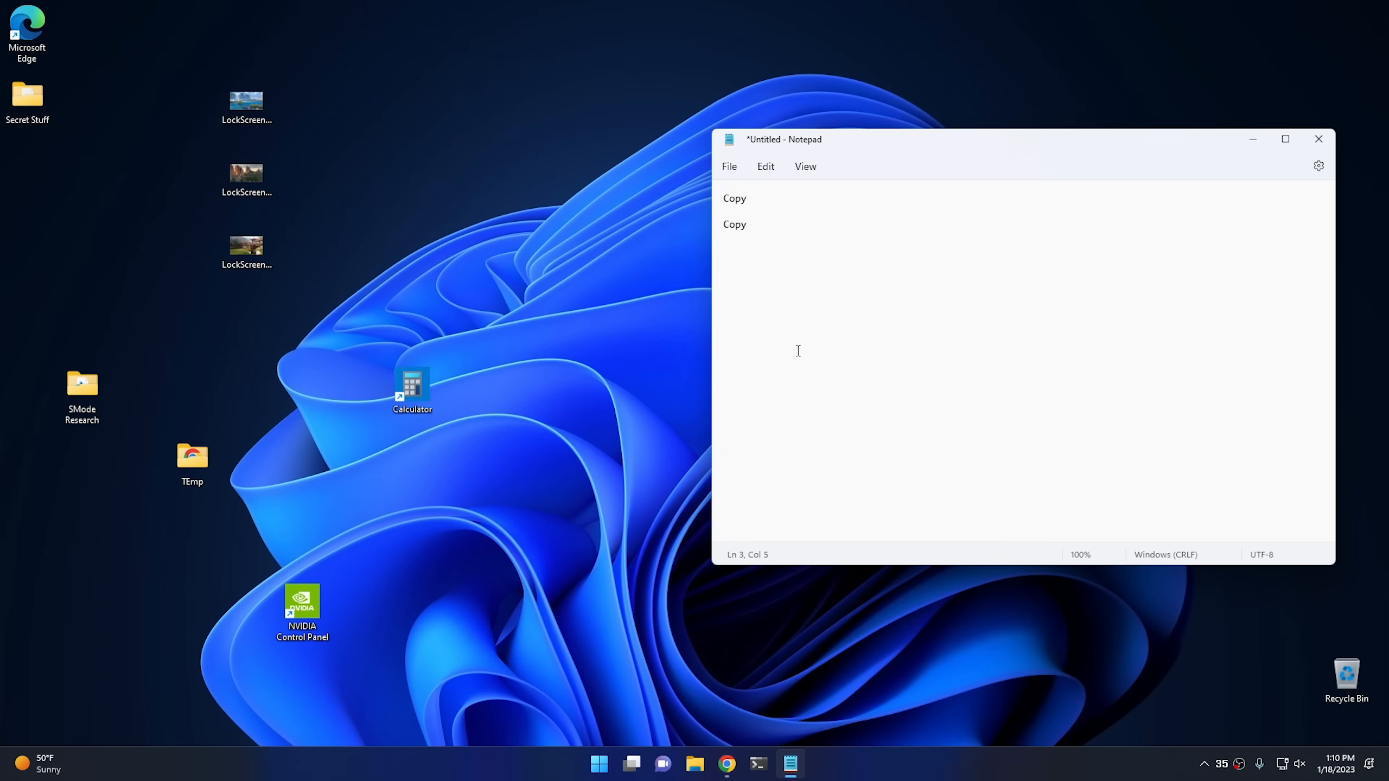
type("P")
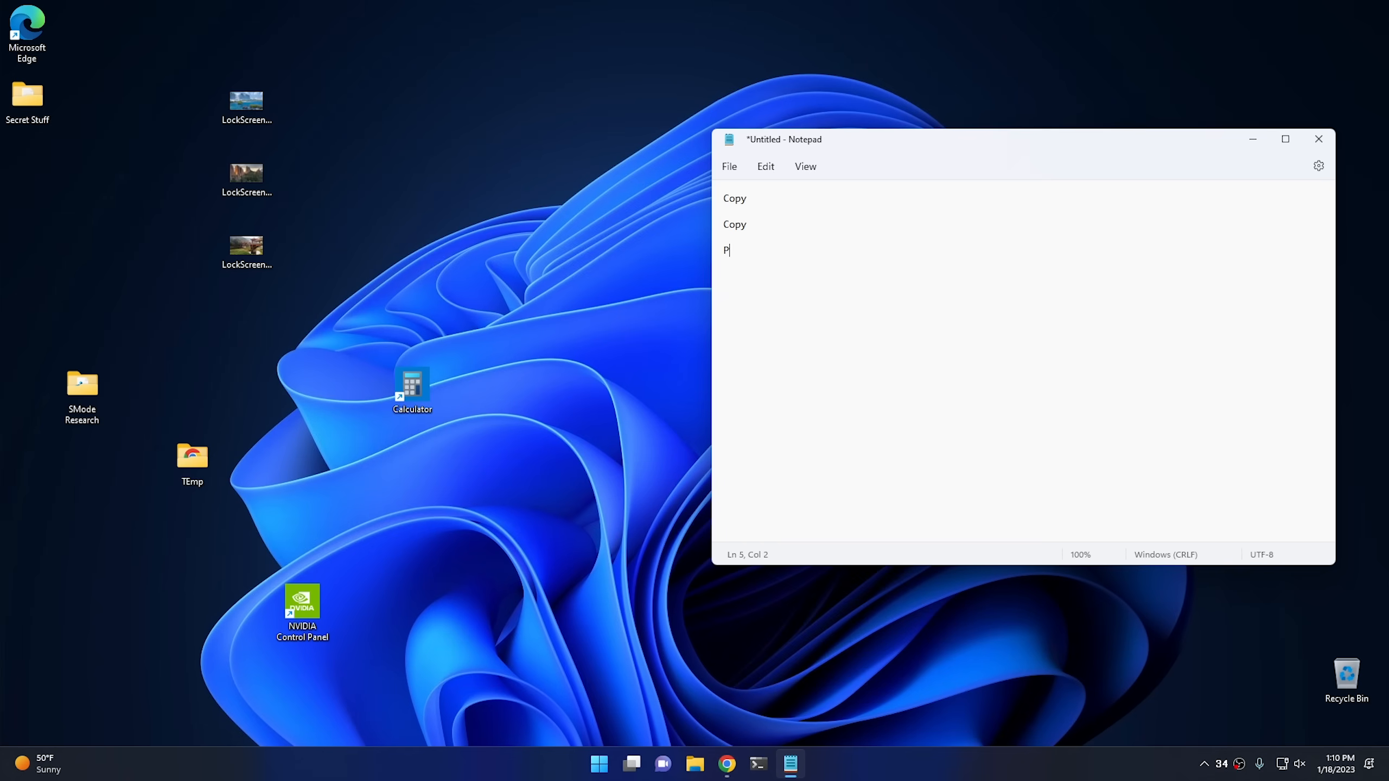
type("aste")
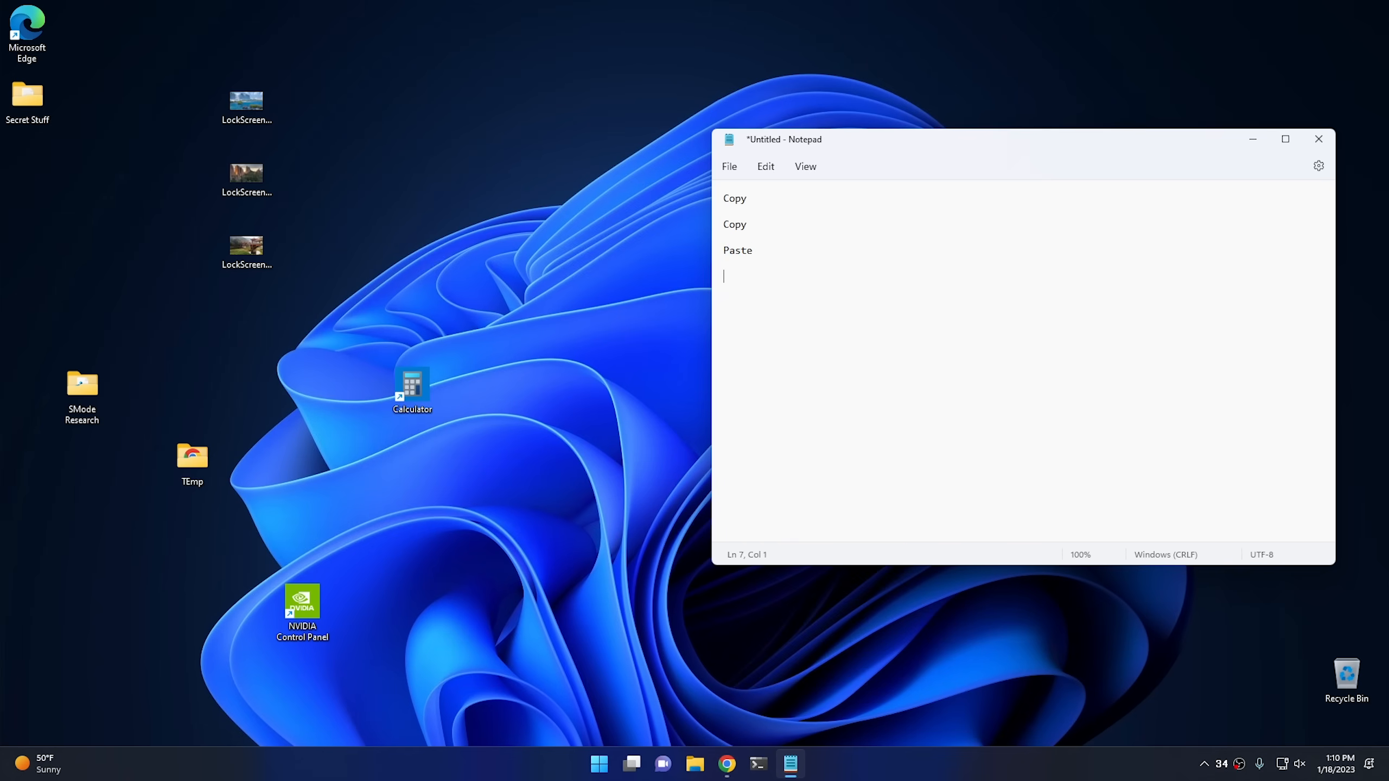
- Paste the copied word via the edit menu, then paste the older YouTube URL from clipboard history (Win+V)
right_click(806, 296)
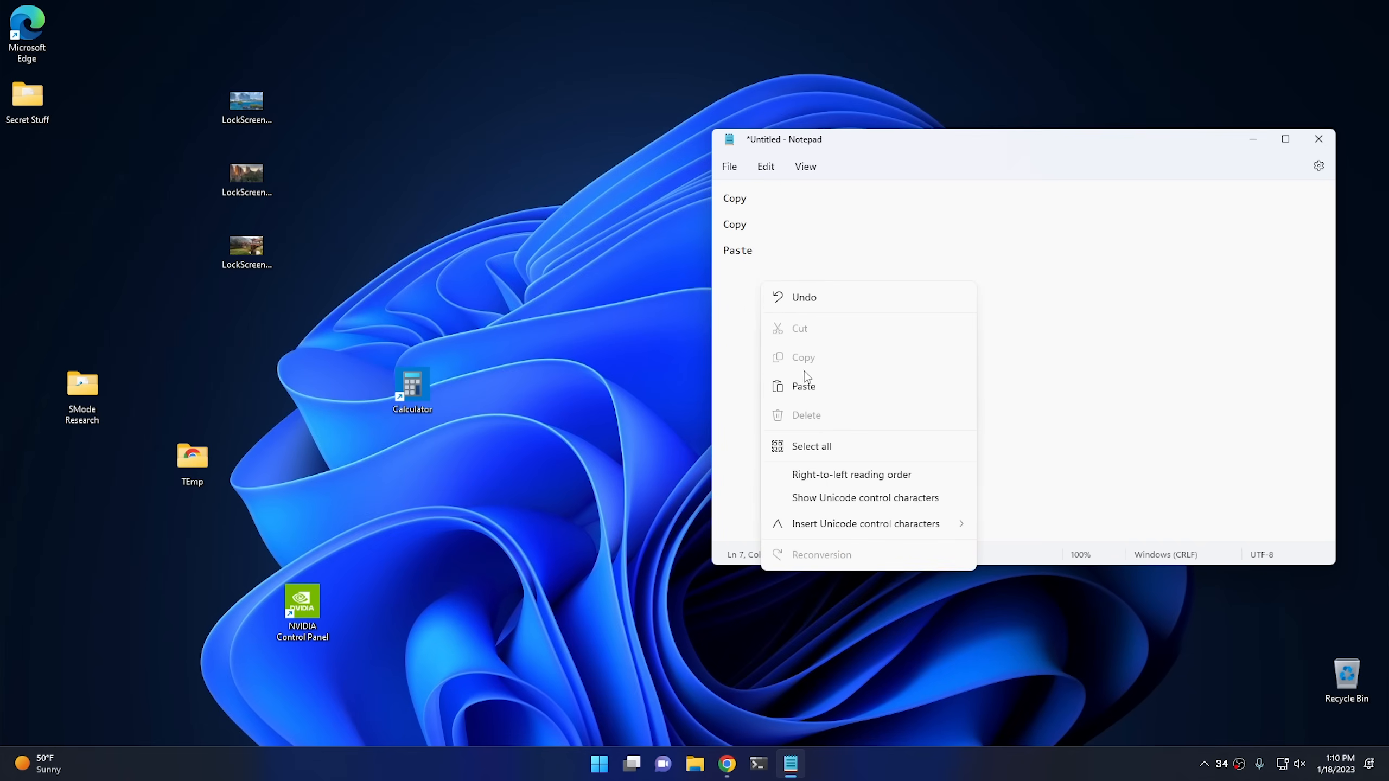
left_click(803, 385)
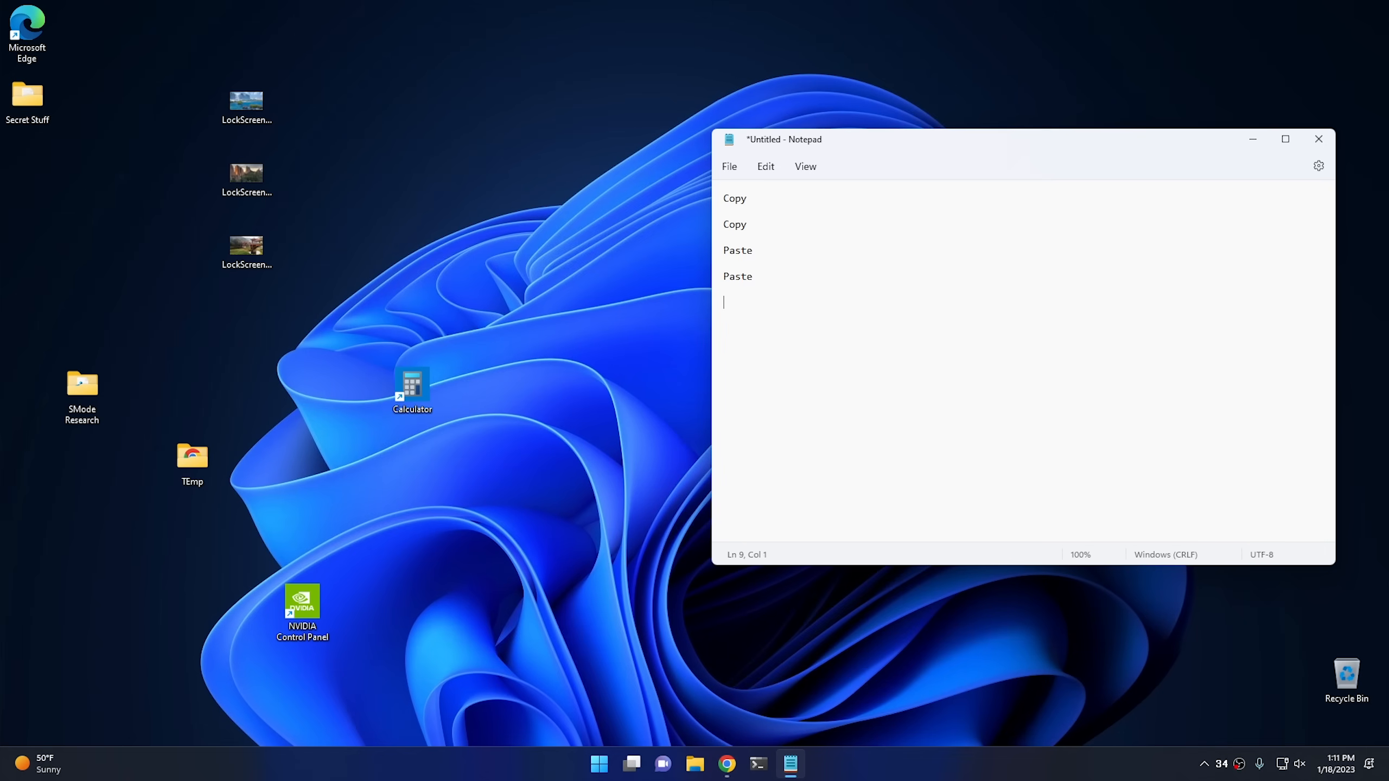
key("Win+V")
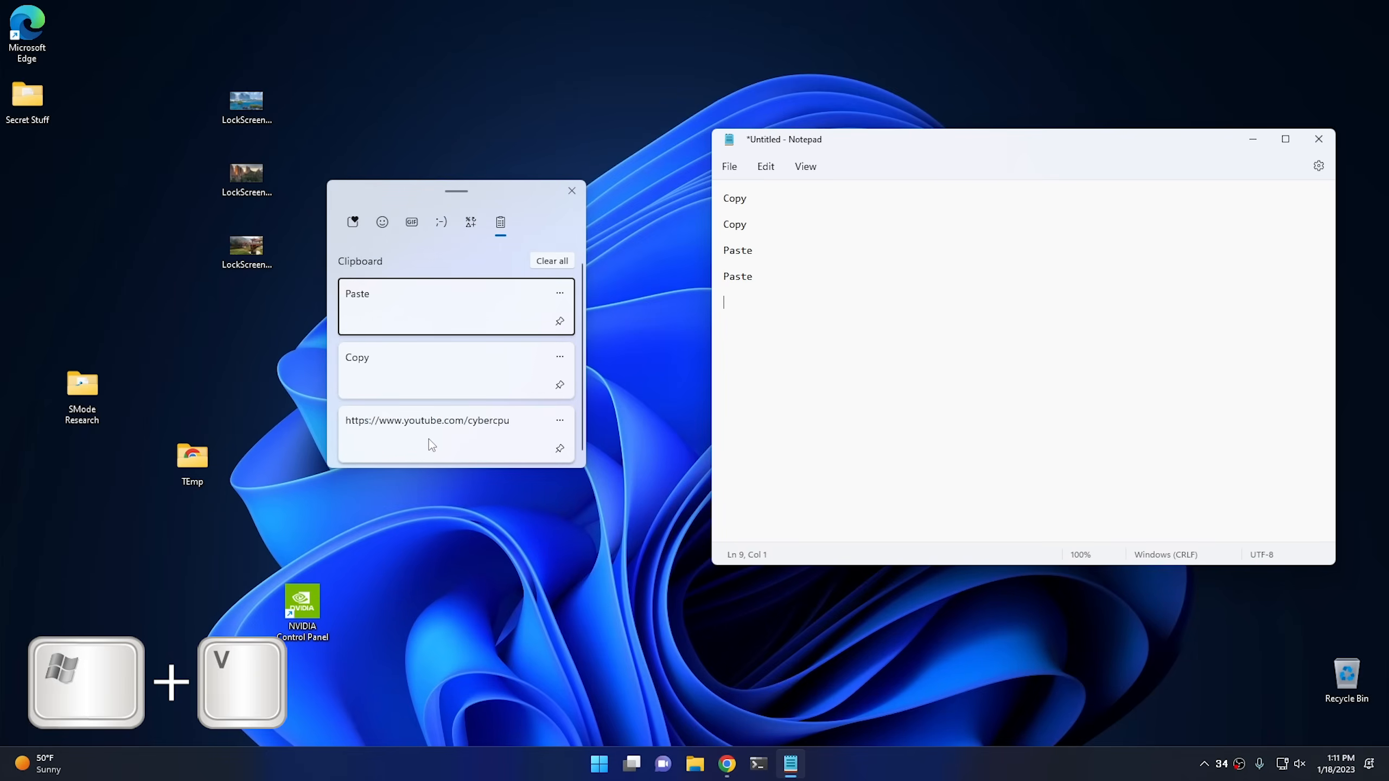
left_click(428, 420)
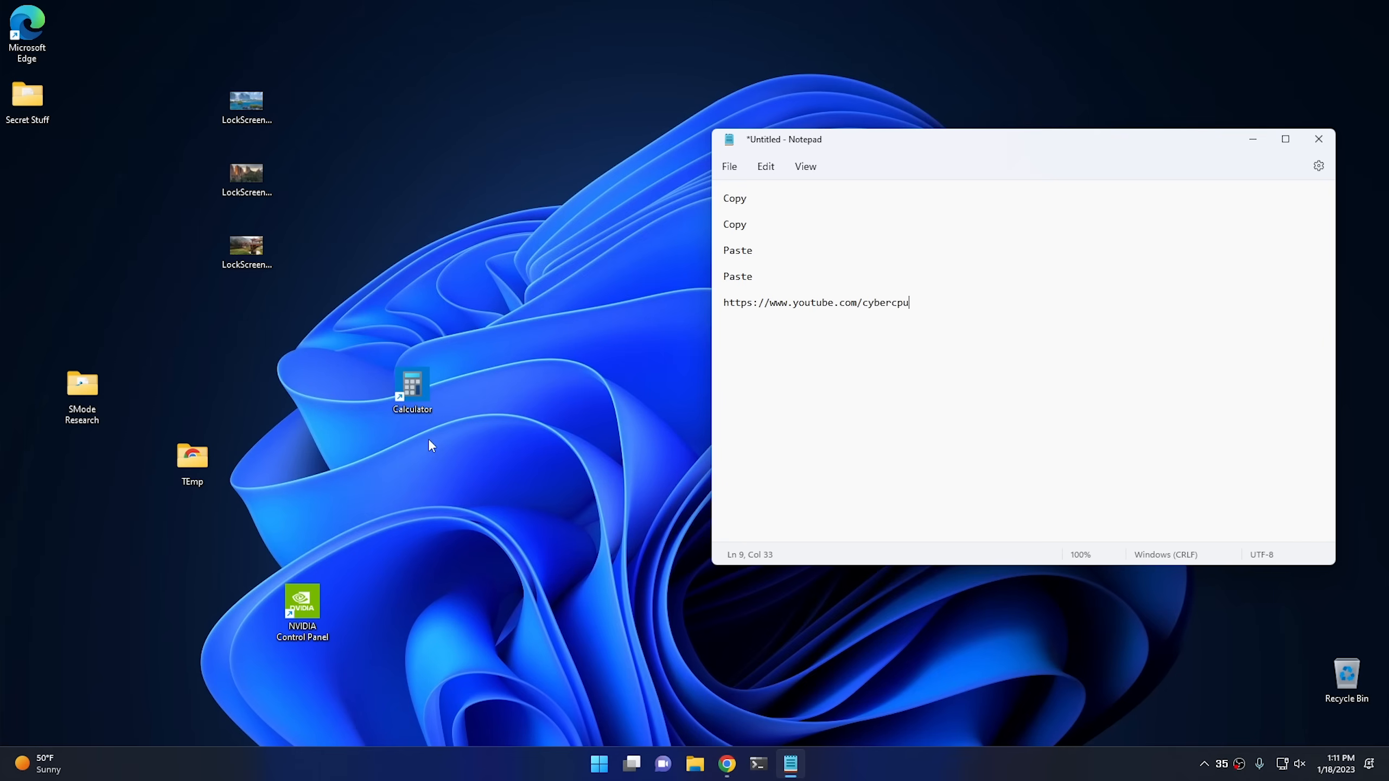
mouse_move(900, 161)
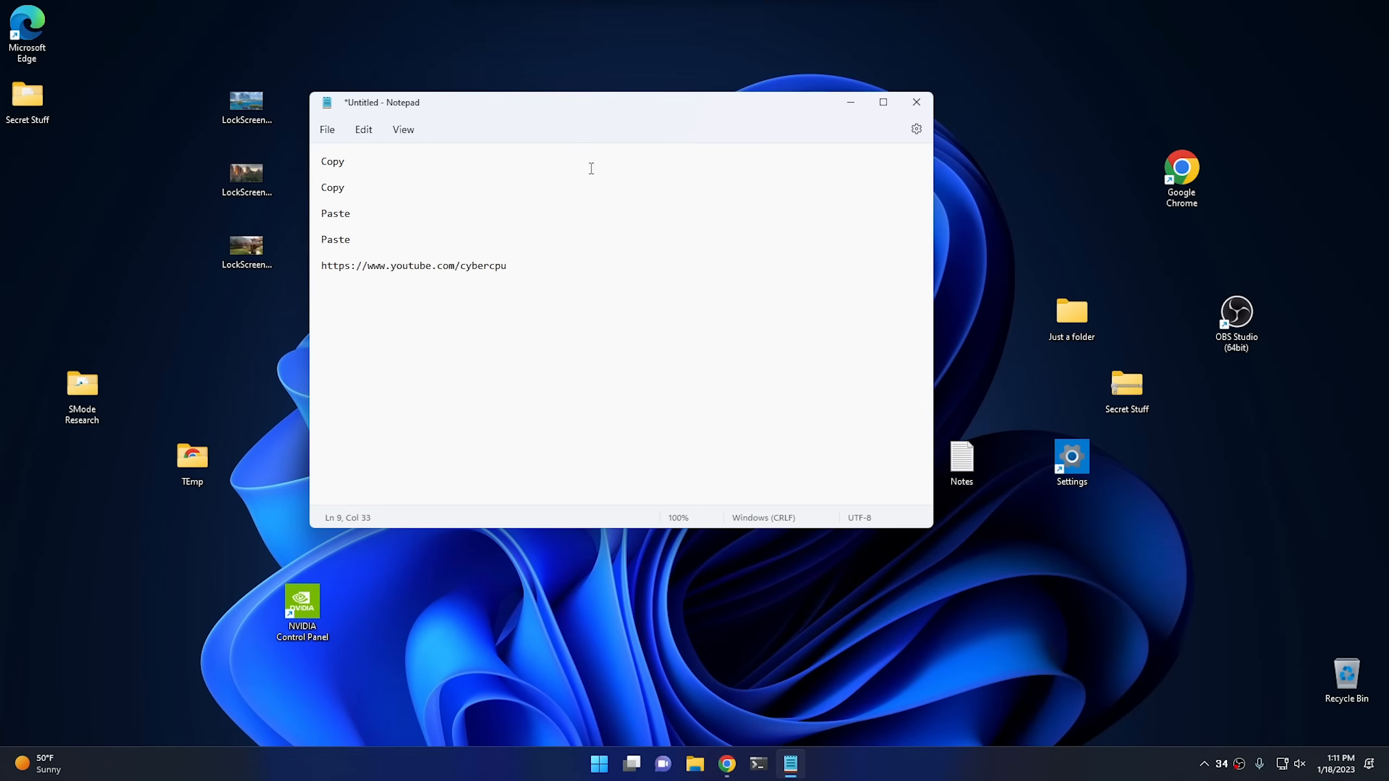
mouse_move(714, 118)
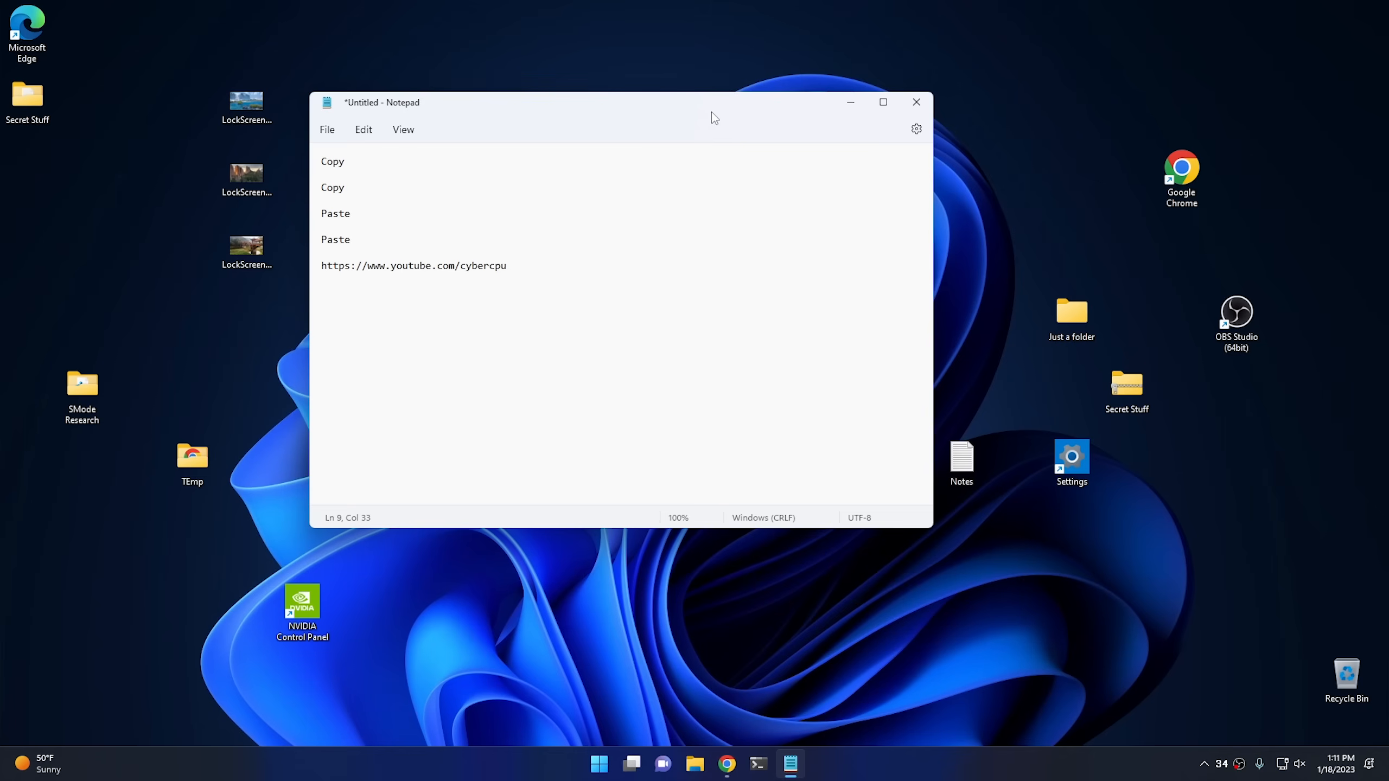
- Capture the full screen with Win+PrintScreen, view it in Pictures > Screenshots, then start a Win+Shift+S snip
key("Win+PrintScreen")
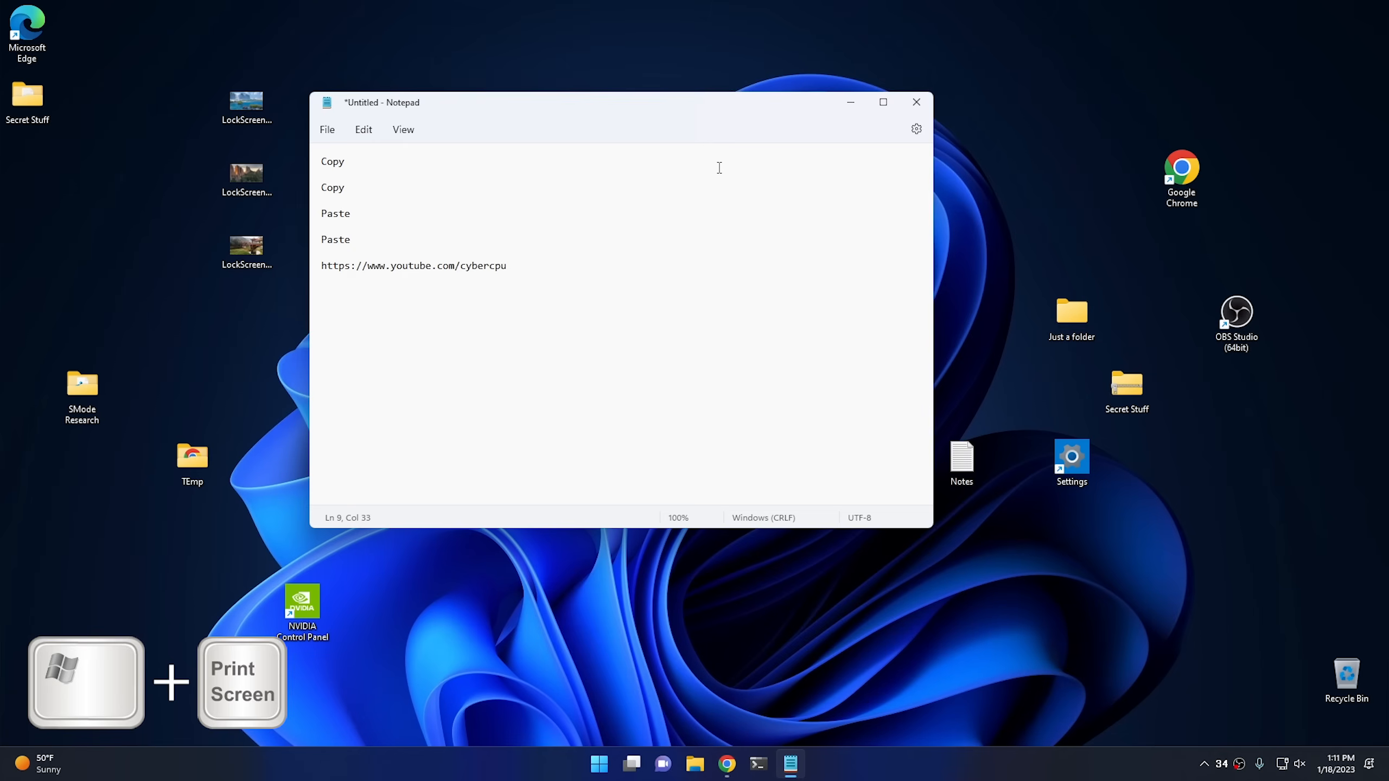
key("Win+PrintScreen")
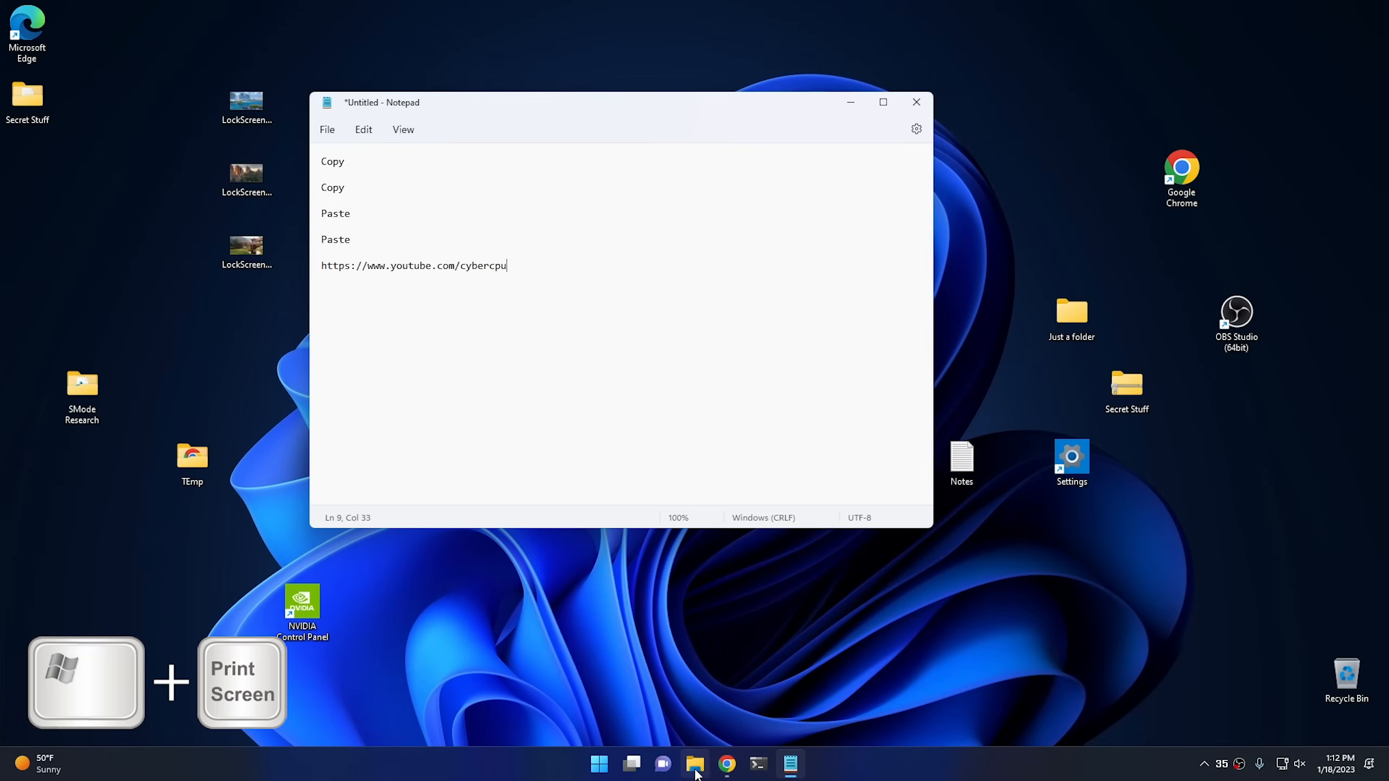
left_click(695, 764)
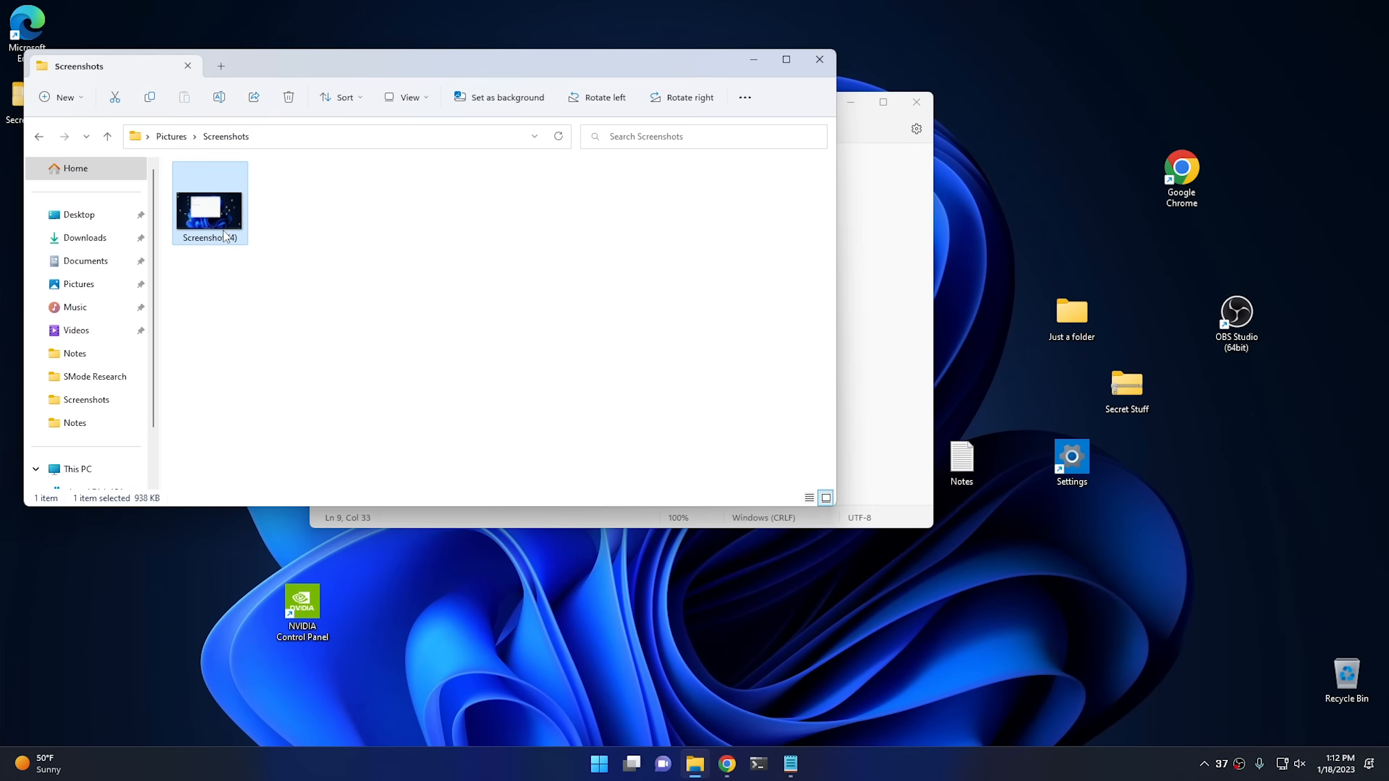
double_click(209, 204)
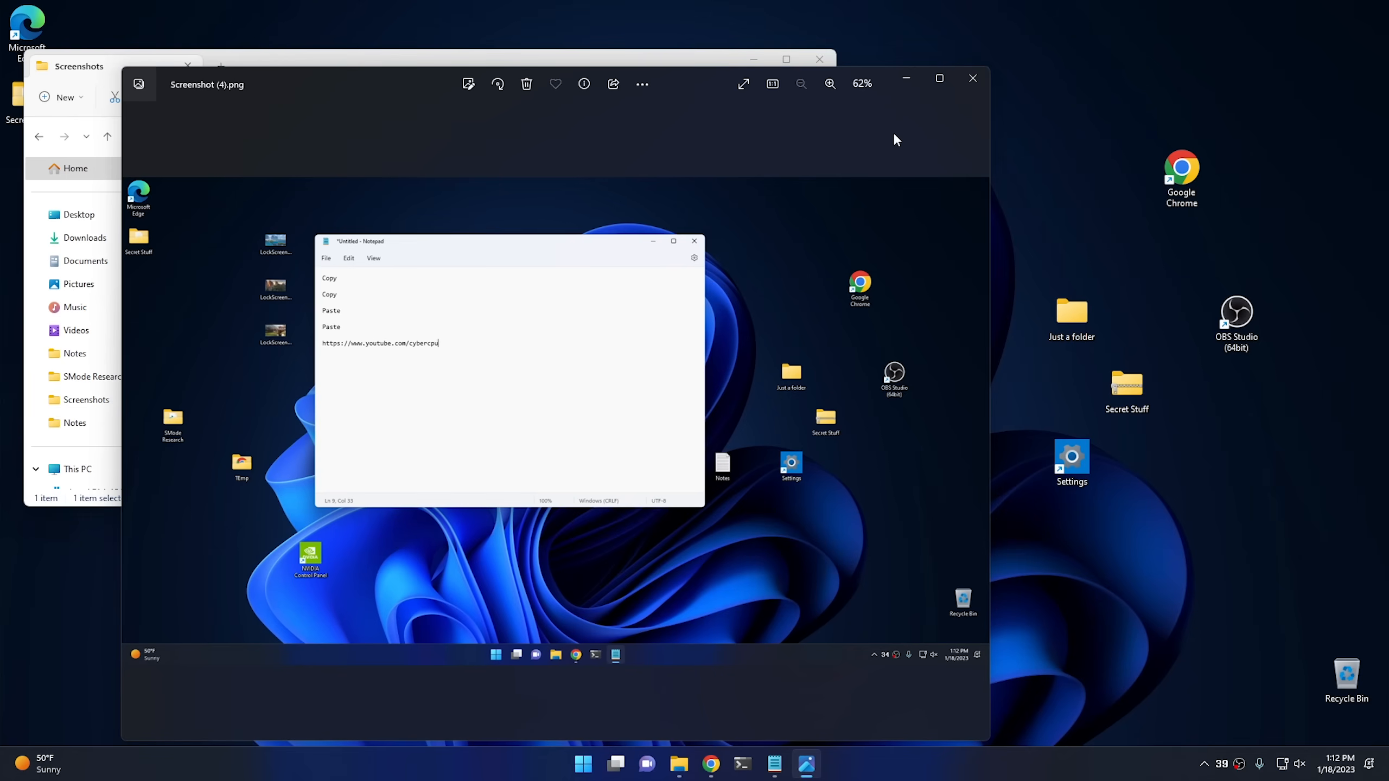
mouse_move(904, 148)
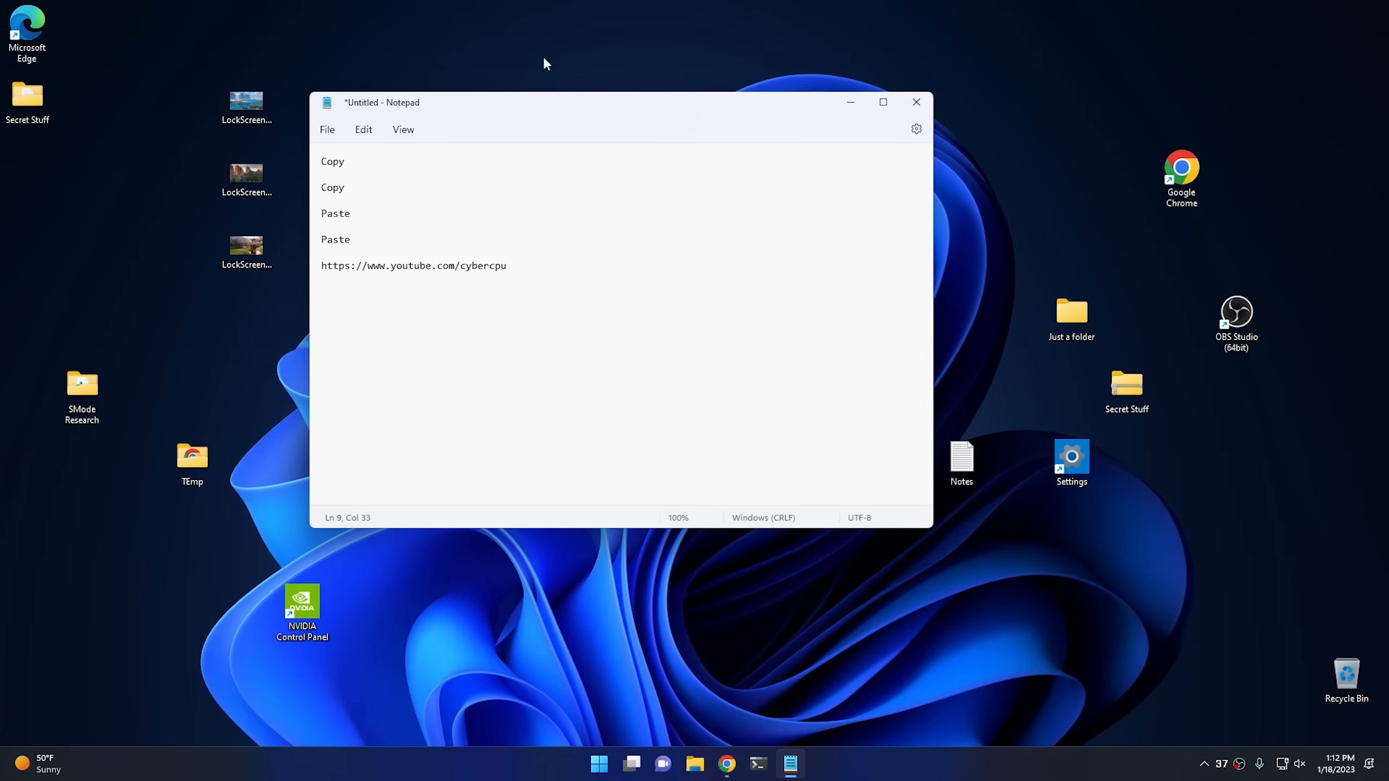
mouse_move(552, 479)
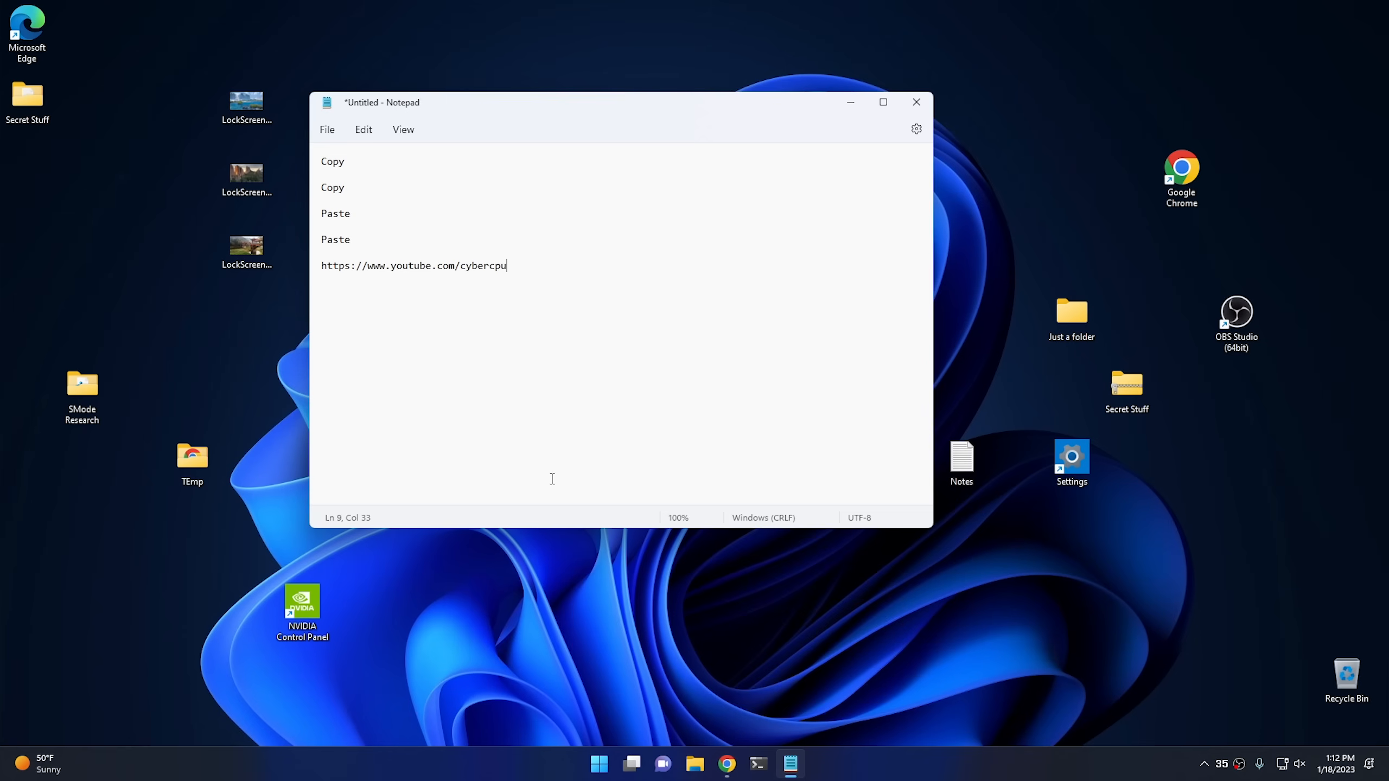
key("Win+Shift+s")
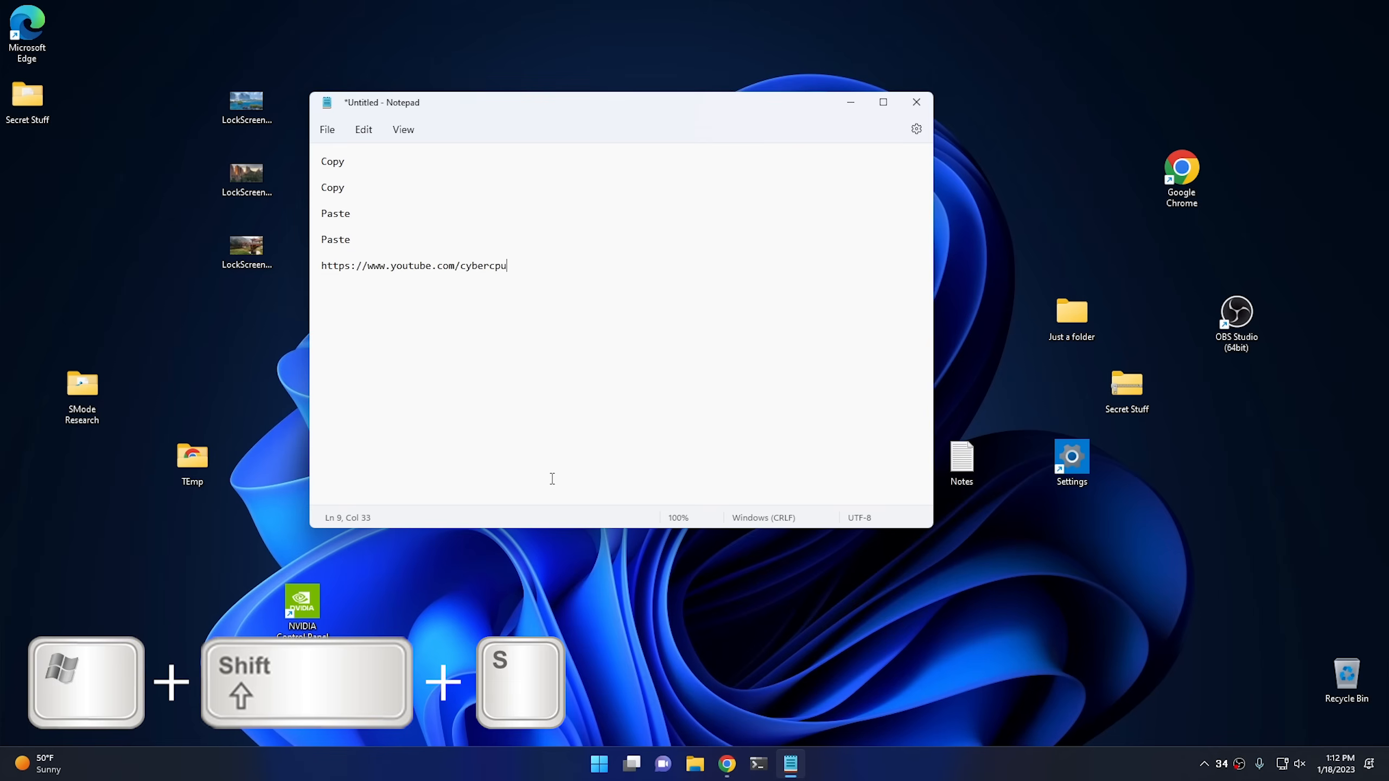
key("win+shift+s")
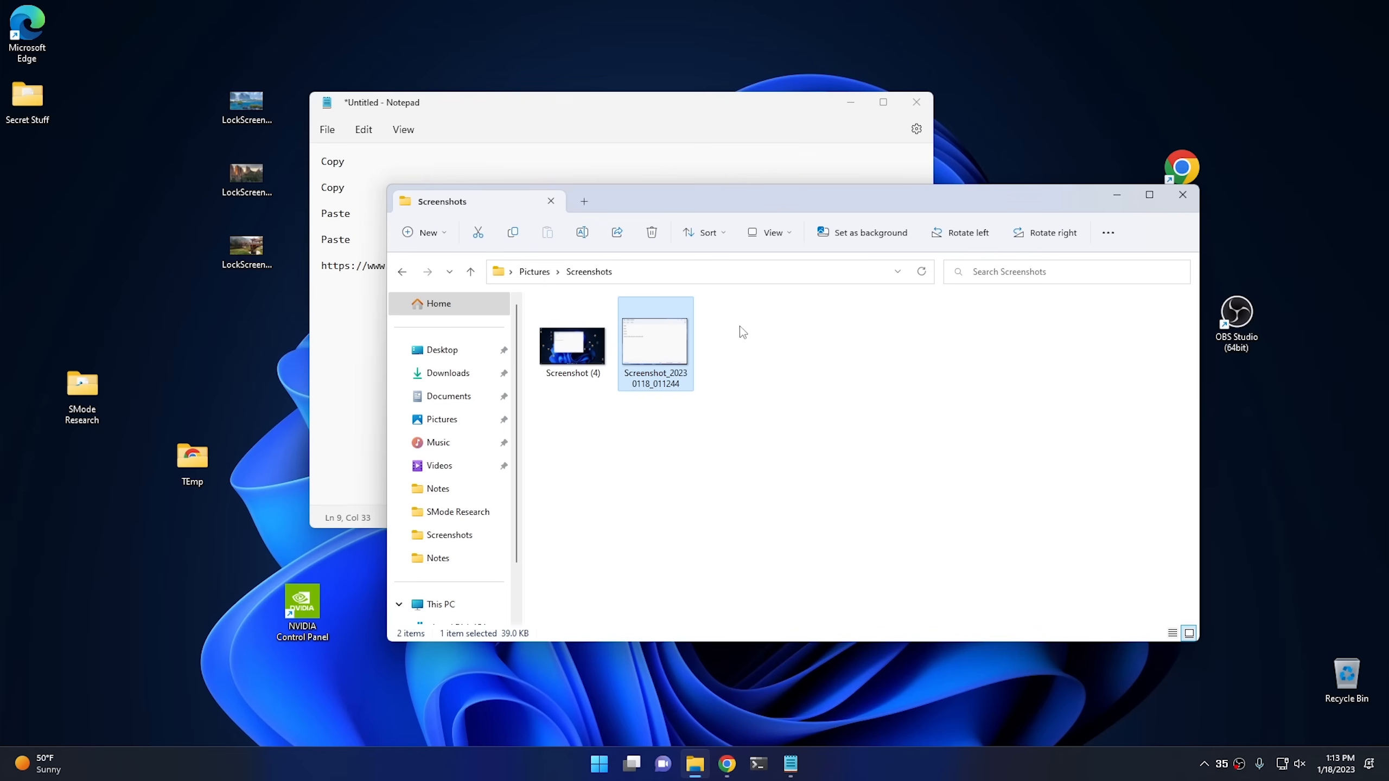
- Launch Settings from Start and scroll down toward the System Multitasking options
left_click(599, 764)
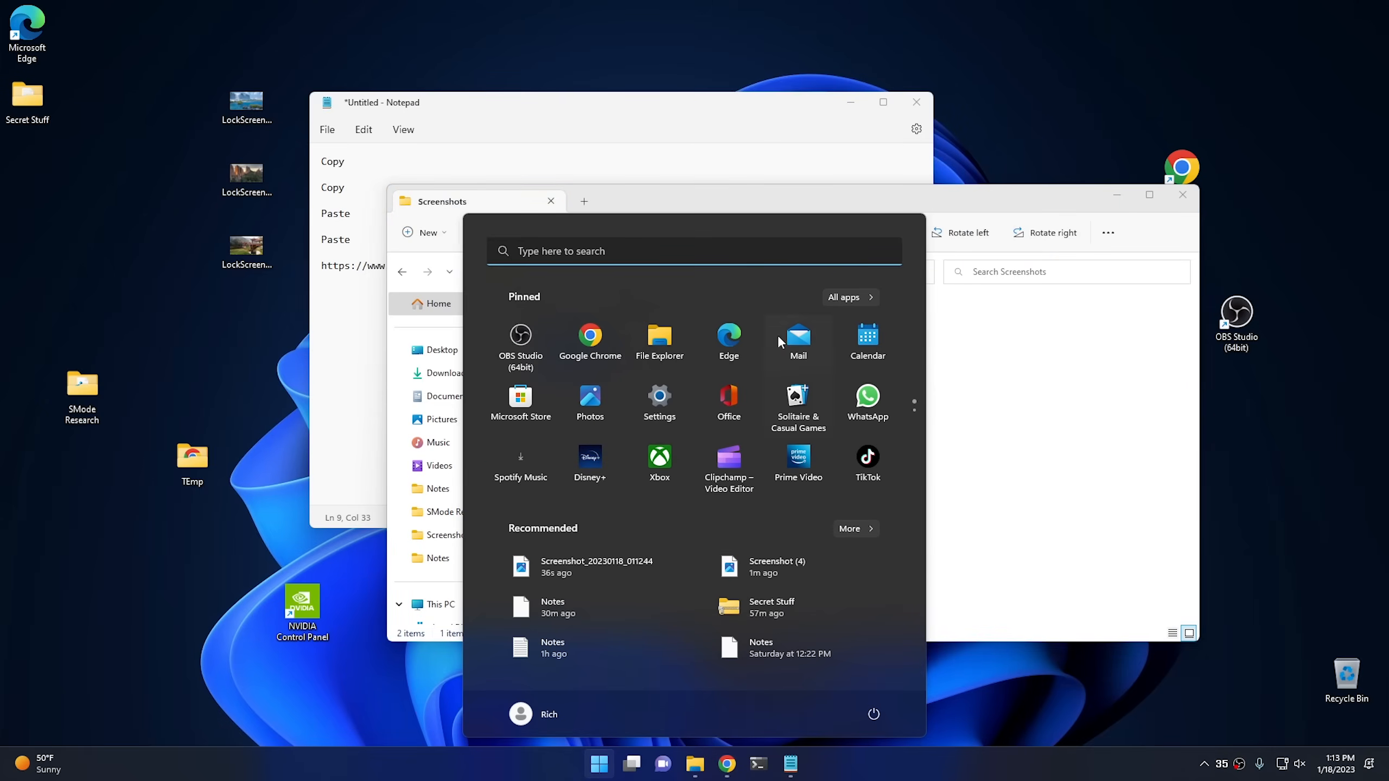
left_click(658, 397)
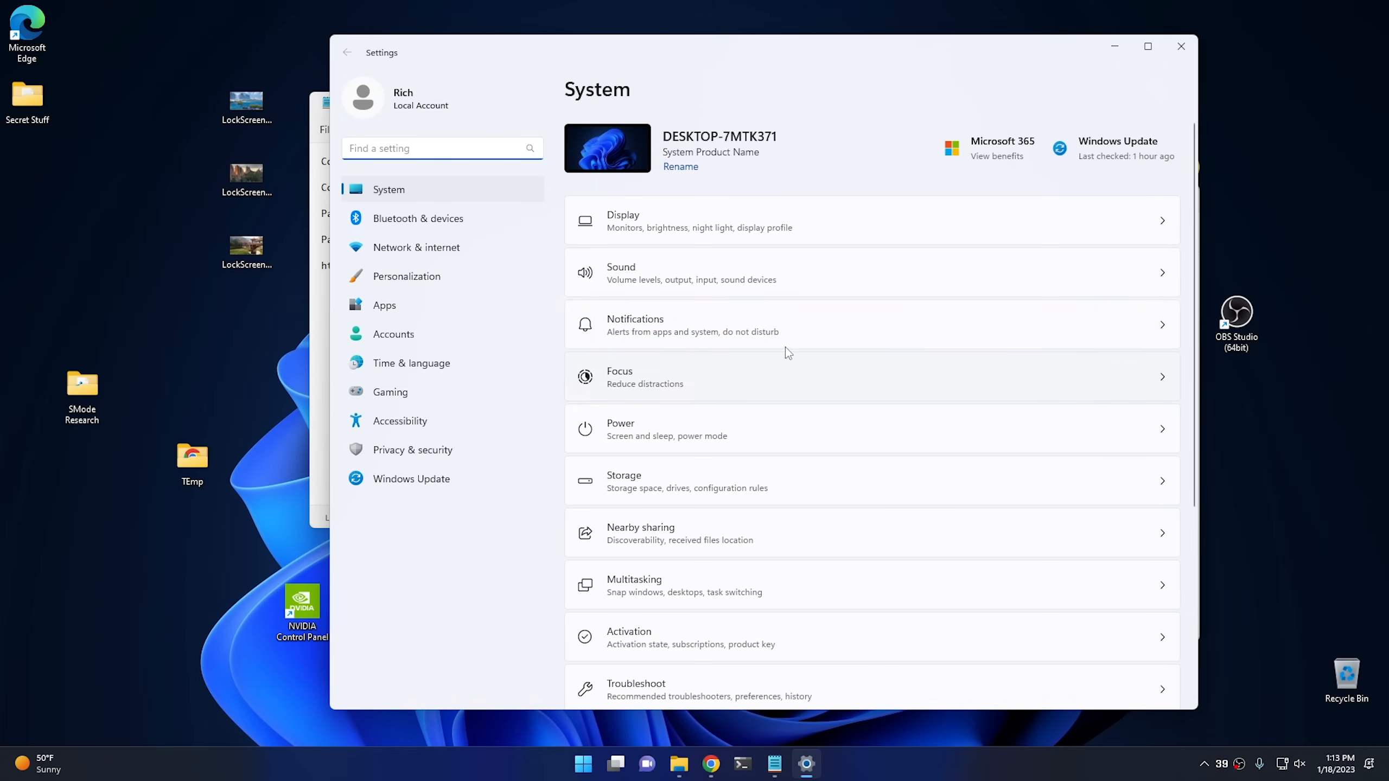
scroll("down", 3)
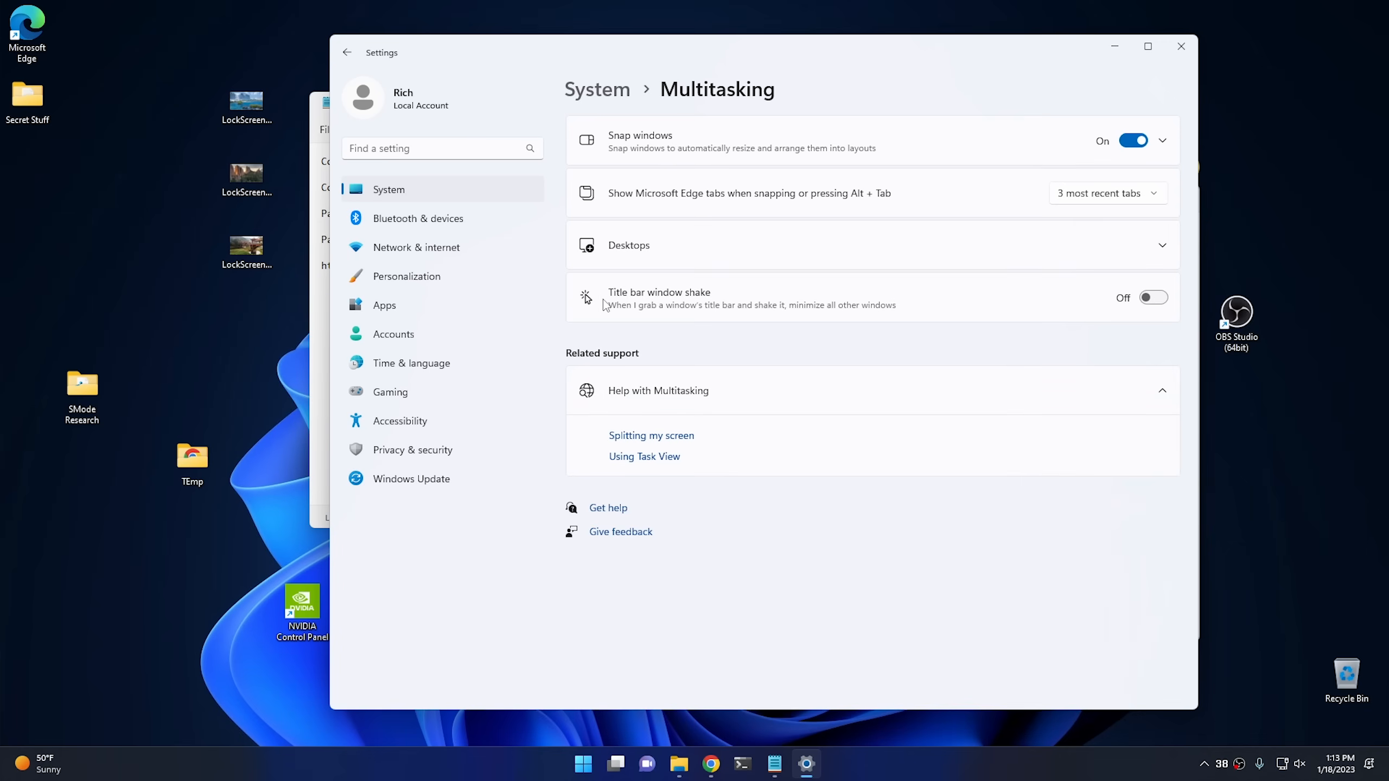
mouse_move(800, 306)
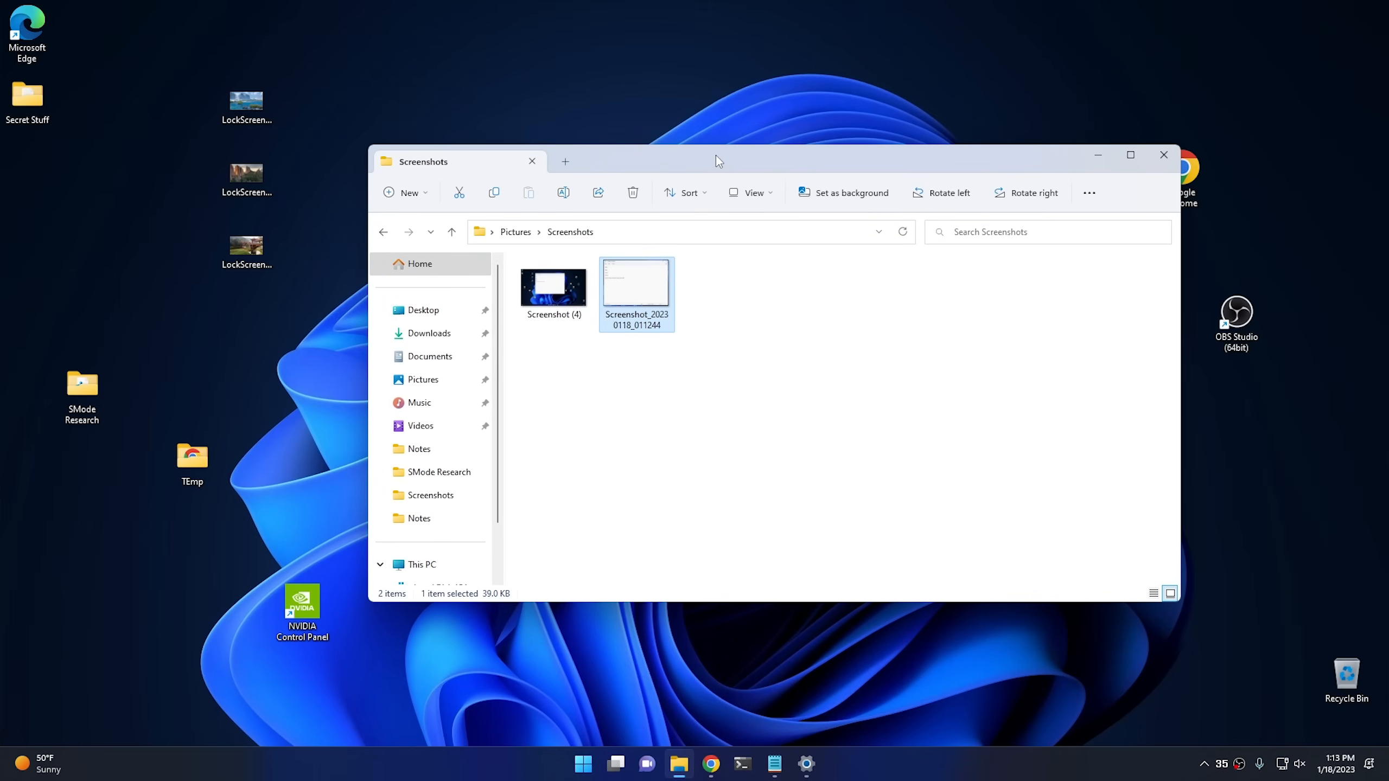
mouse_move(728, 166)
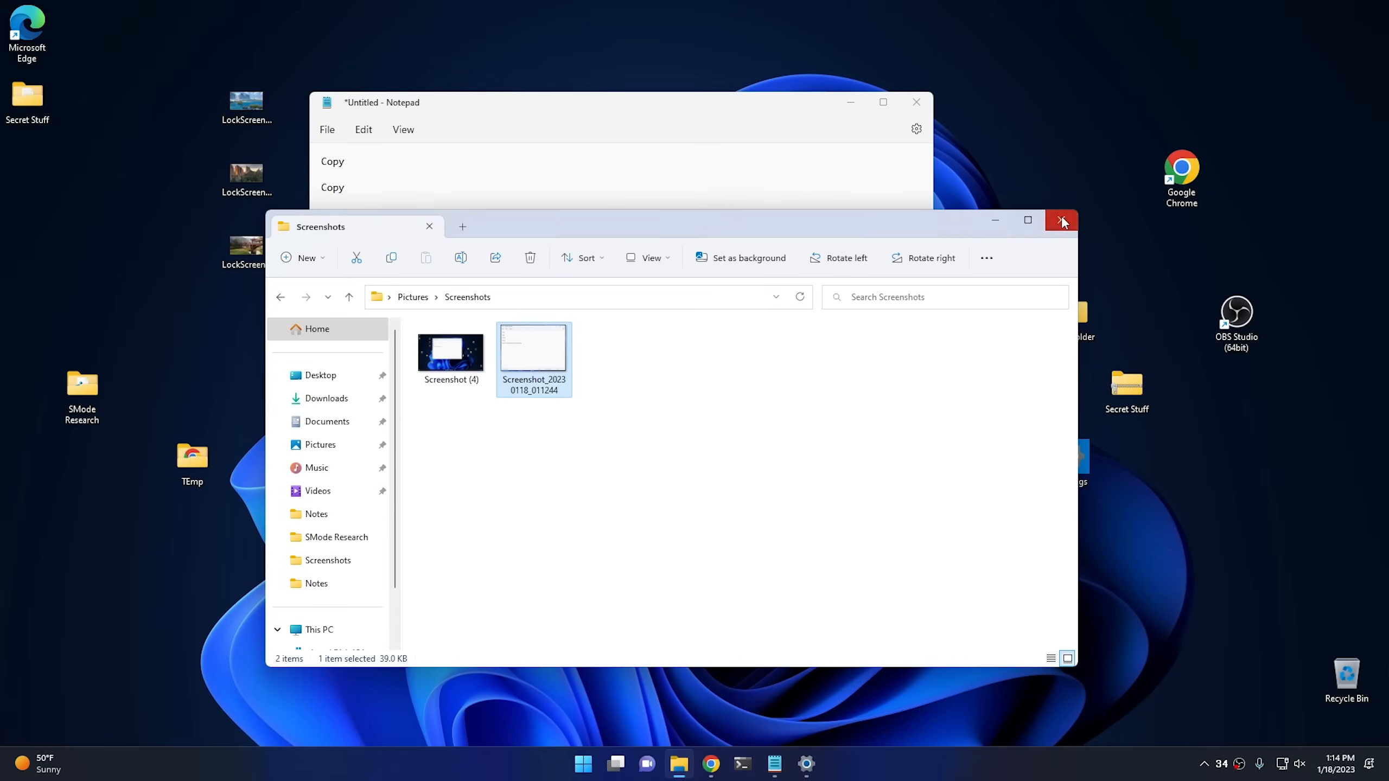
- Close the Screenshots folder and Notepad without saving, then launch Task Manager from the taskbar menu
left_click(1062, 219)
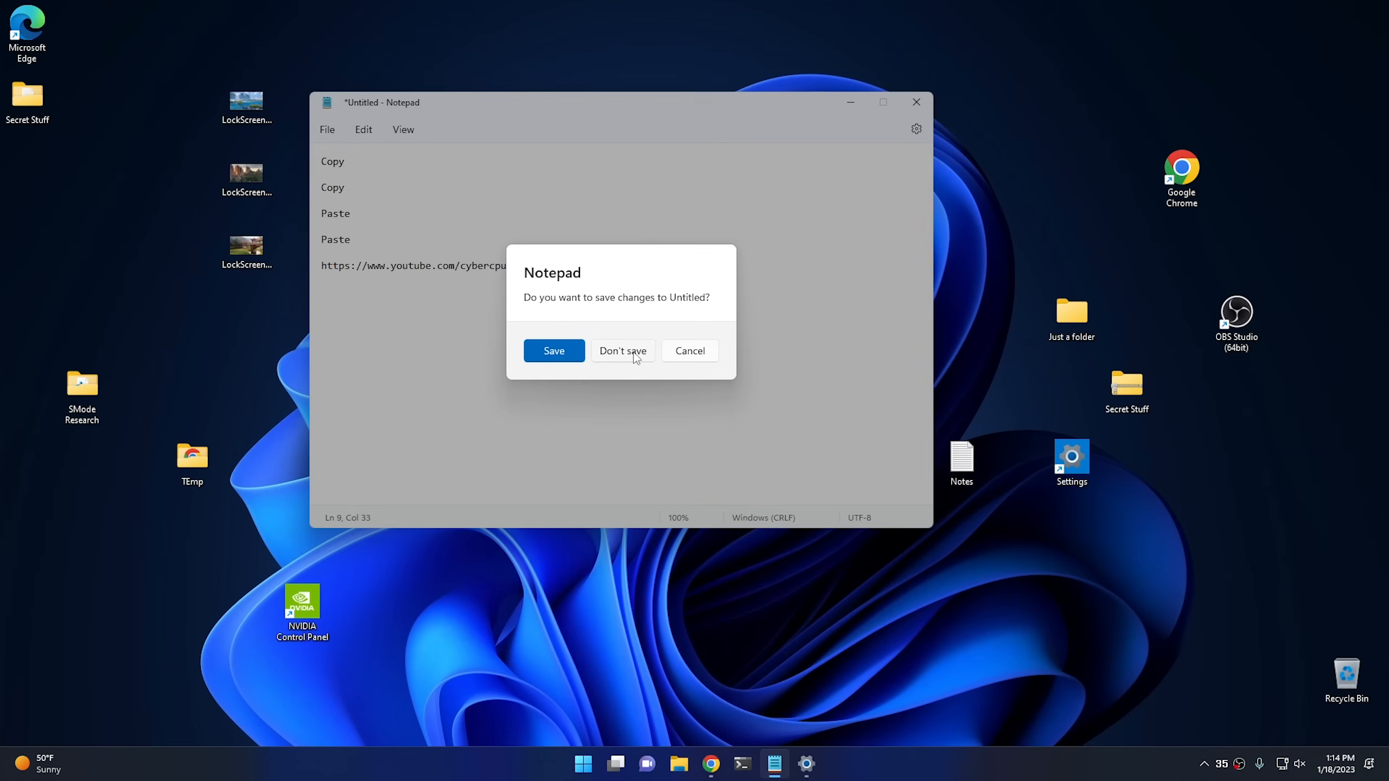
left_click(622, 351)
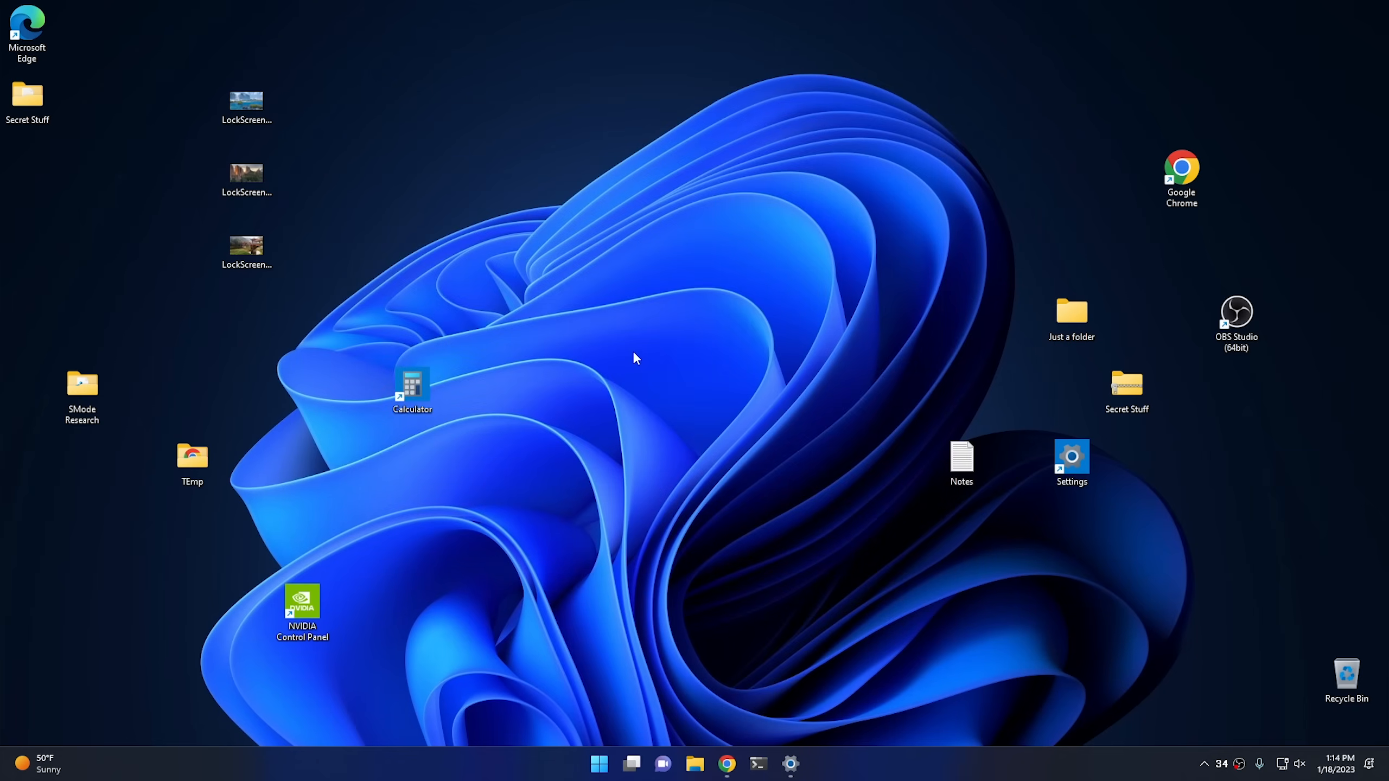
right_click(831, 764)
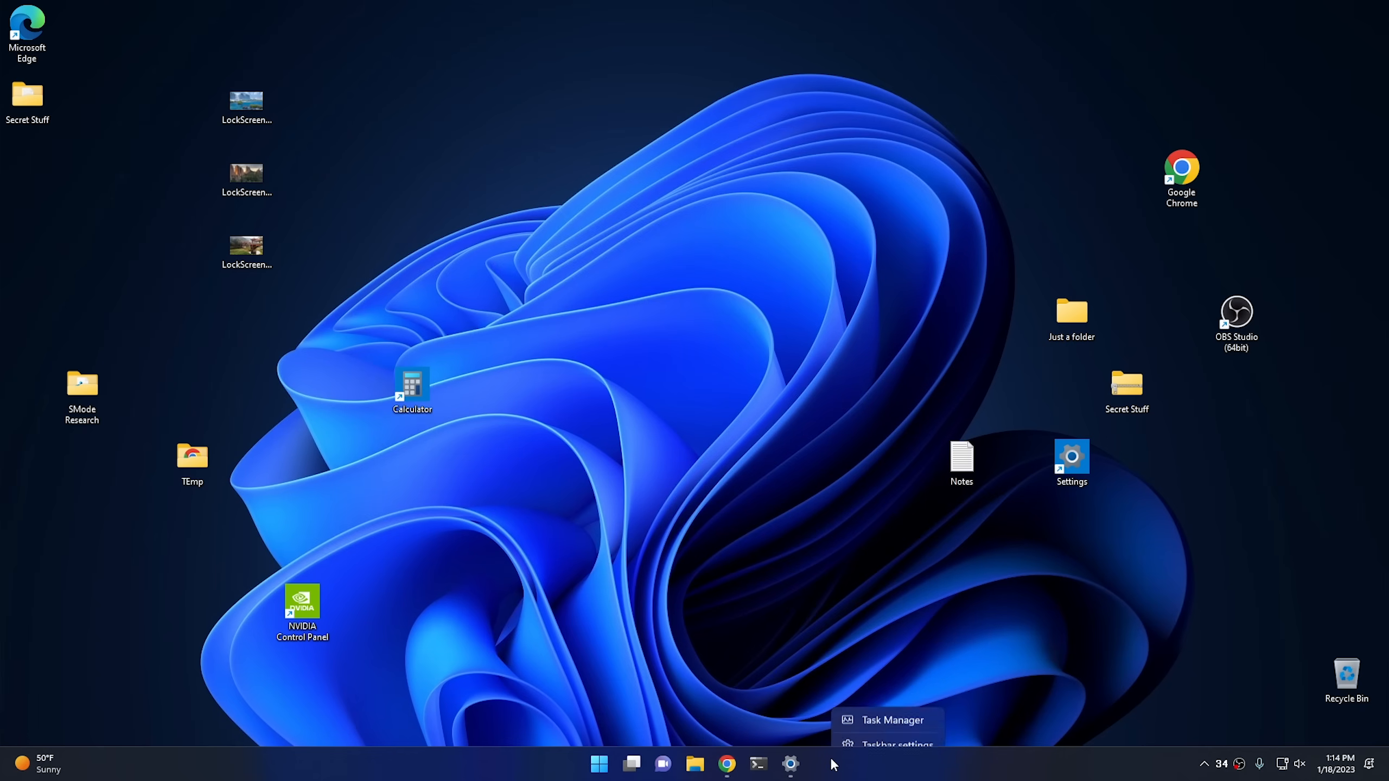
left_click(892, 720)
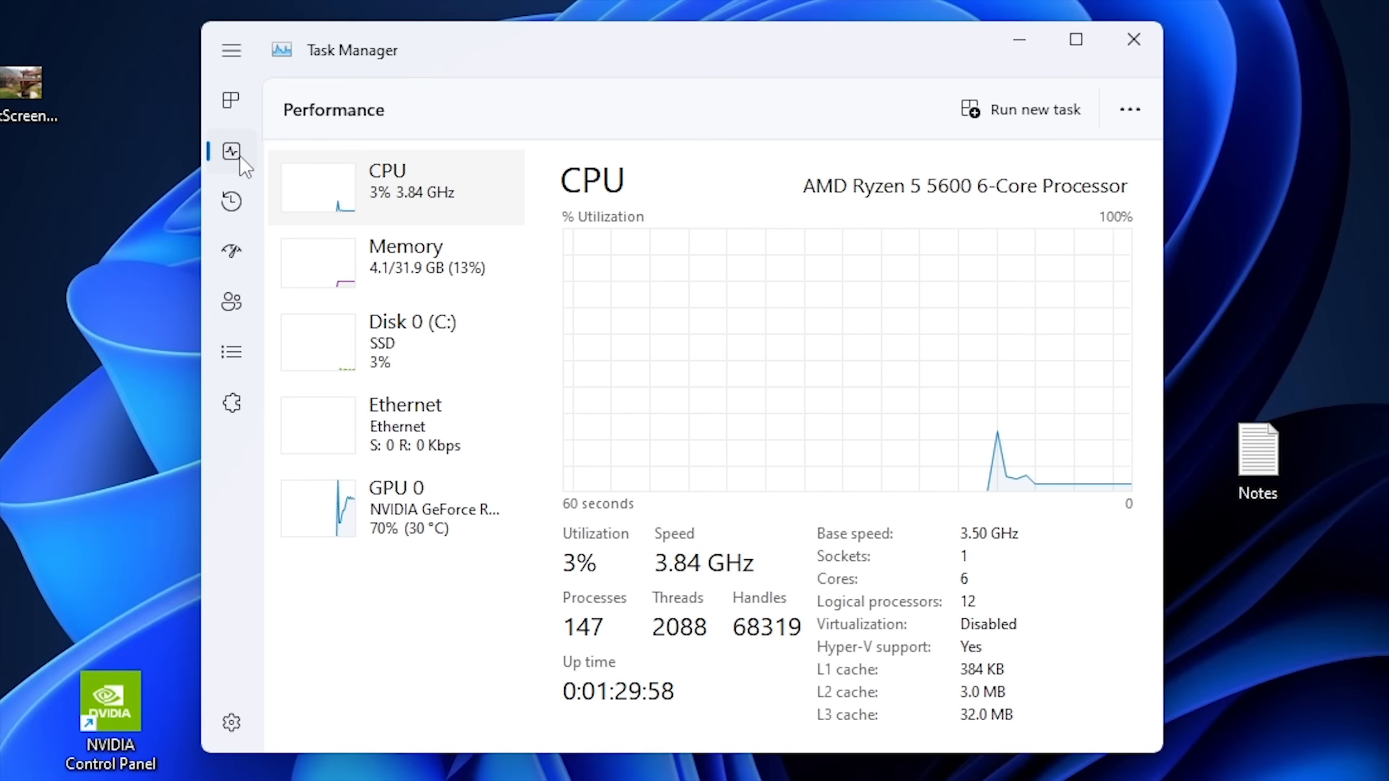
mouse_move(326, 151)
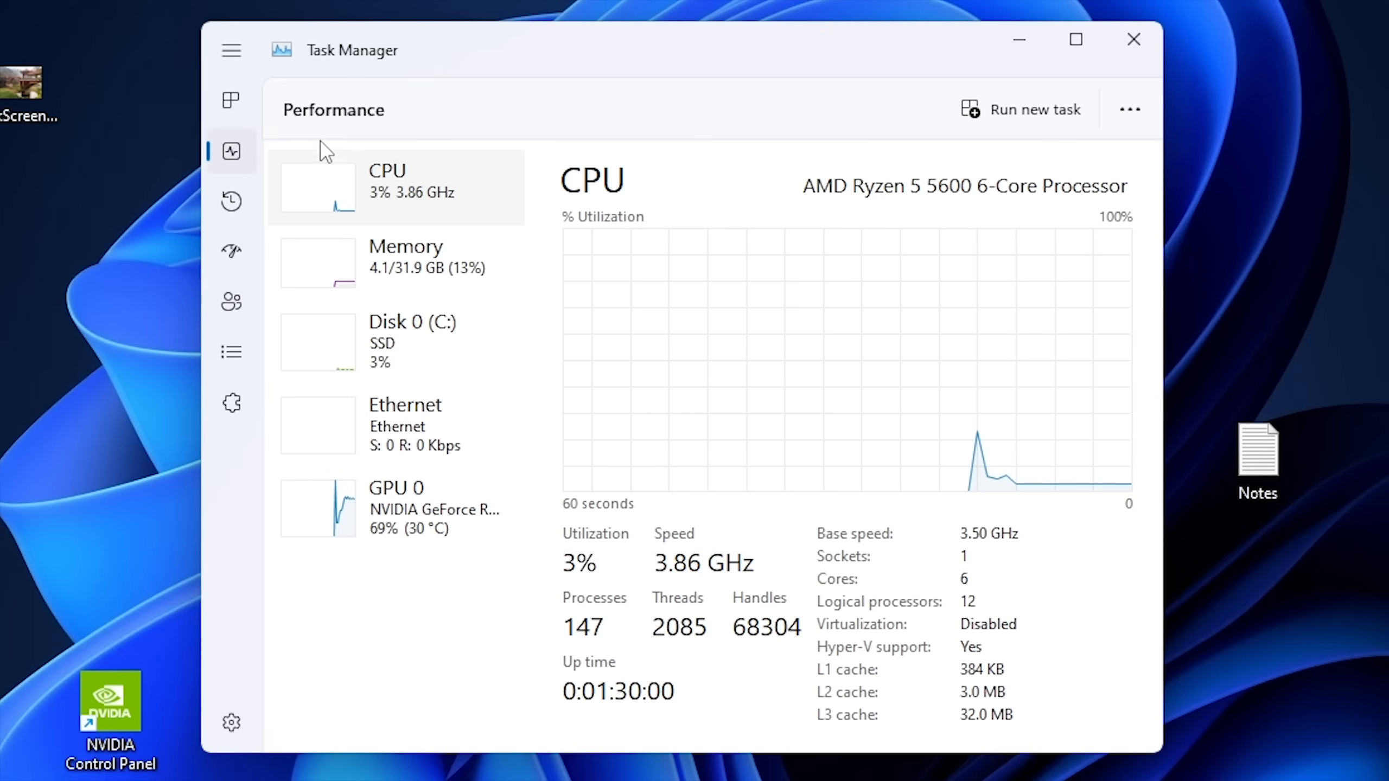
mouse_move(500, 133)
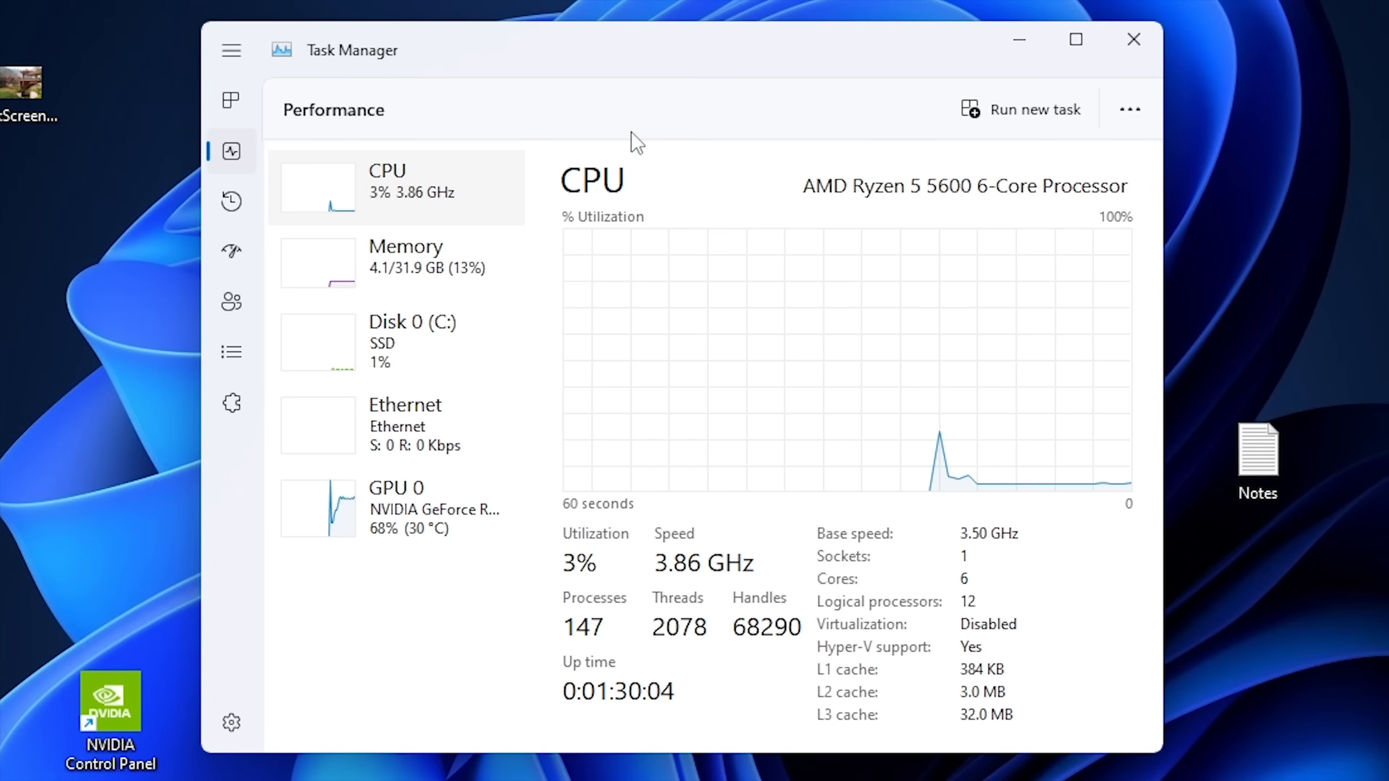
mouse_move(859, 203)
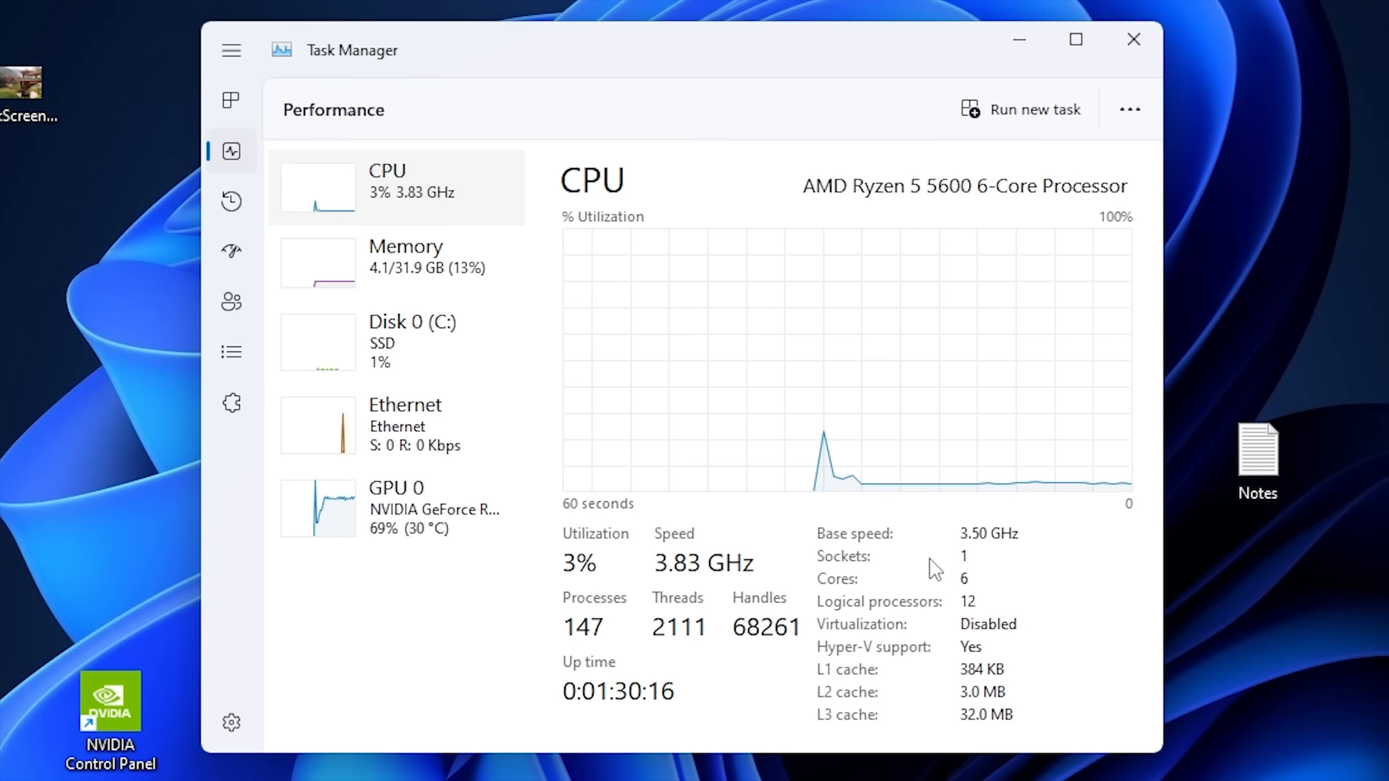
mouse_move(983, 634)
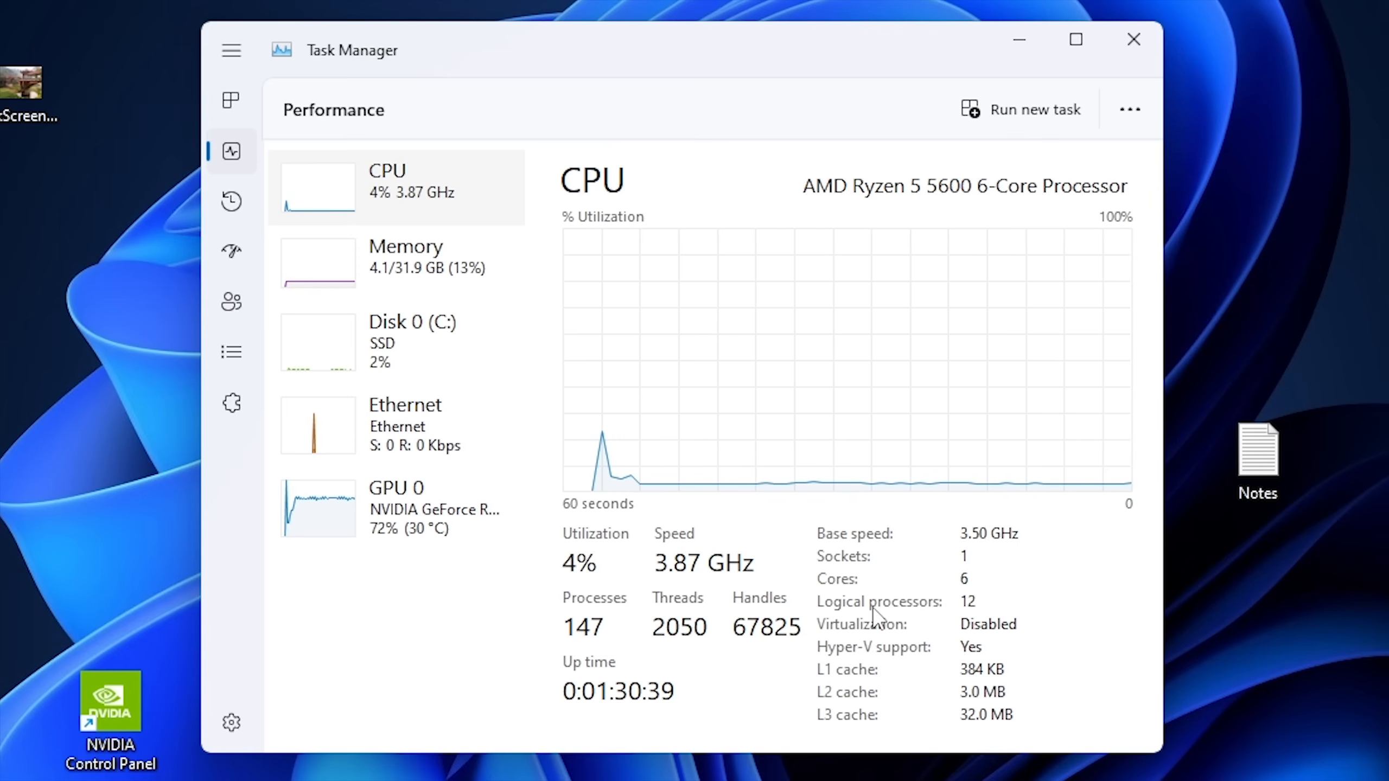
left_click(405, 258)
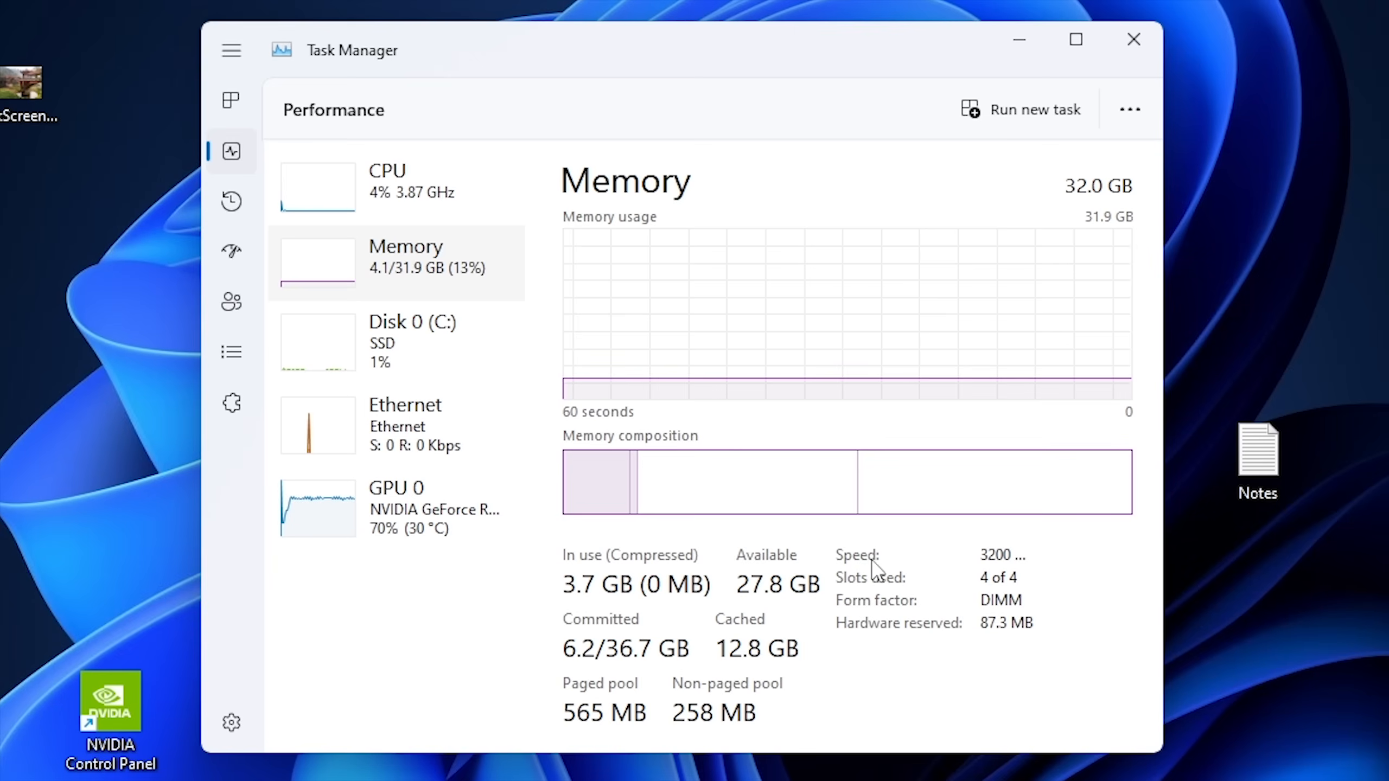
mouse_move(886, 567)
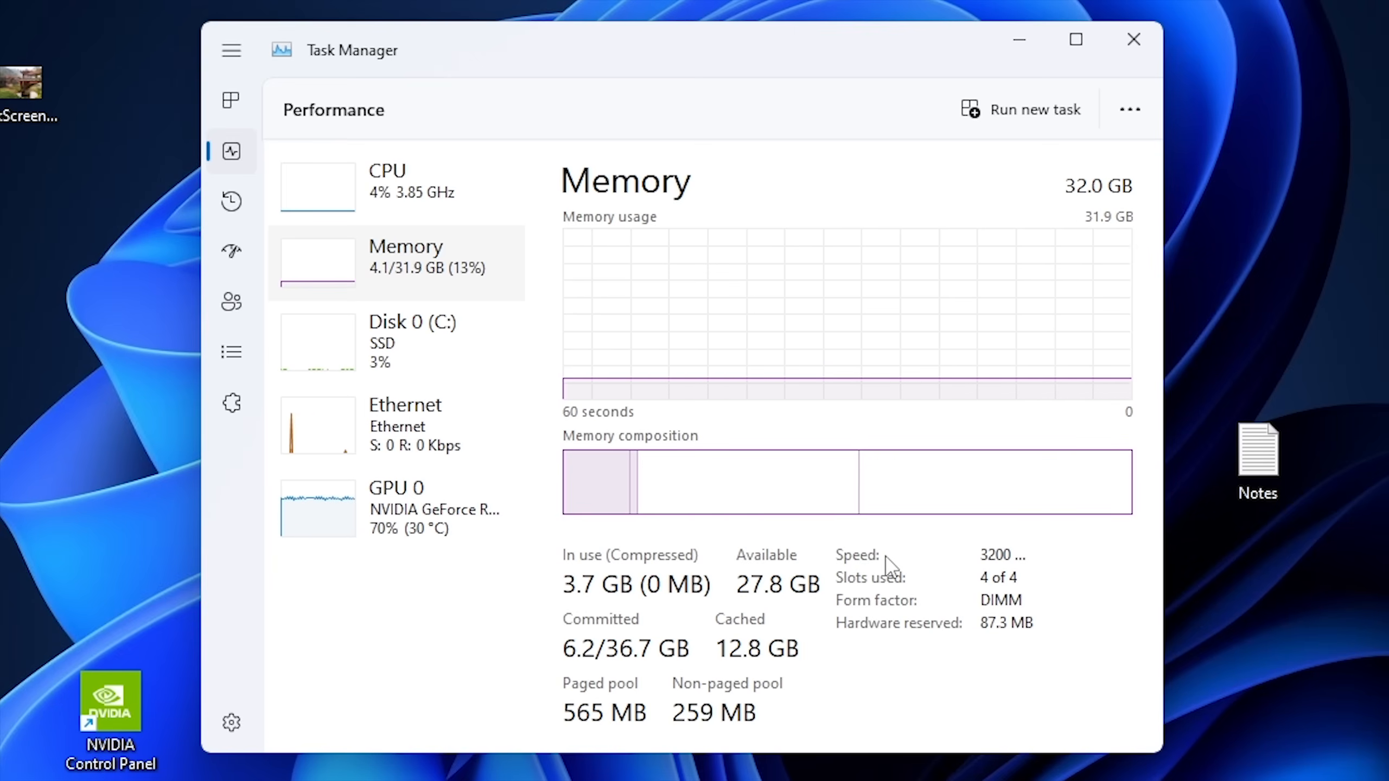
mouse_move(948, 566)
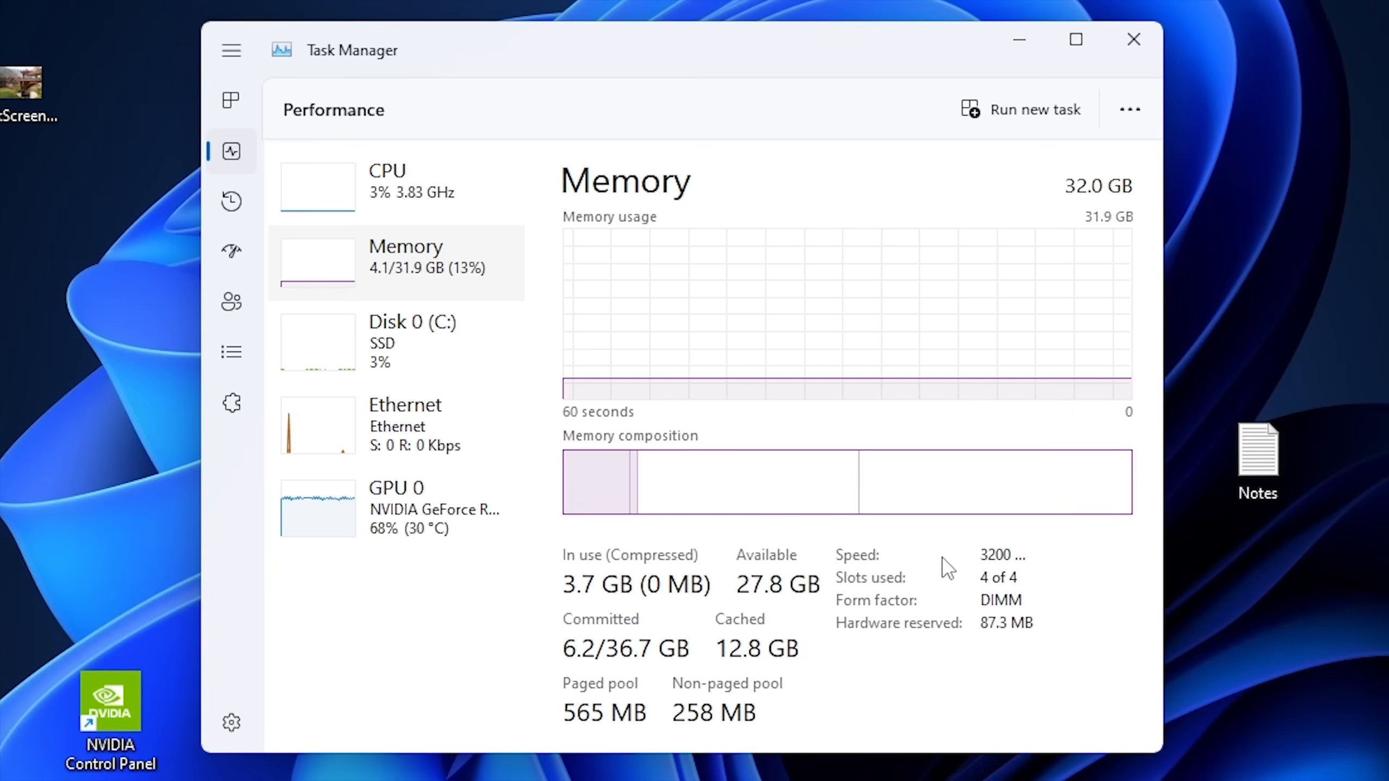
mouse_move(889, 569)
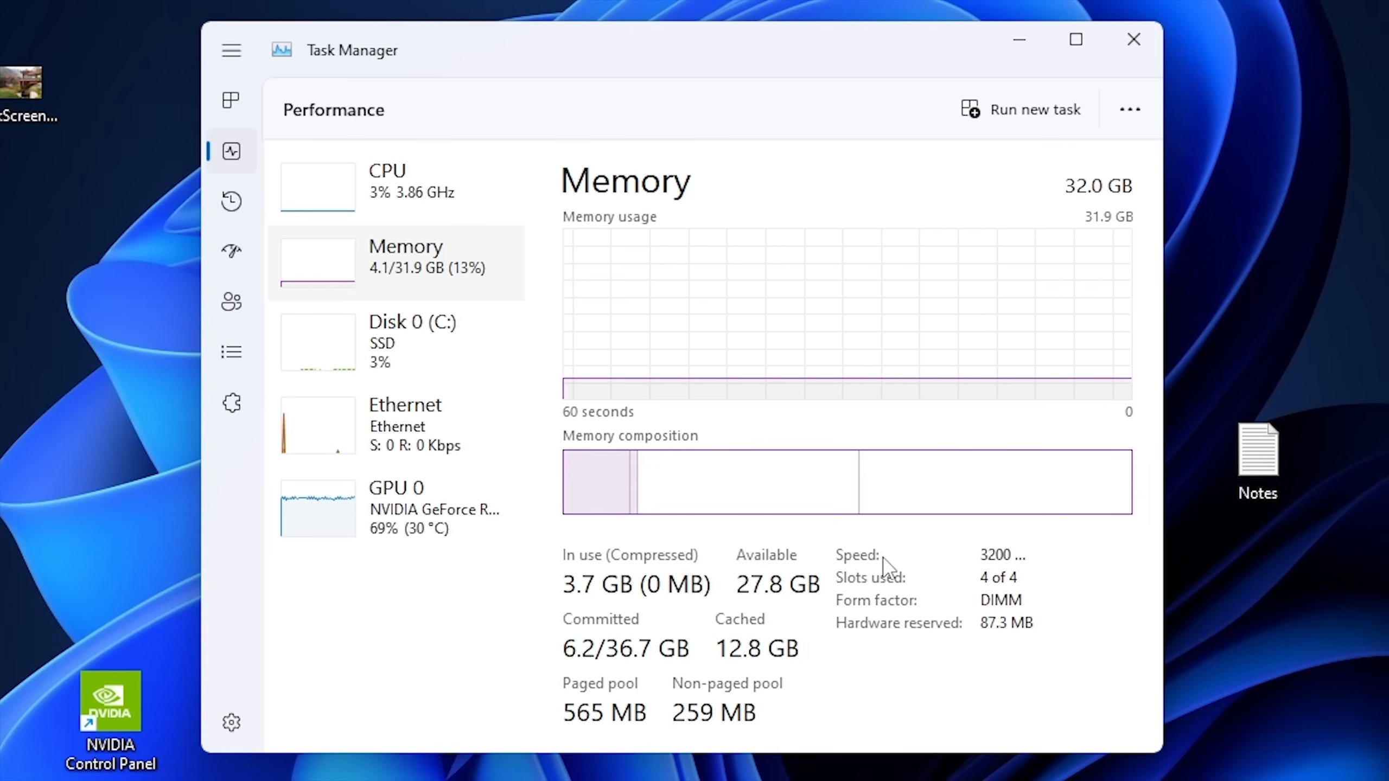
mouse_move(493, 319)
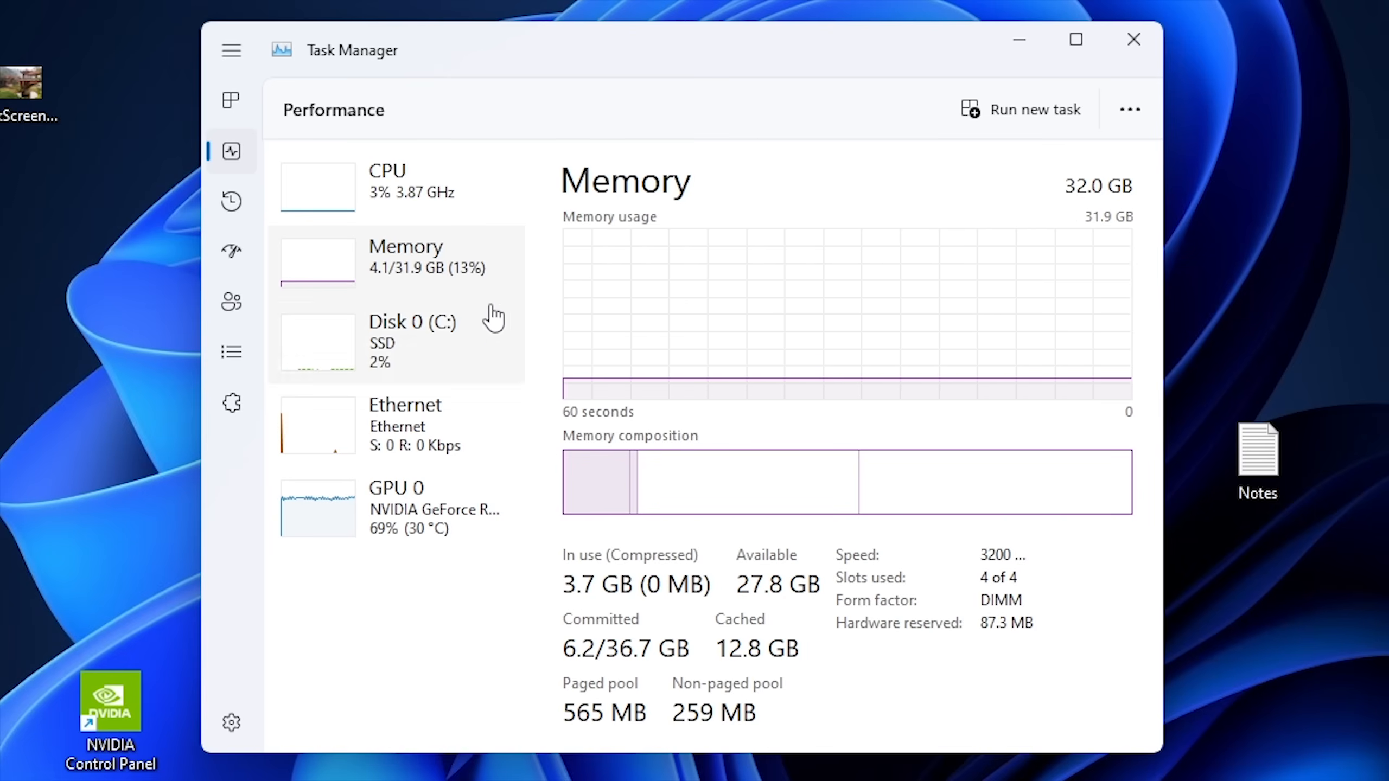
mouse_move(689, 369)
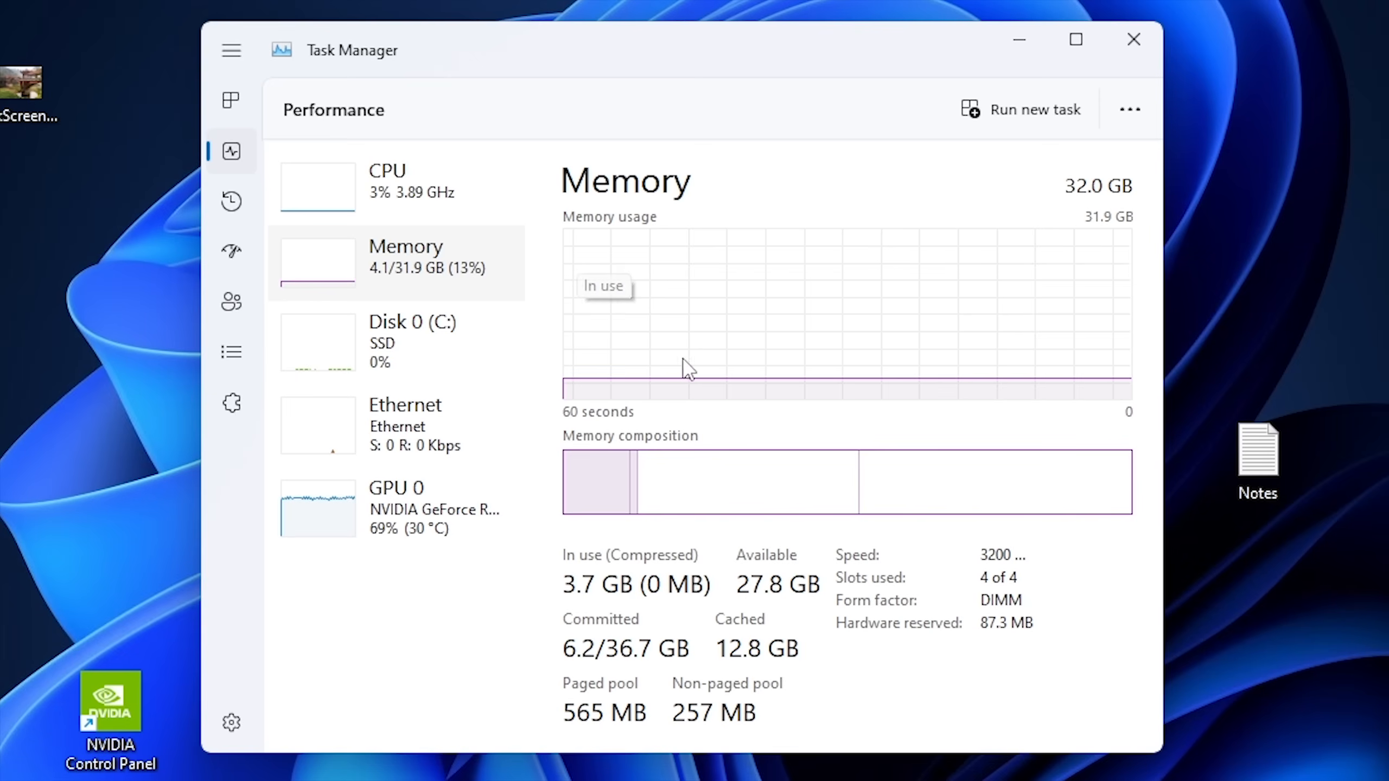
mouse_move(848, 594)
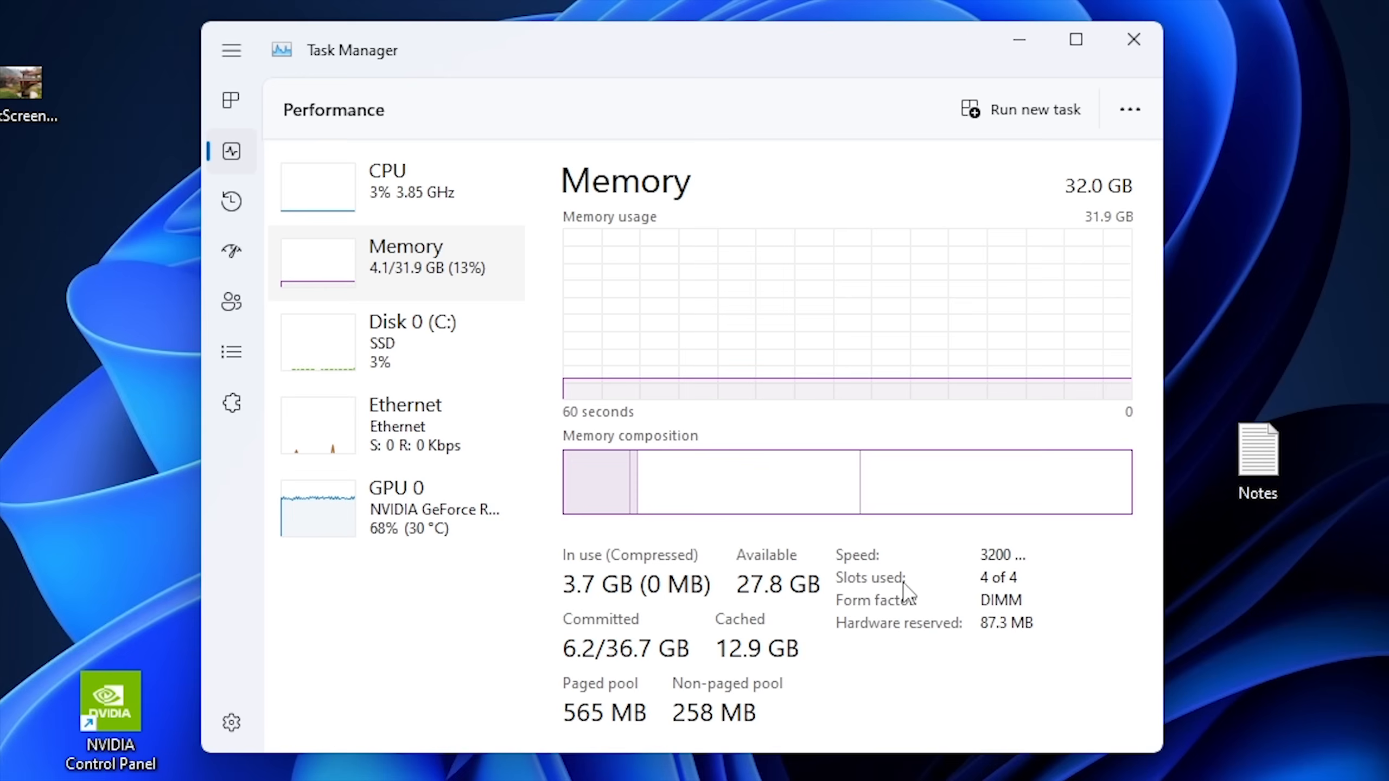
mouse_move(863, 580)
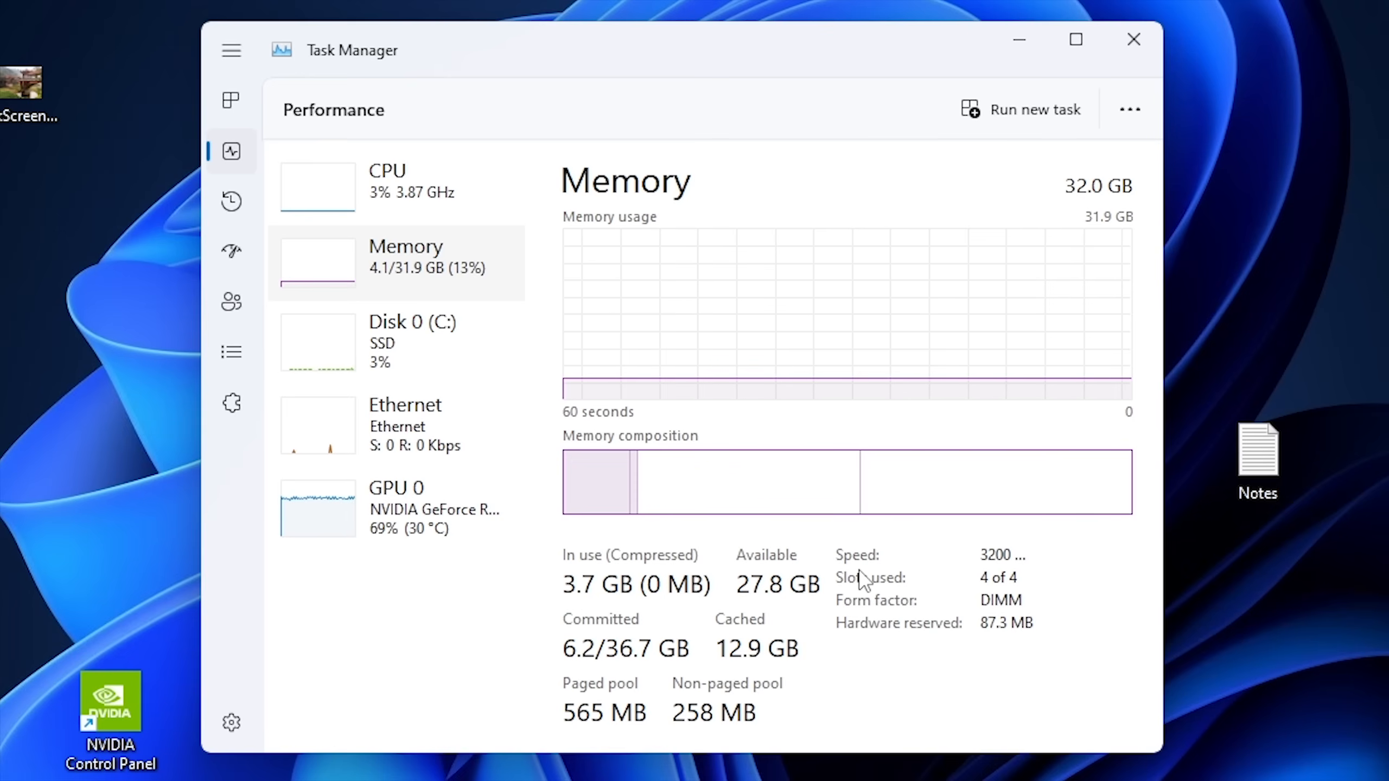
mouse_move(998, 577)
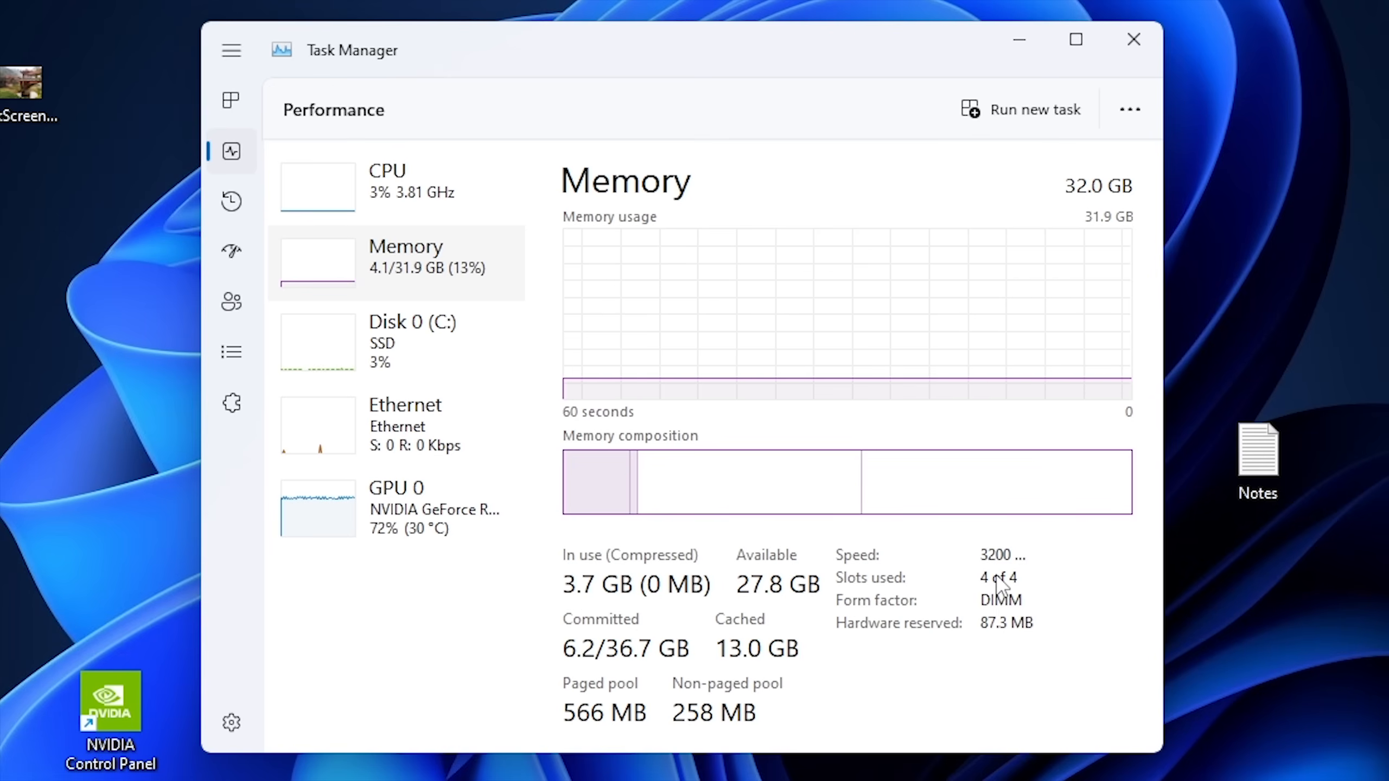
mouse_move(938, 591)
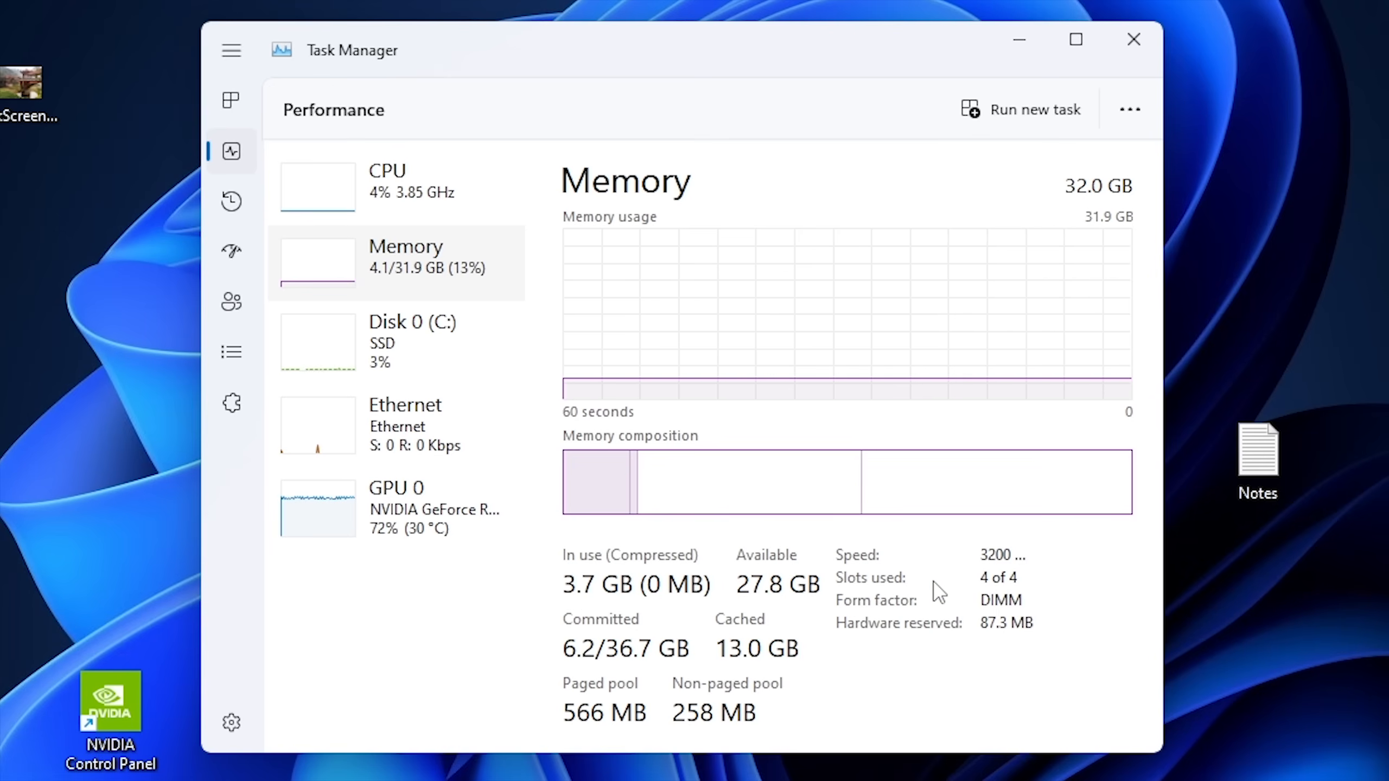
- View Disk 0 (C:) performance, then switch to the Ethernet adapter's throughput and address details
left_click(411, 341)
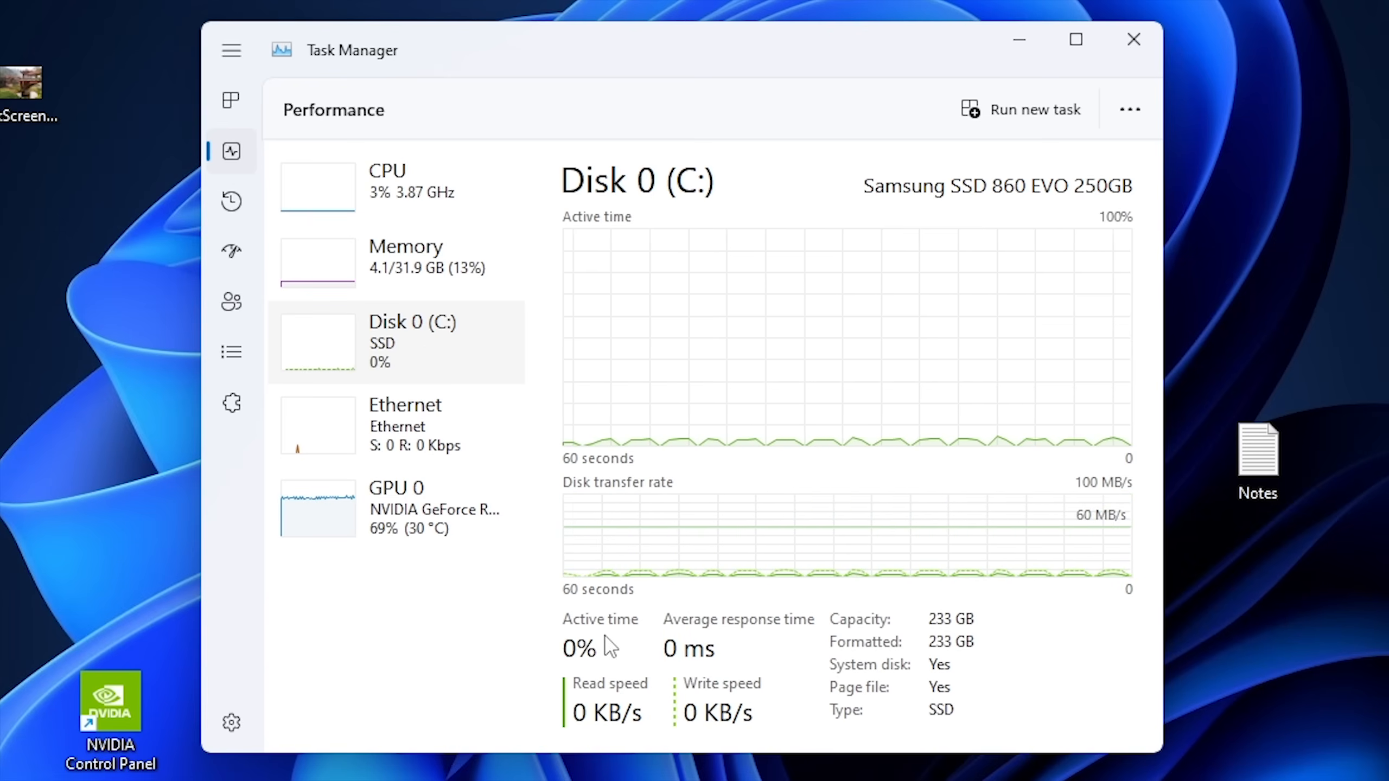
left_click(405, 426)
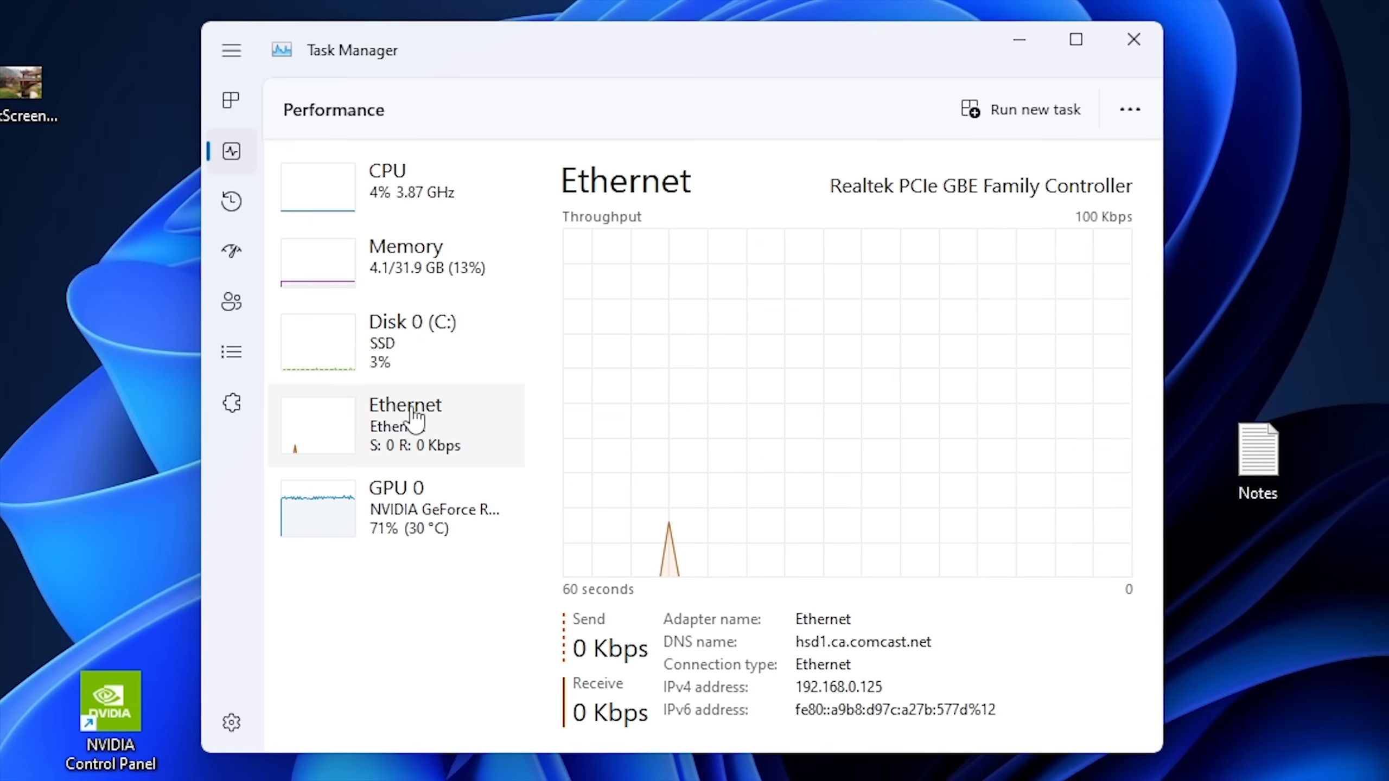
mouse_move(800, 721)
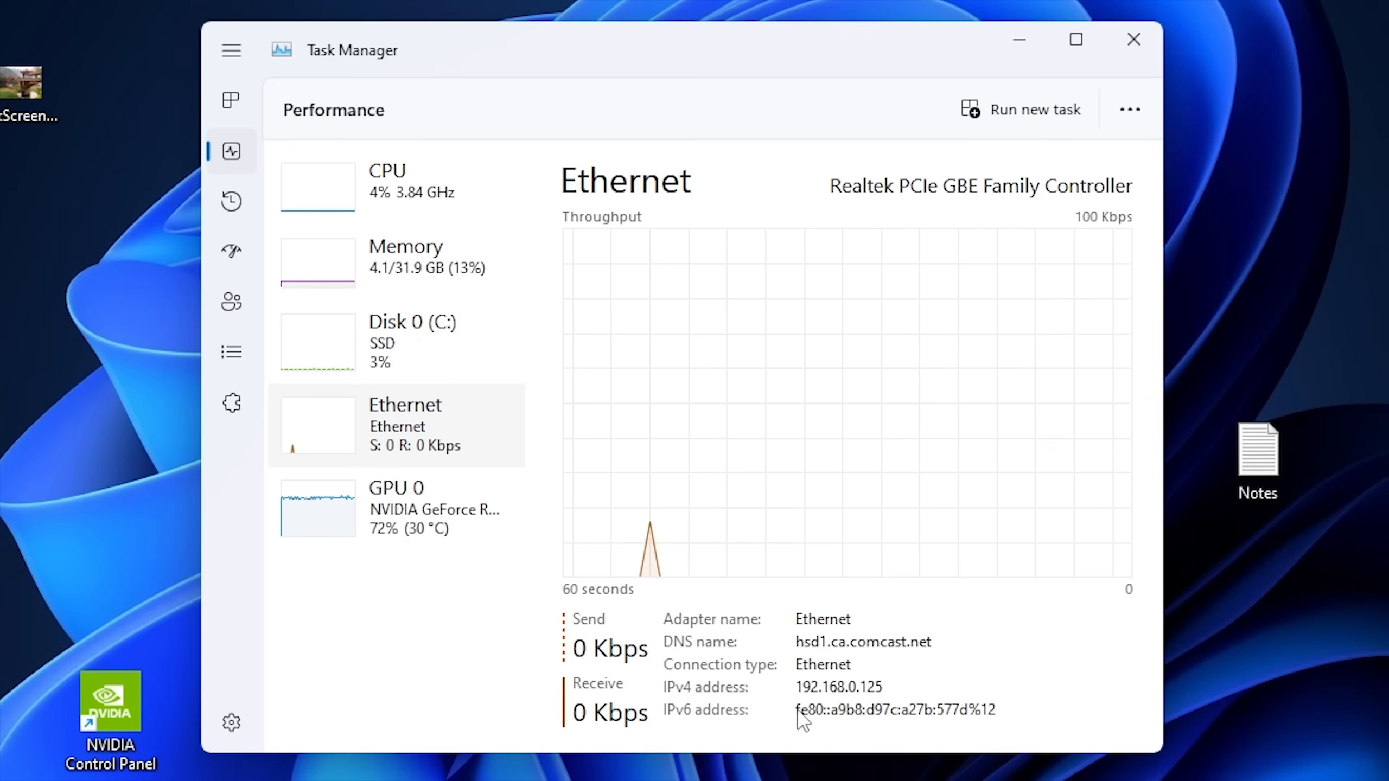
mouse_move(694, 721)
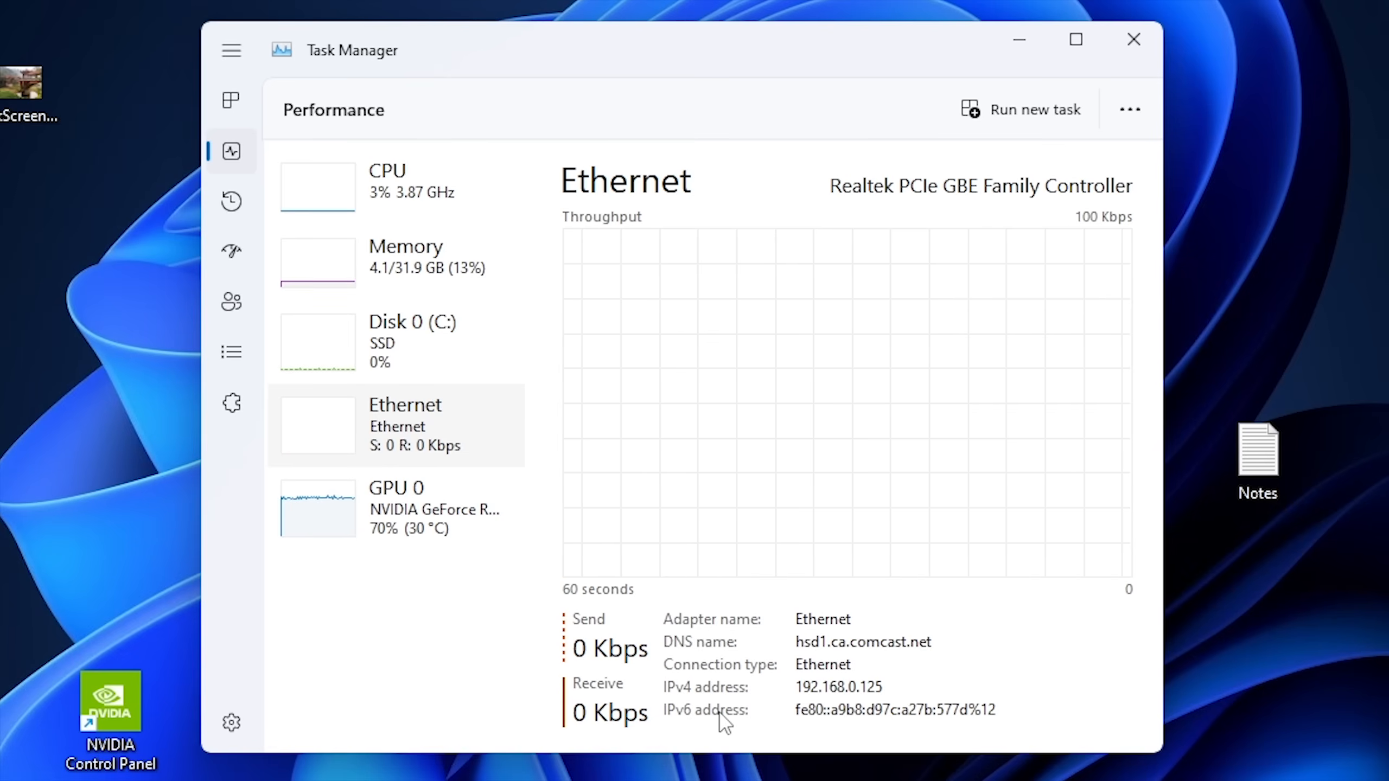
mouse_move(852, 713)
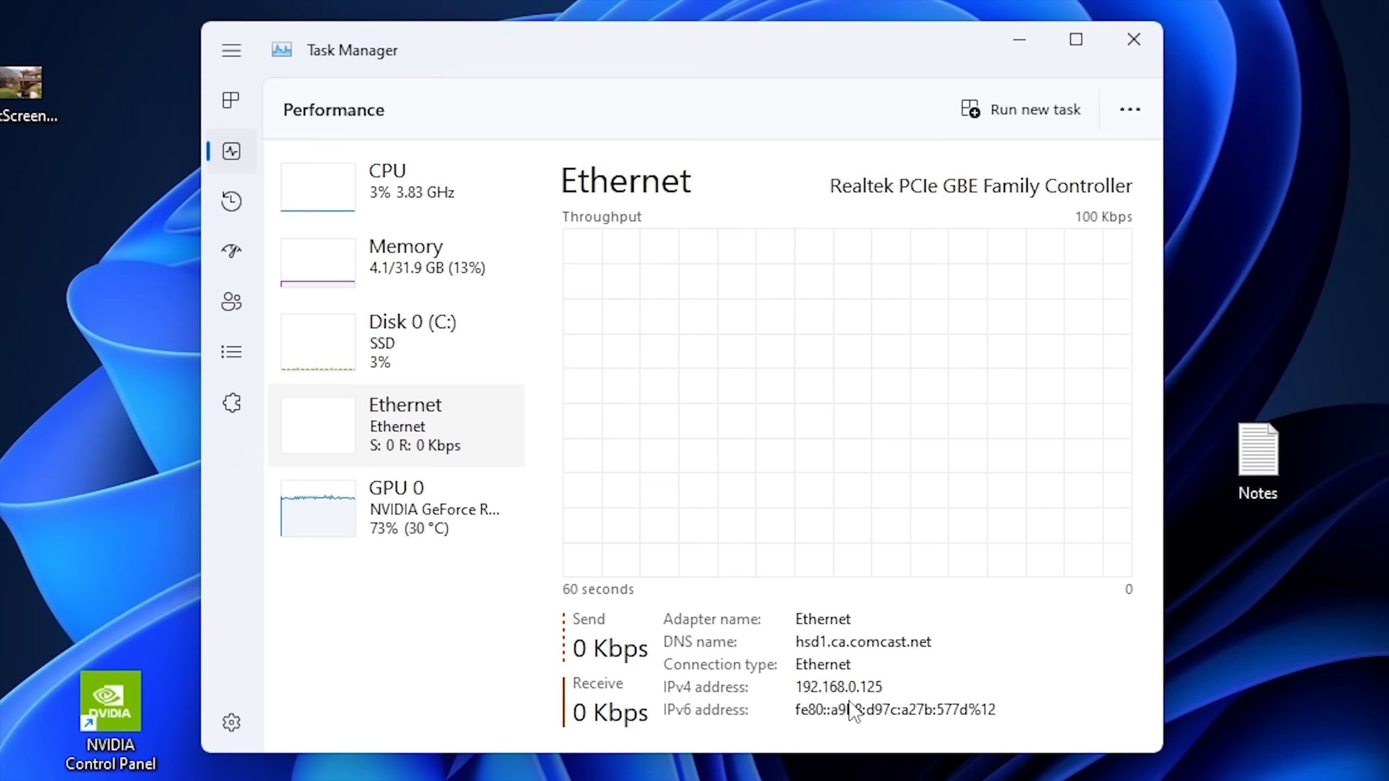
mouse_move(734, 655)
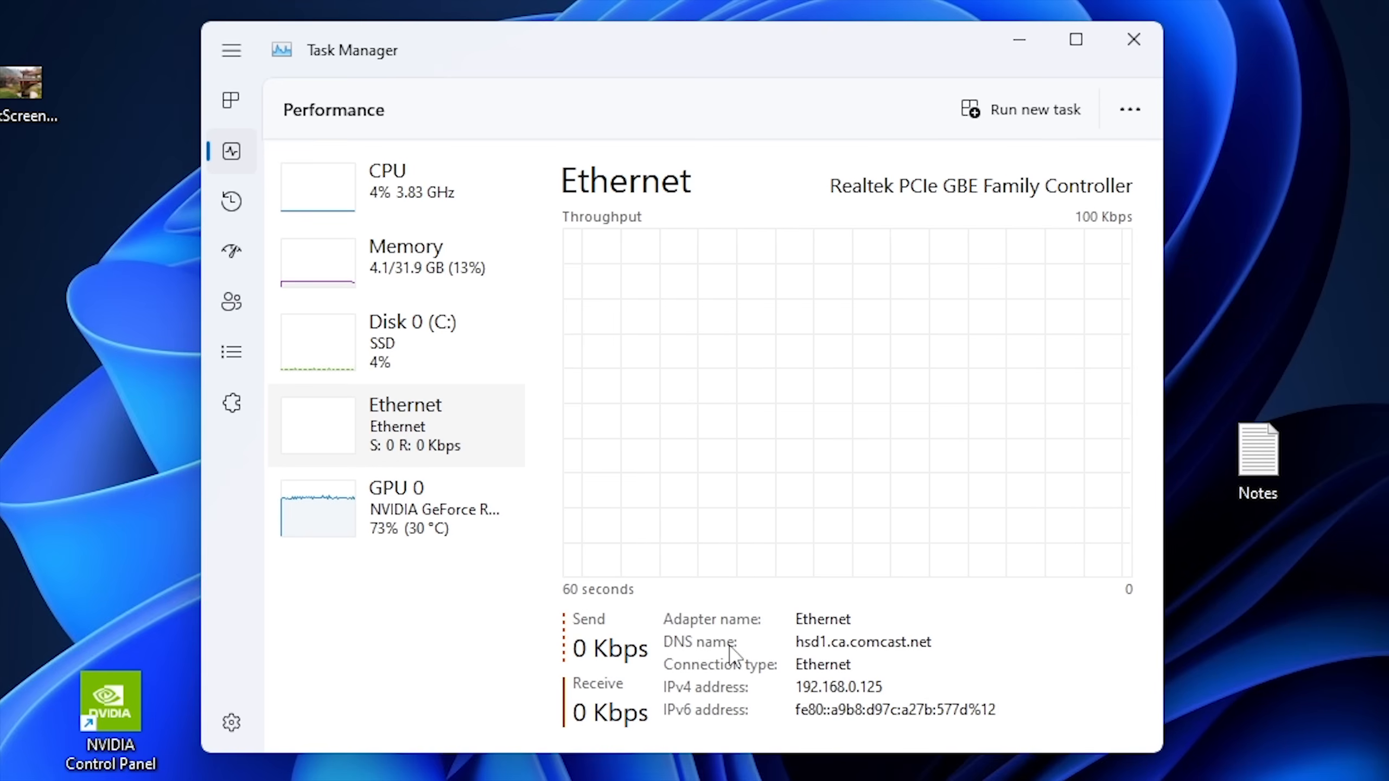
mouse_move(859, 629)
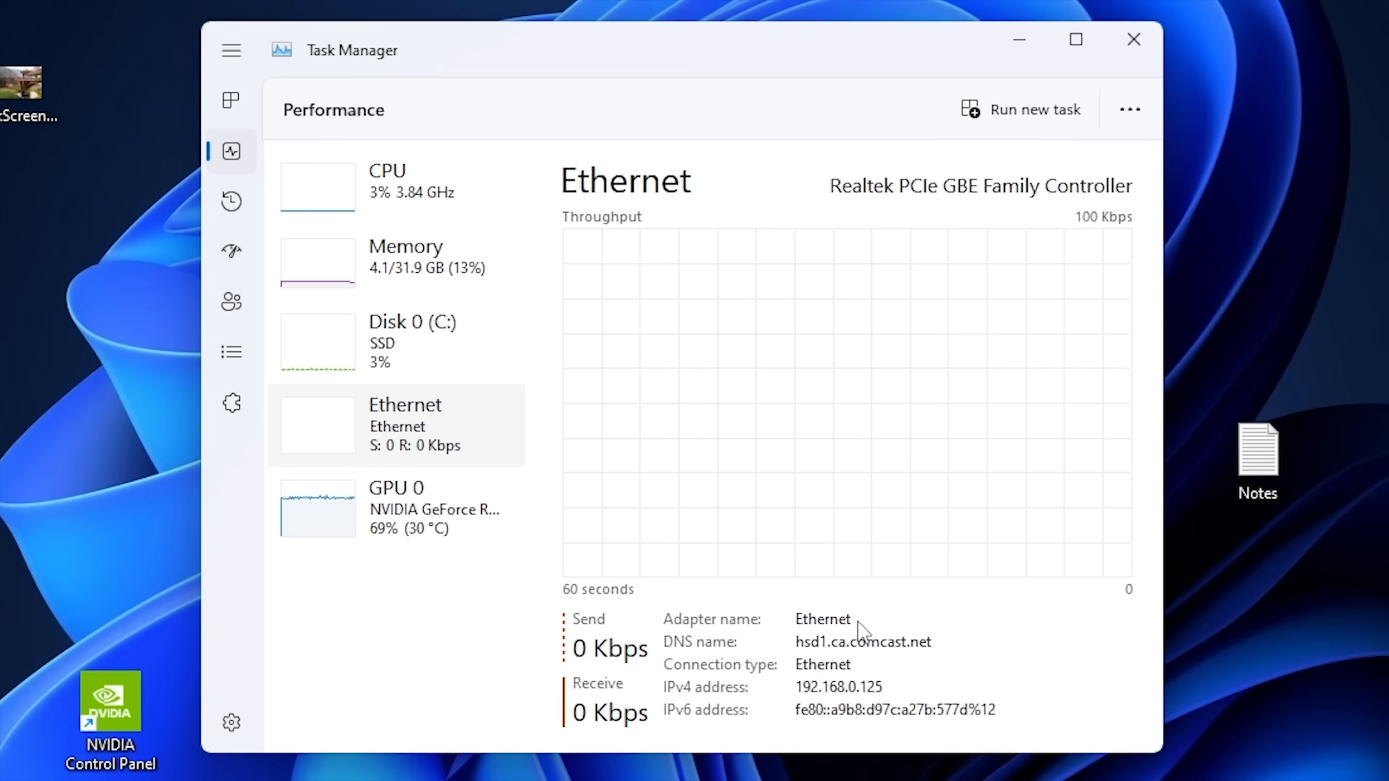
mouse_move(388, 500)
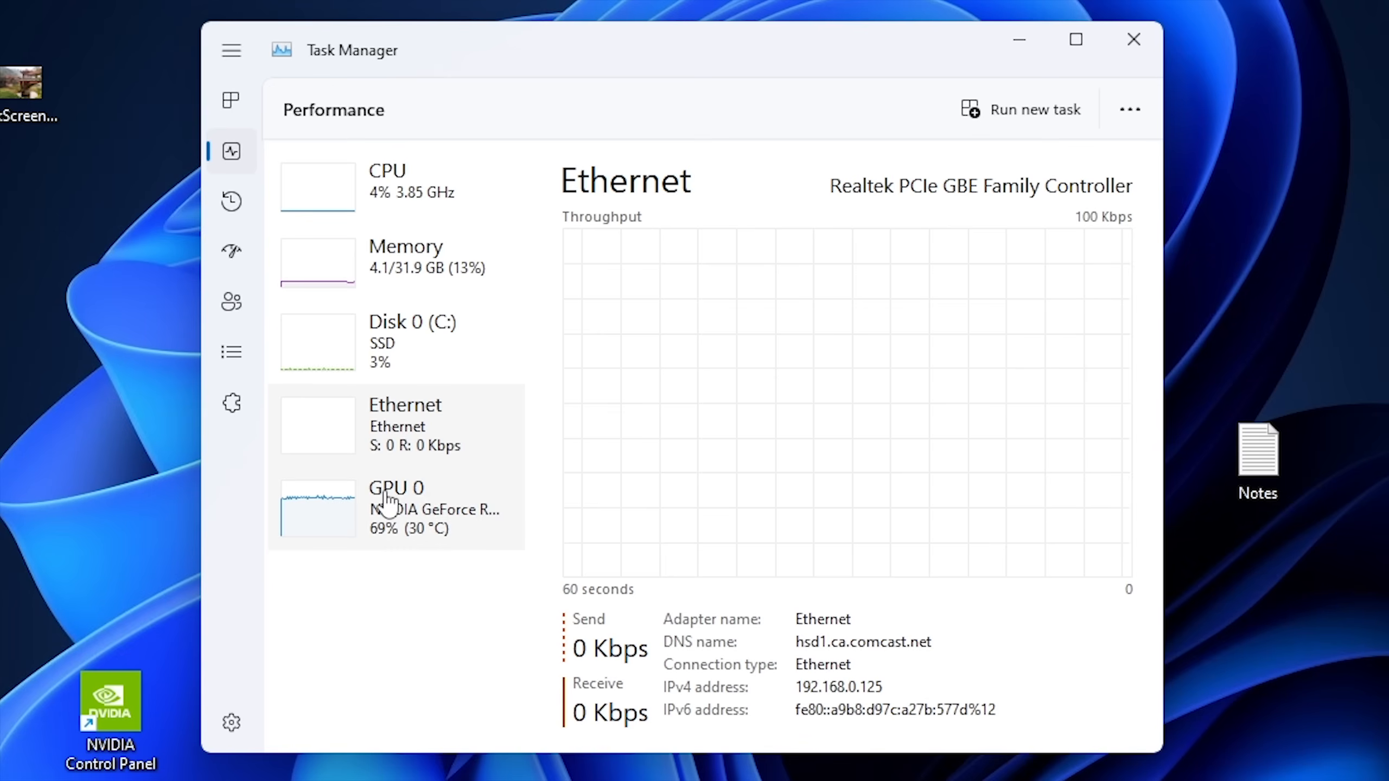
- View GPU 0's usage, memory and temperature figures in the Performance list
left_click(397, 507)
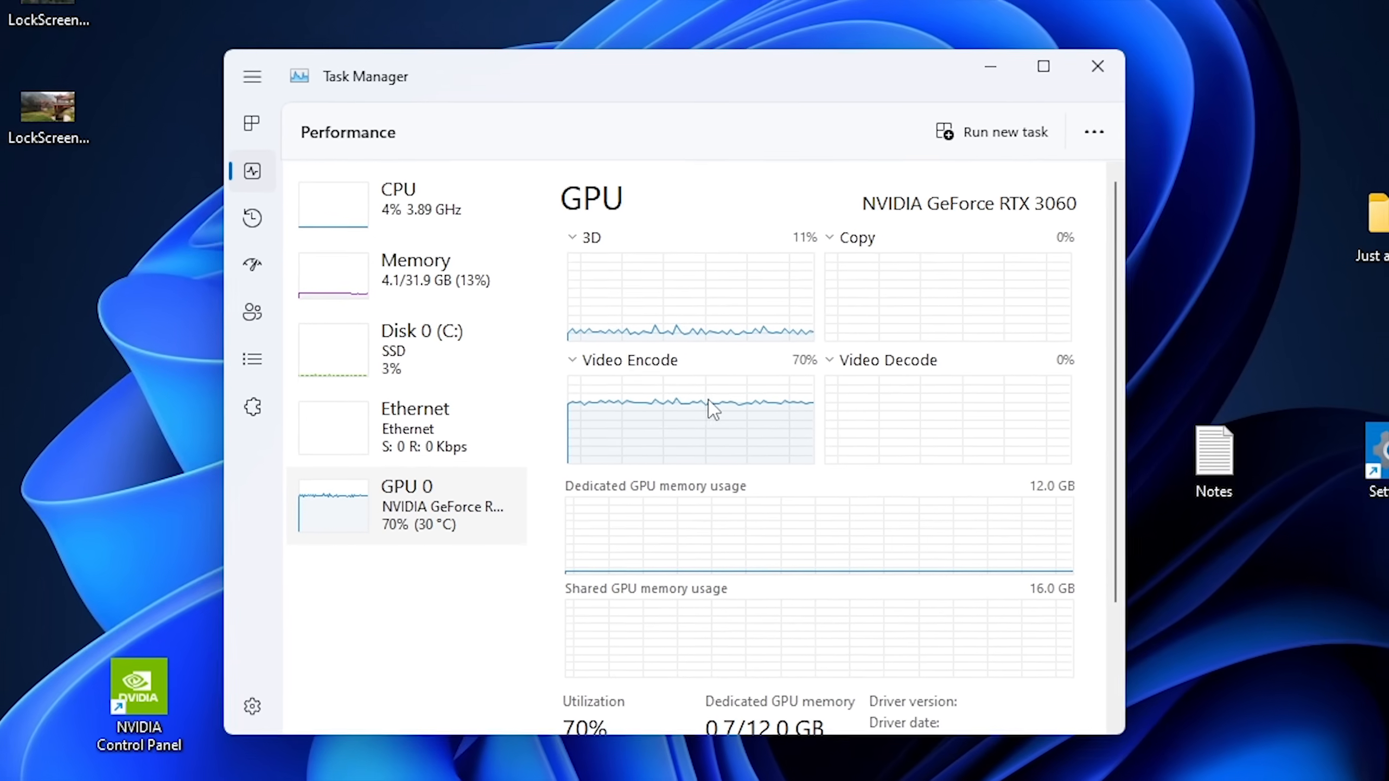
left_click(1043, 66)
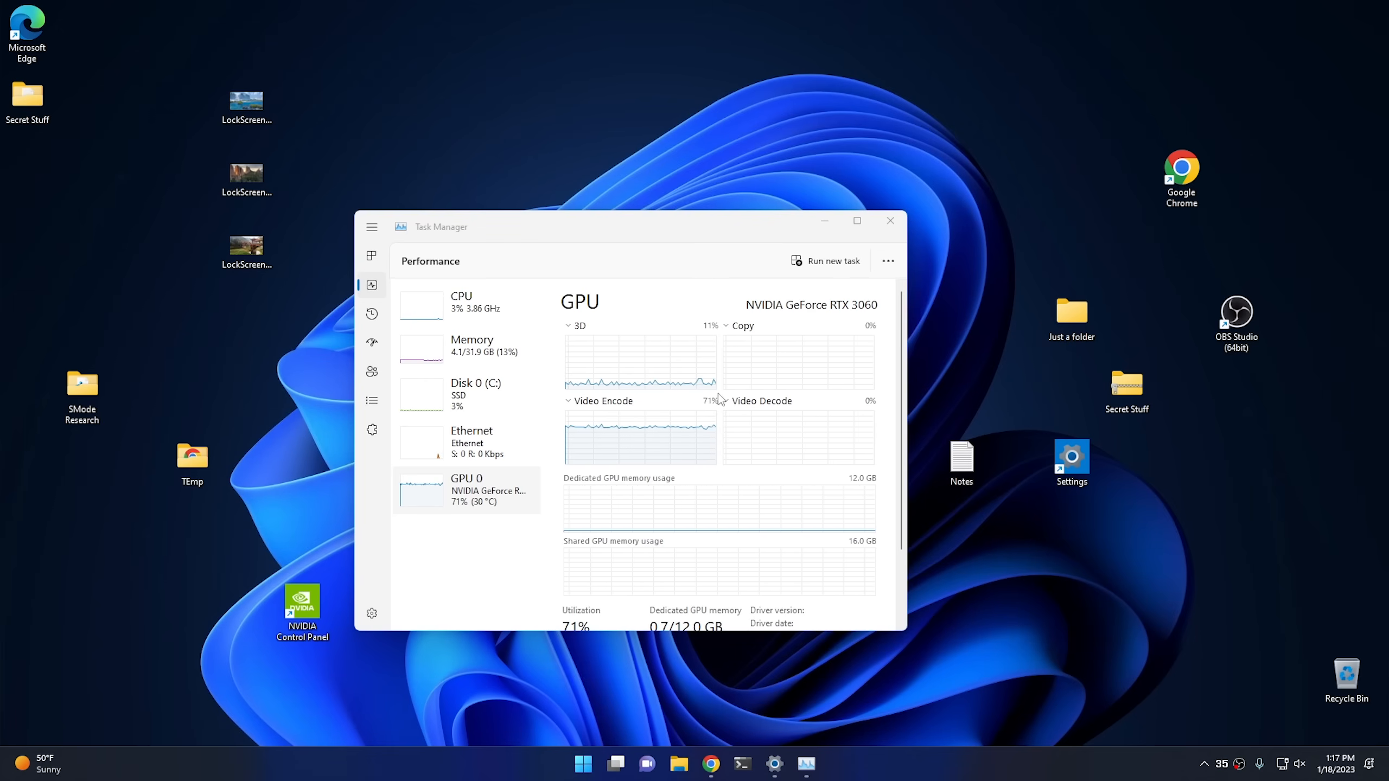
scroll("down", 3)
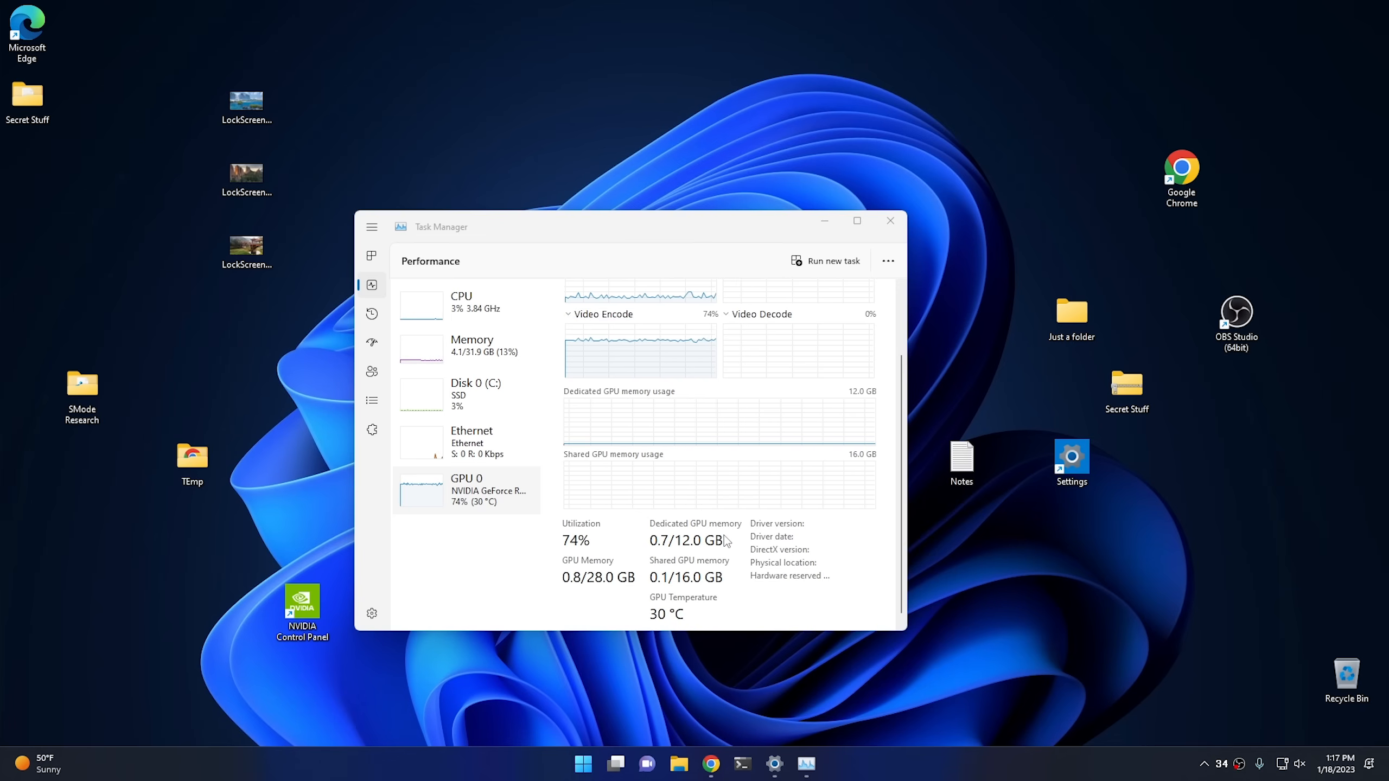
mouse_move(615, 547)
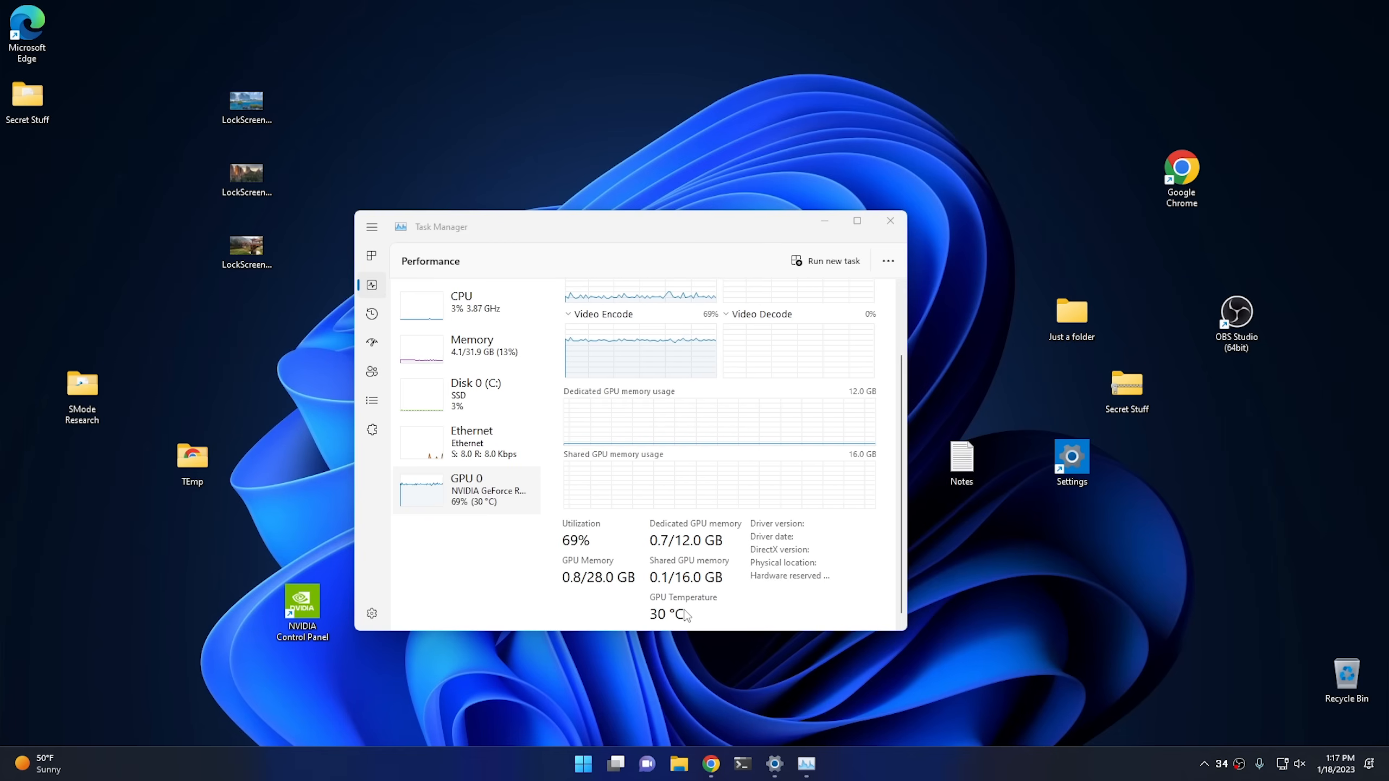
scroll("up", 3)
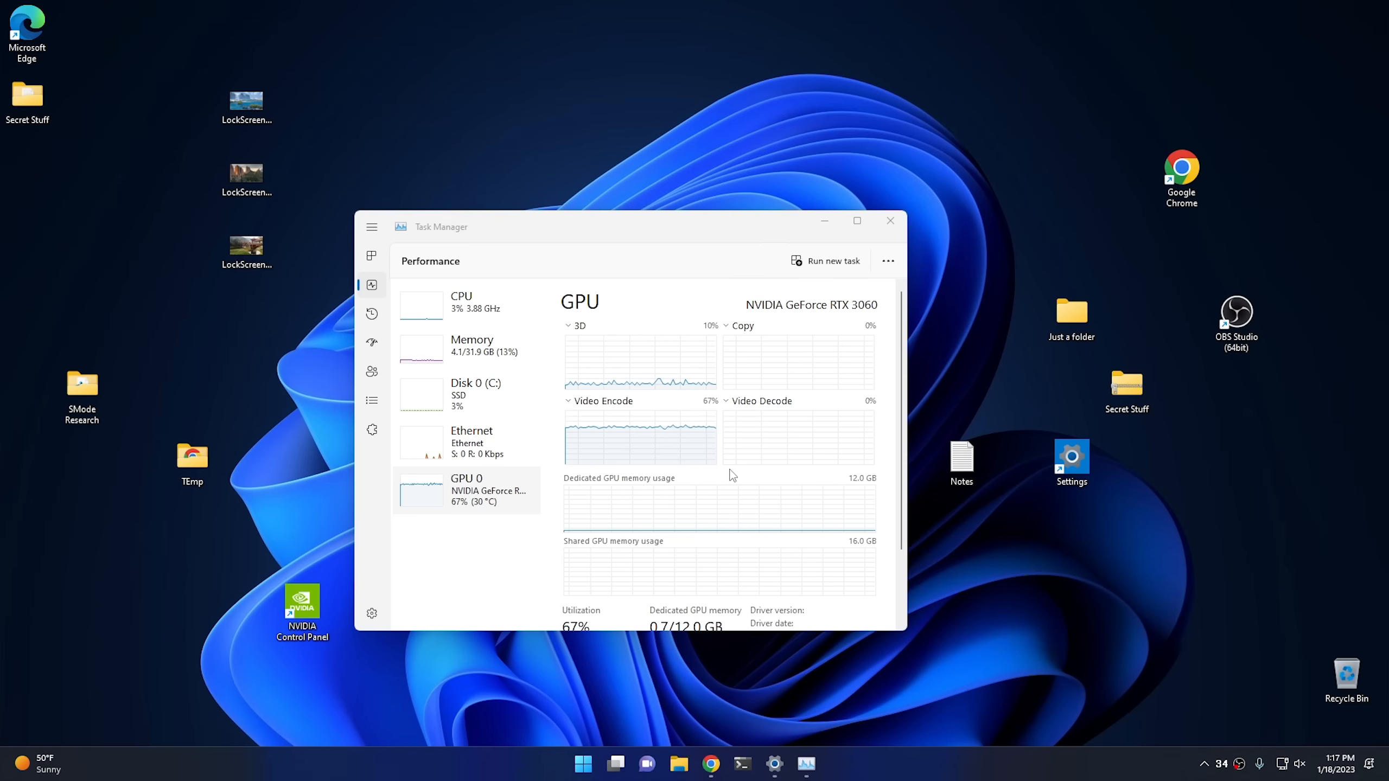
scroll("down", 3)
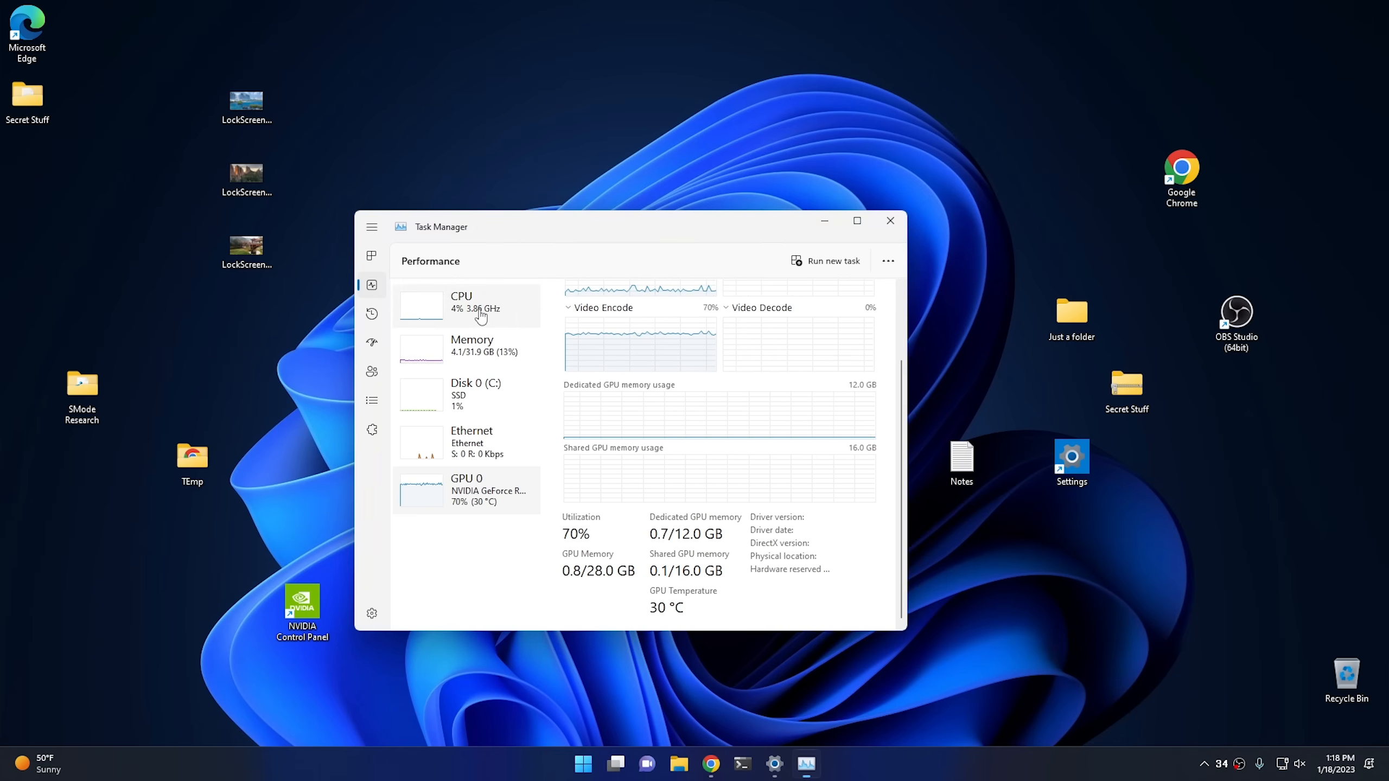
- Return to the AMD Ryzen 5 5600 CPU performance details
left_click(461, 301)
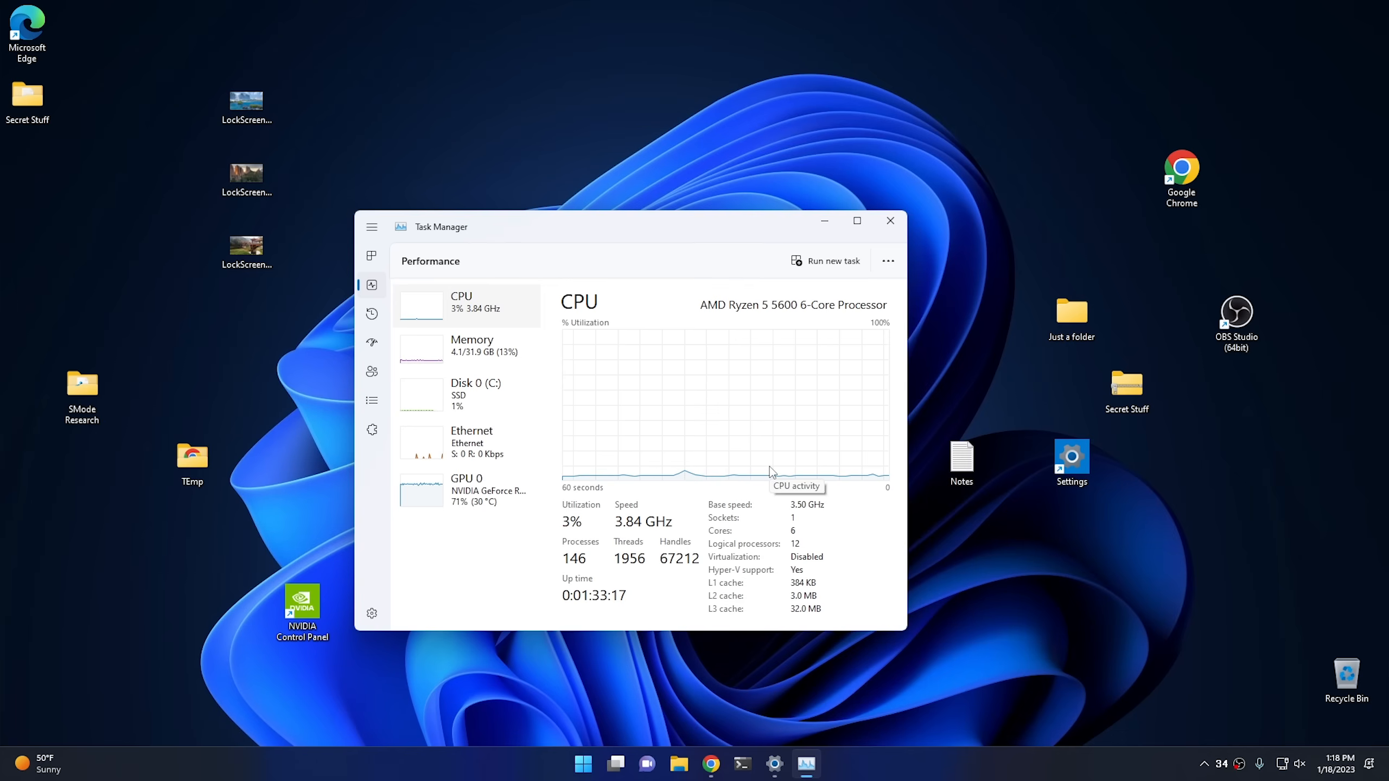
mouse_move(782, 681)
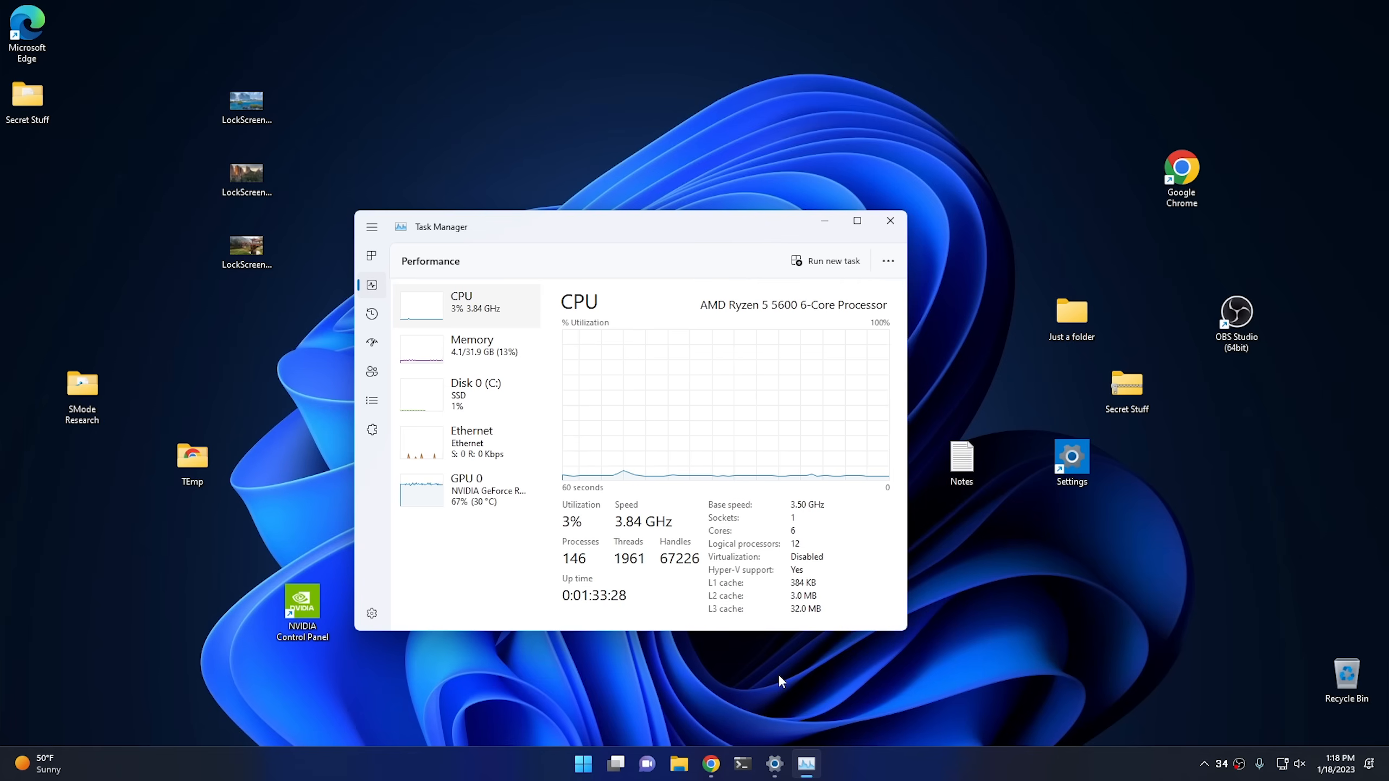
- Close Task Manager via the window switcher, leaving the bare desktop
key("alt+tab")
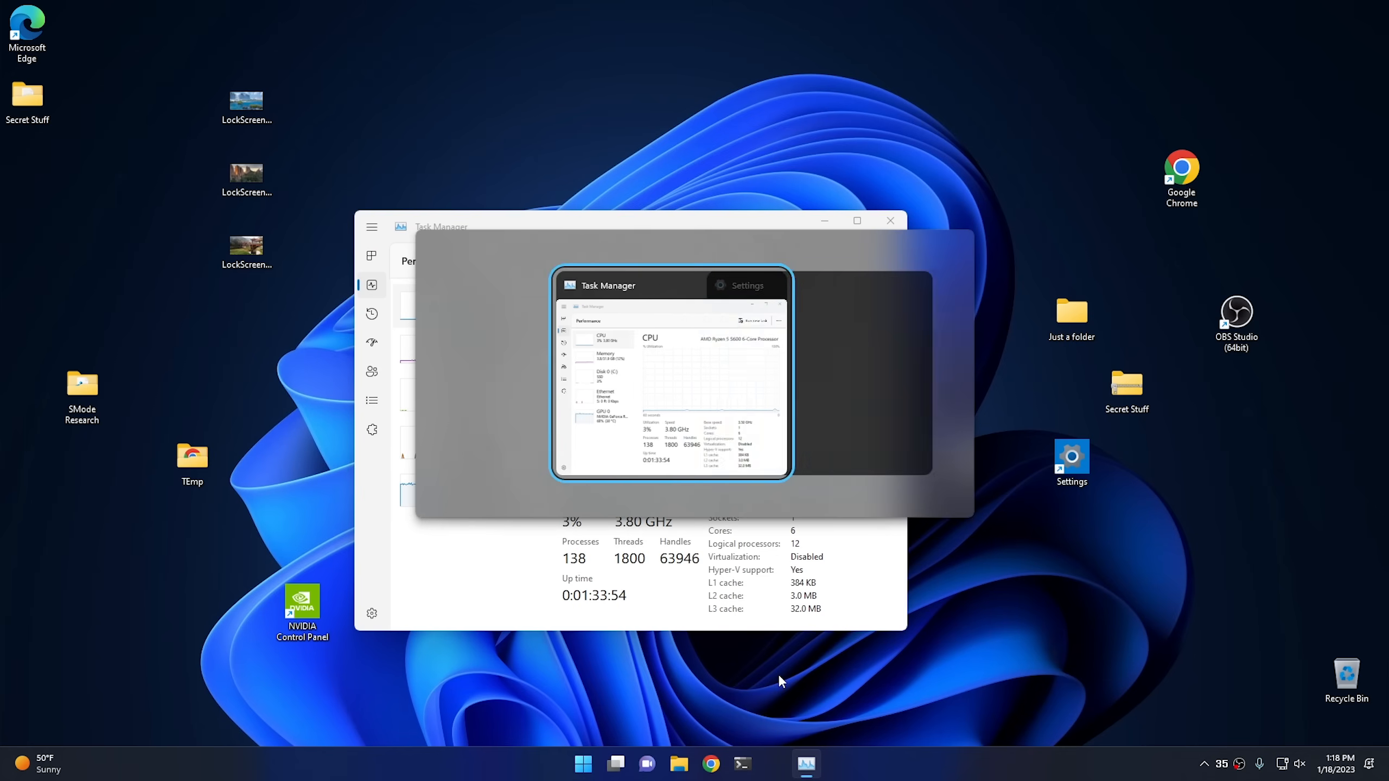
left_click(890, 221)
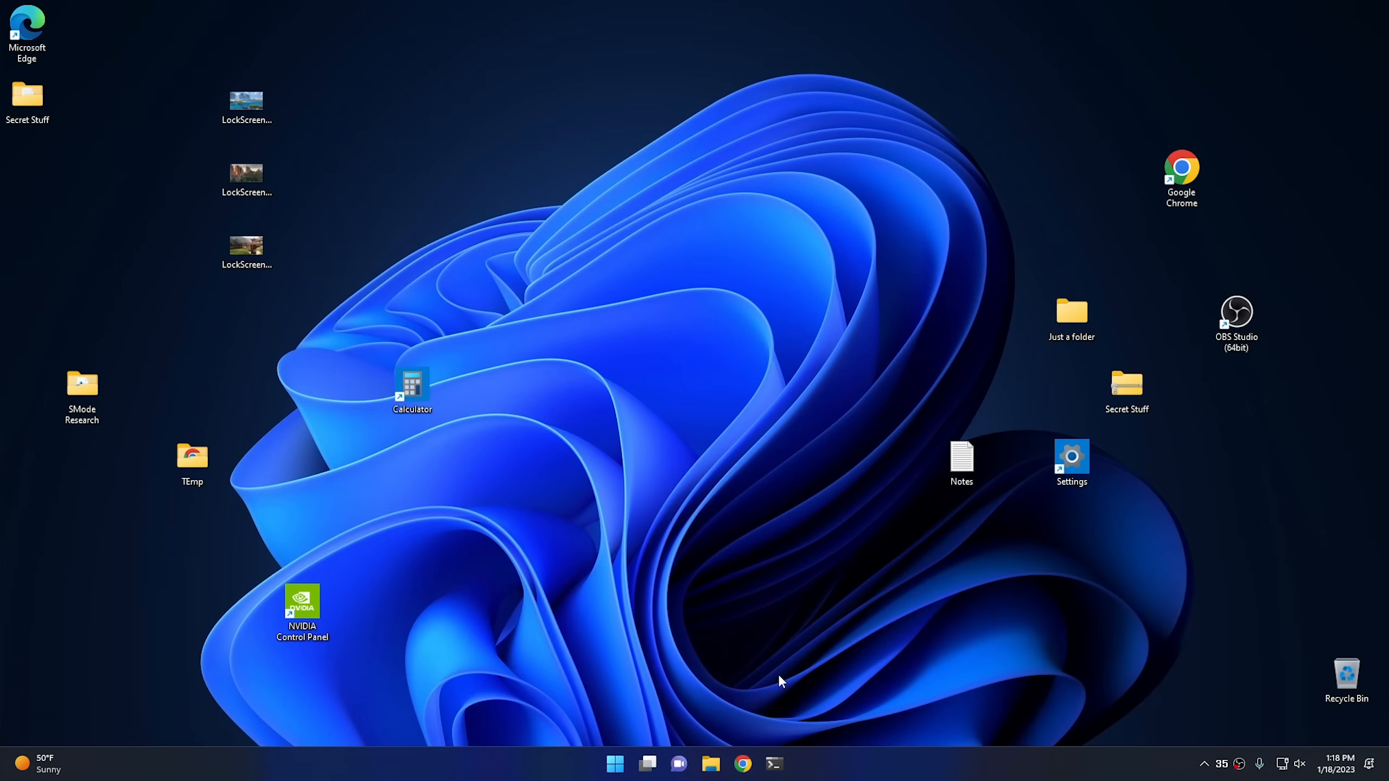